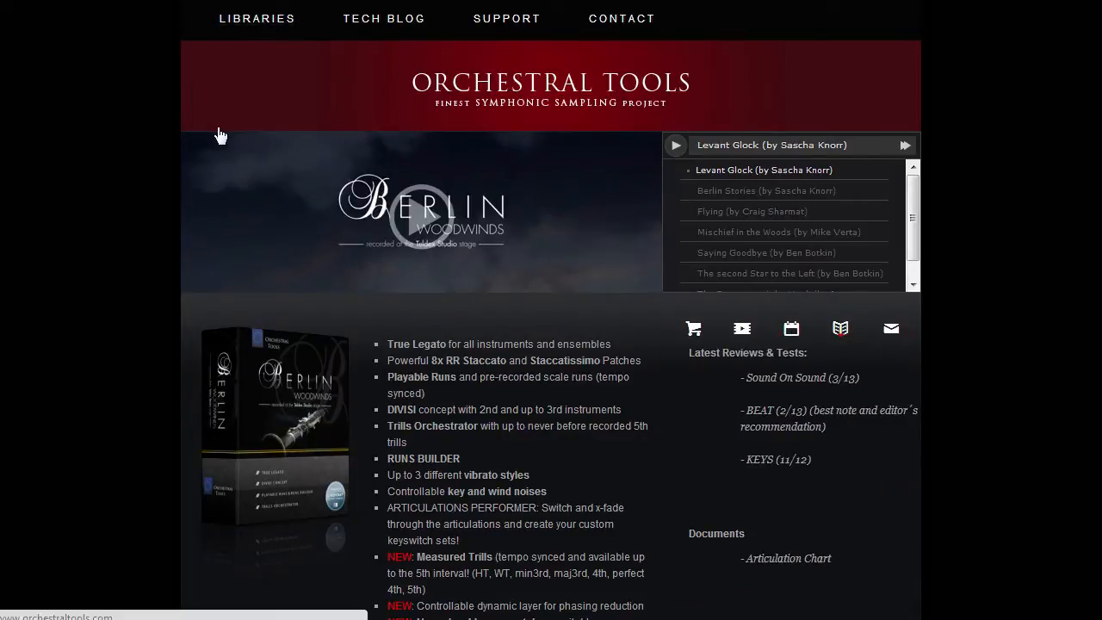
mouse_move(226, 146)
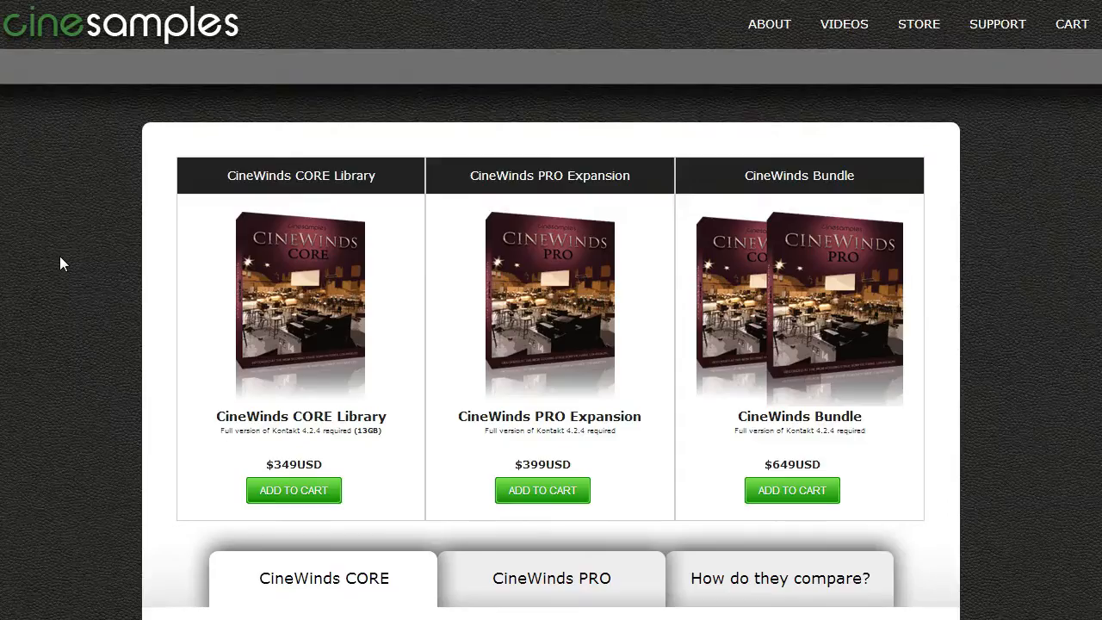
scroll("down", 3)
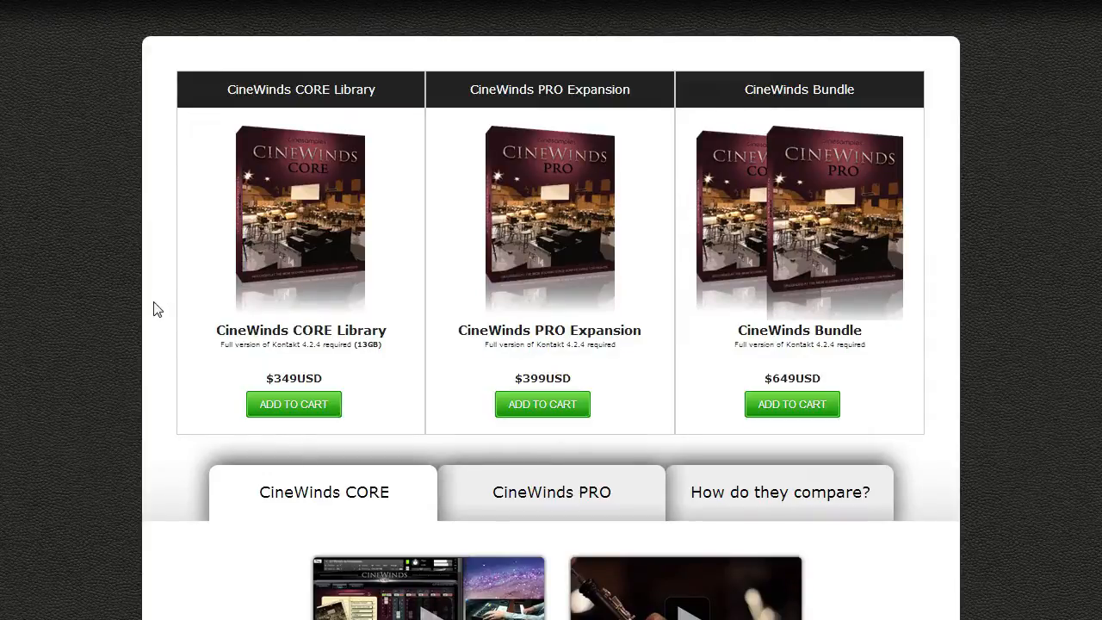
scroll("down", 3)
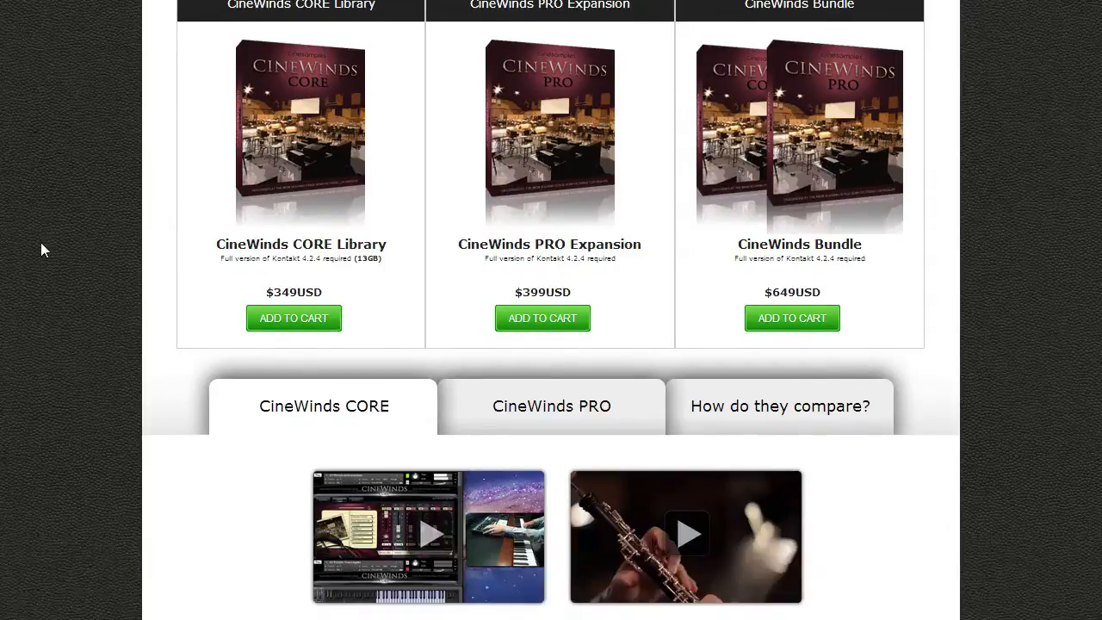
mouse_move(288, 120)
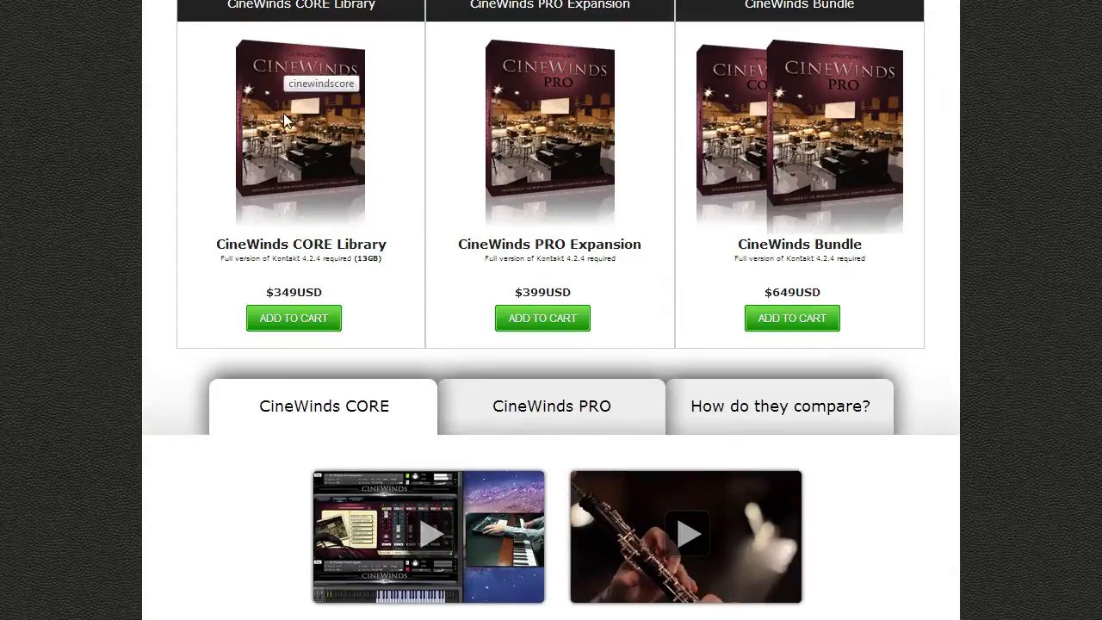
mouse_move(577, 93)
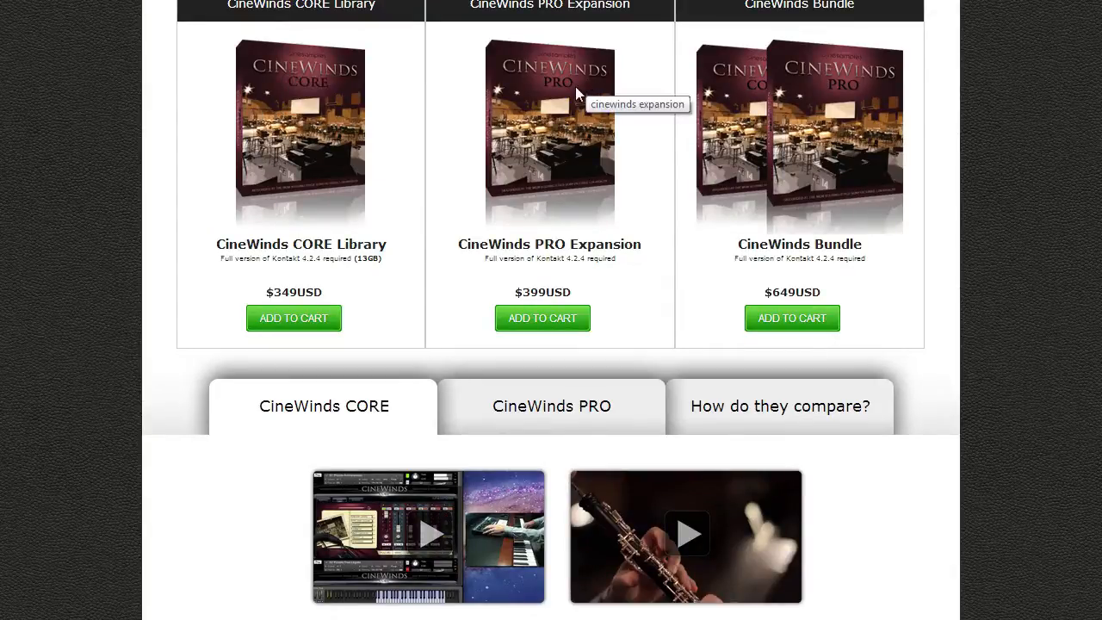
scroll("down", 3)
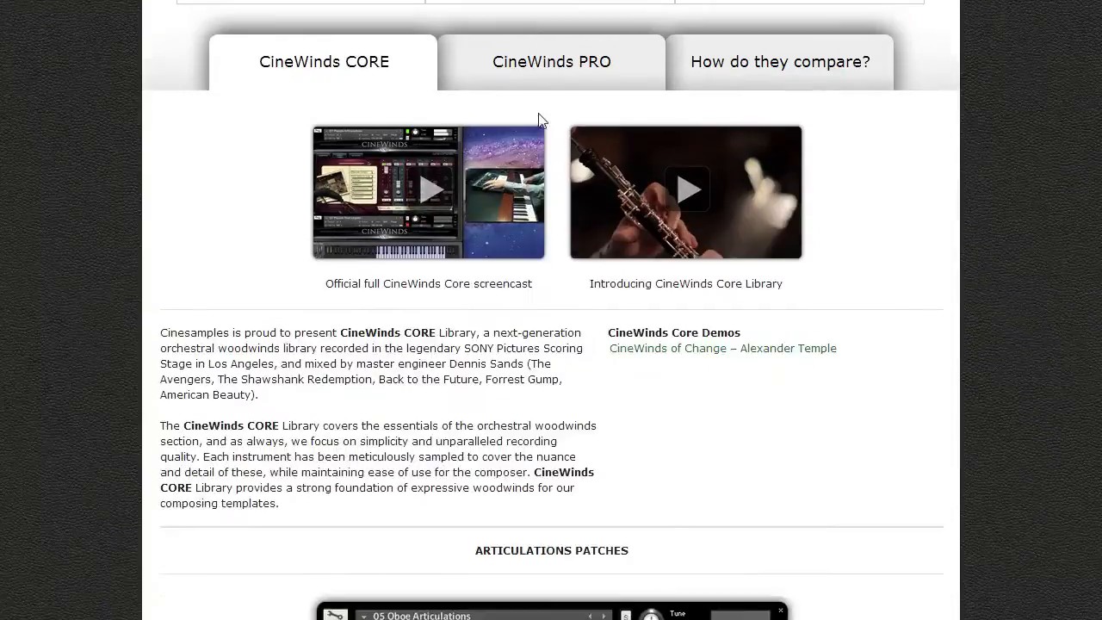
scroll("down", 3)
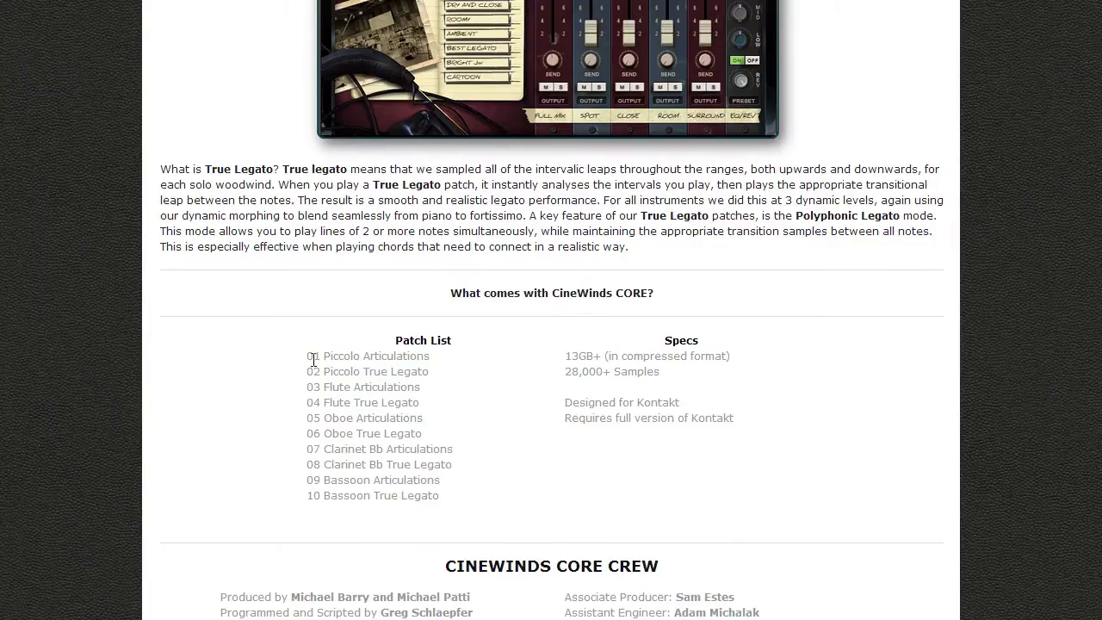
left_click_drag(307, 356, 396, 356)
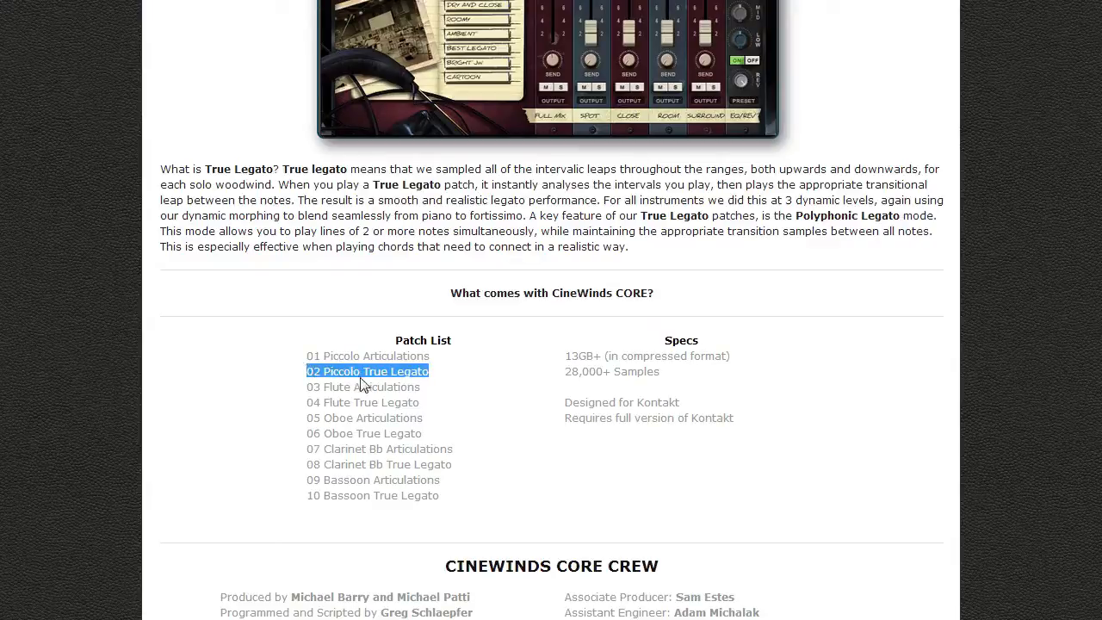
mouse_move(433, 384)
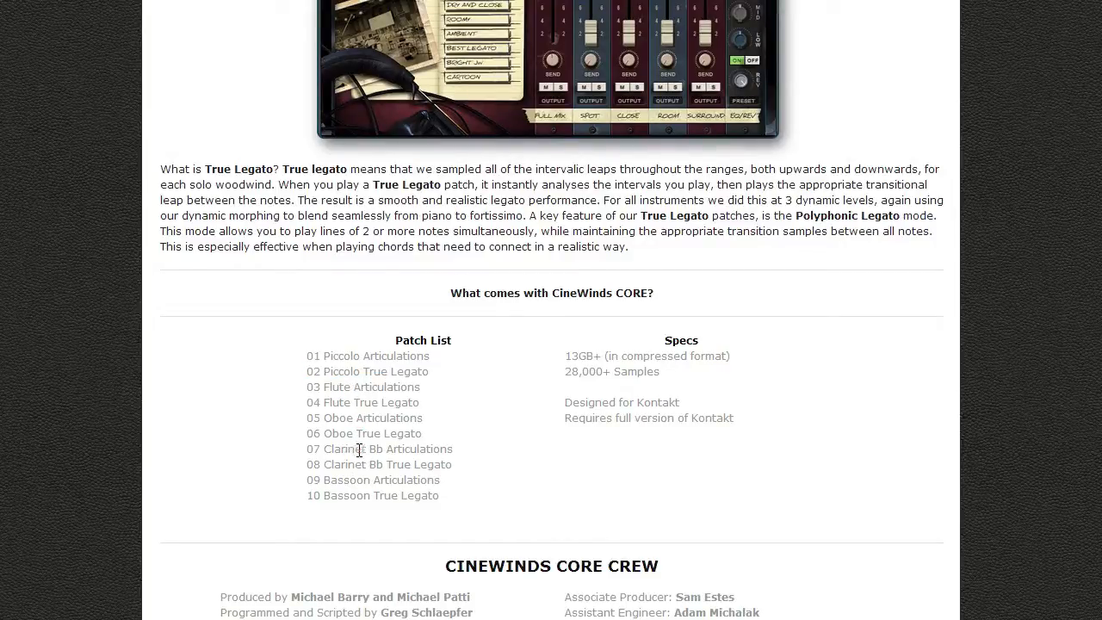
double_click(381, 479)
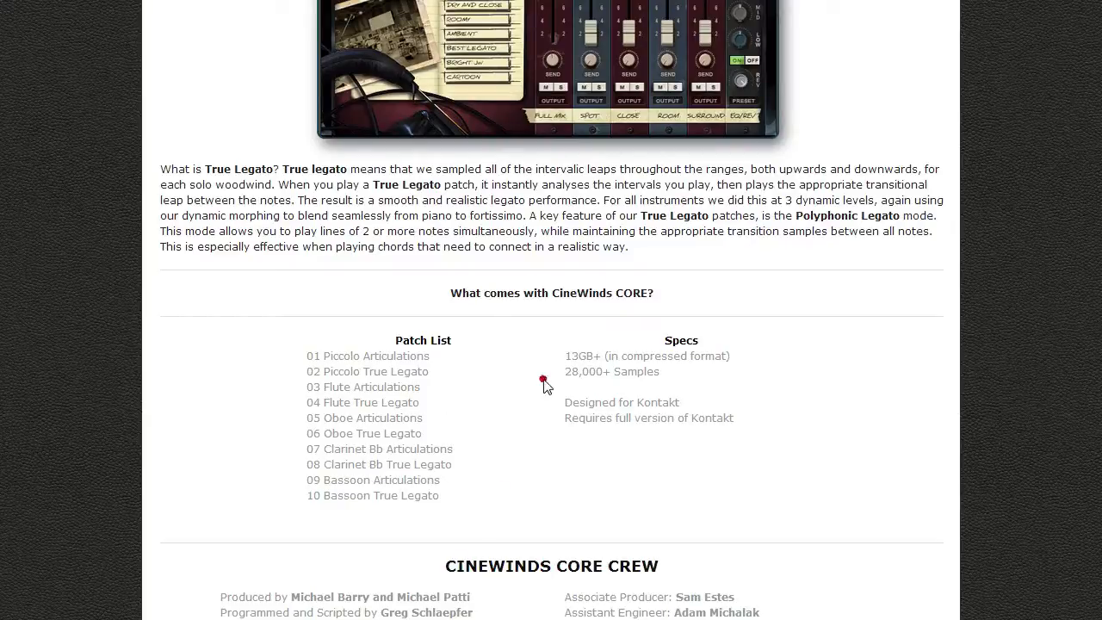
double_click(578, 355)
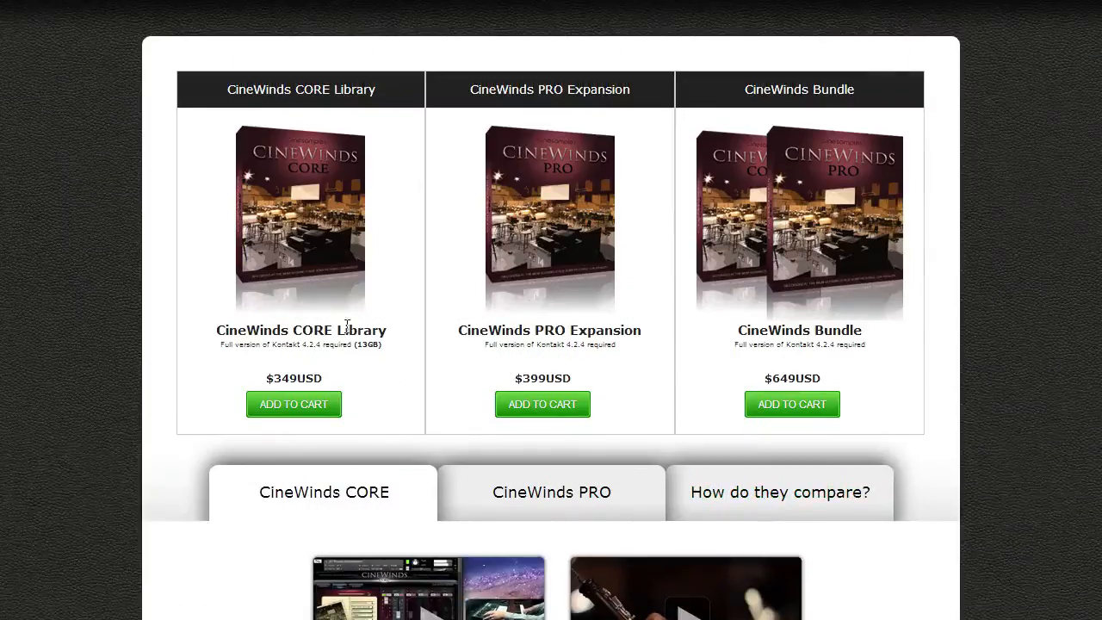
scroll("down", 3)
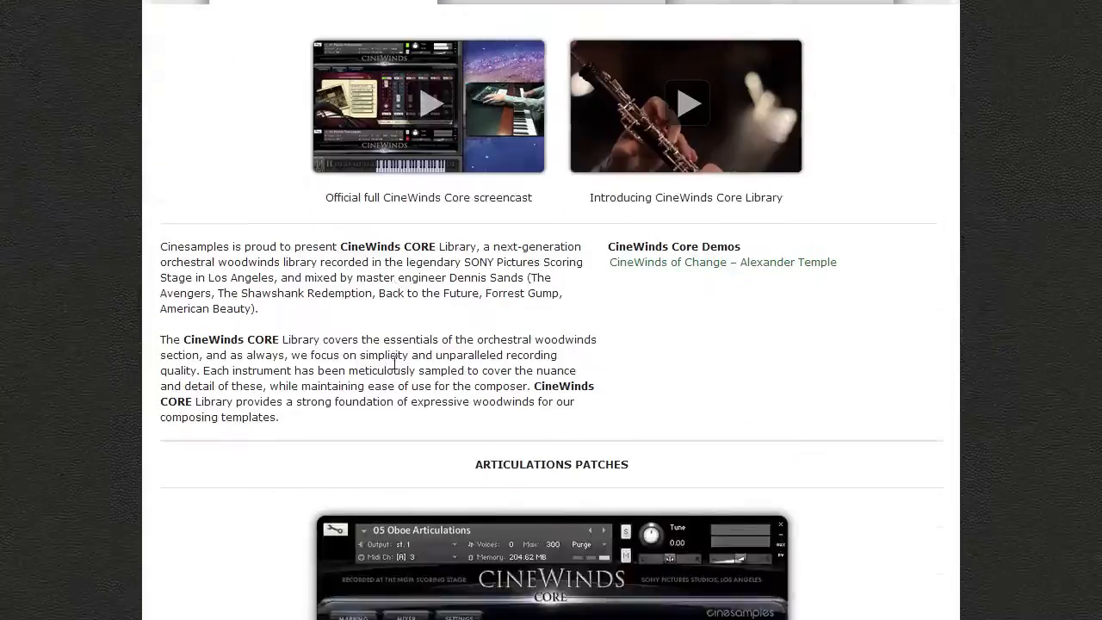
left_click(549, 491)
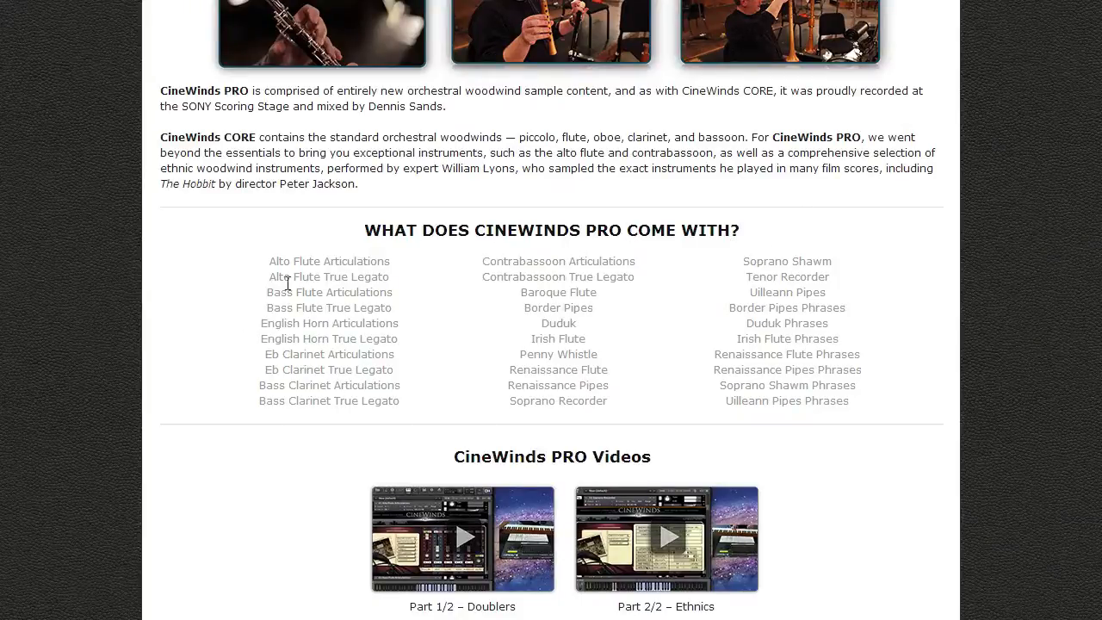
mouse_move(650, 293)
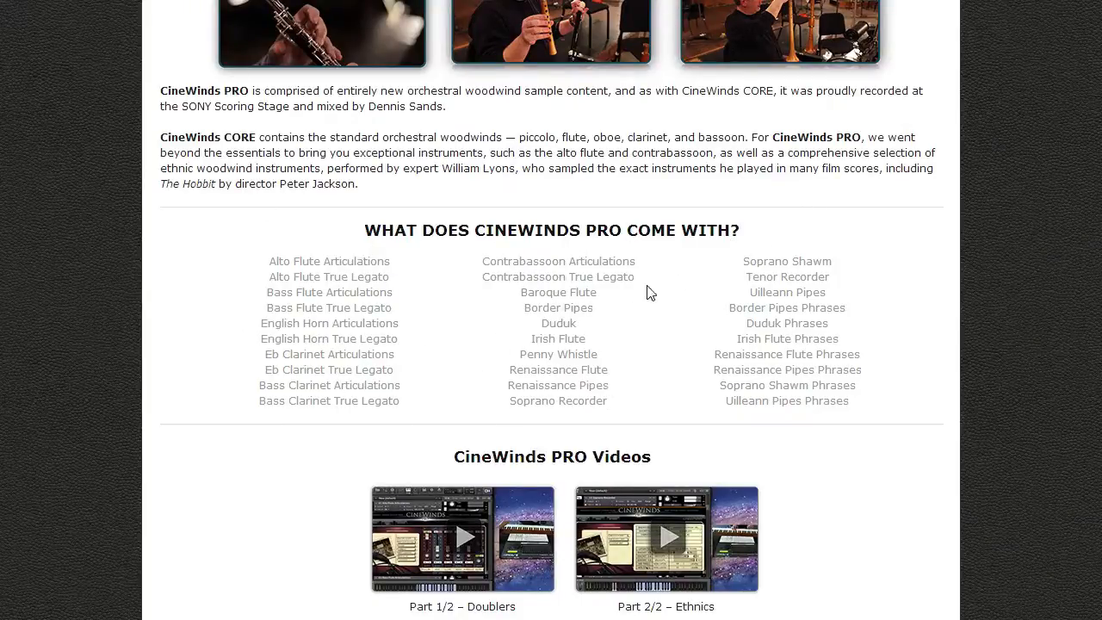
mouse_move(470, 361)
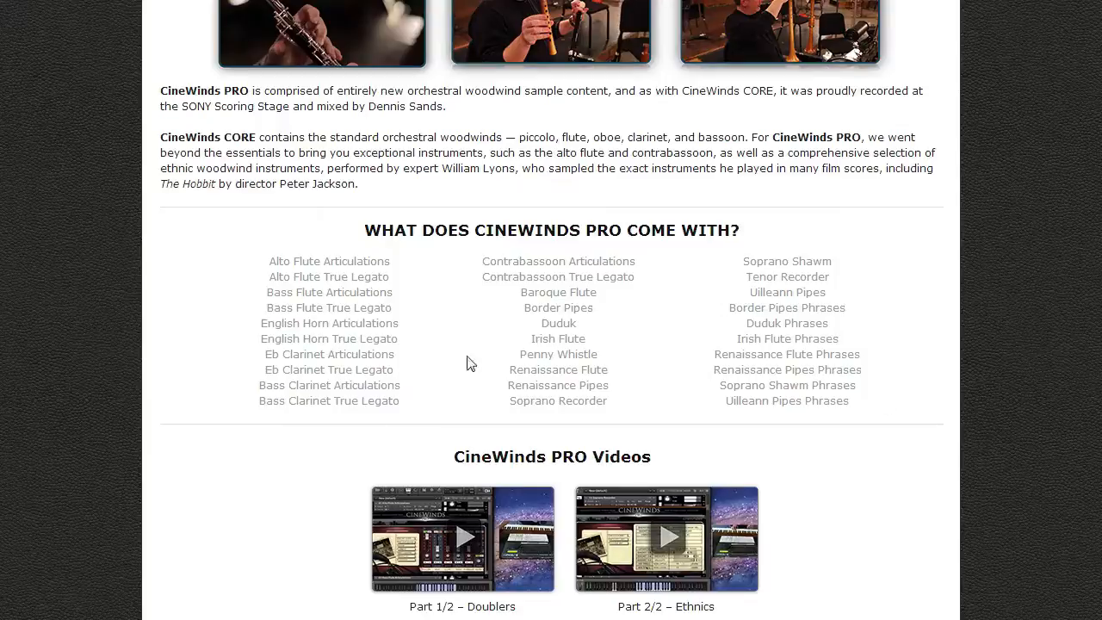
mouse_move(275, 262)
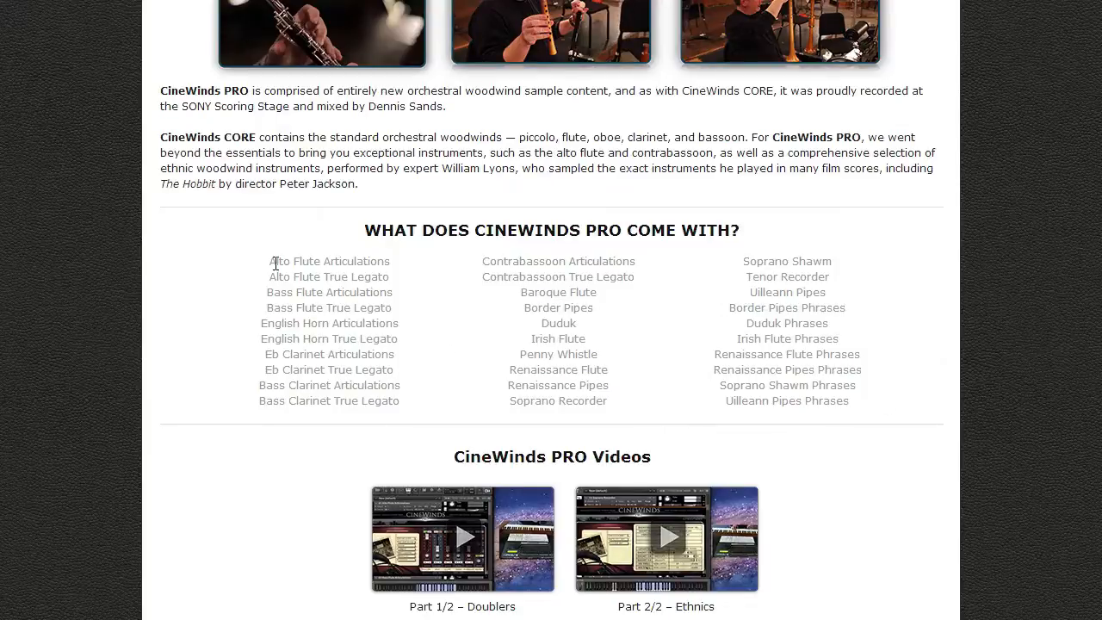
mouse_move(337, 295)
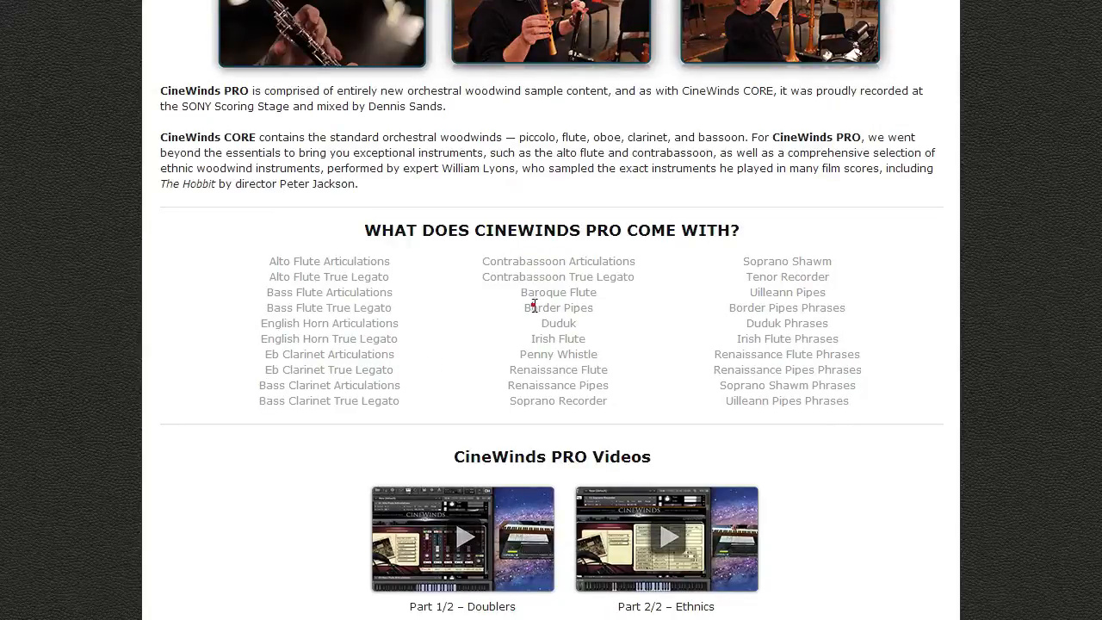
mouse_move(669, 400)
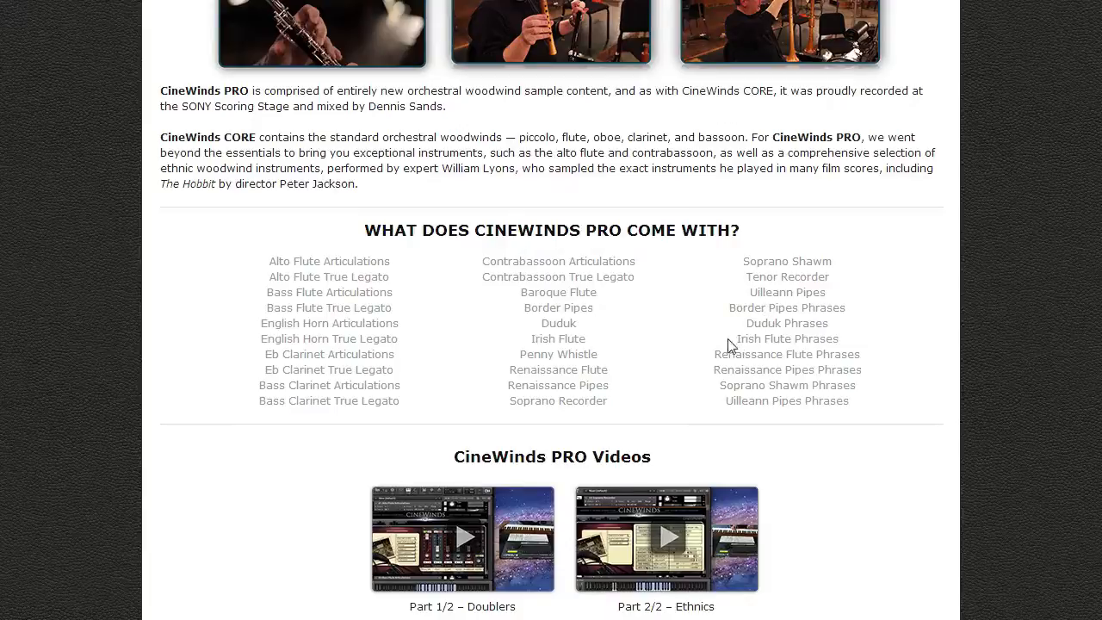
left_click_drag(293, 253, 637, 277)
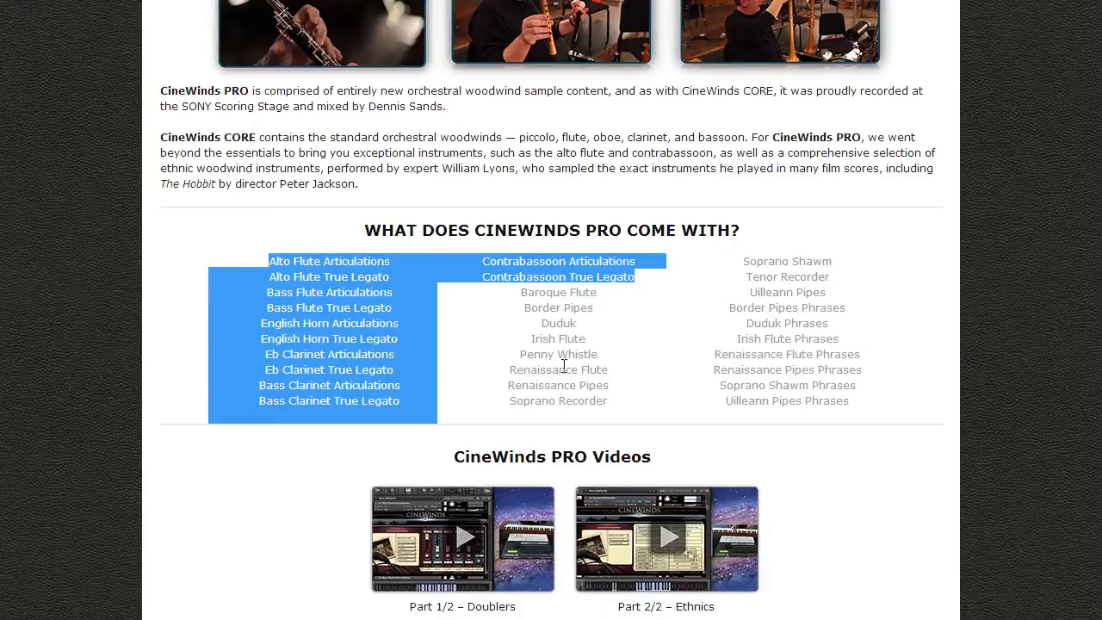
left_click(412, 318)
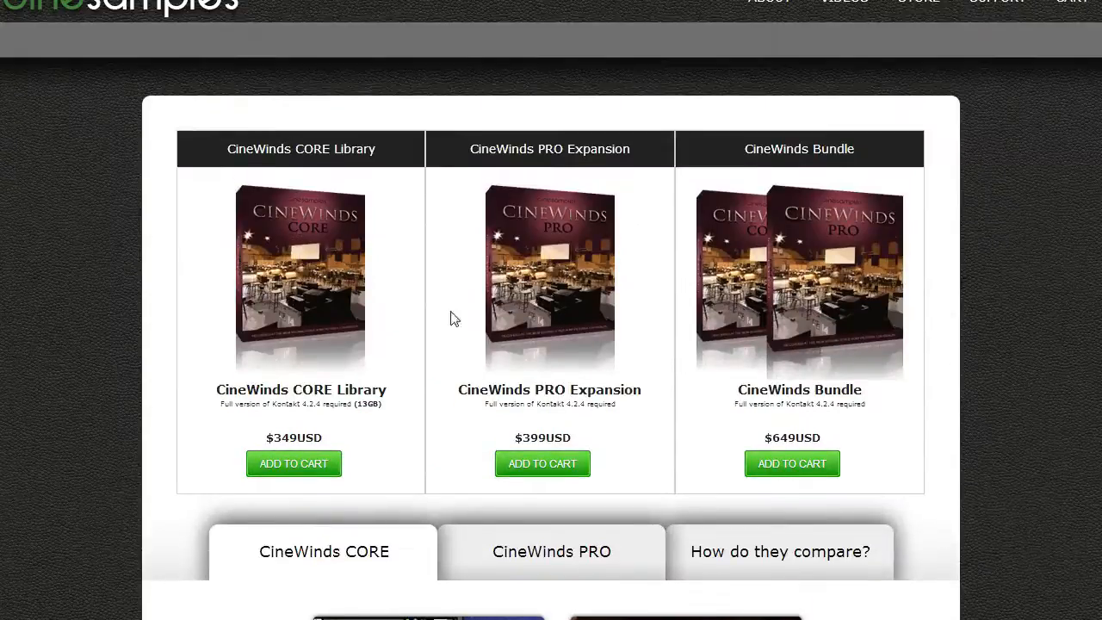
mouse_move(444, 321)
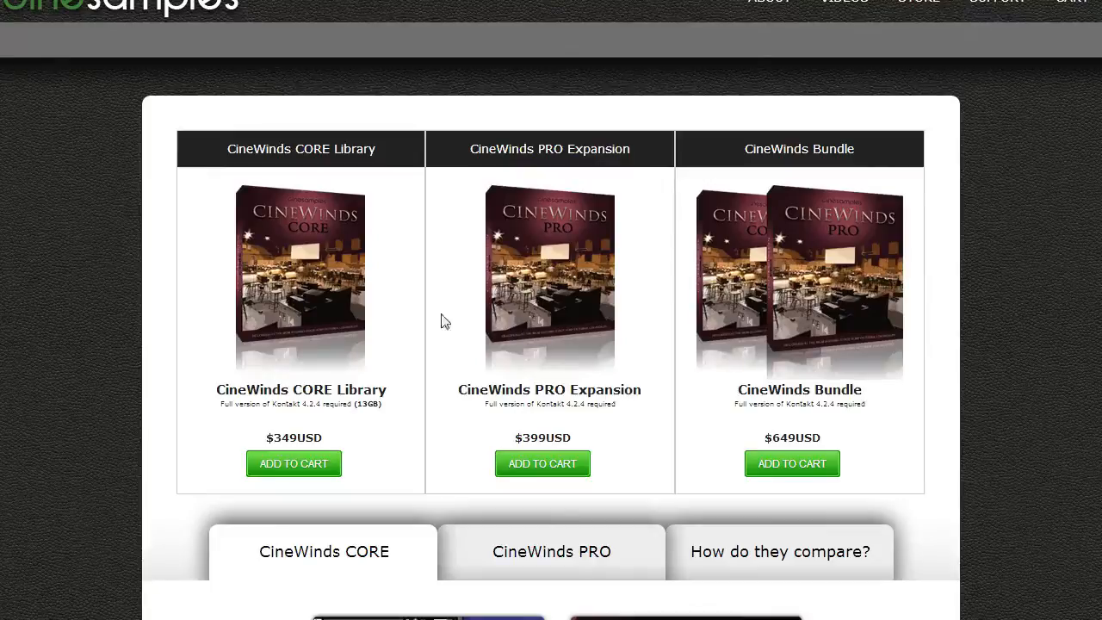
mouse_move(605, 420)
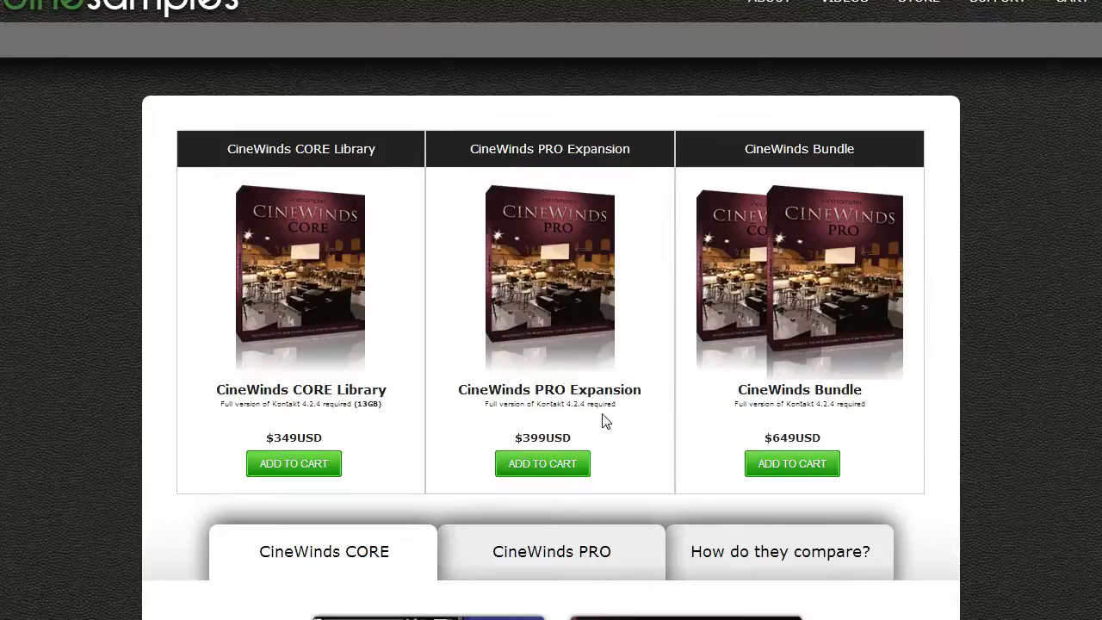
mouse_move(580, 381)
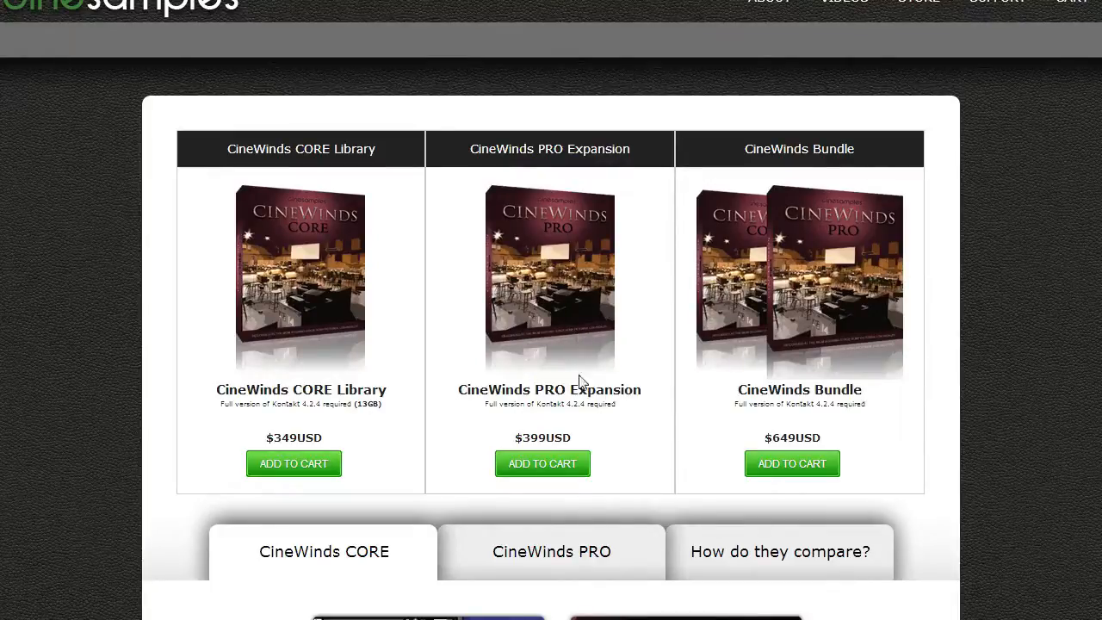
mouse_move(491, 423)
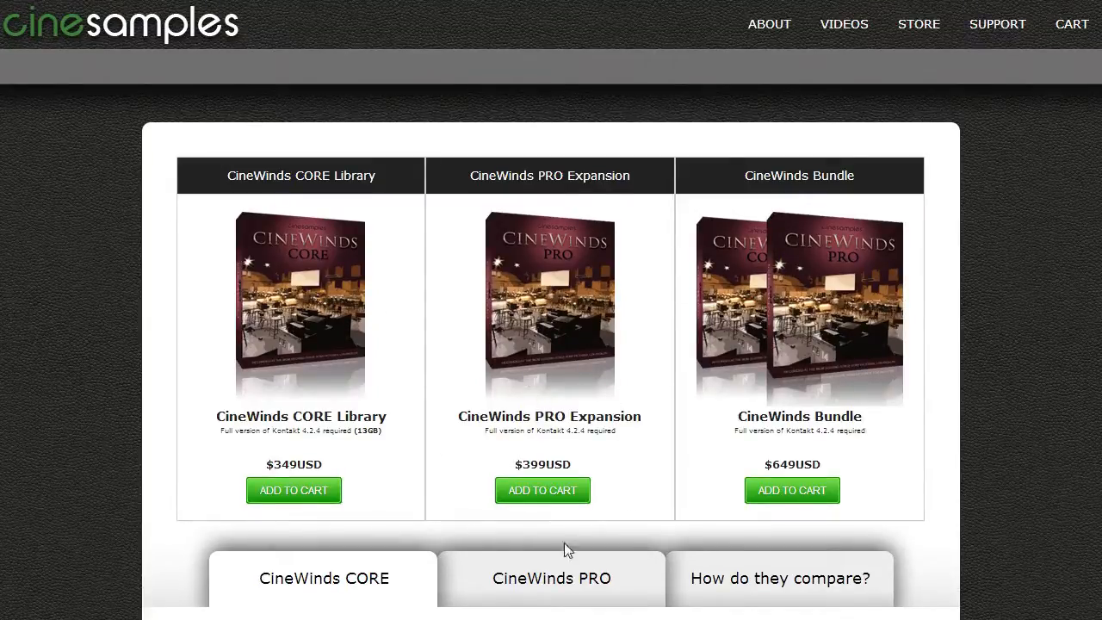
mouse_move(376, 460)
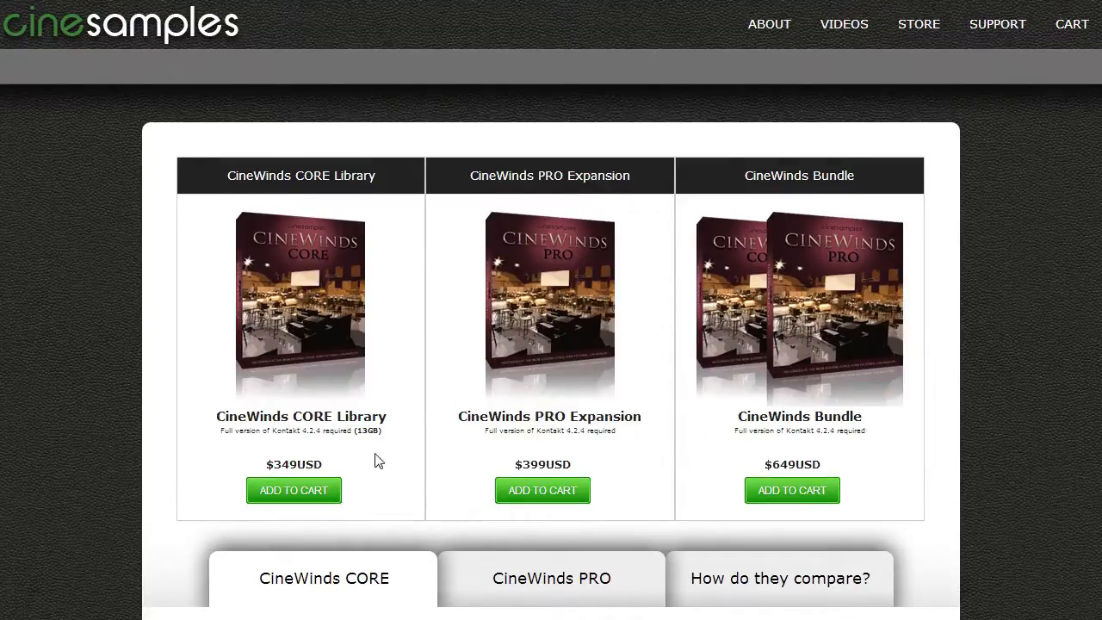
mouse_move(597, 430)
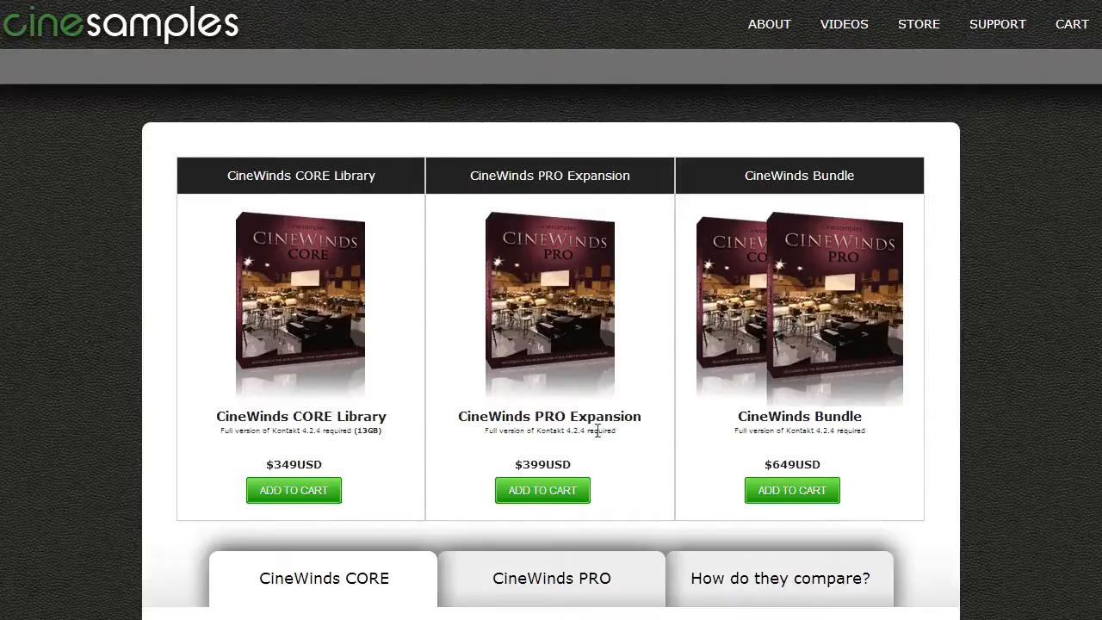
scroll("down", 3)
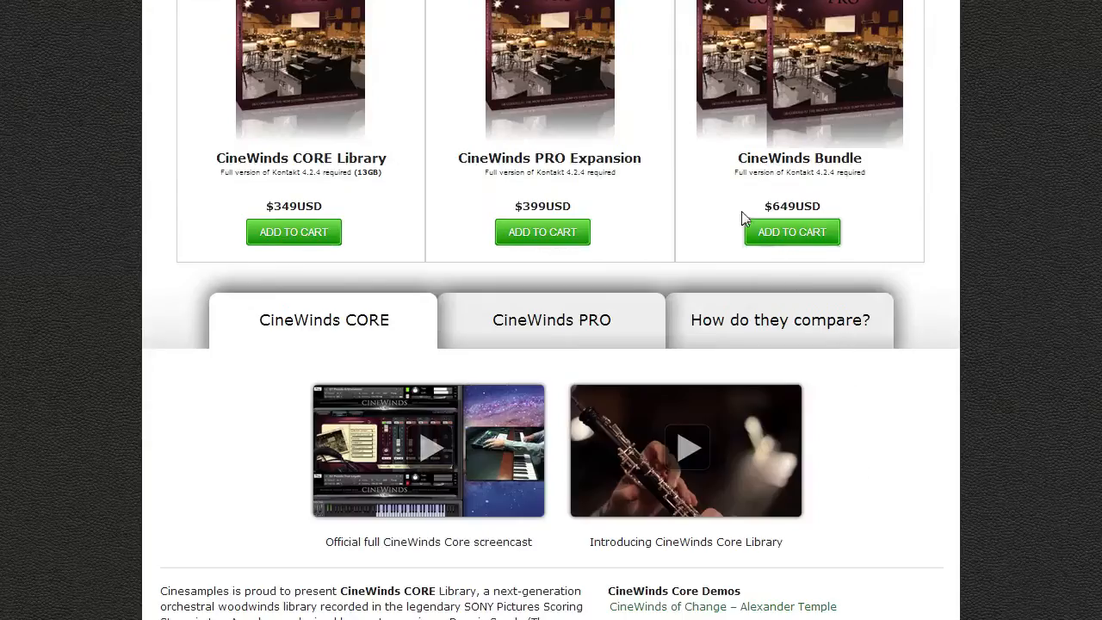
scroll("down", 3)
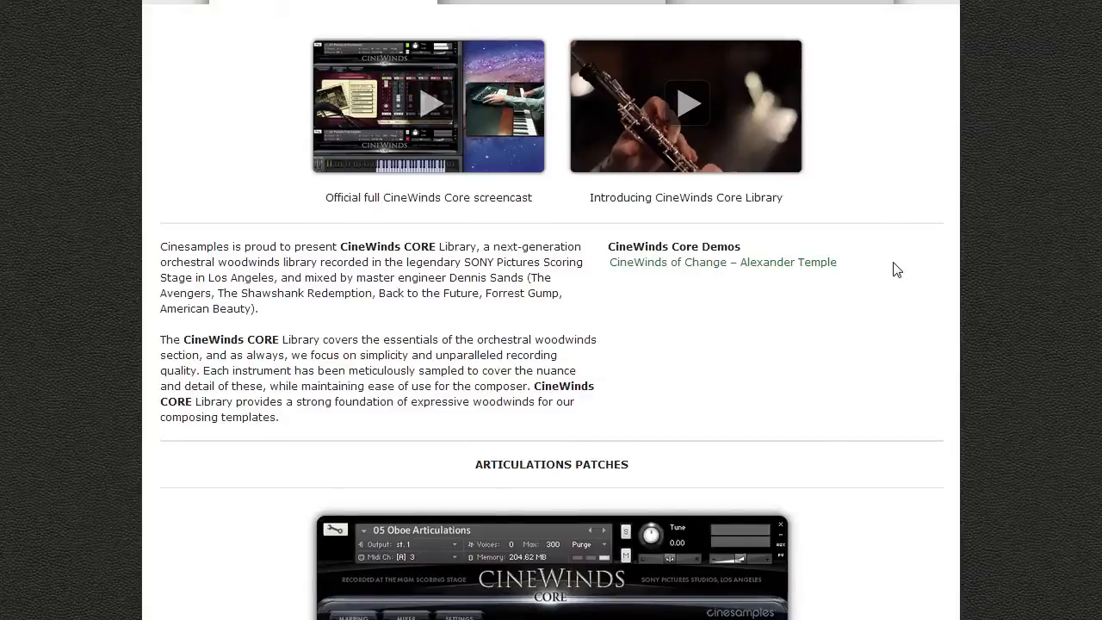
Step: Scroll the CineWinds CORE page past the Articulations Patches notation examples to the True Legato mixer screenshot
scroll("down", 3)
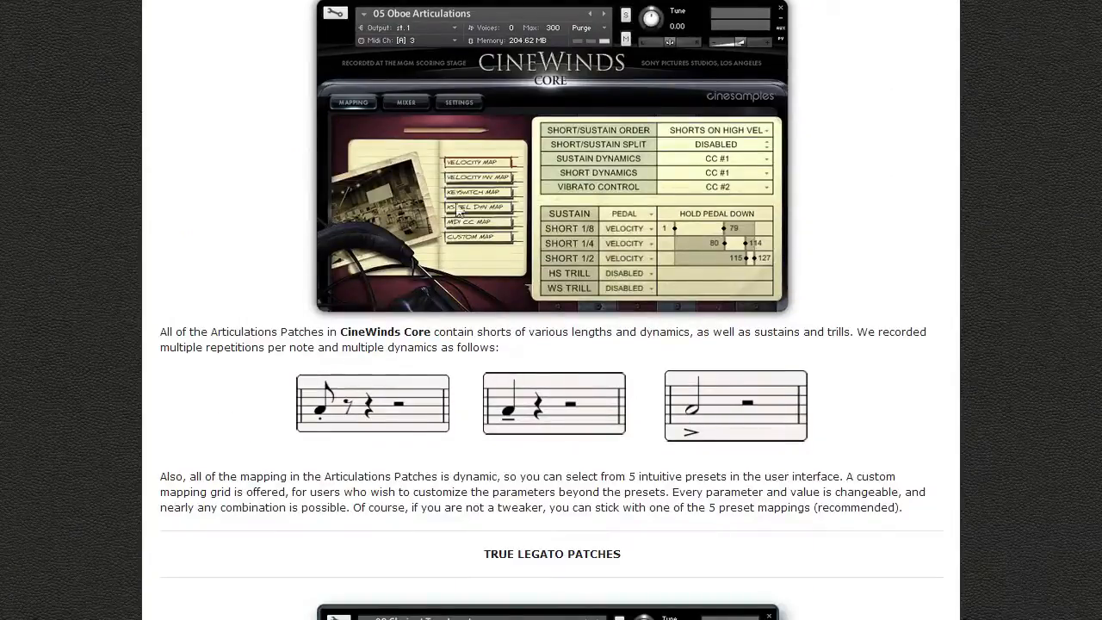
mouse_move(290, 337)
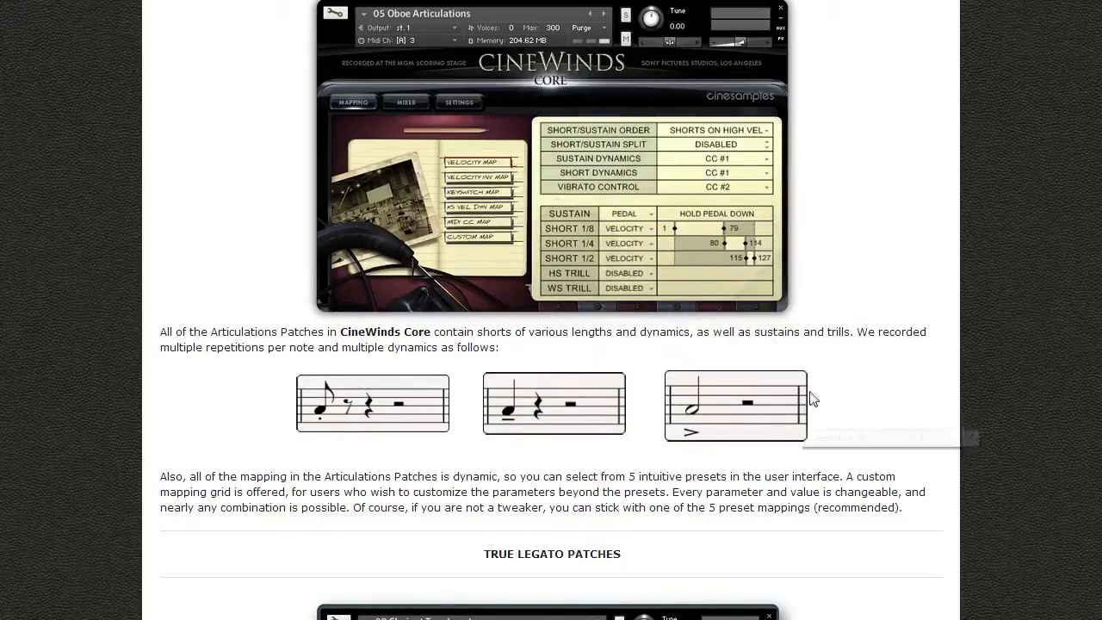
mouse_move(439, 442)
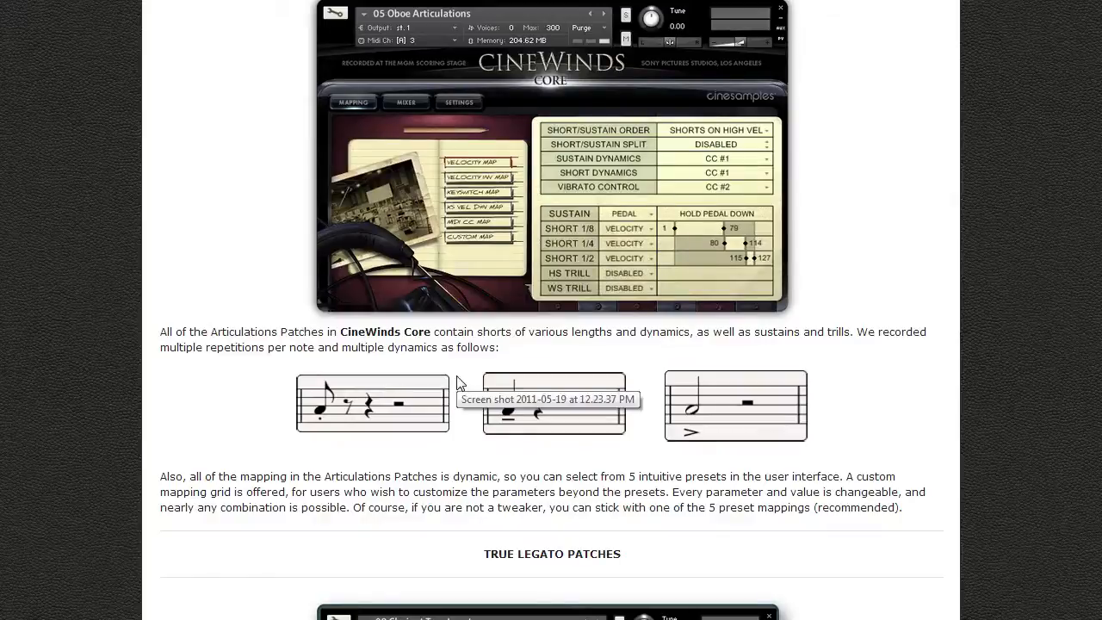
mouse_move(712, 359)
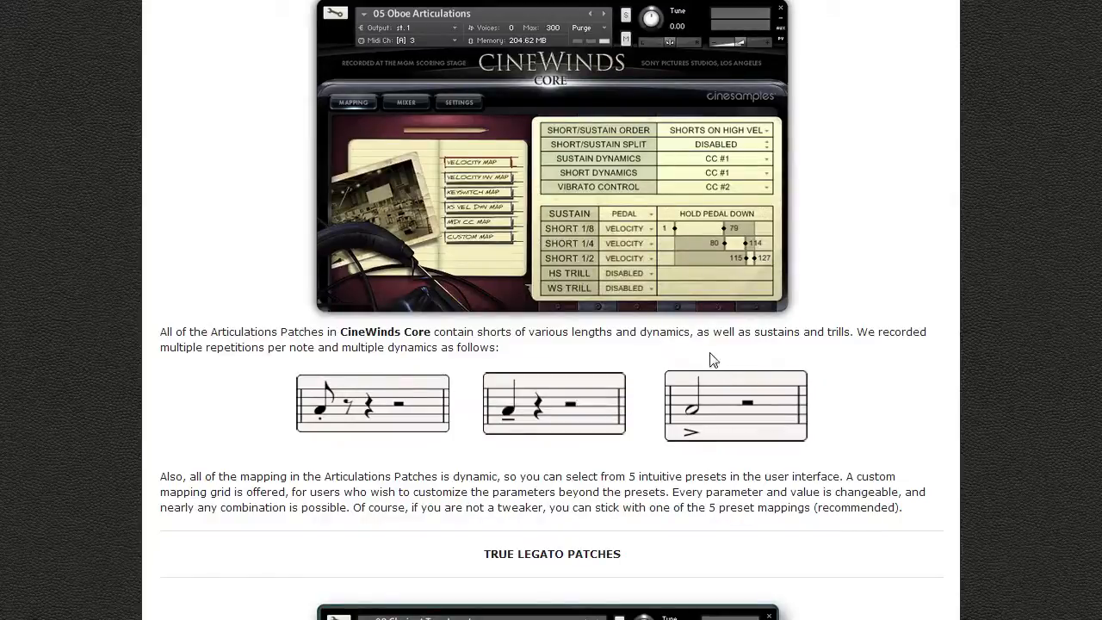
mouse_move(687, 361)
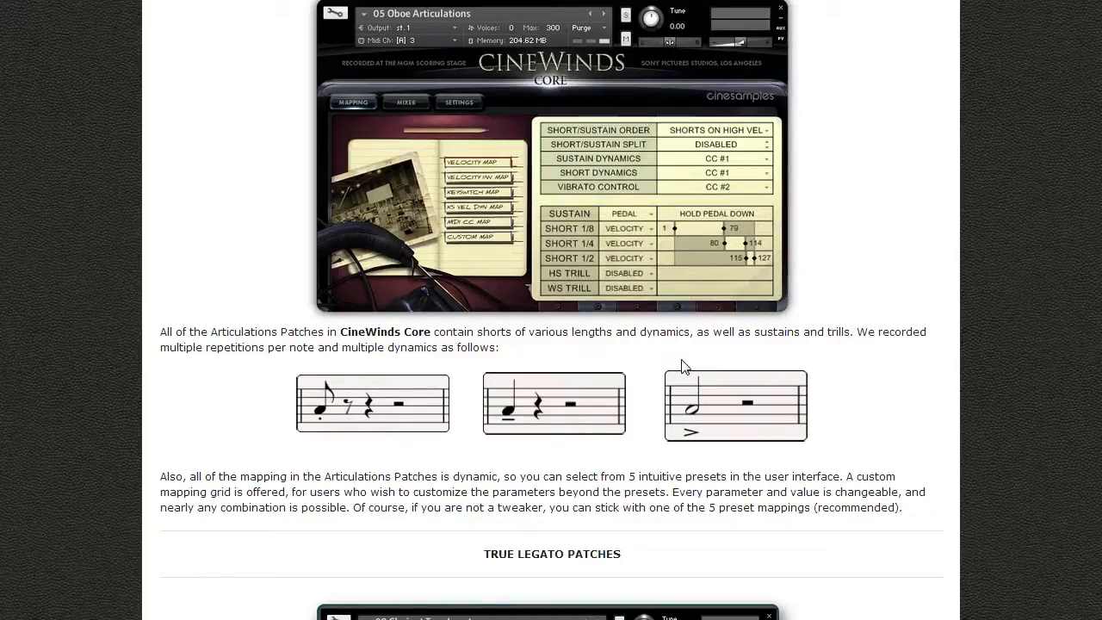
mouse_move(871, 352)
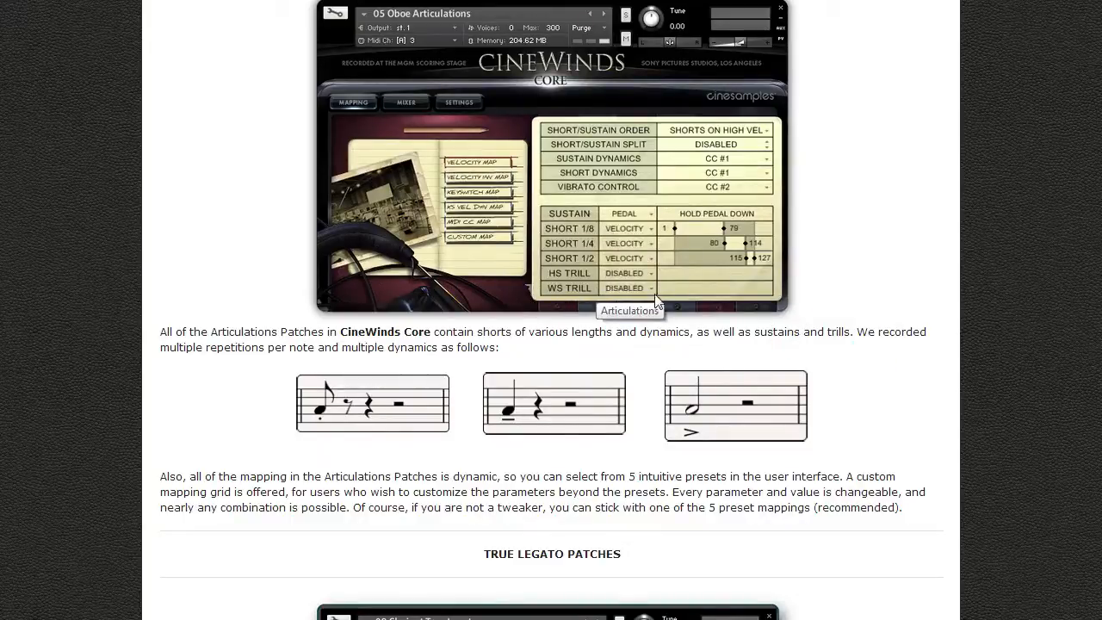
scroll("down", 3)
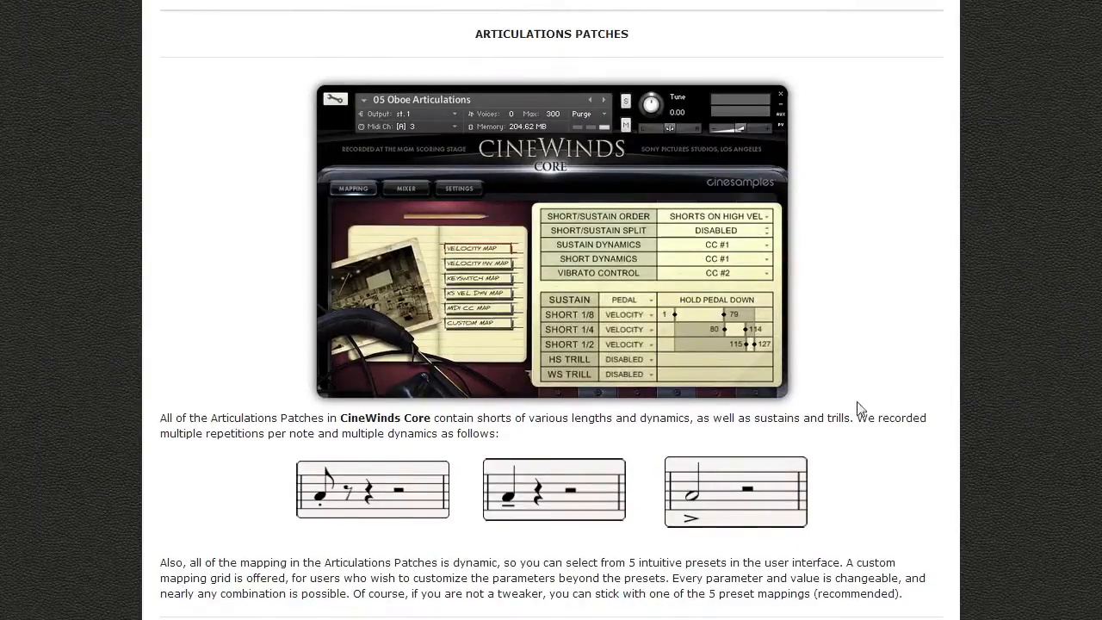
mouse_move(870, 325)
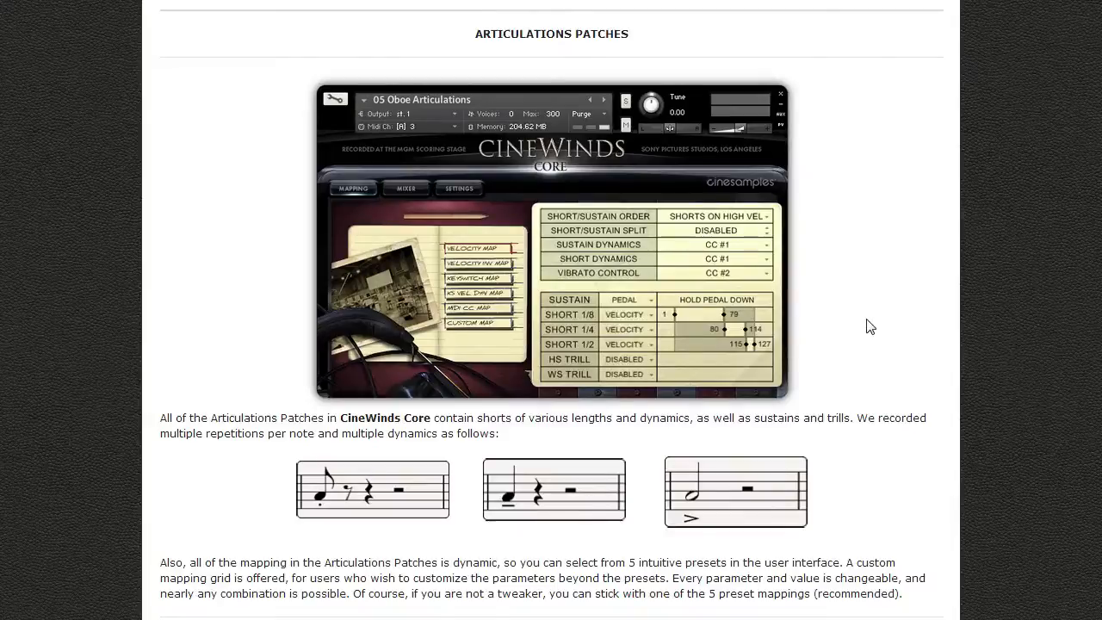
mouse_move(866, 332)
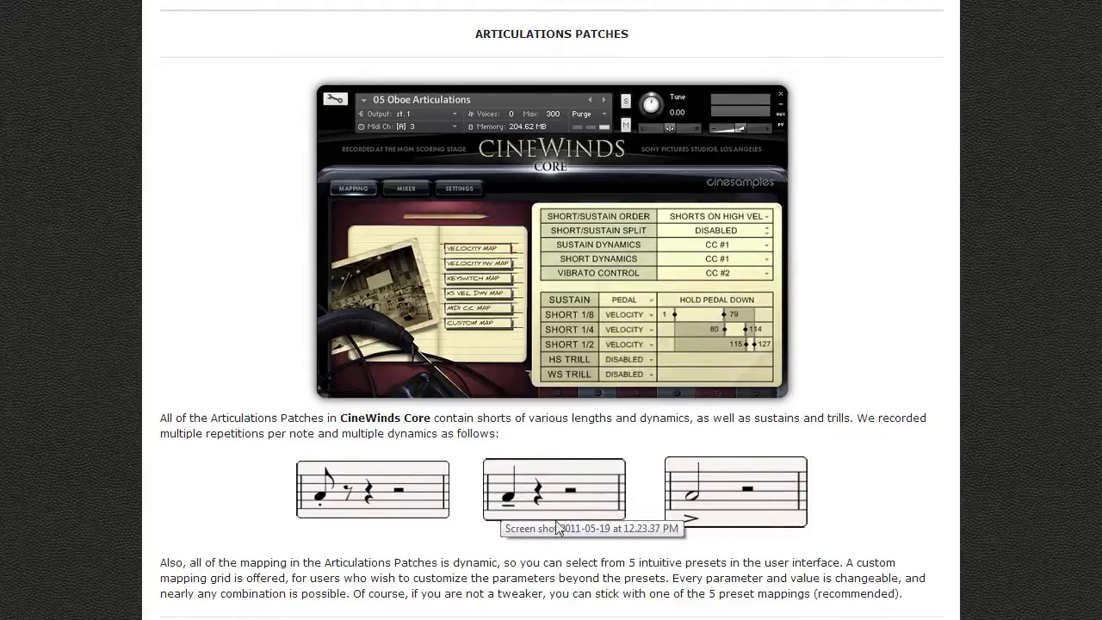
mouse_move(396, 486)
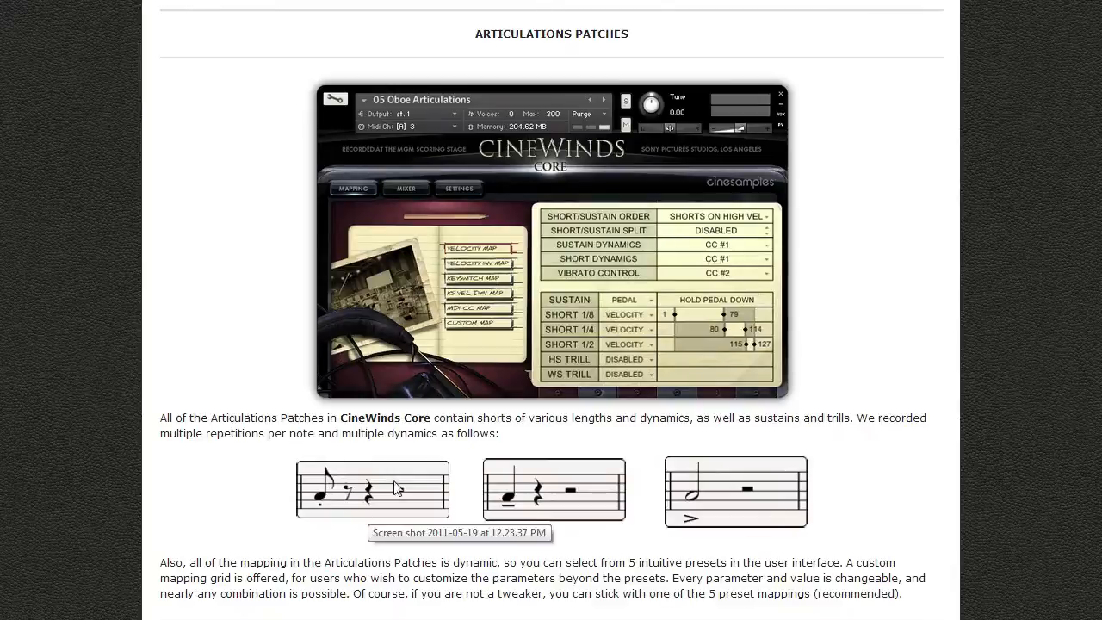
mouse_move(597, 456)
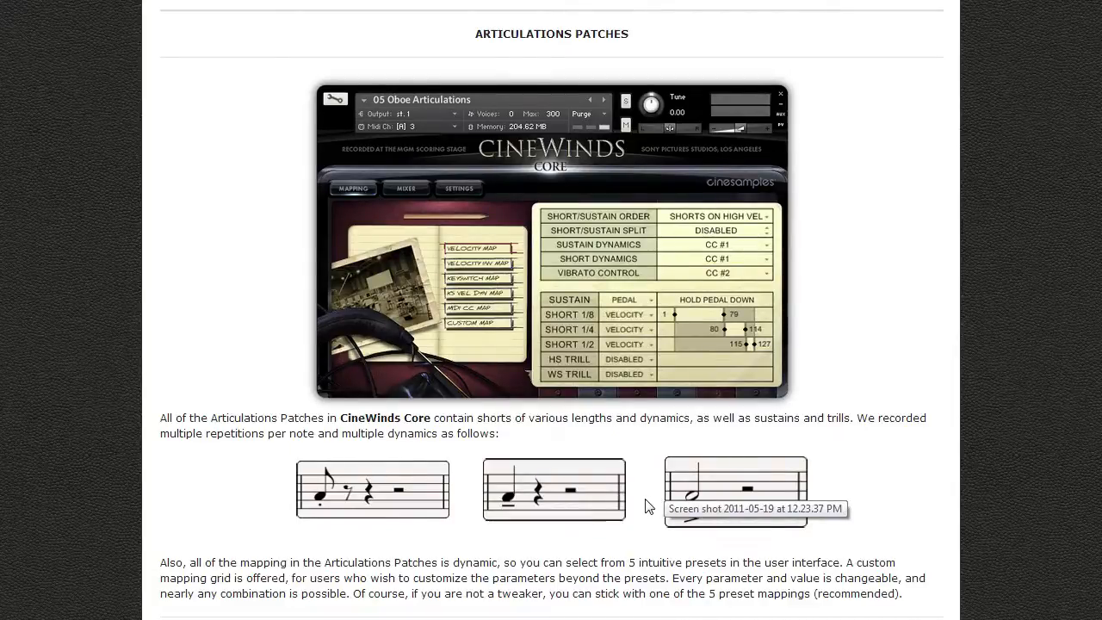
mouse_move(426, 295)
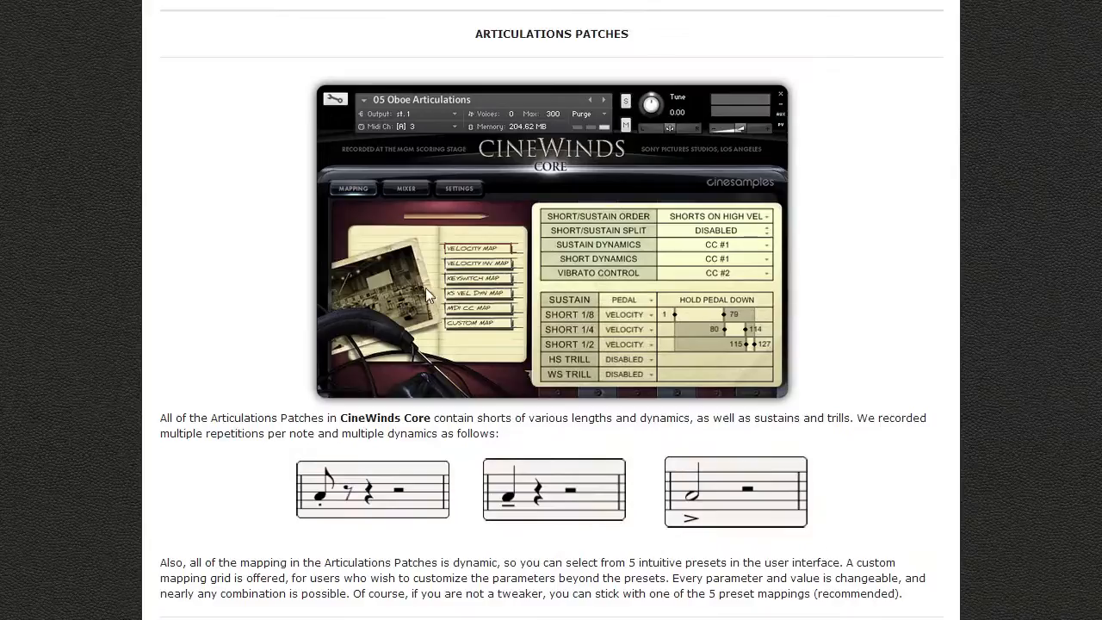
mouse_move(224, 364)
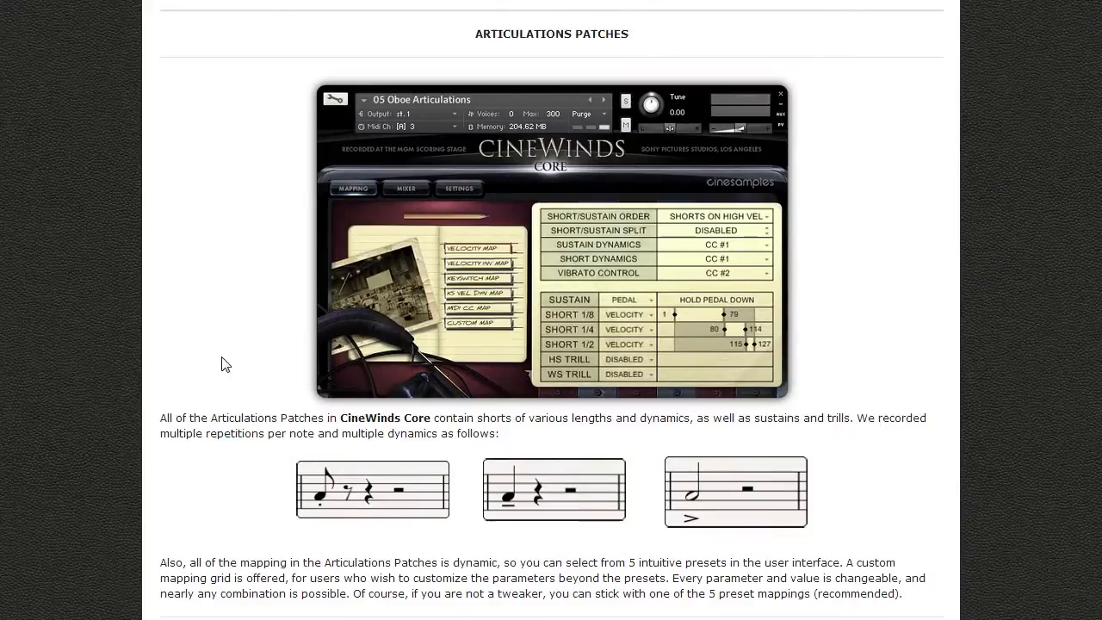
scroll("down", 3)
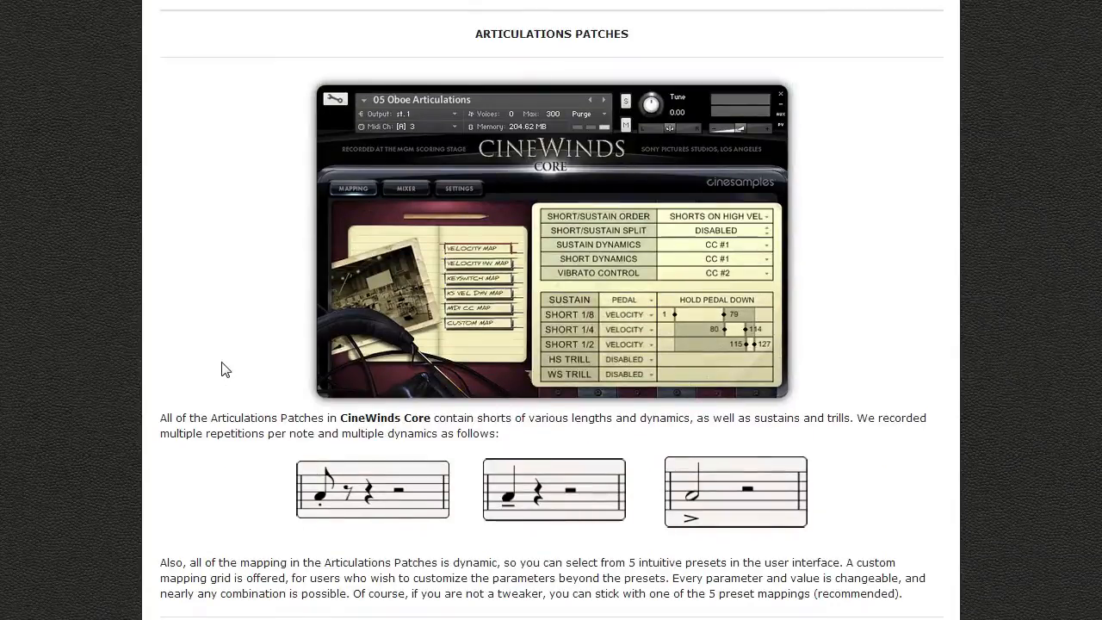
scroll("up", 3)
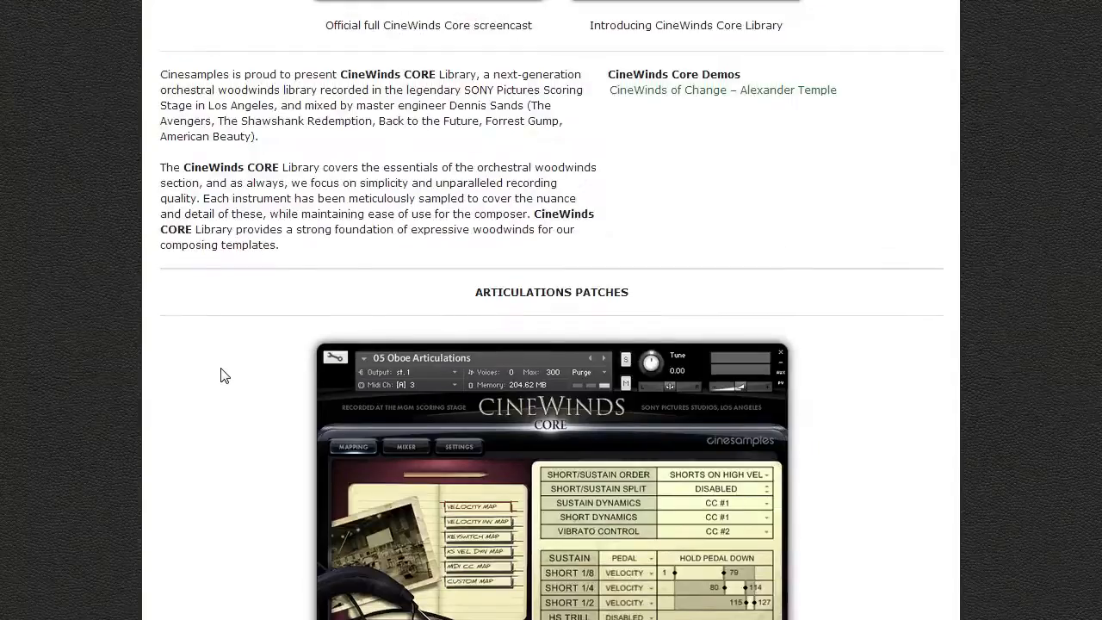
scroll("down", 3)
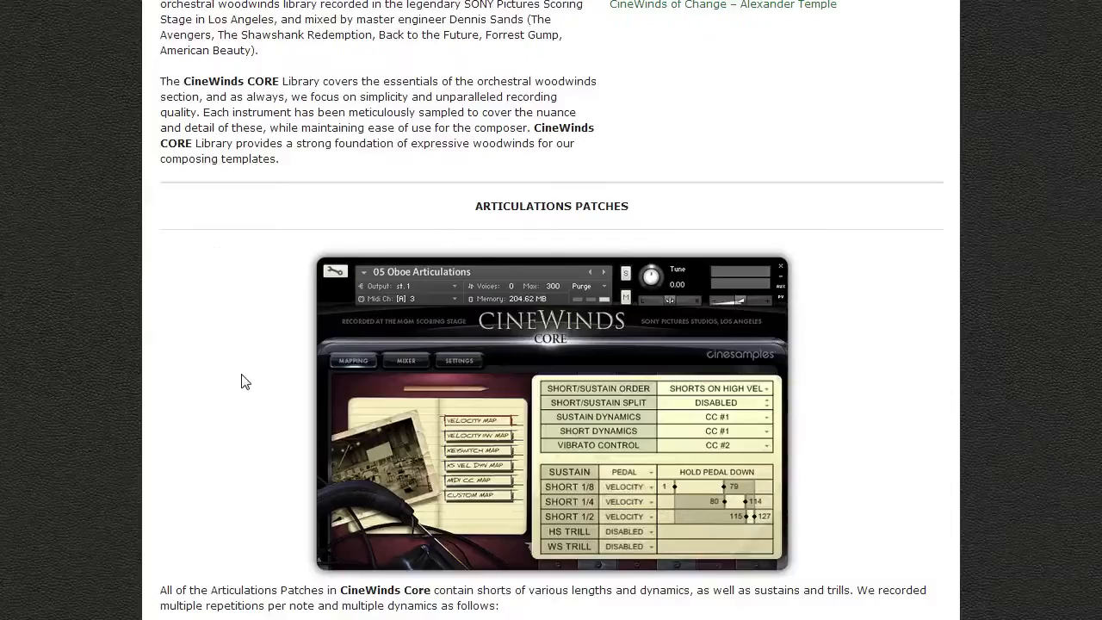
scroll("down", 3)
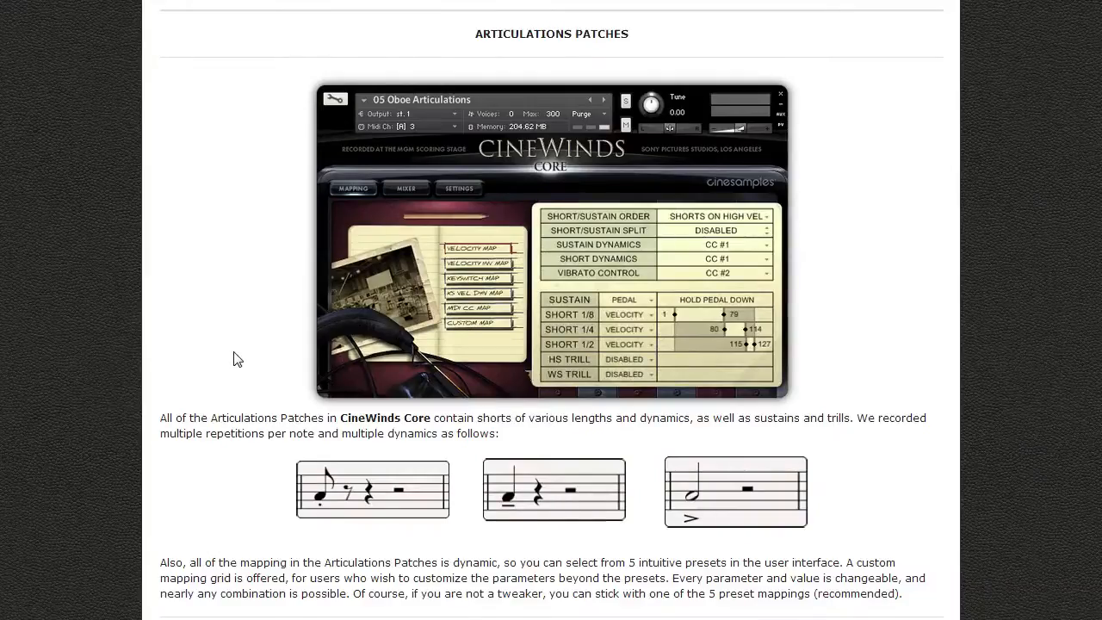
scroll("down", 3)
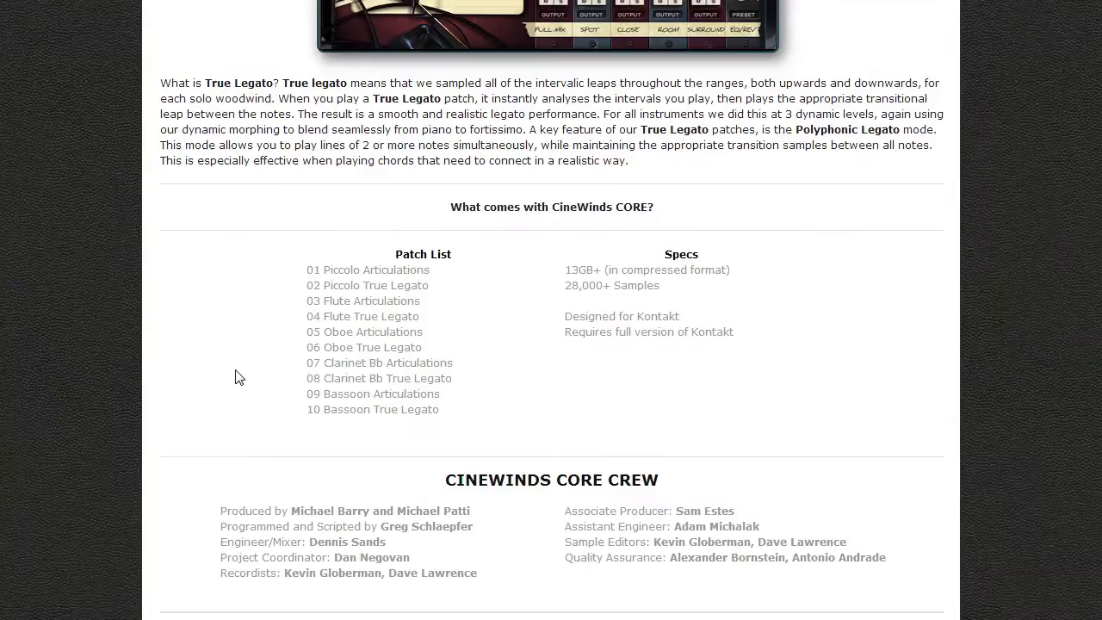
mouse_move(508, 286)
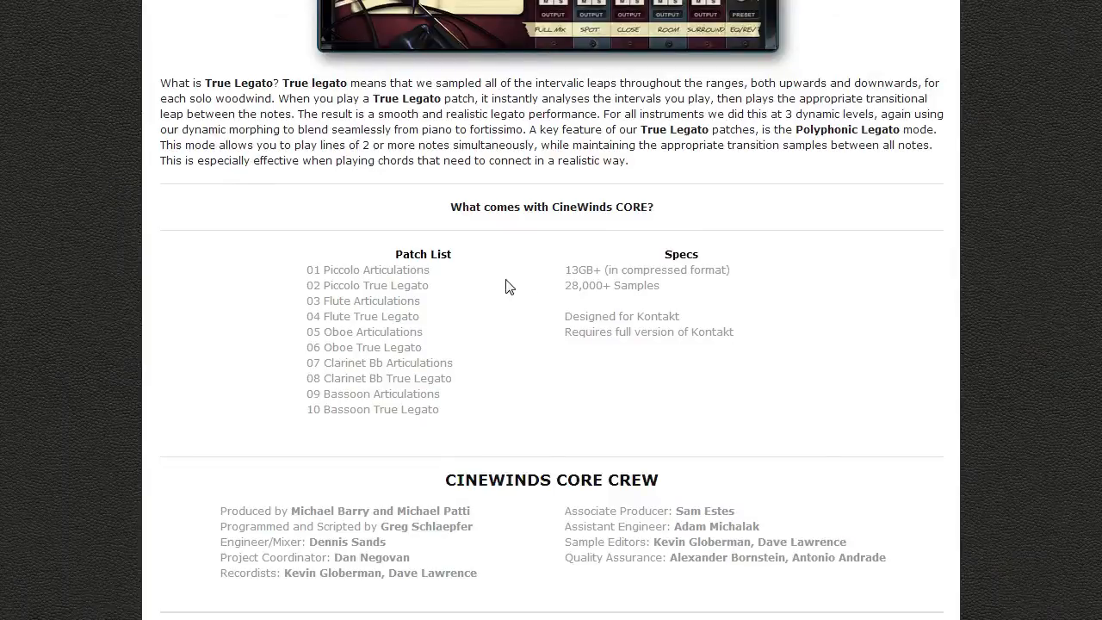
scroll("down", 3)
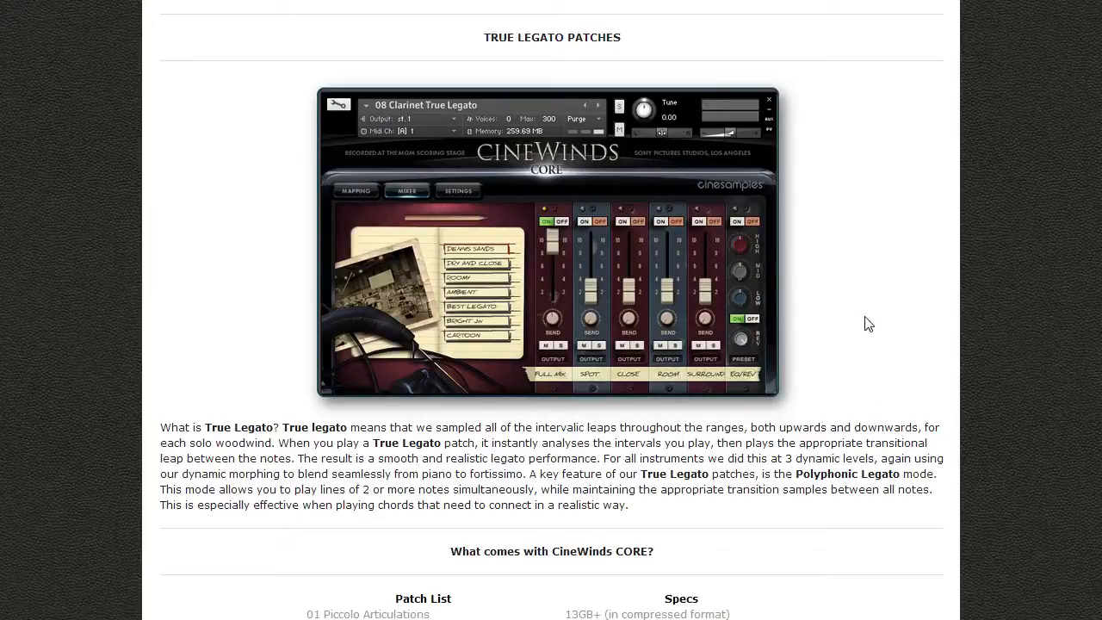
Step: Read through the CineWinds CORE True Legato Patches description, ending on the Hollywoodwinds page
scroll("down", 3)
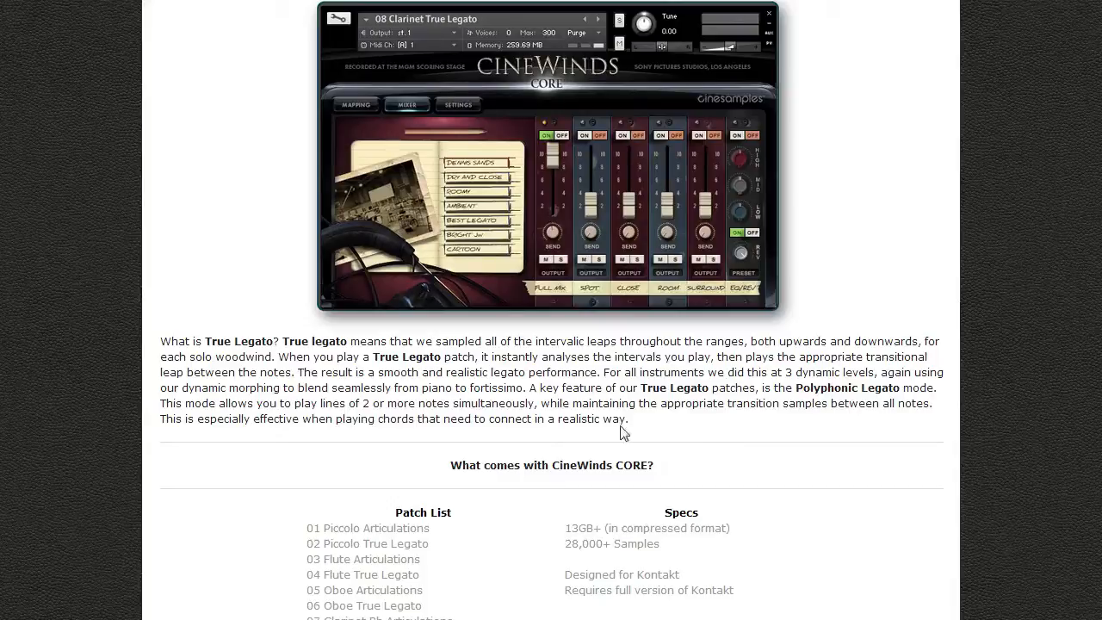
mouse_move(675, 438)
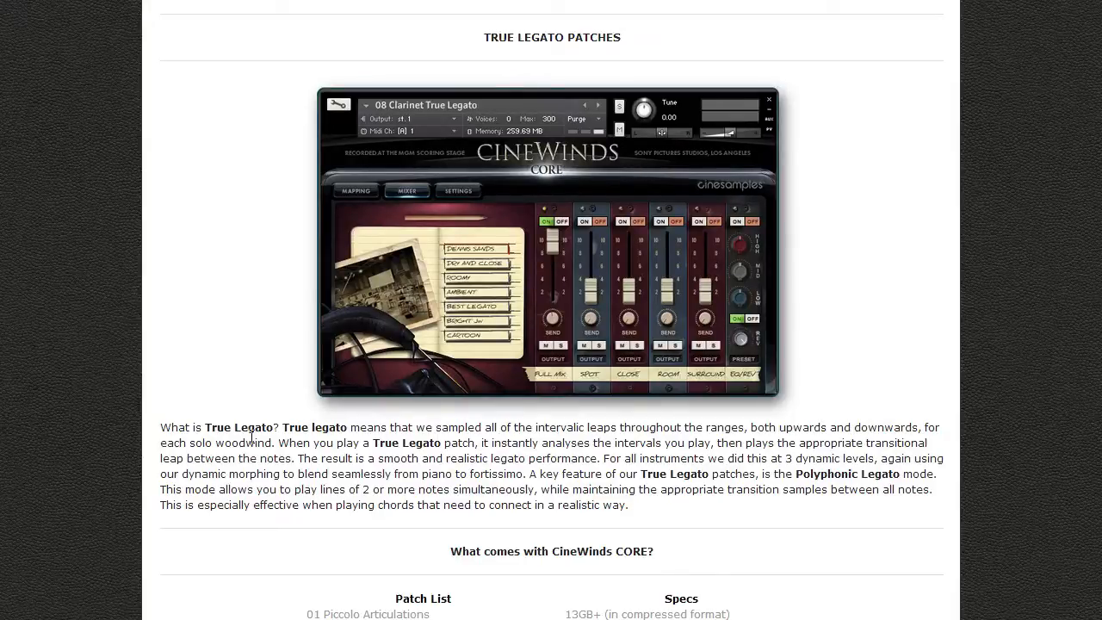
mouse_move(755, 477)
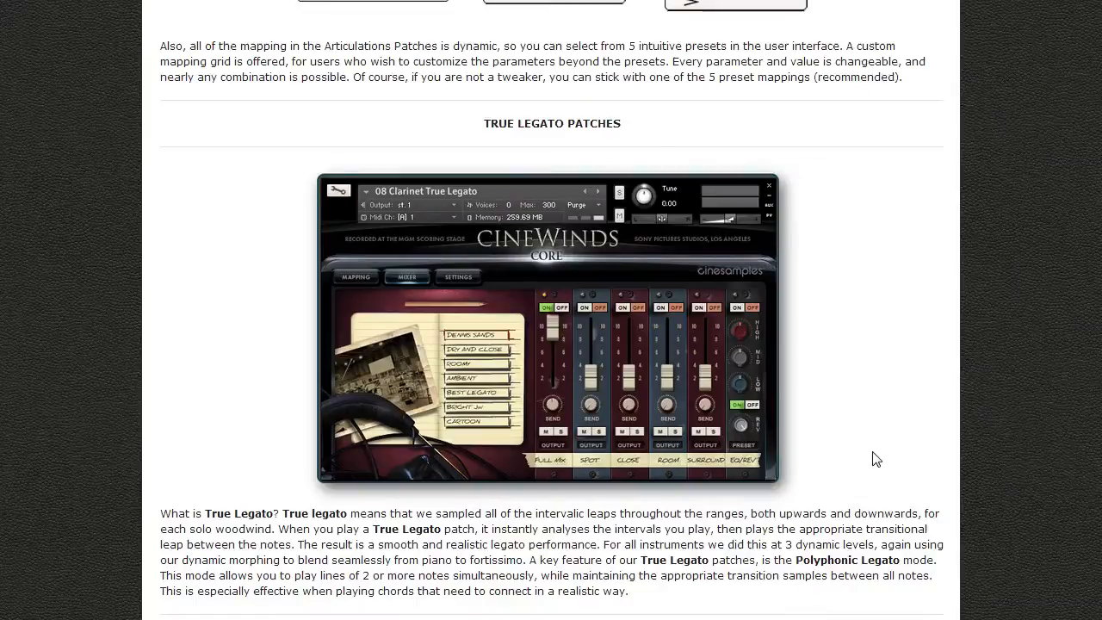
mouse_move(313, 178)
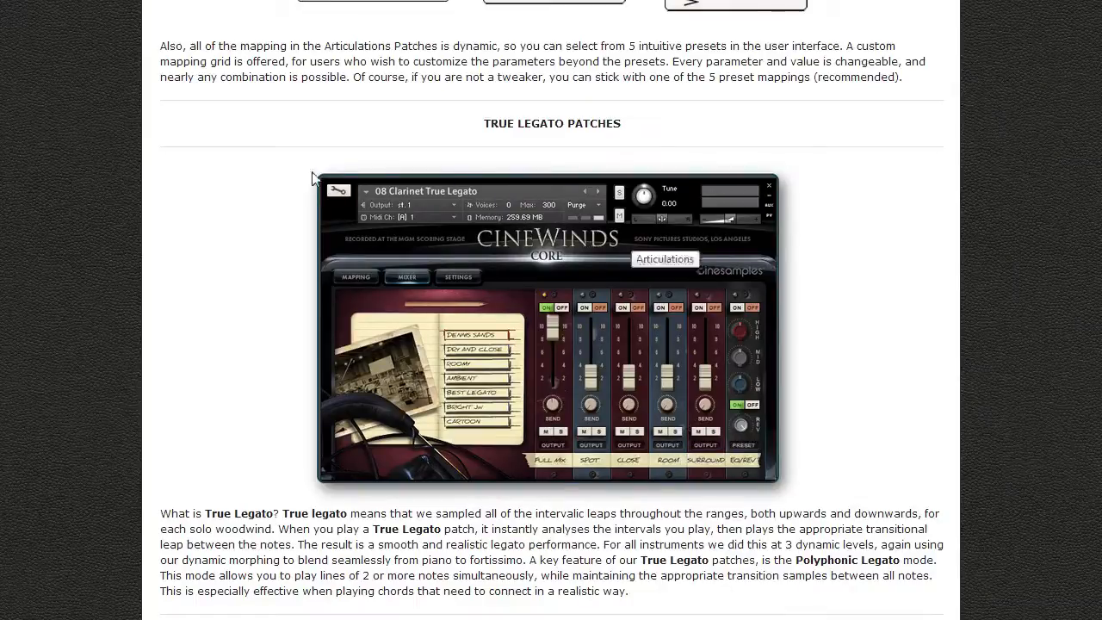
scroll("down", 3)
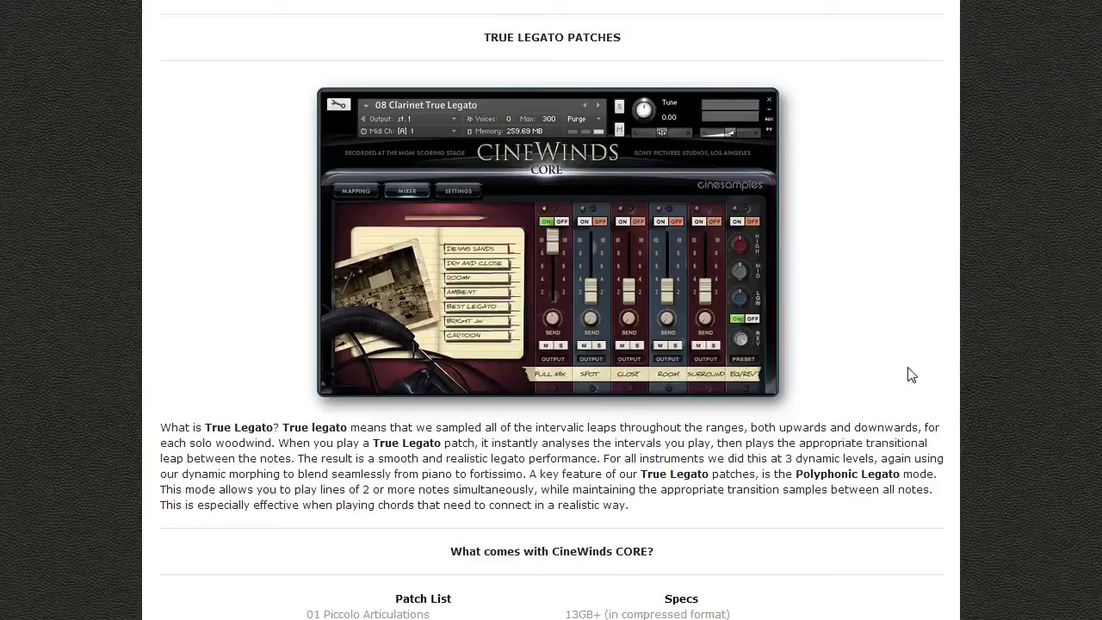
mouse_move(974, 361)
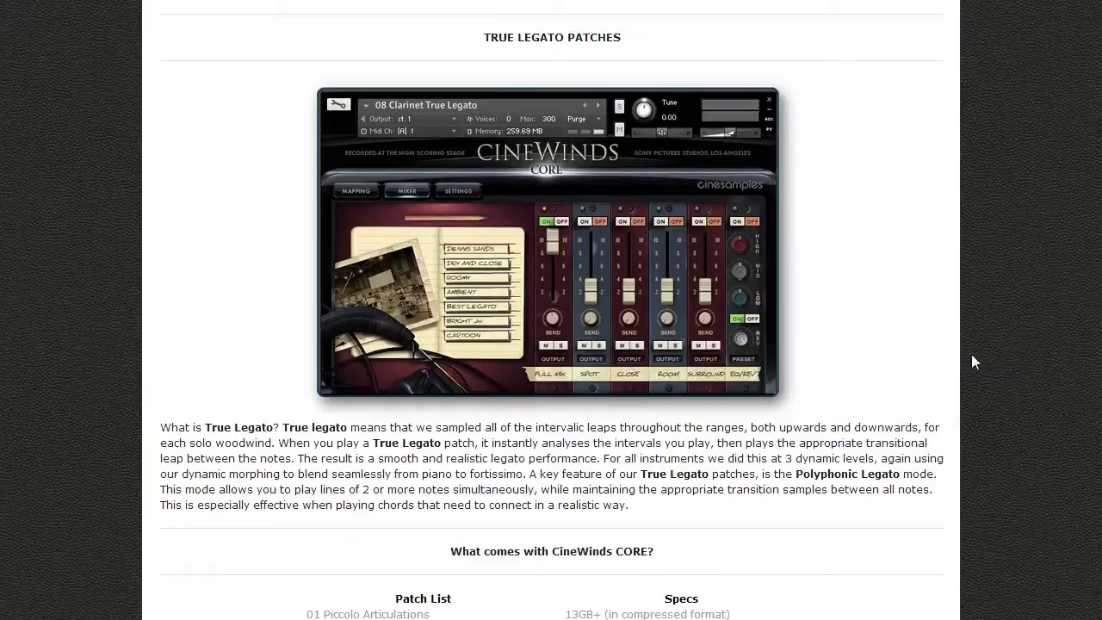
mouse_move(876, 367)
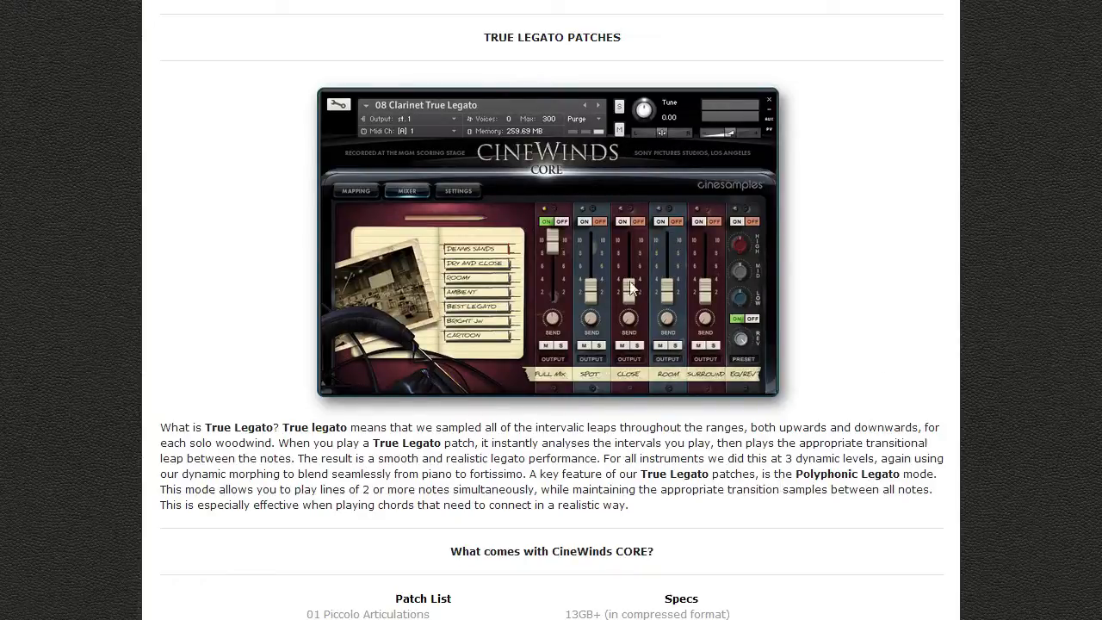
scroll("down", 3)
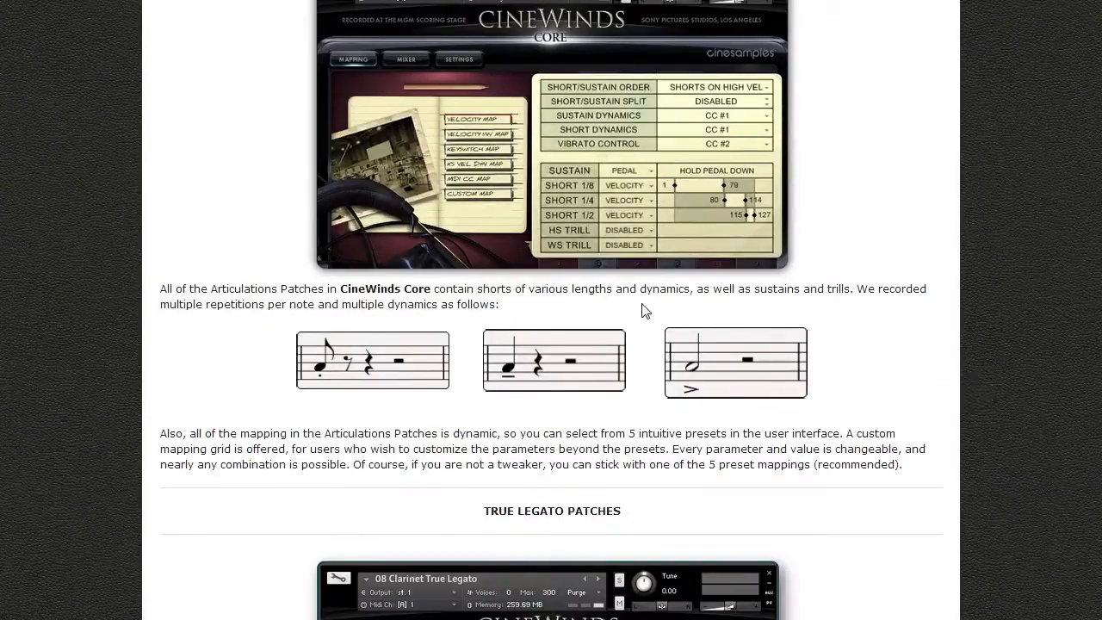
scroll("down", 3)
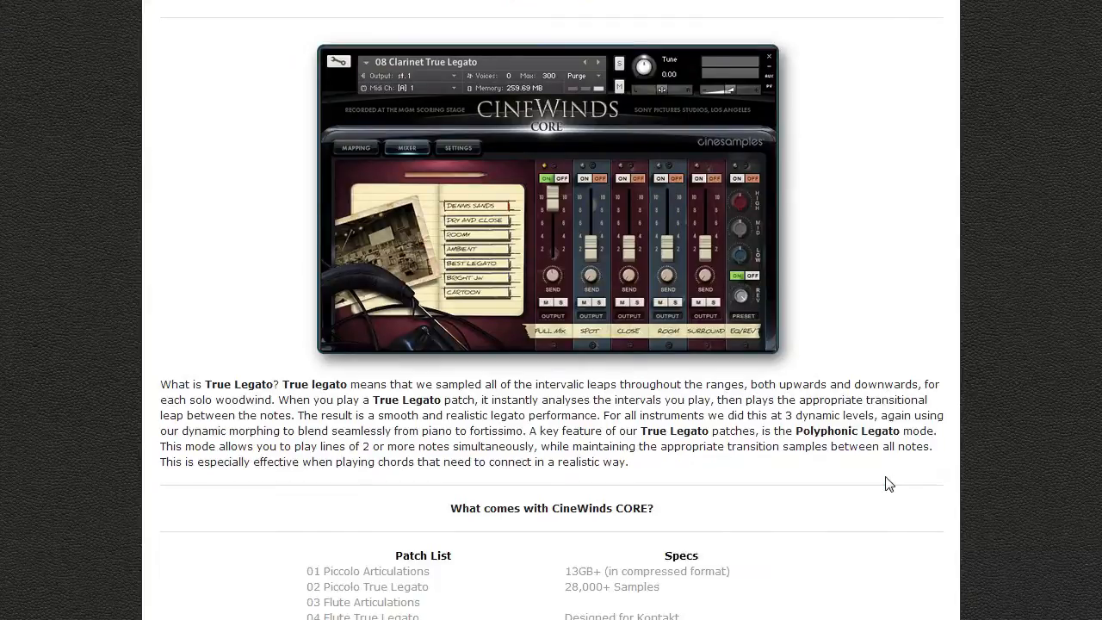
mouse_move(875, 471)
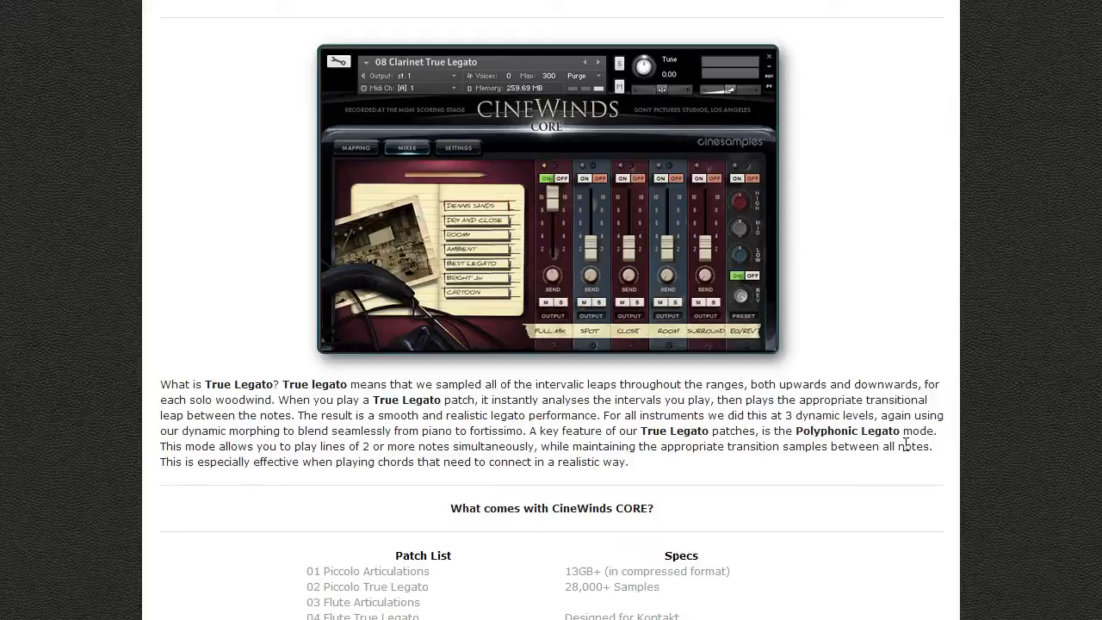
scroll("down", 3)
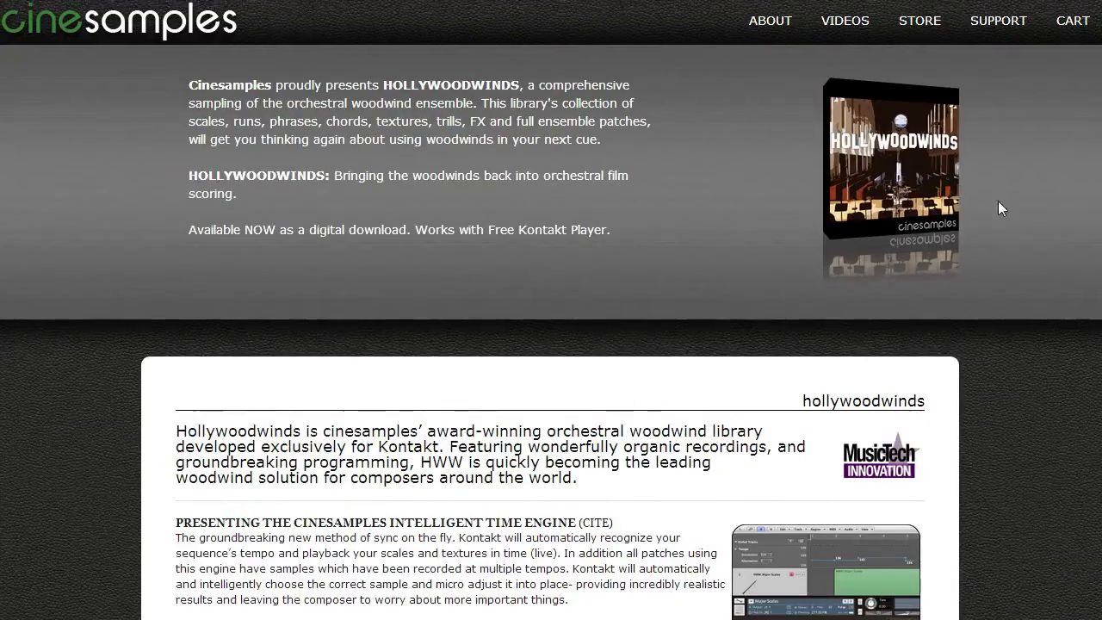
Step: Scroll the Hollywoodwinds features down to the testimonials, then back up
scroll("down", 3)
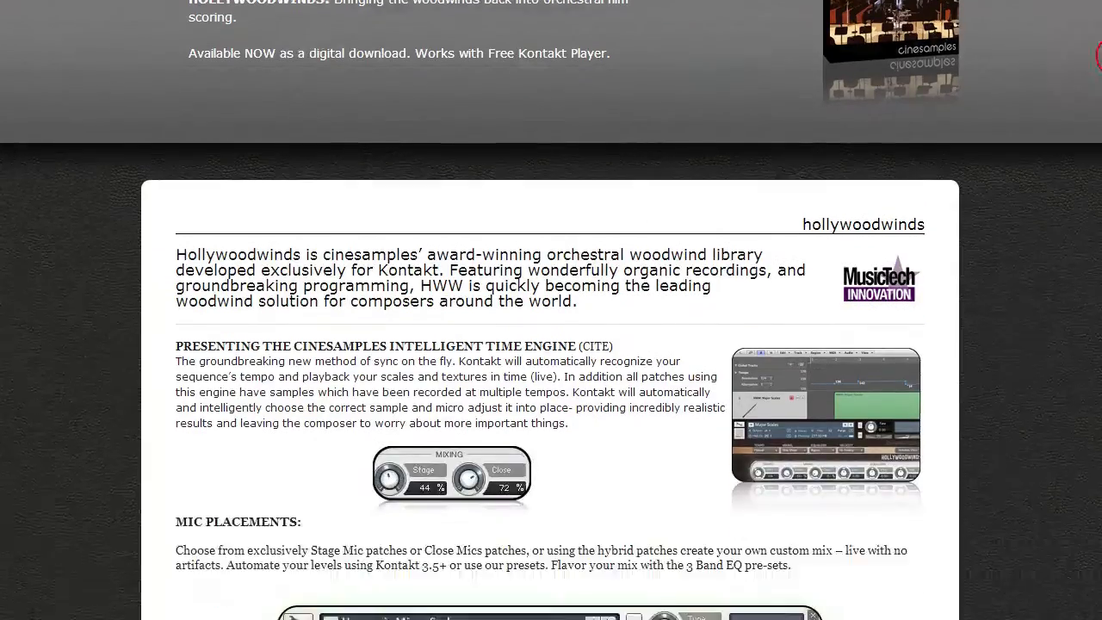
scroll("down", 3)
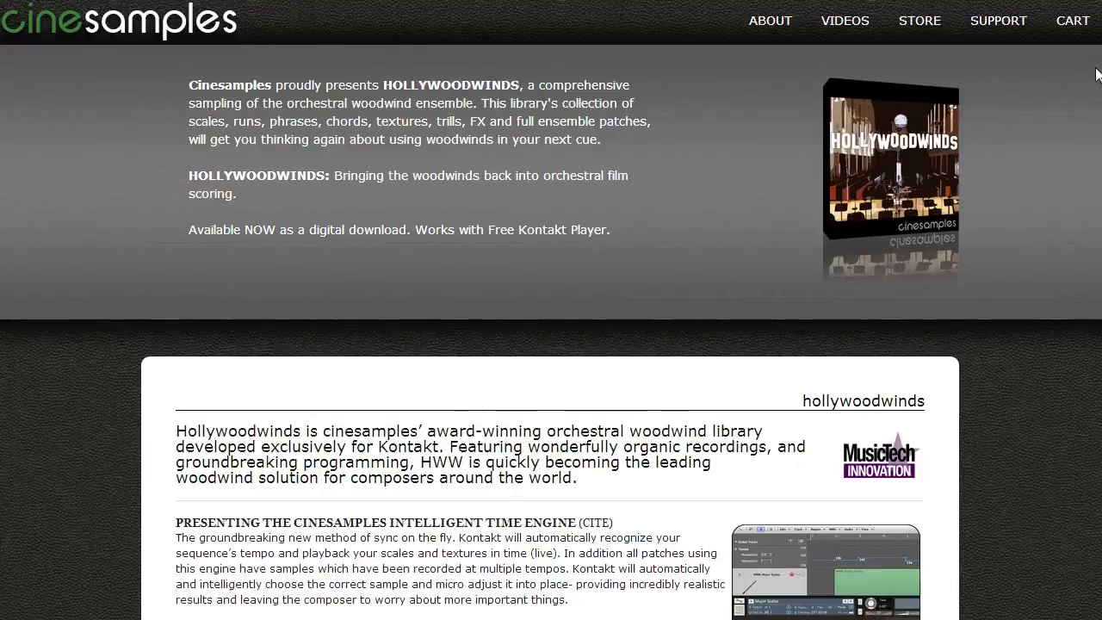
mouse_move(1091, 84)
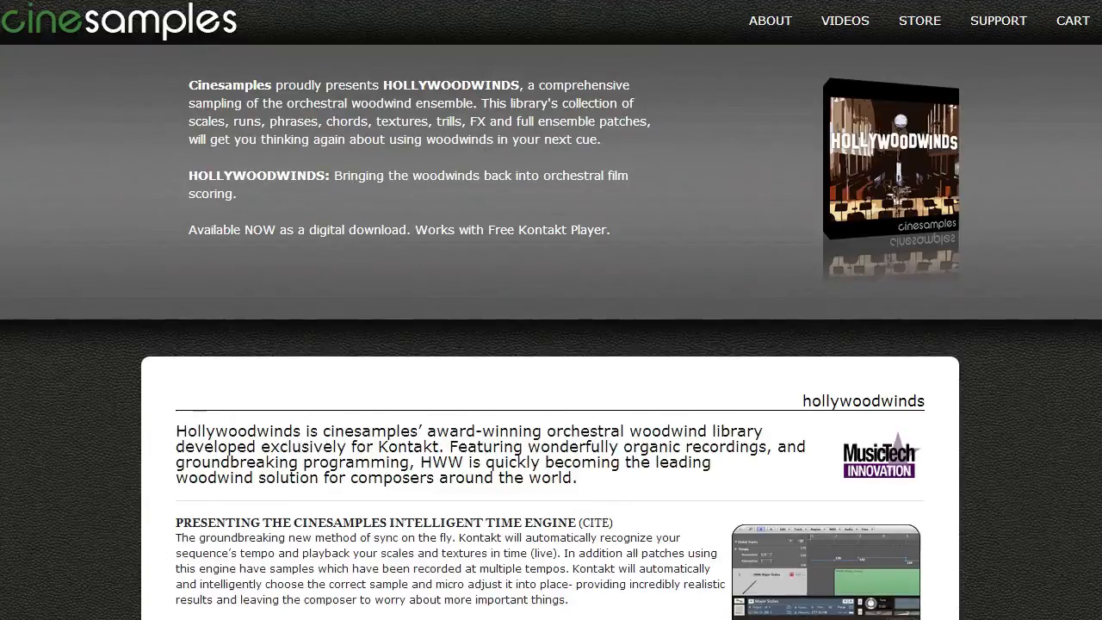
scroll("down", 3)
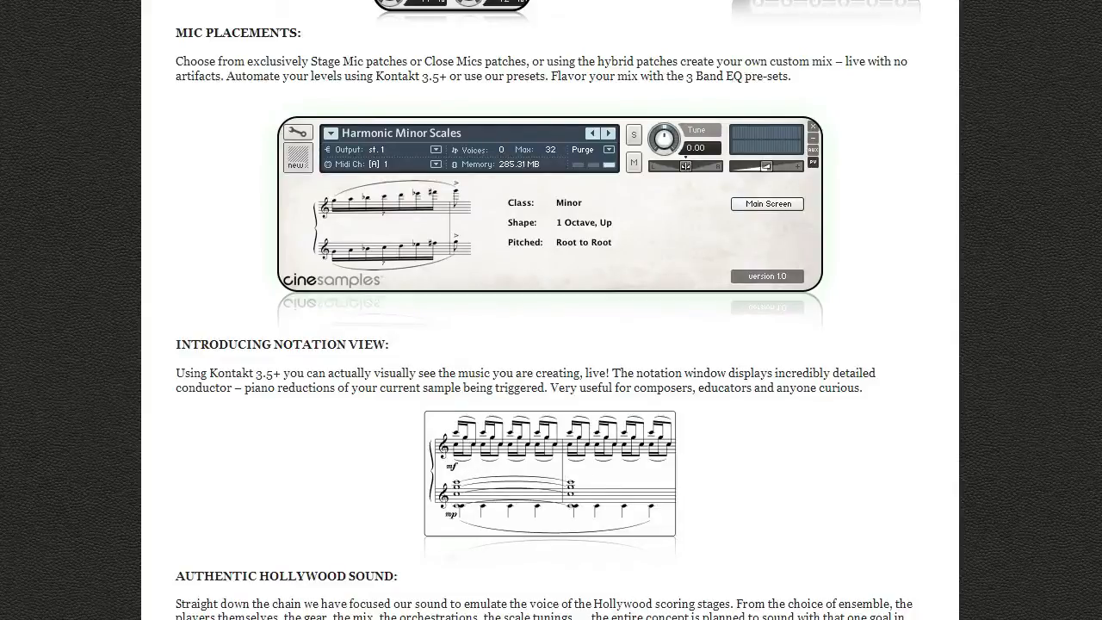
scroll("down", 3)
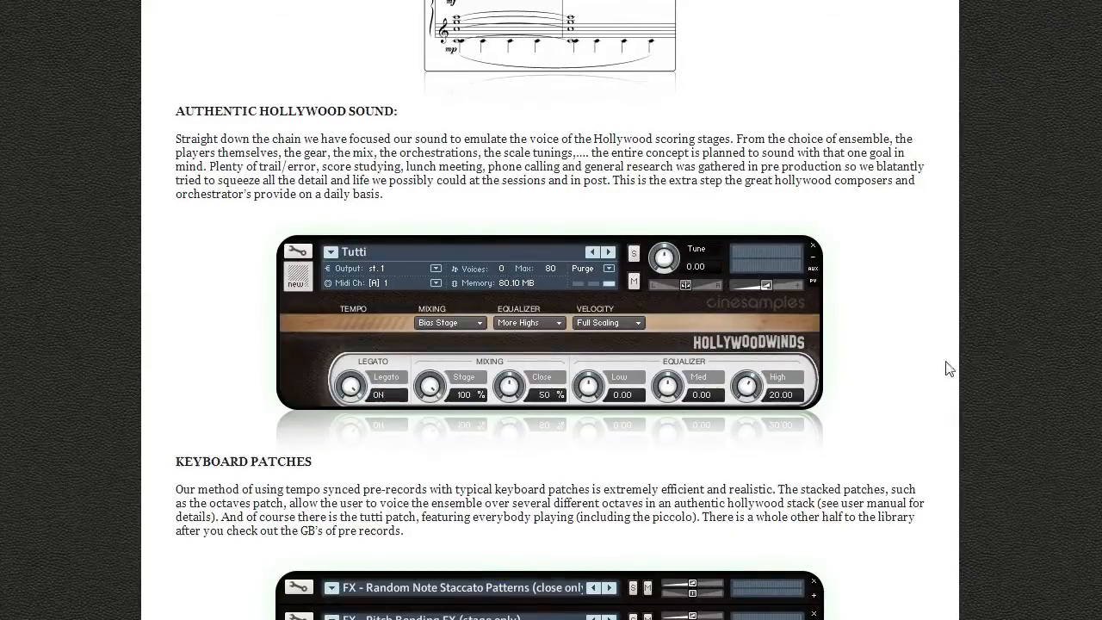
scroll("down", 3)
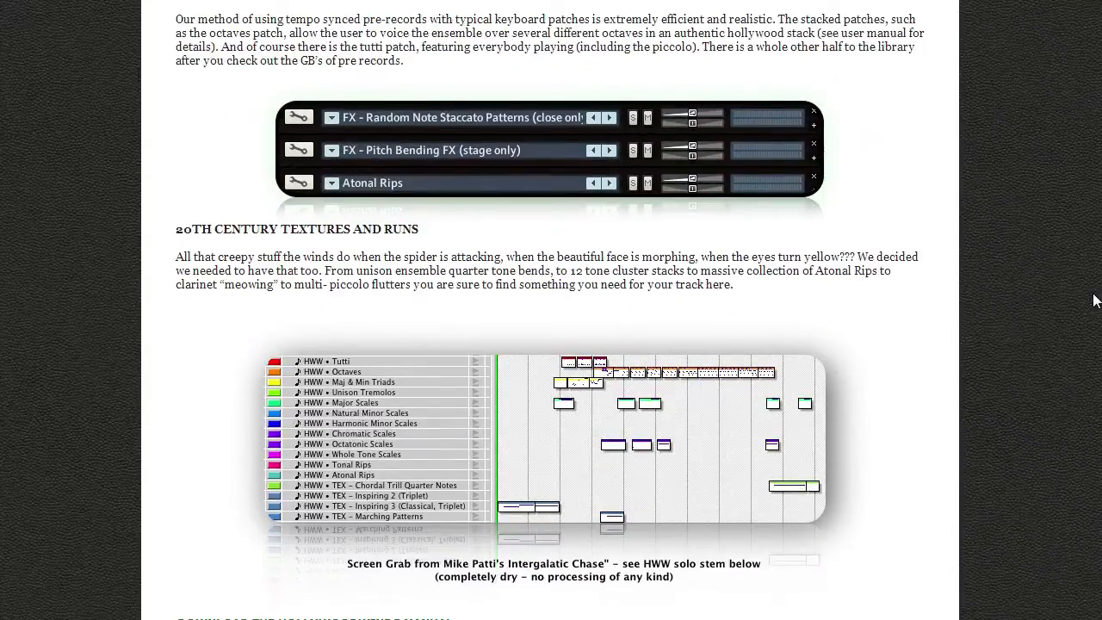
scroll("up", 3)
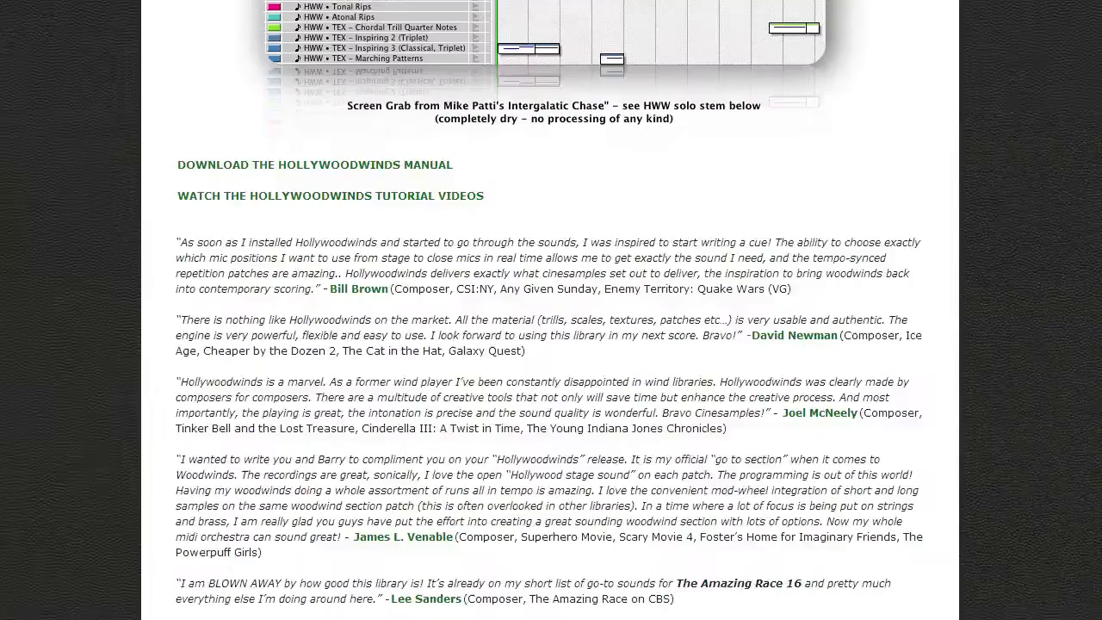
scroll("up", 3)
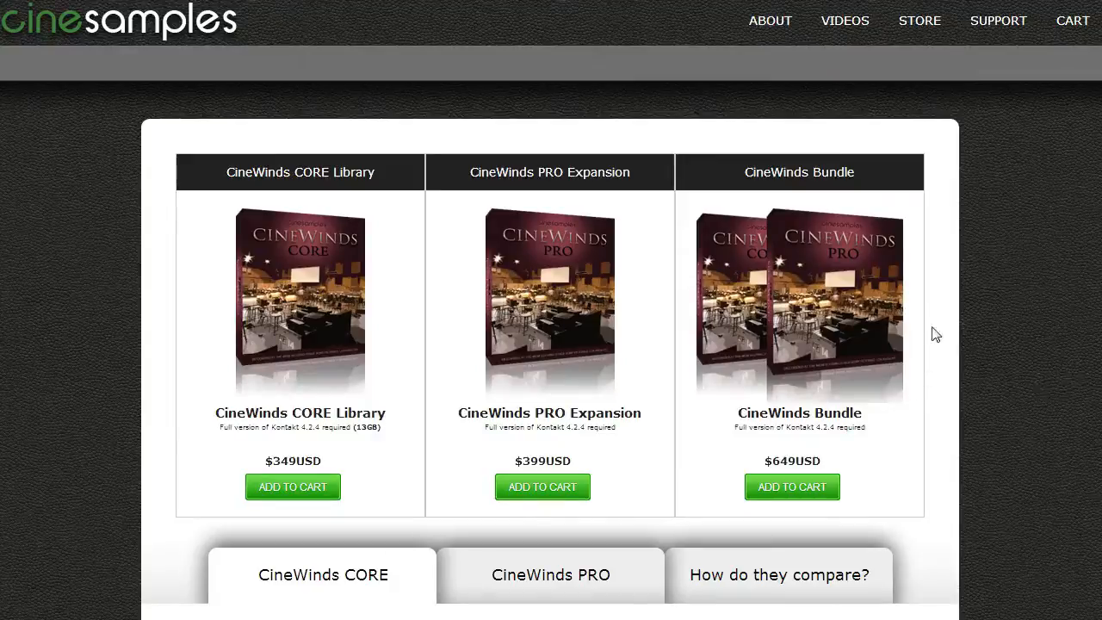
Step: Scroll through the CineWinds CORE patch list
scroll("down", 3)
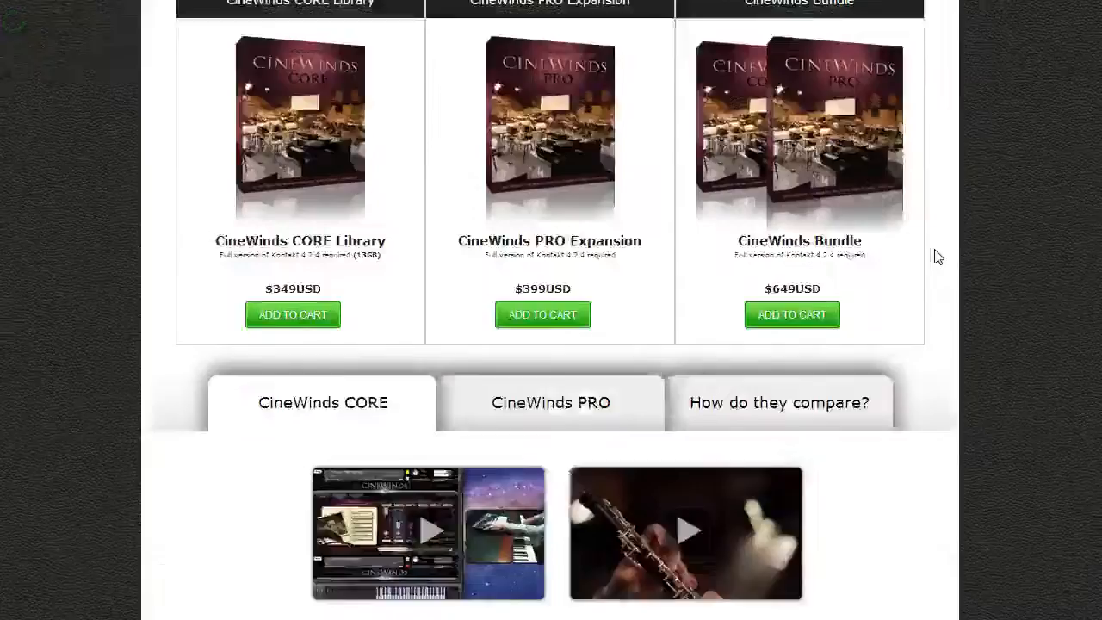
scroll("down", 3)
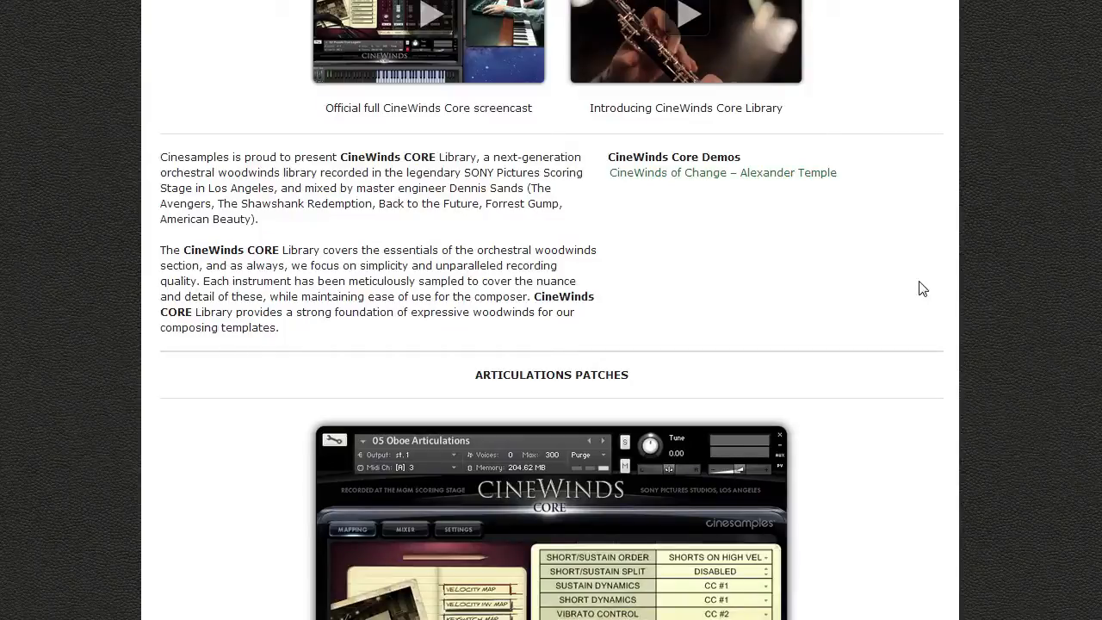
scroll("down", 3)
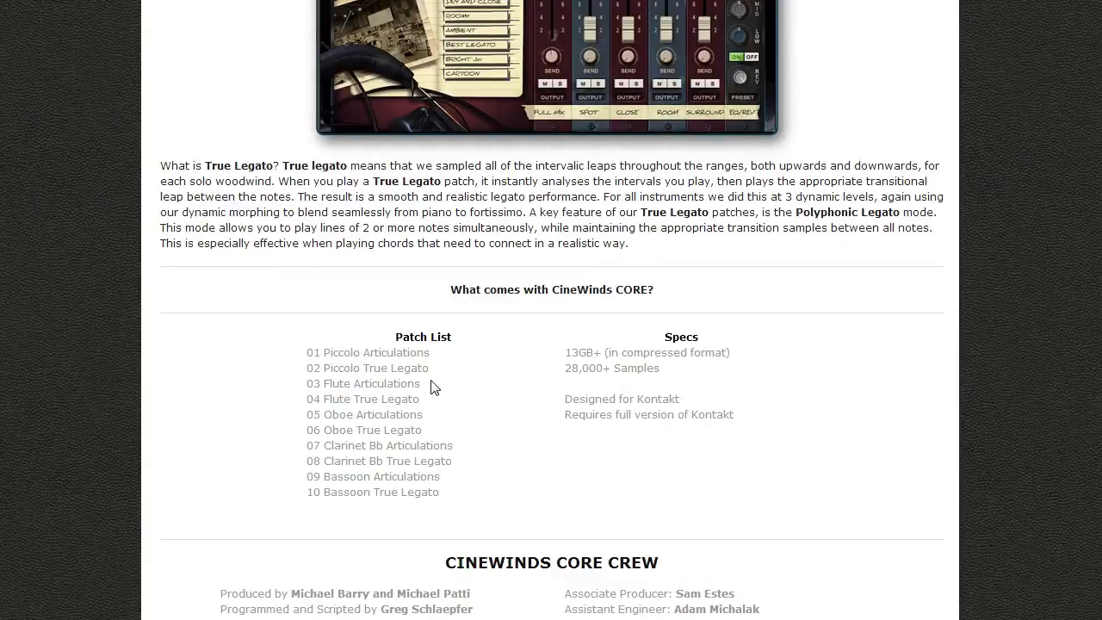
mouse_move(473, 404)
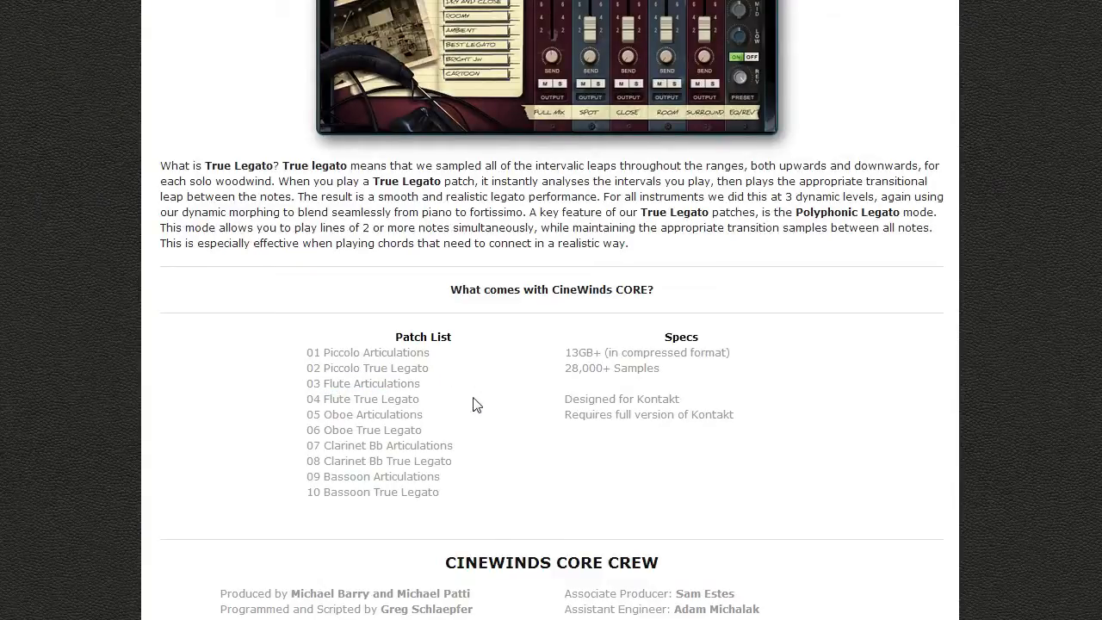
scroll("down", 3)
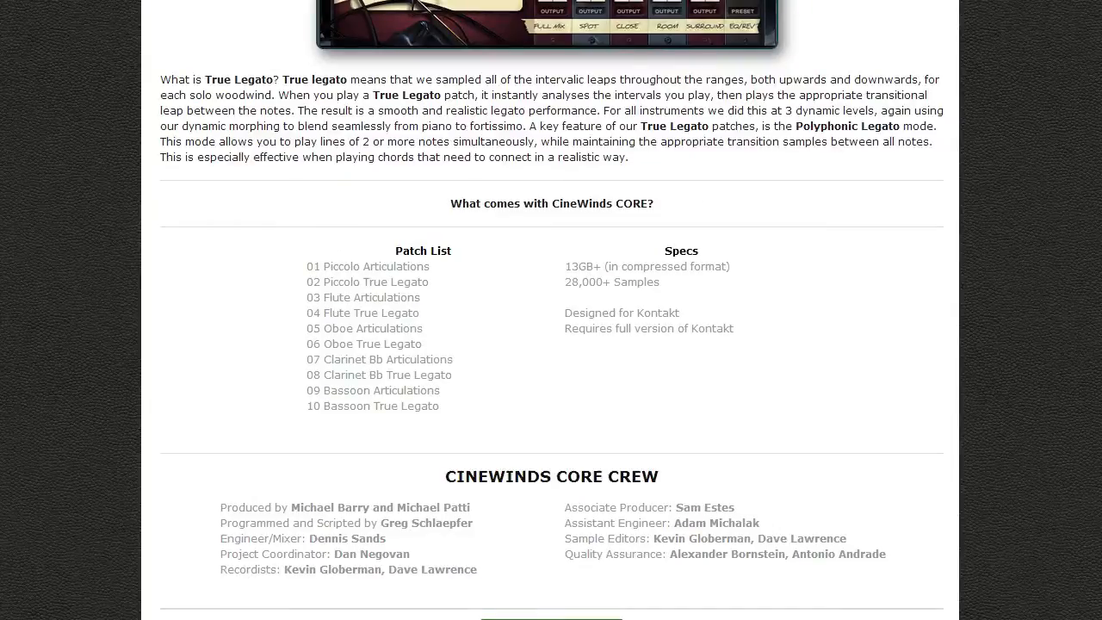
Step: Show the CineWinds PRO tab and scroll through its instrument list
left_click(549, 58)
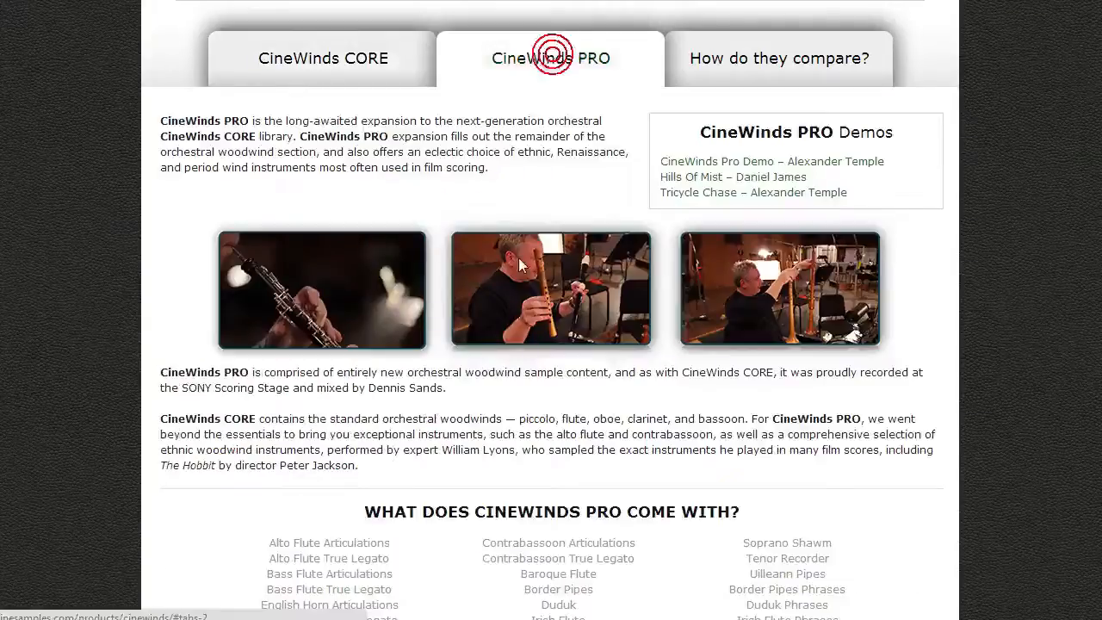
scroll("down", 3)
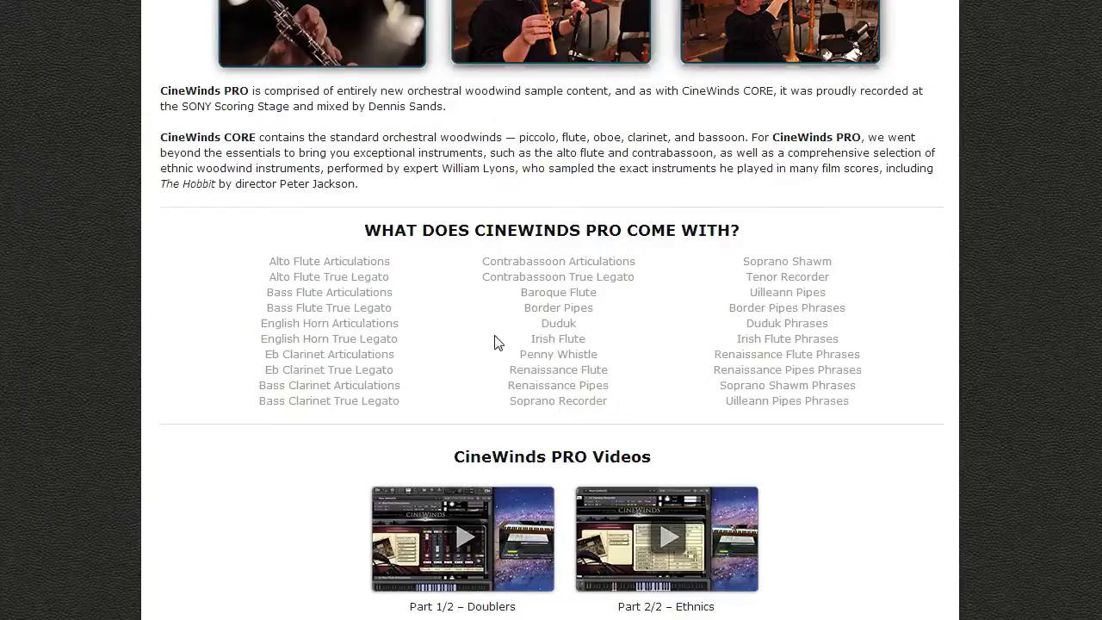
mouse_move(486, 366)
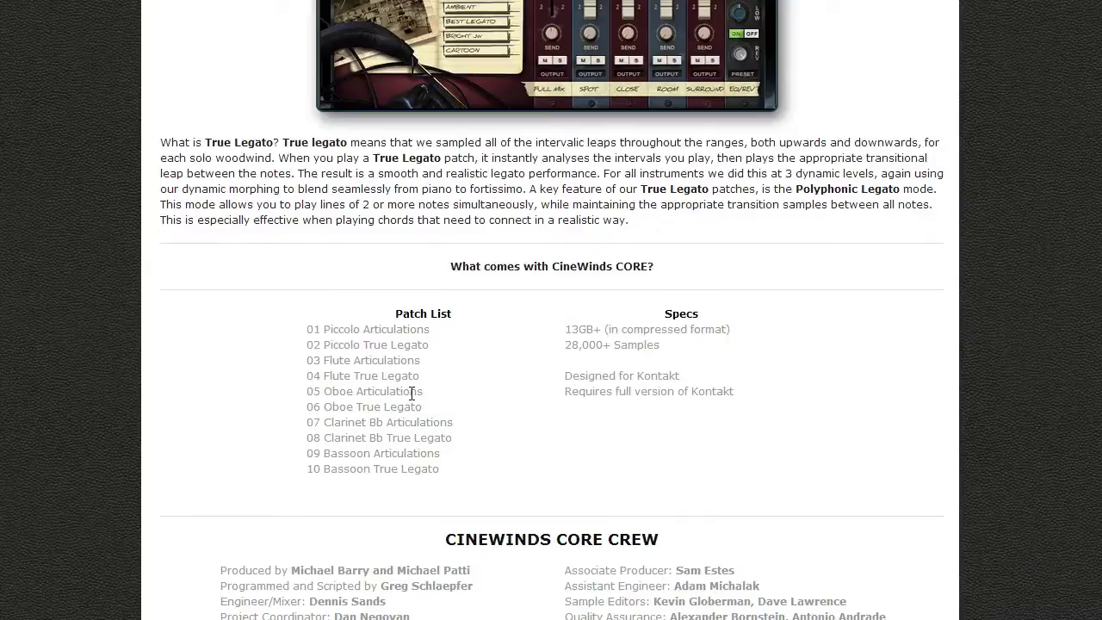
scroll("down", 3)
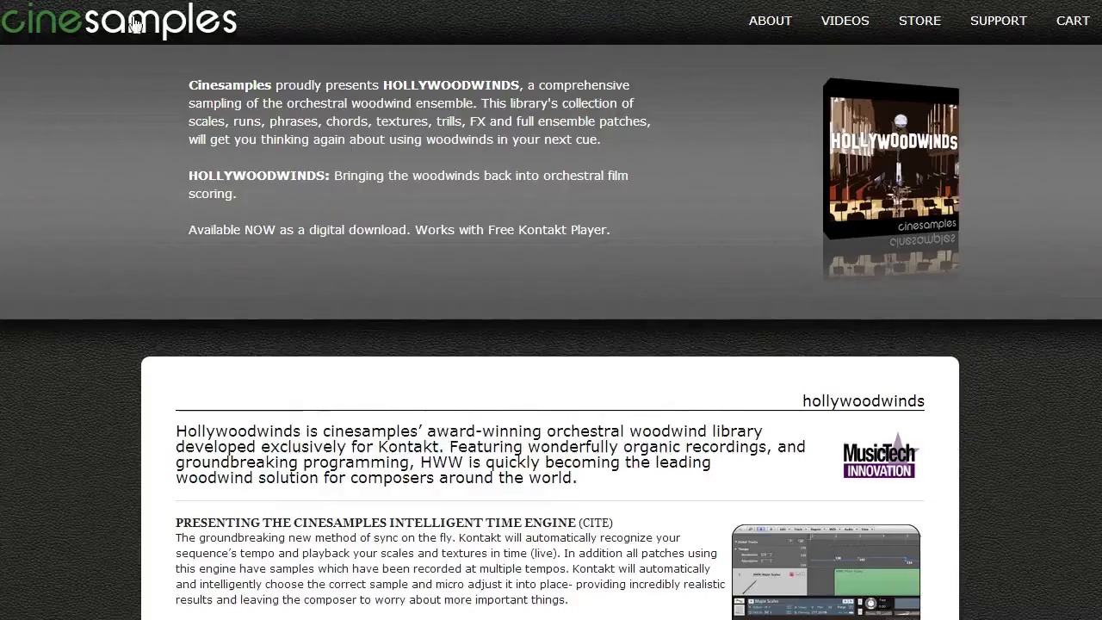
Step: Skim the Hollywoodwinds mic placement, keyboard patch and texture sections
scroll("down", 3)
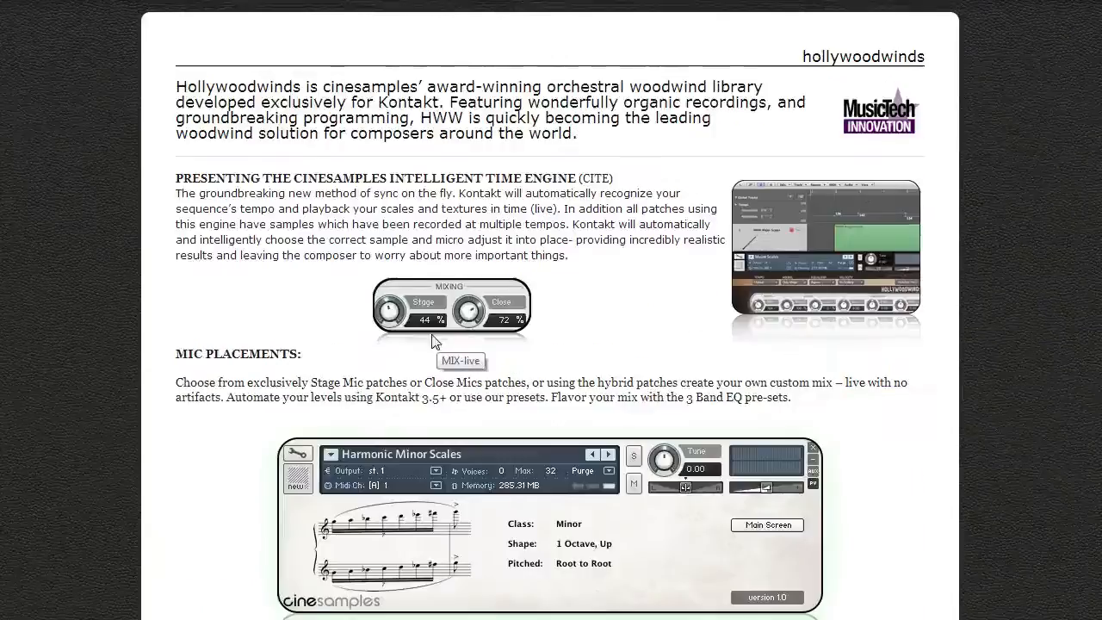
scroll("down", 3)
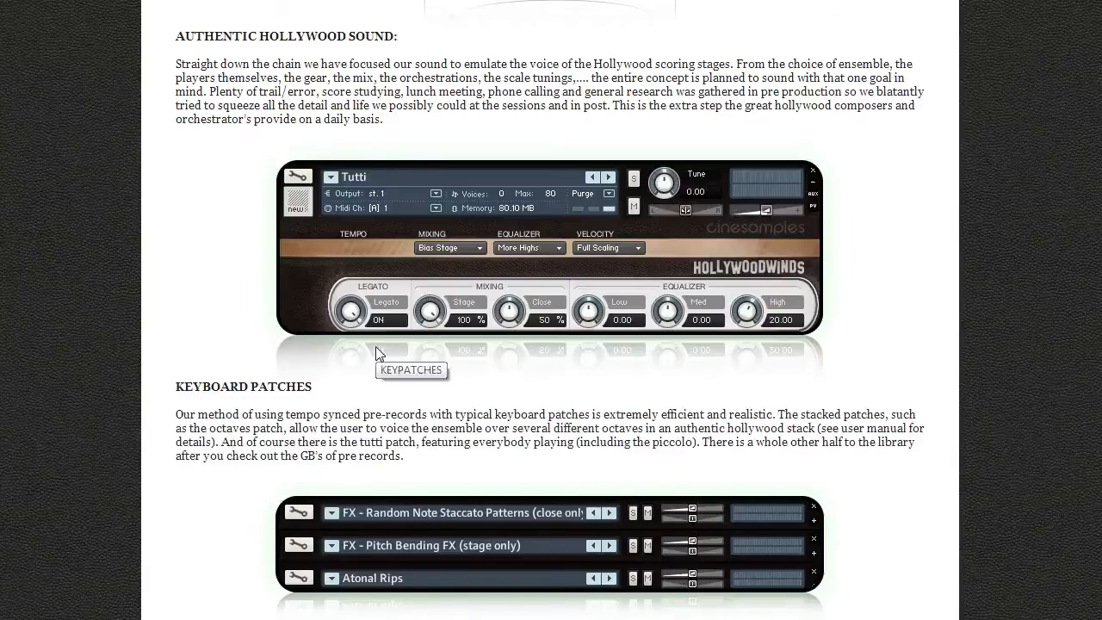
scroll("down", 3)
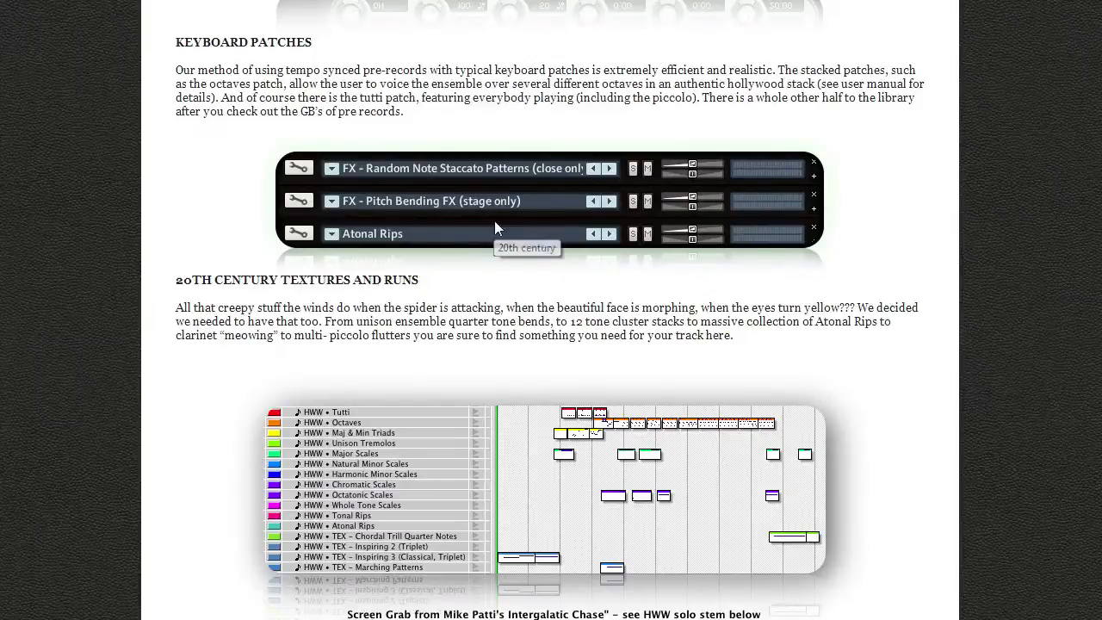
scroll("down", 3)
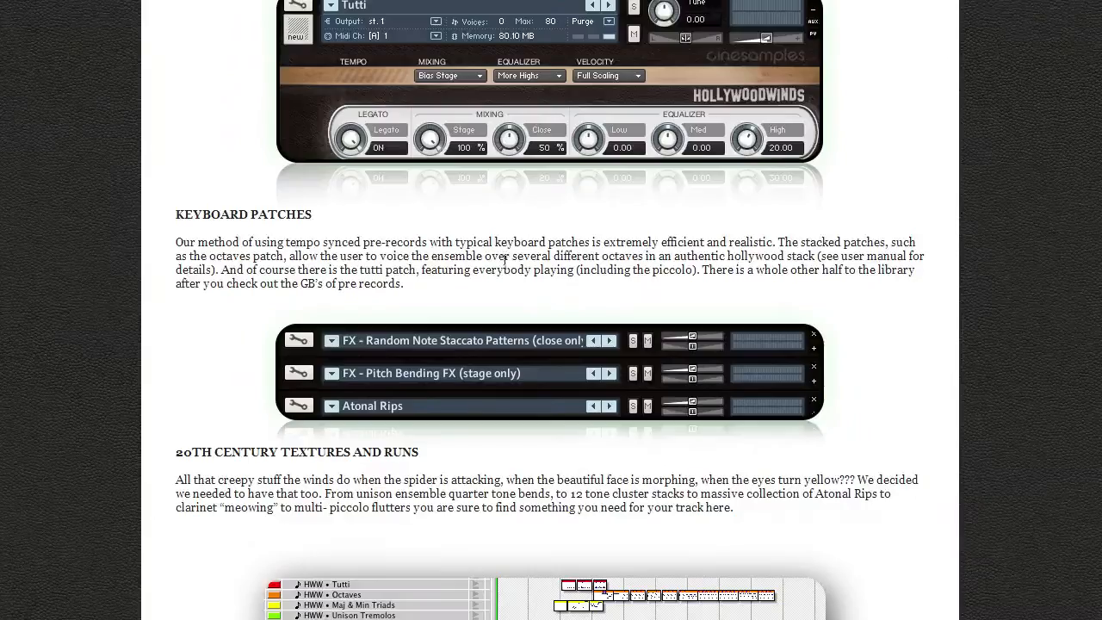
scroll("down", 3)
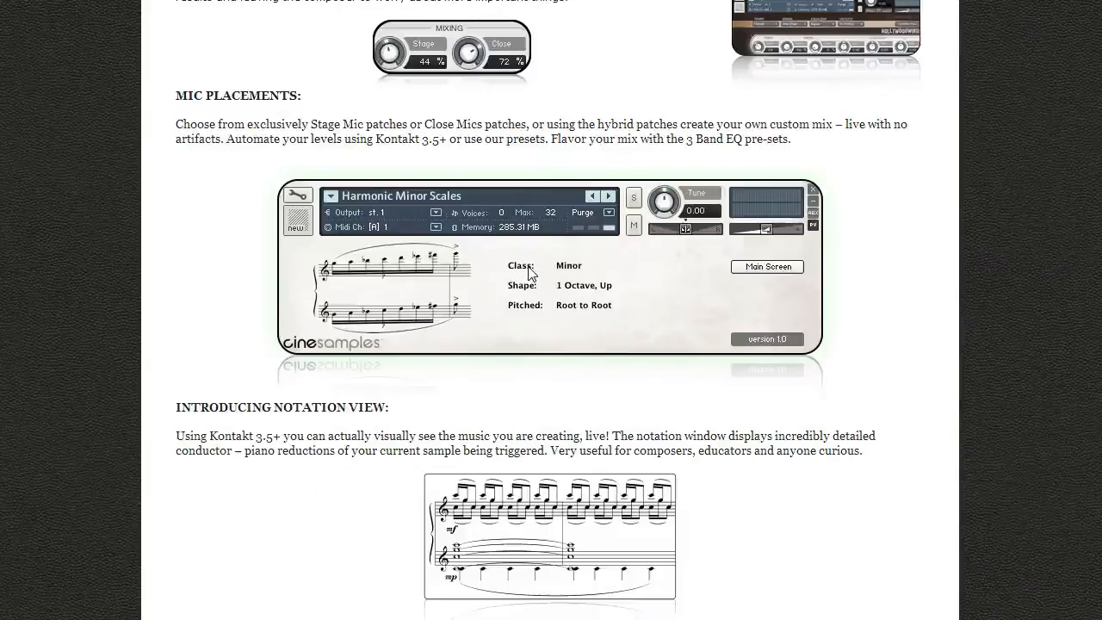
scroll("up", 3)
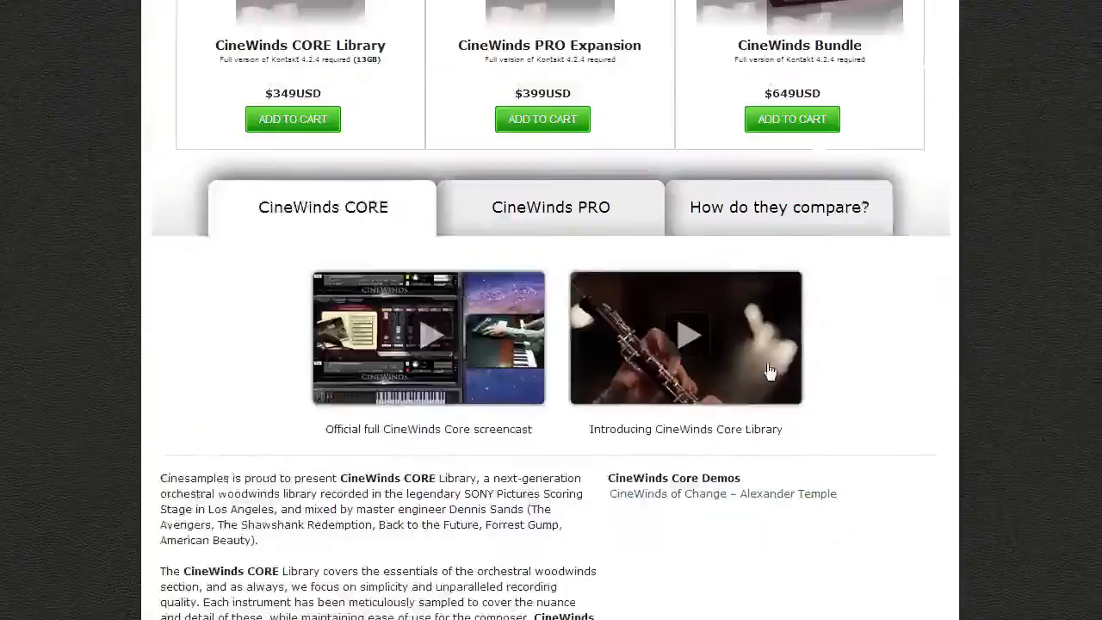
Step: Scroll the CineWinds CORE tab past Articulations Patches to the True Legato Patches section
scroll("down", 3)
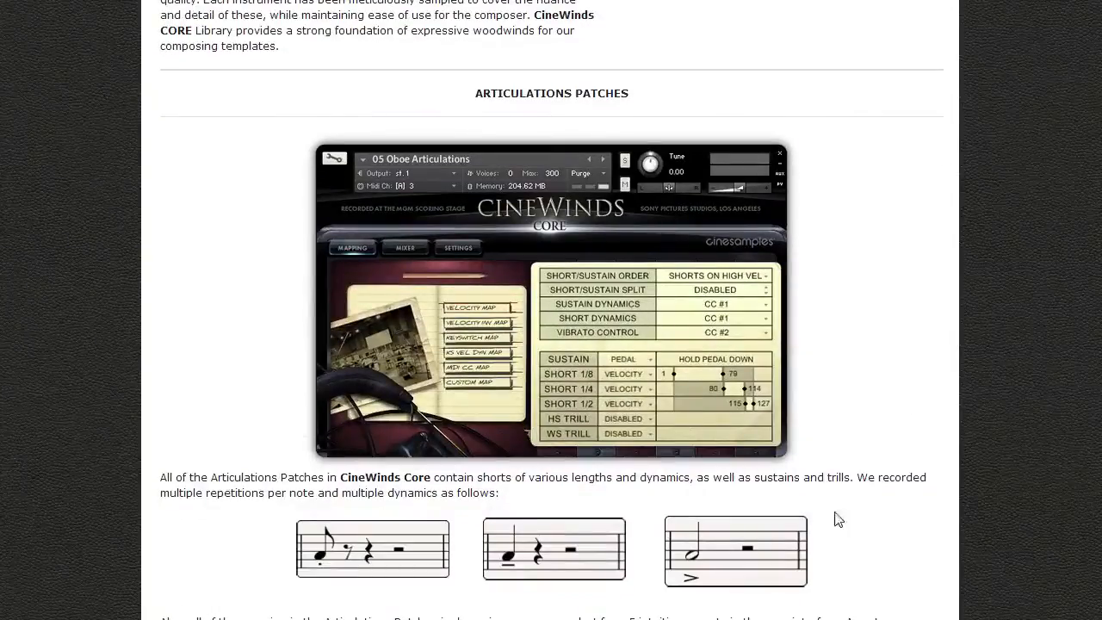
scroll("down", 3)
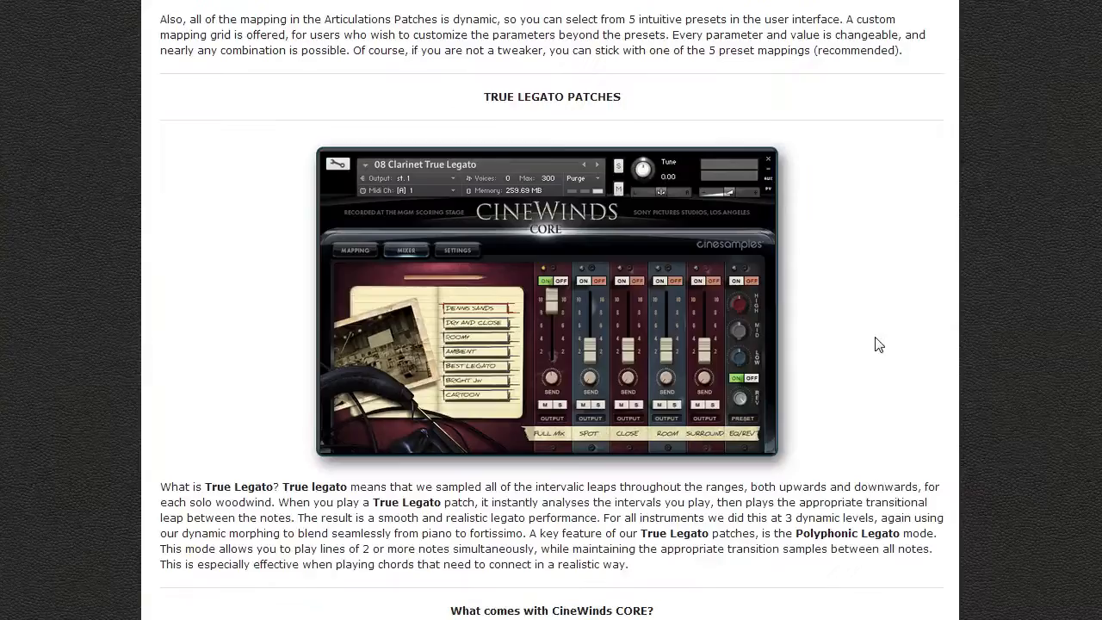
mouse_move(1029, 270)
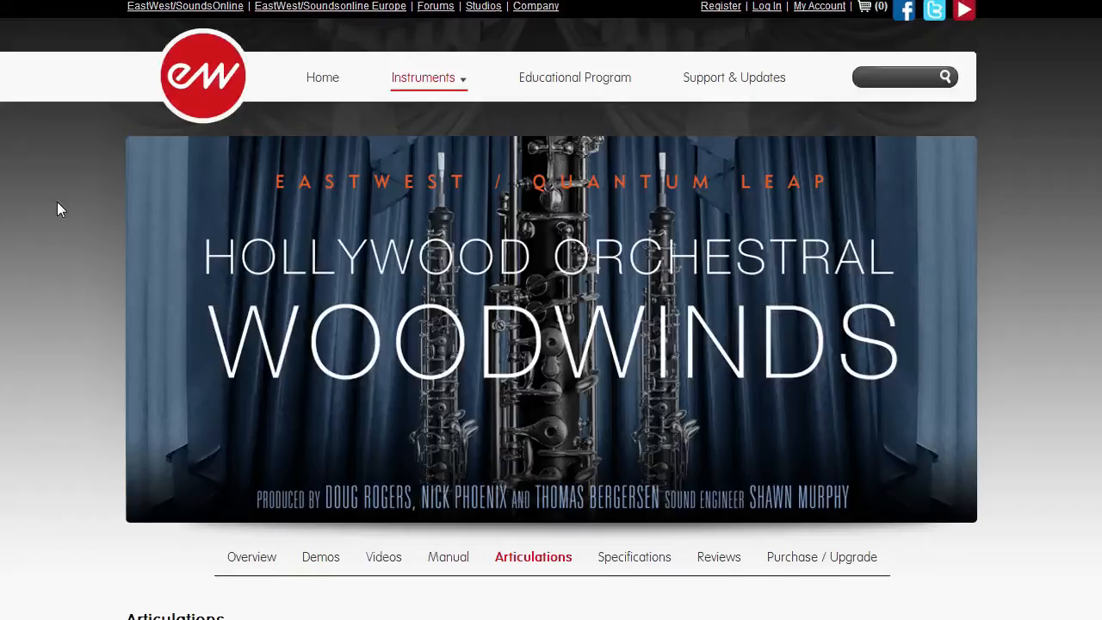
mouse_move(62, 225)
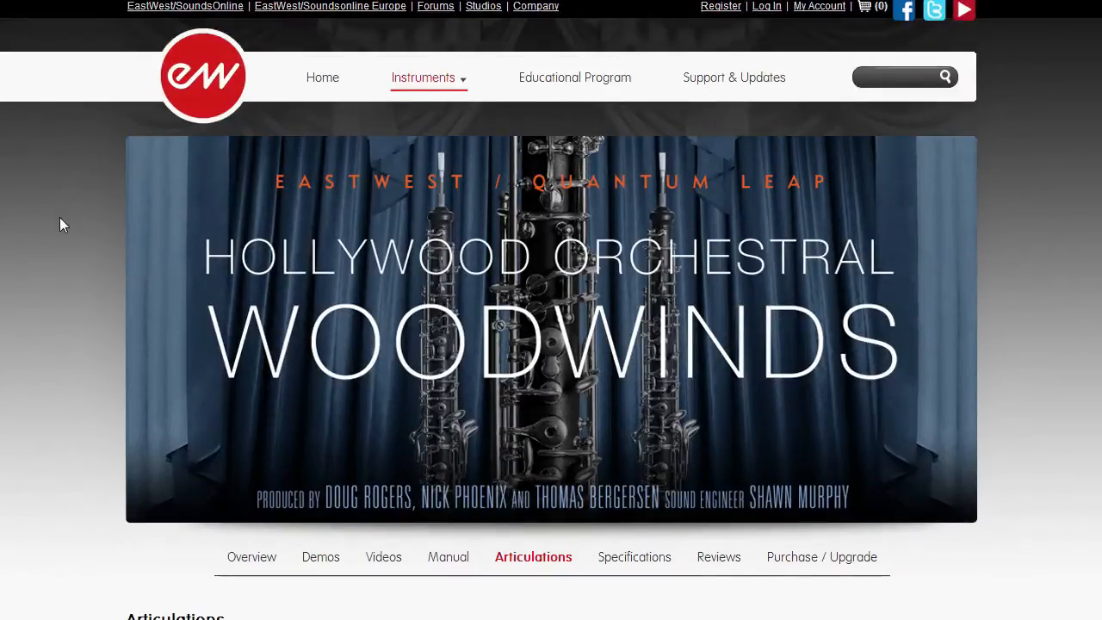
mouse_move(61, 241)
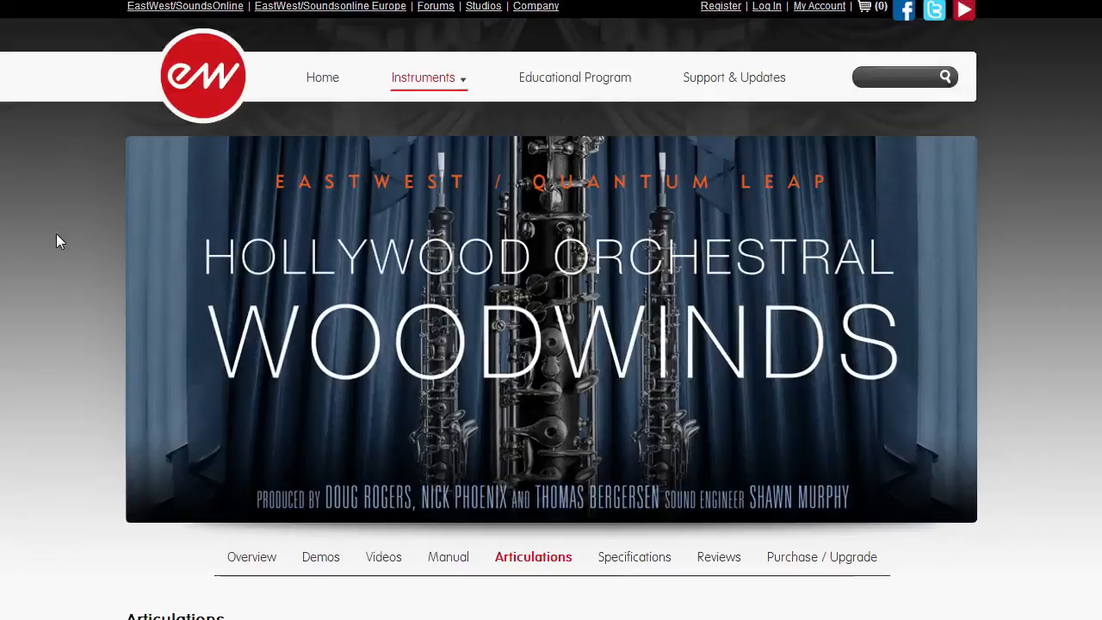
Step: Show the Overview tab with the product description and Sound On Sound quote
scroll("down", 3)
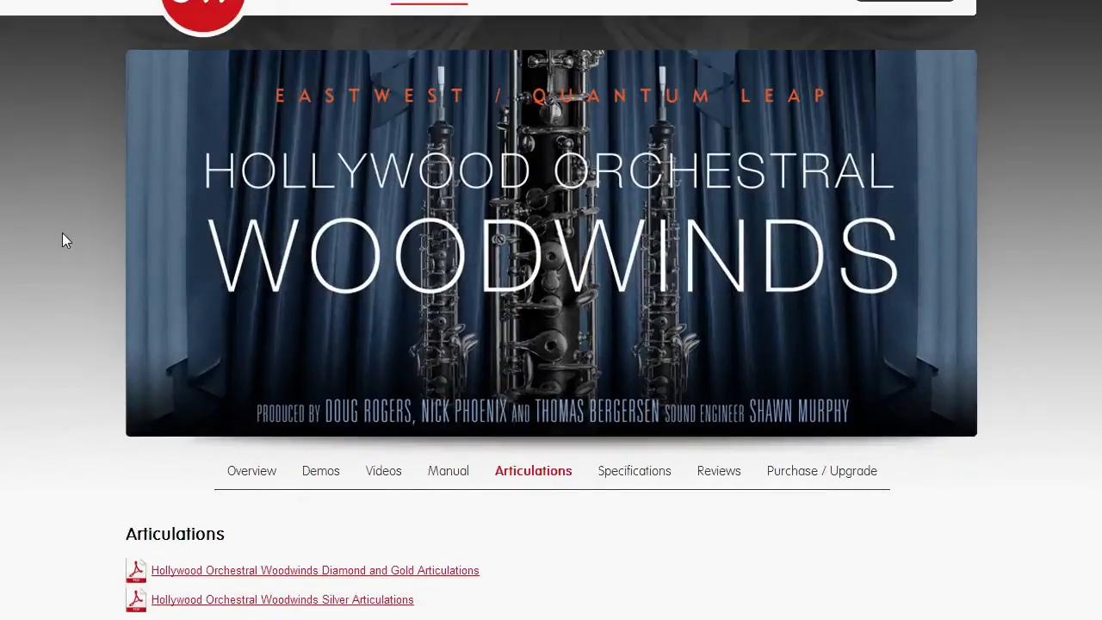
left_click(251, 470)
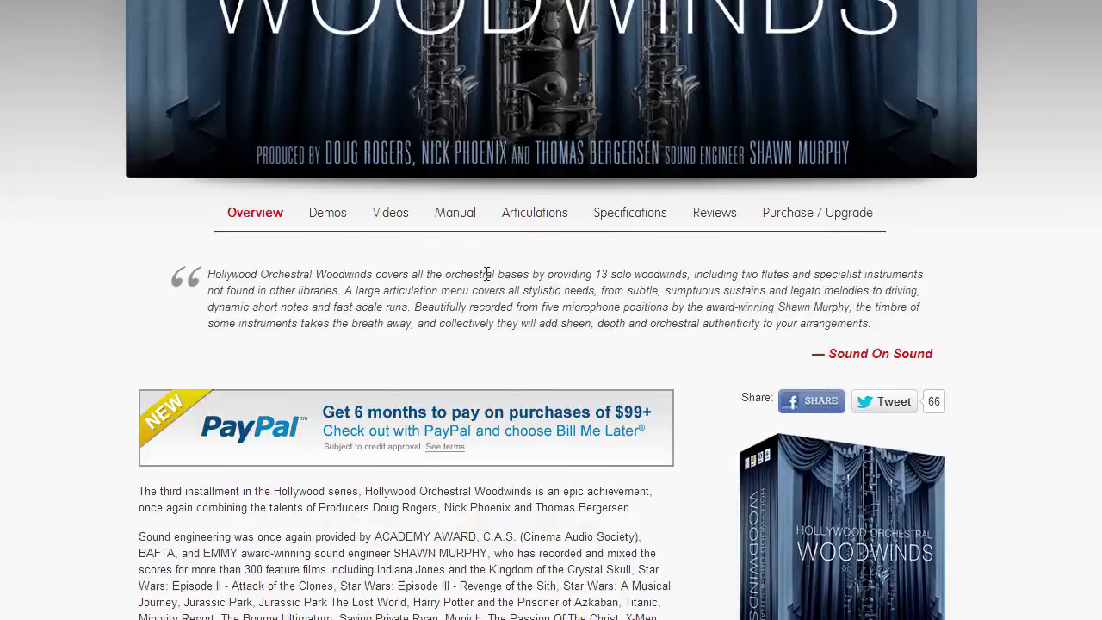
mouse_move(519, 306)
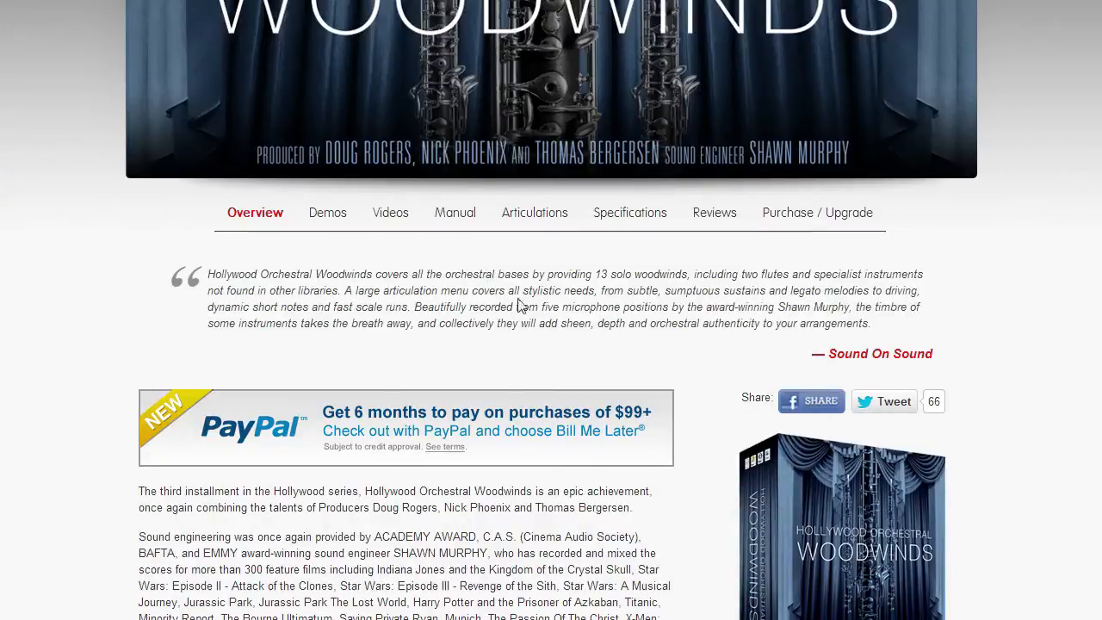
mouse_move(674, 407)
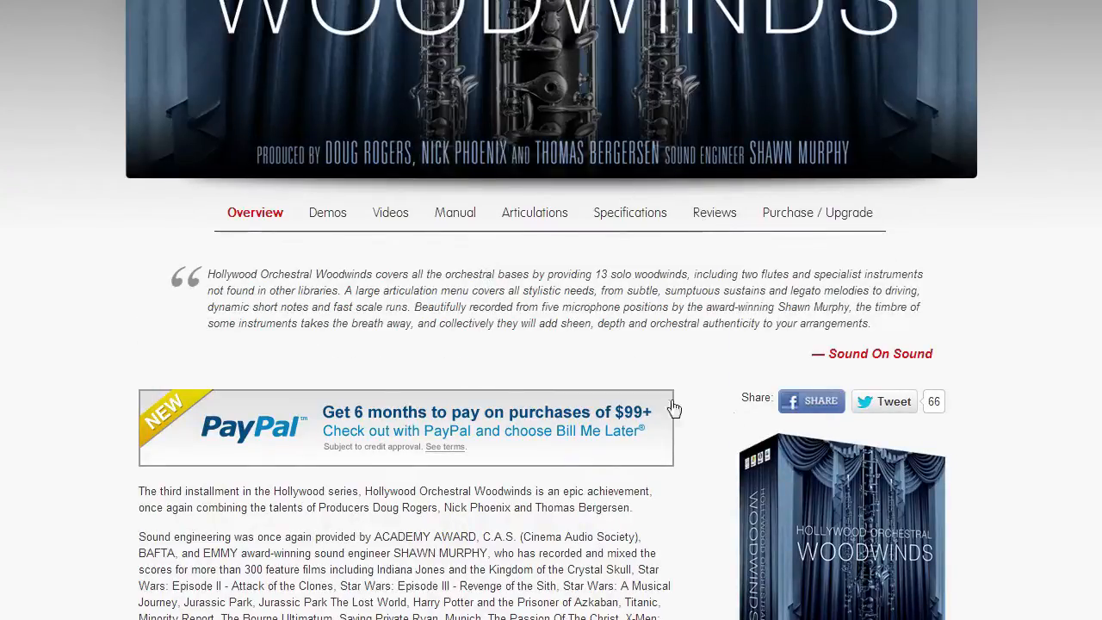
mouse_move(455, 235)
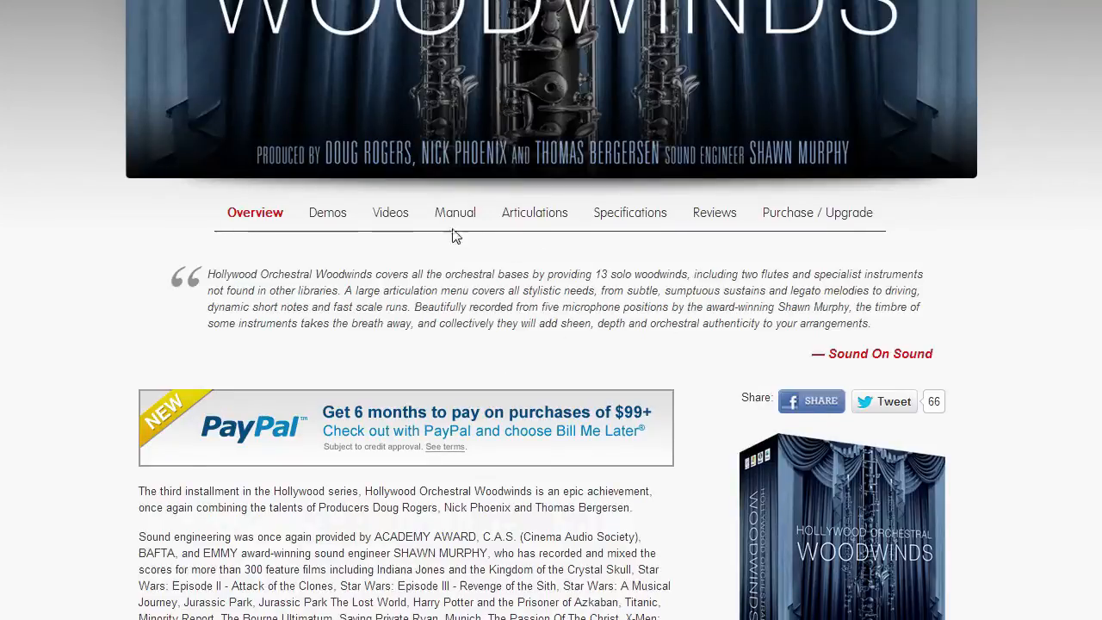
Step: Show the clarinet articulations table and scroll through the clarinet, double reed and flute charts
left_click(534, 213)
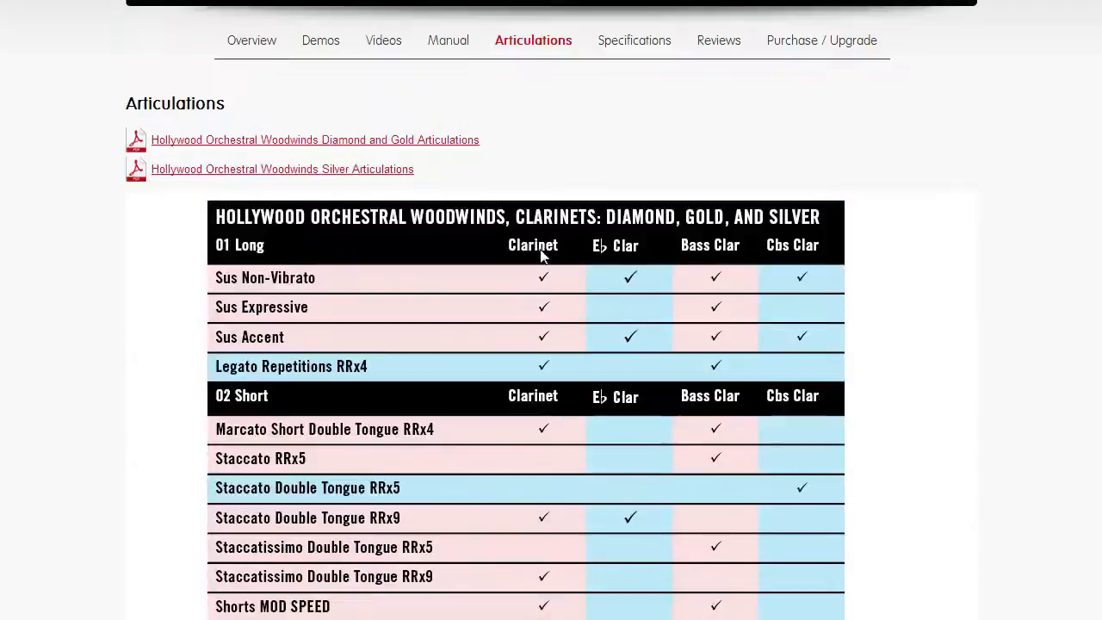
mouse_move(846, 248)
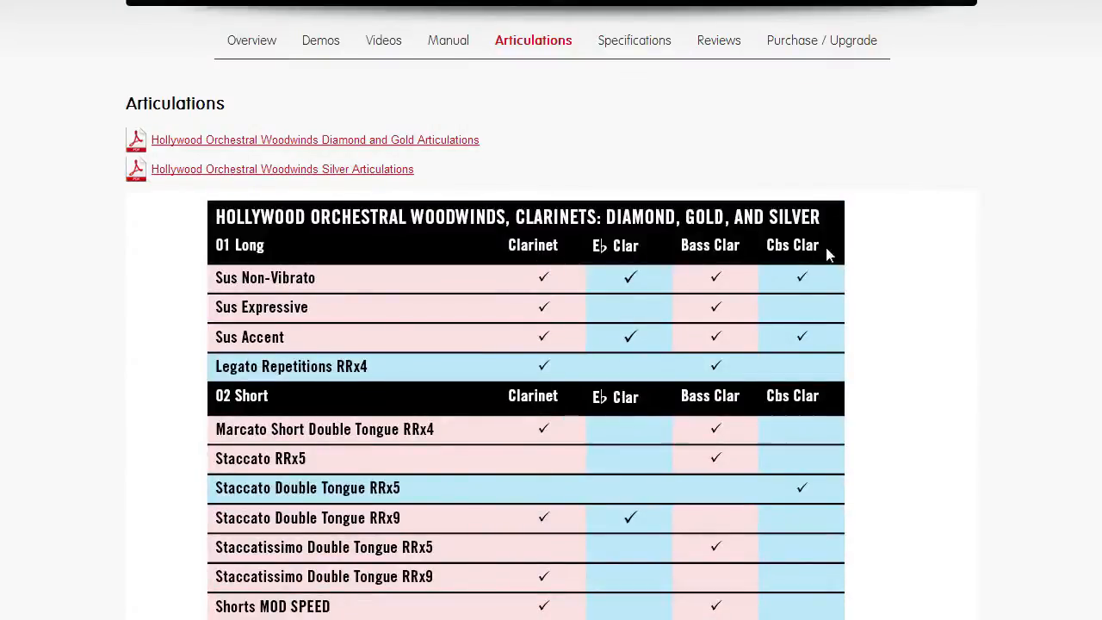
scroll("down", 3)
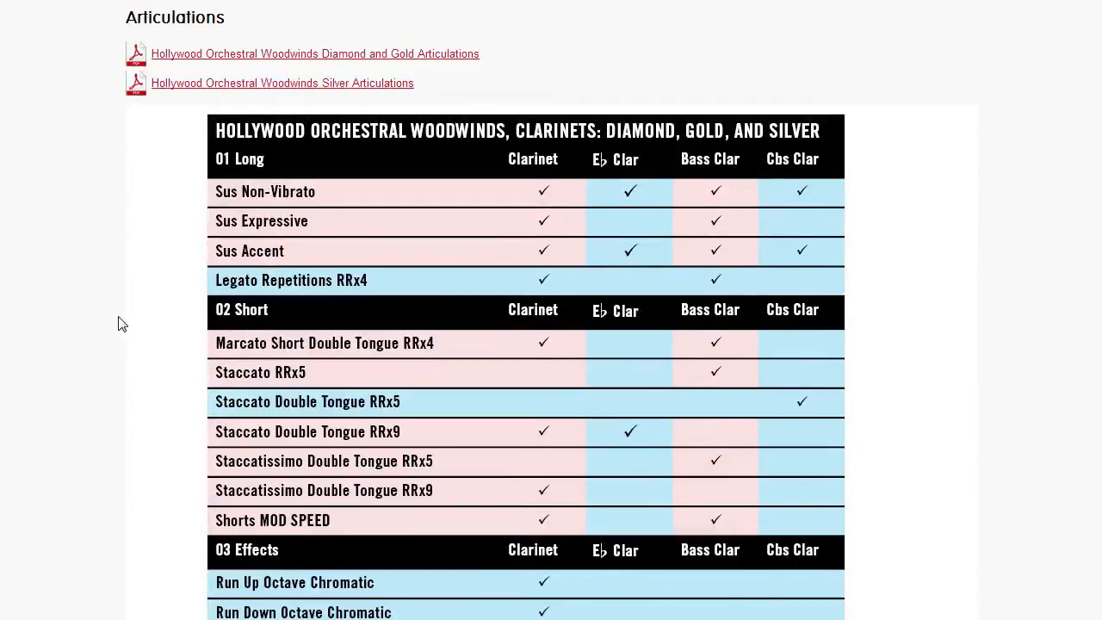
scroll("down", 3)
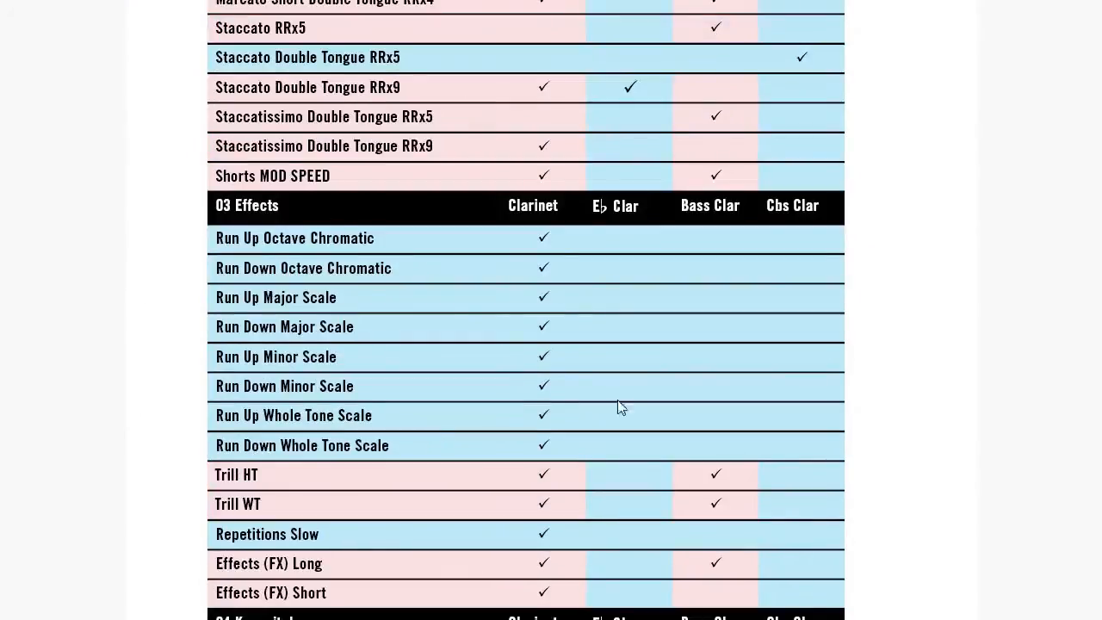
mouse_move(348, 240)
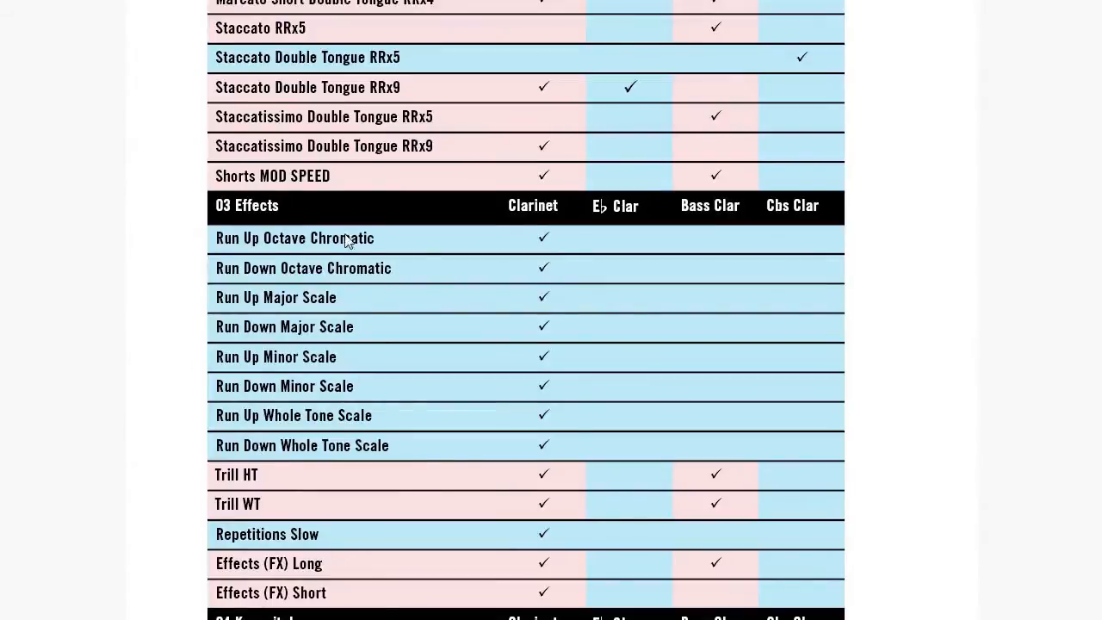
mouse_move(311, 262)
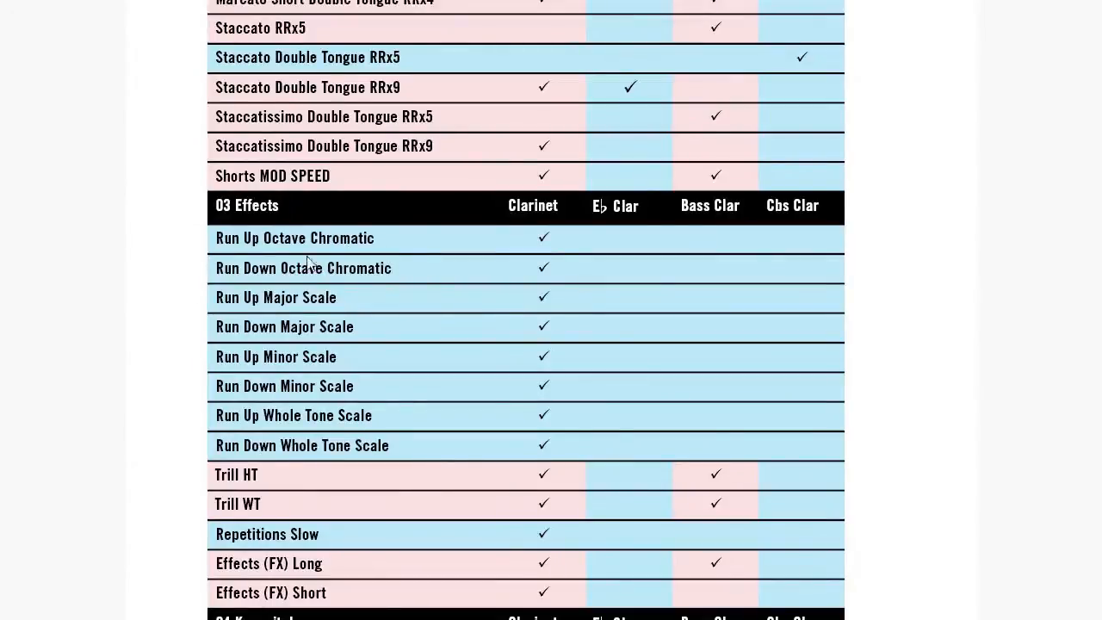
mouse_move(295, 339)
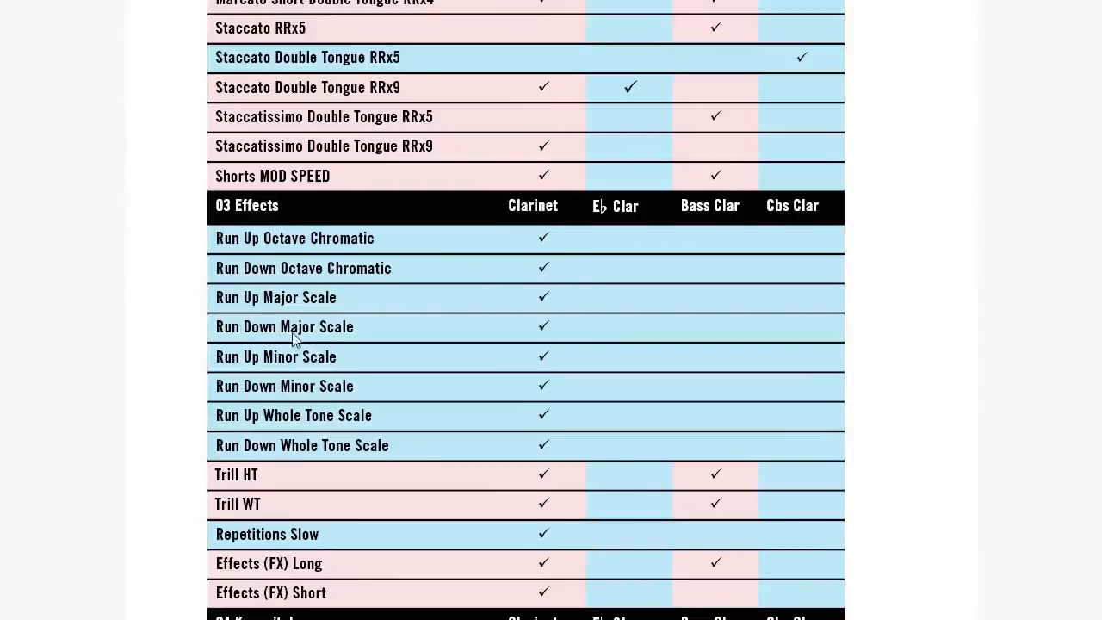
mouse_move(176, 399)
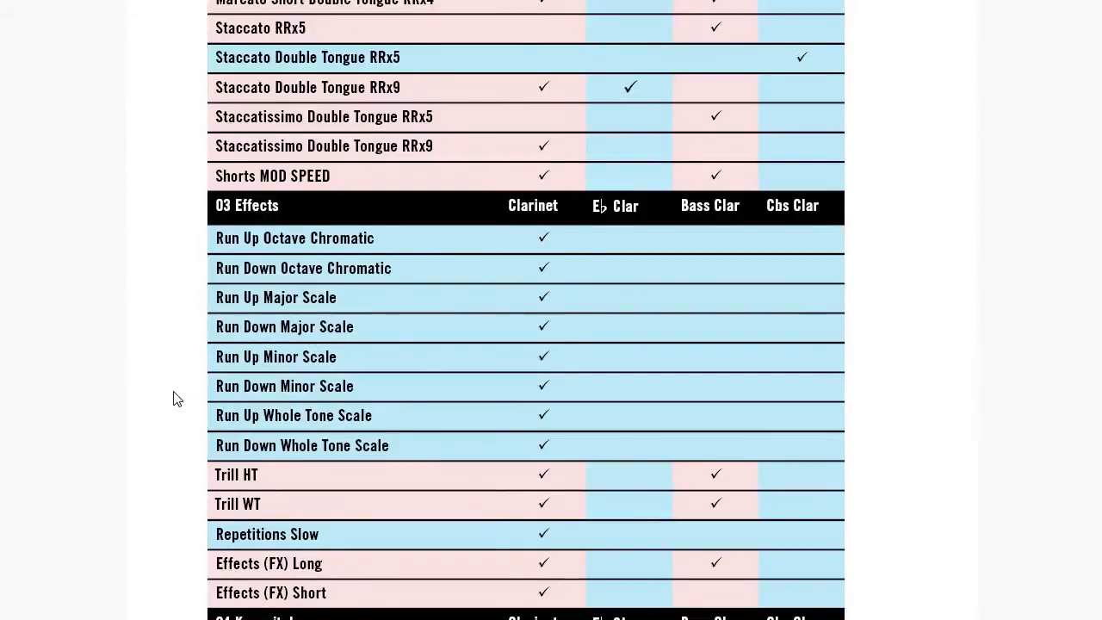
scroll("down", 3)
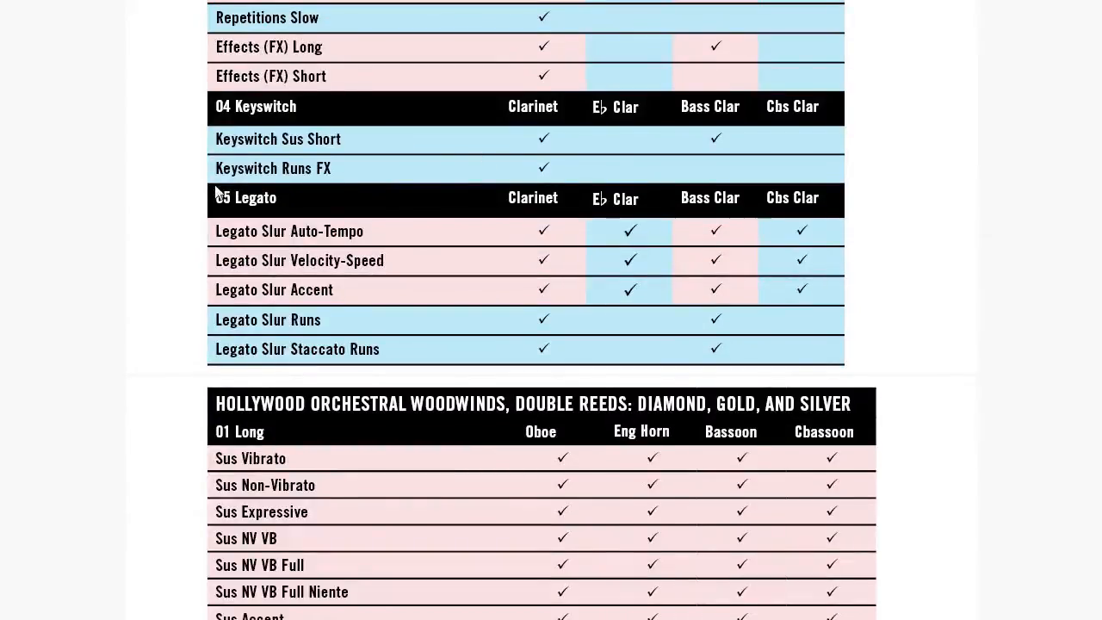
mouse_move(381, 325)
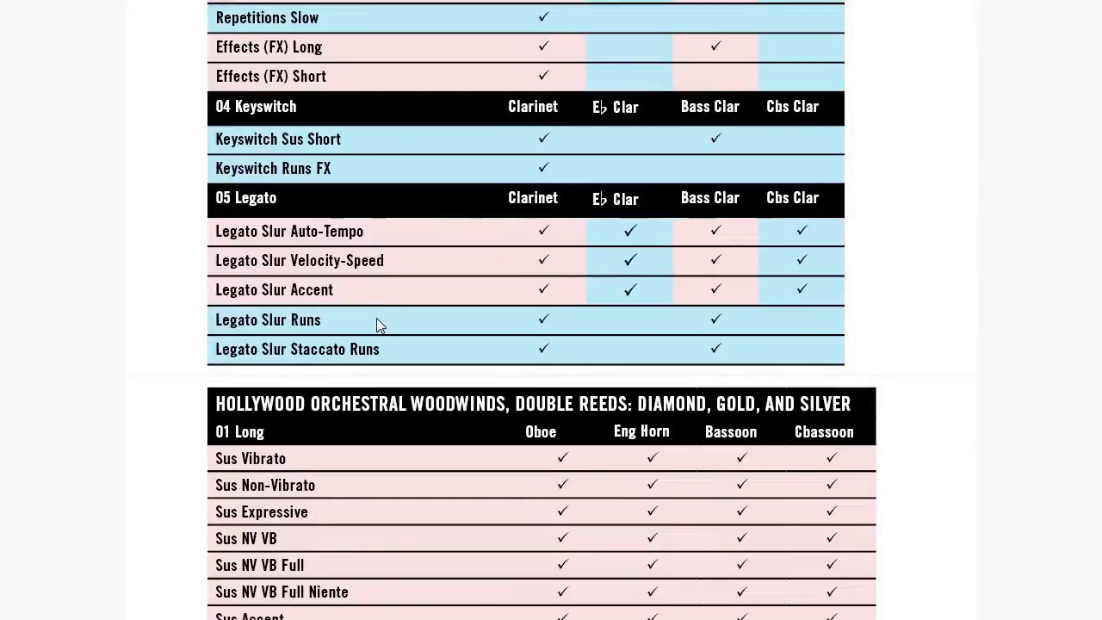
scroll("up", 3)
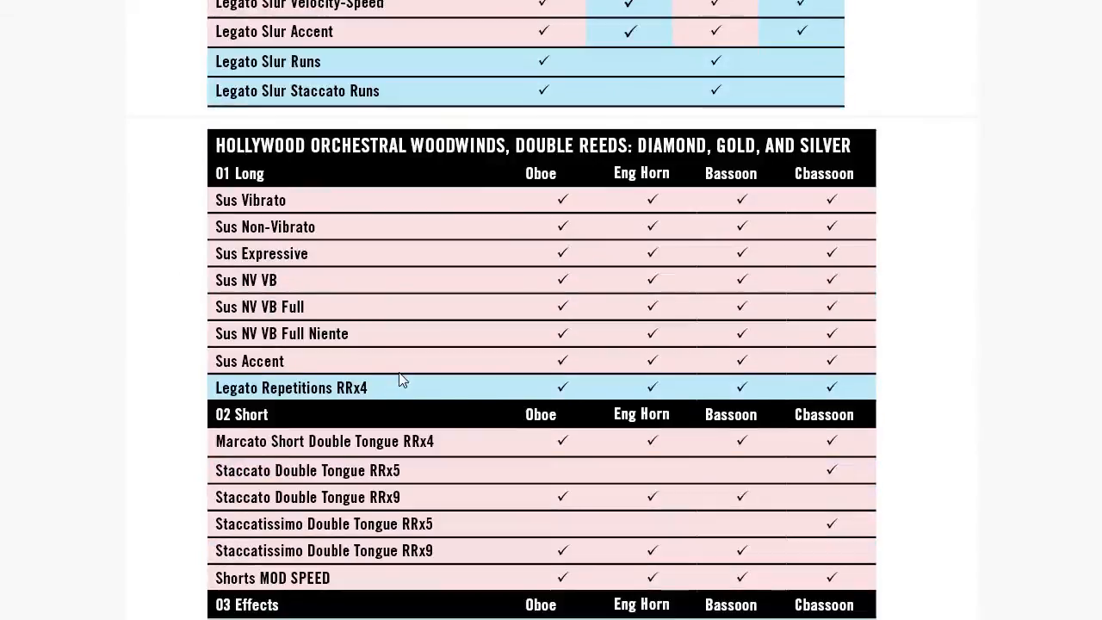
scroll("down", 3)
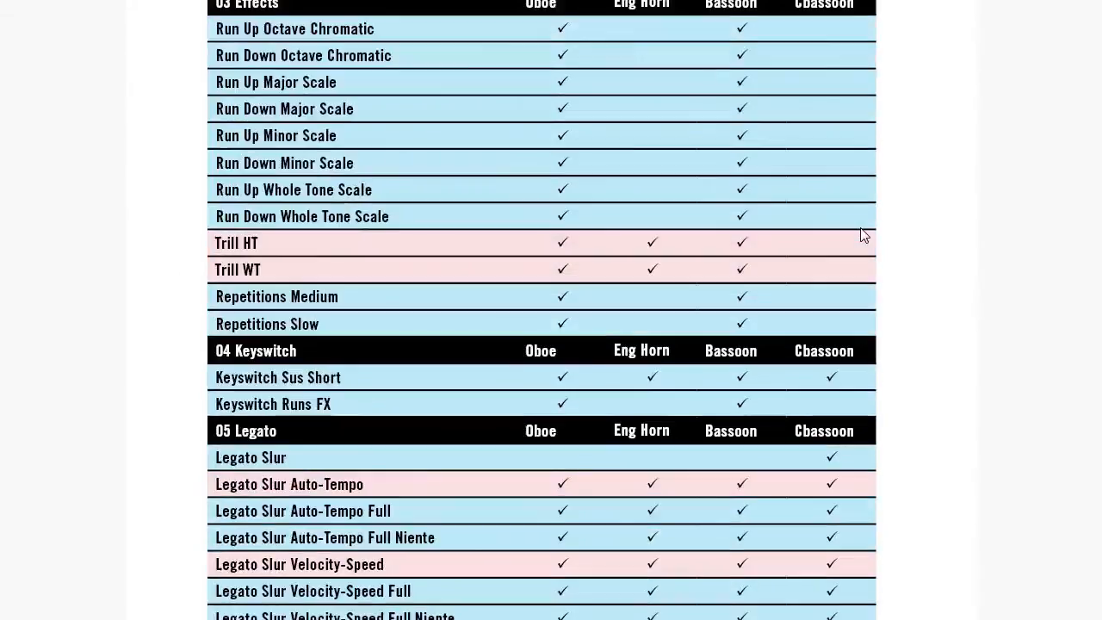
scroll("down", 3)
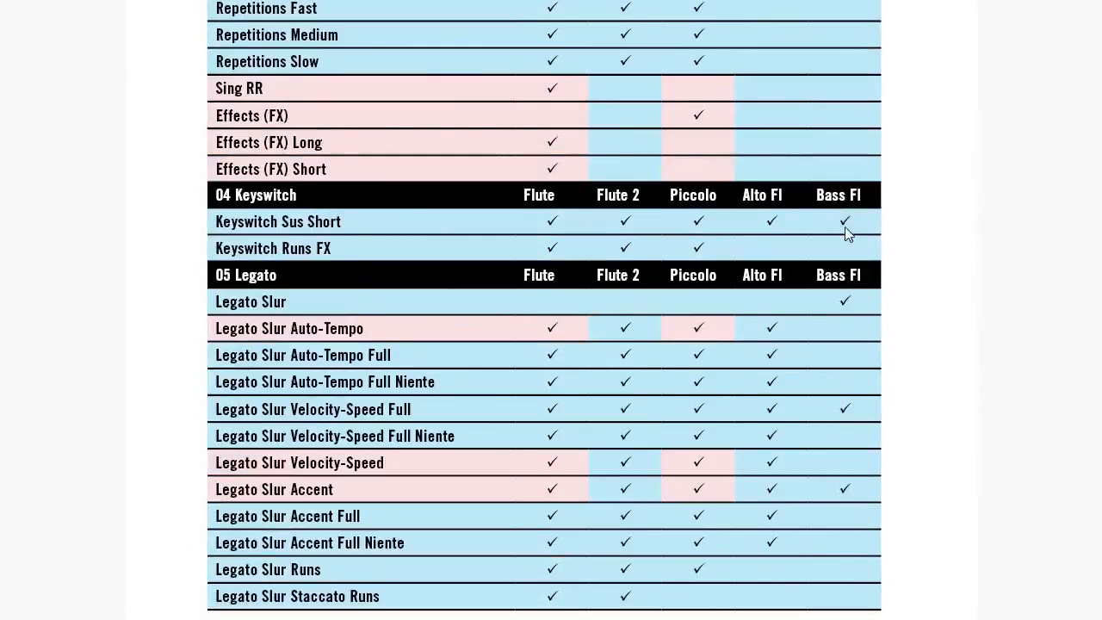
scroll("down", 3)
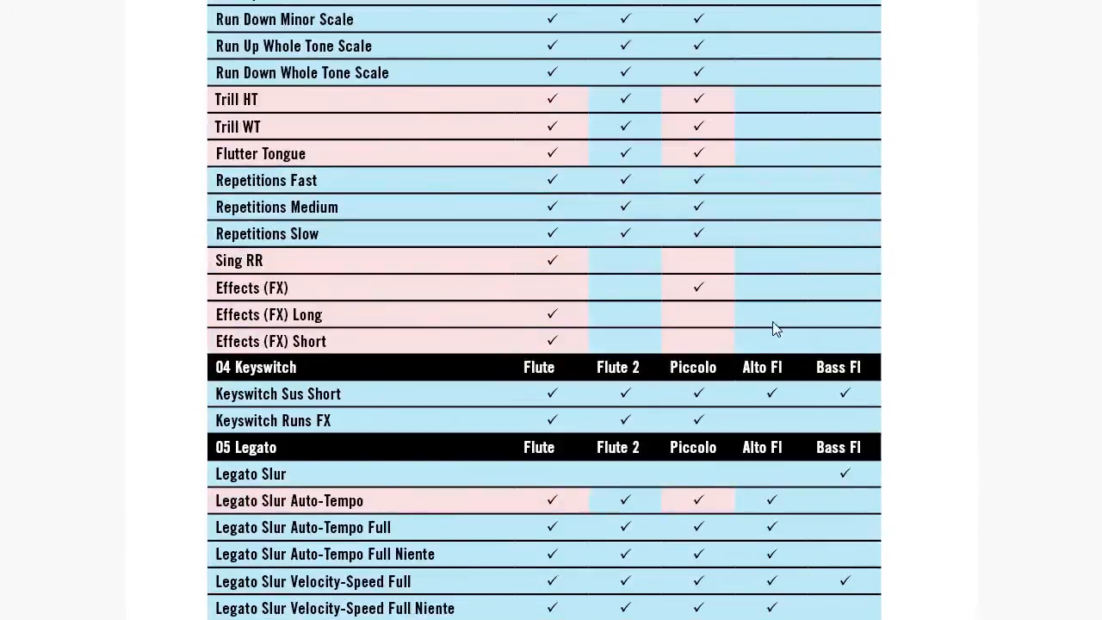
scroll("down", 3)
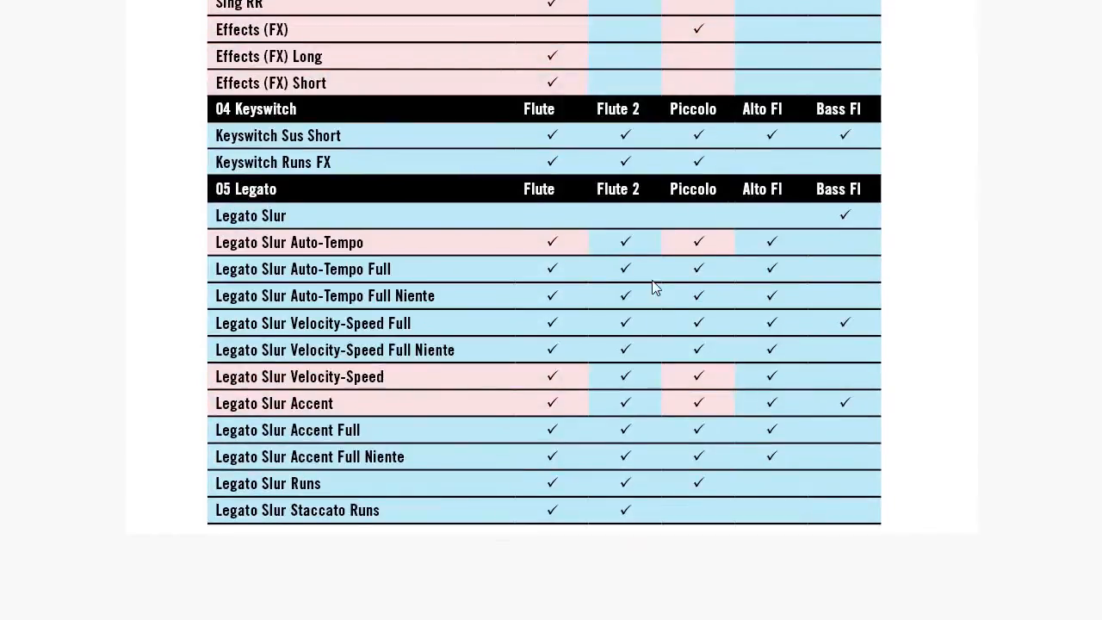
scroll("down", 3)
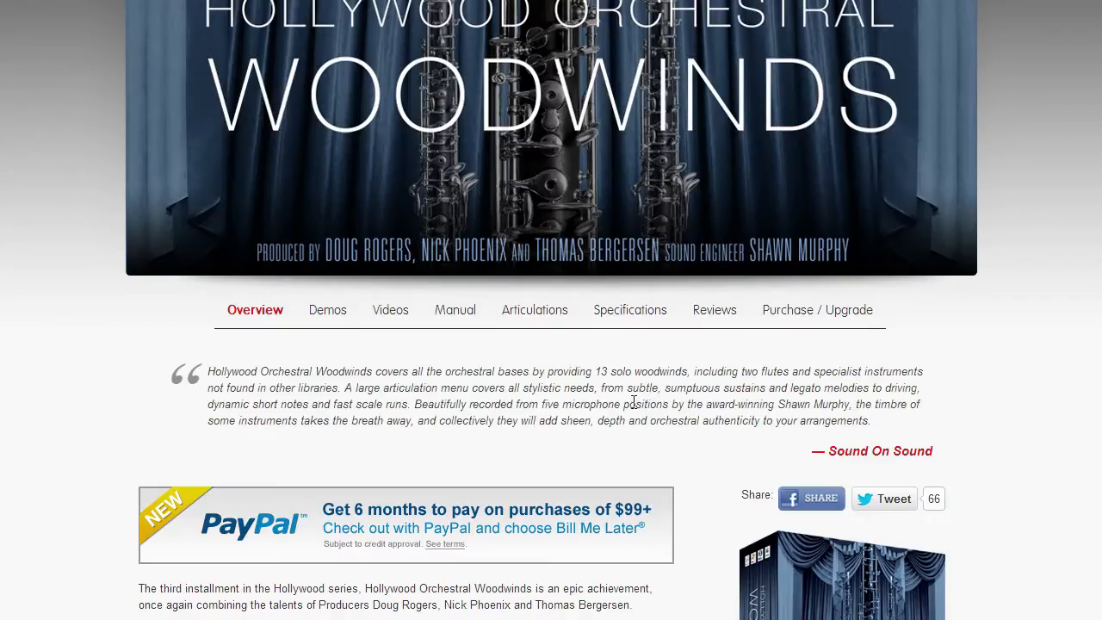
scroll("down", 3)
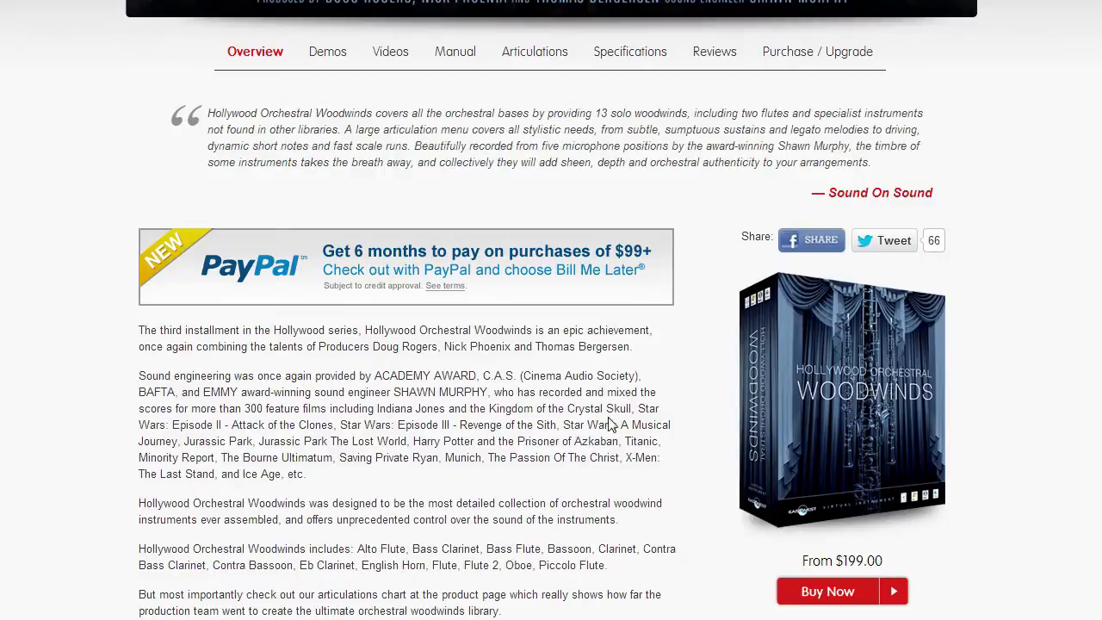
scroll("down", 3)
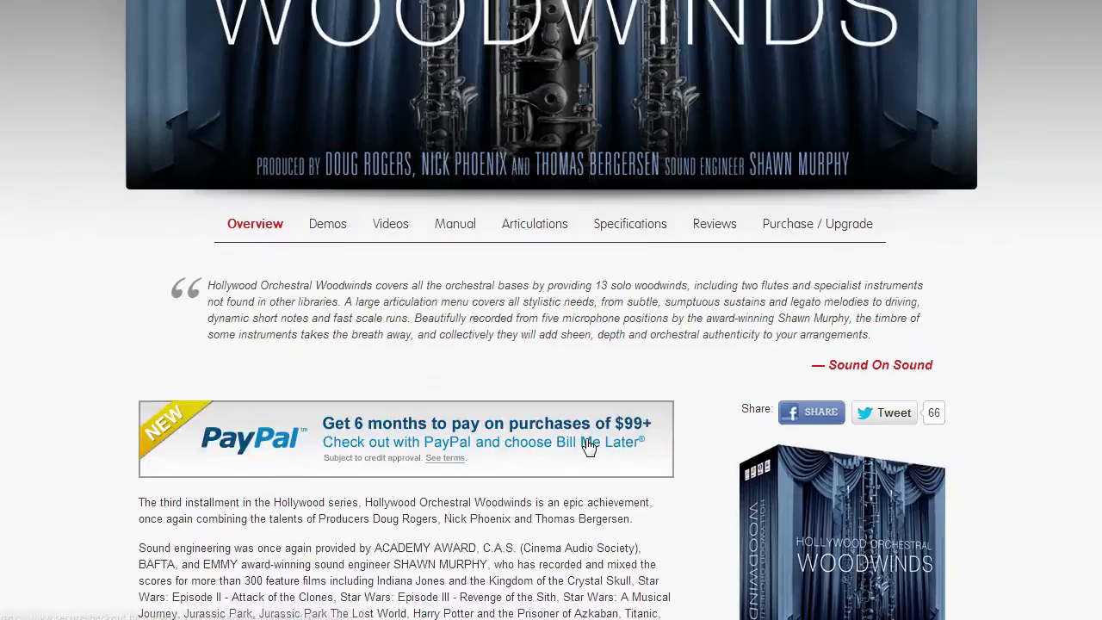
scroll("down", 3)
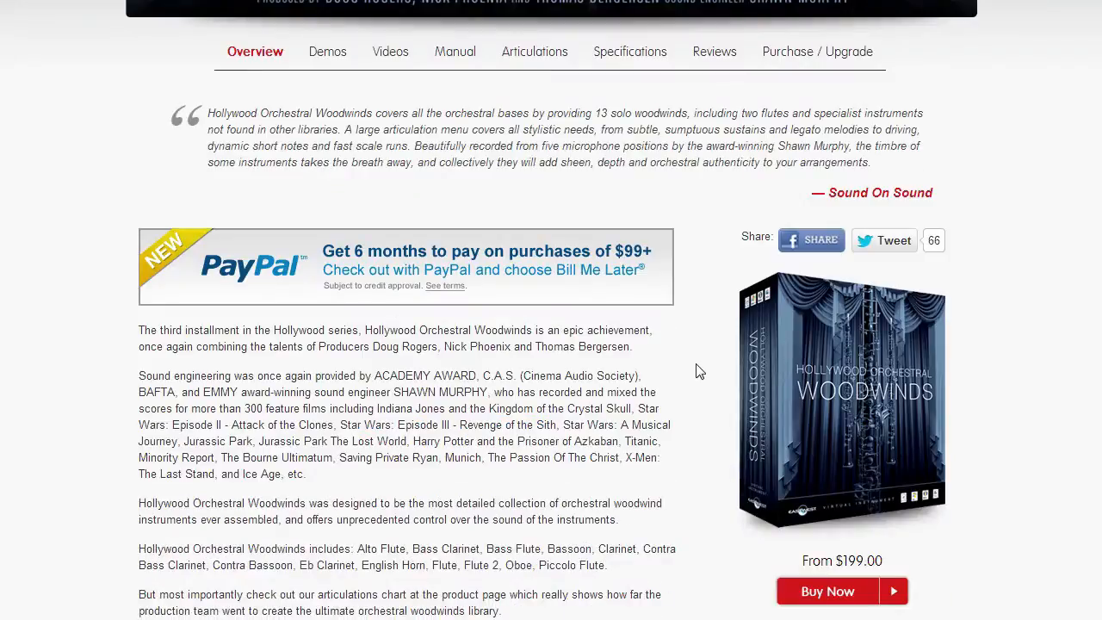
mouse_move(511, 334)
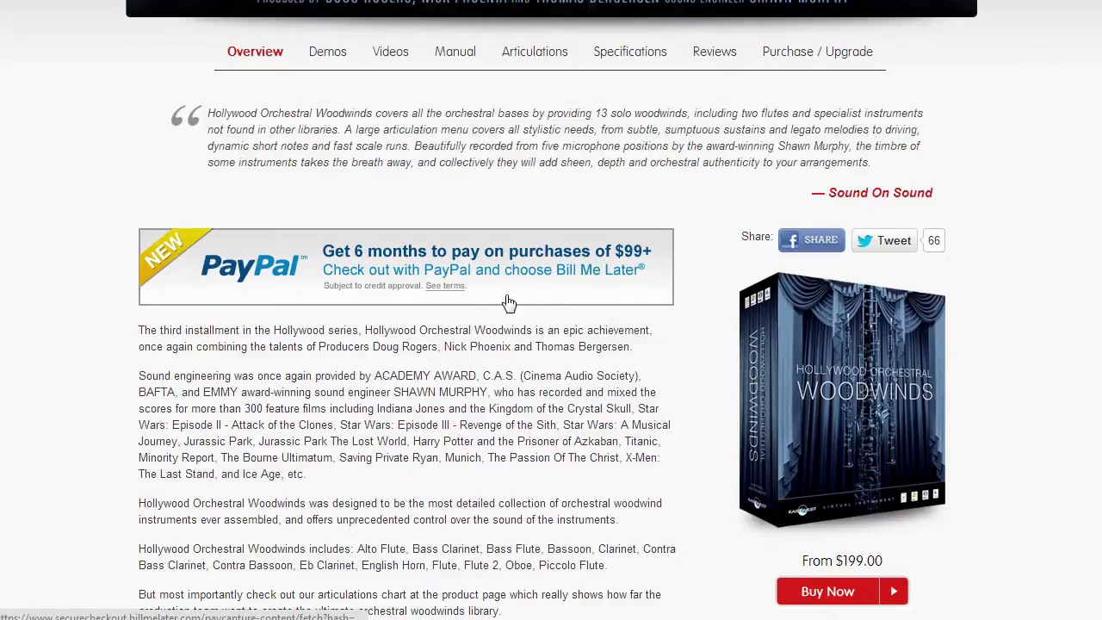
scroll("down", 3)
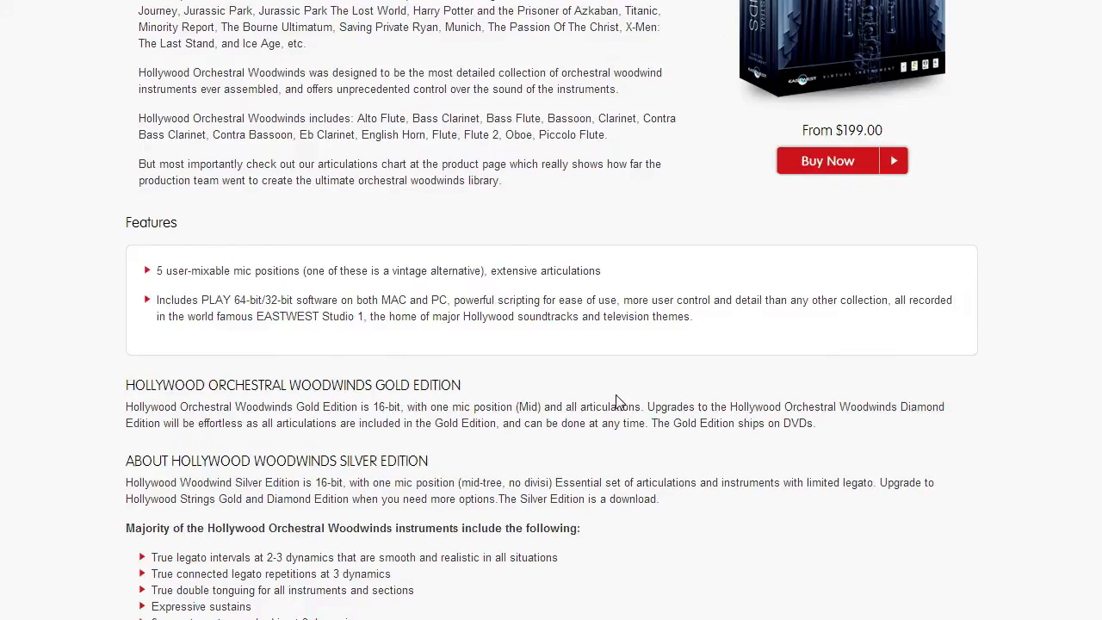
scroll("up", 3)
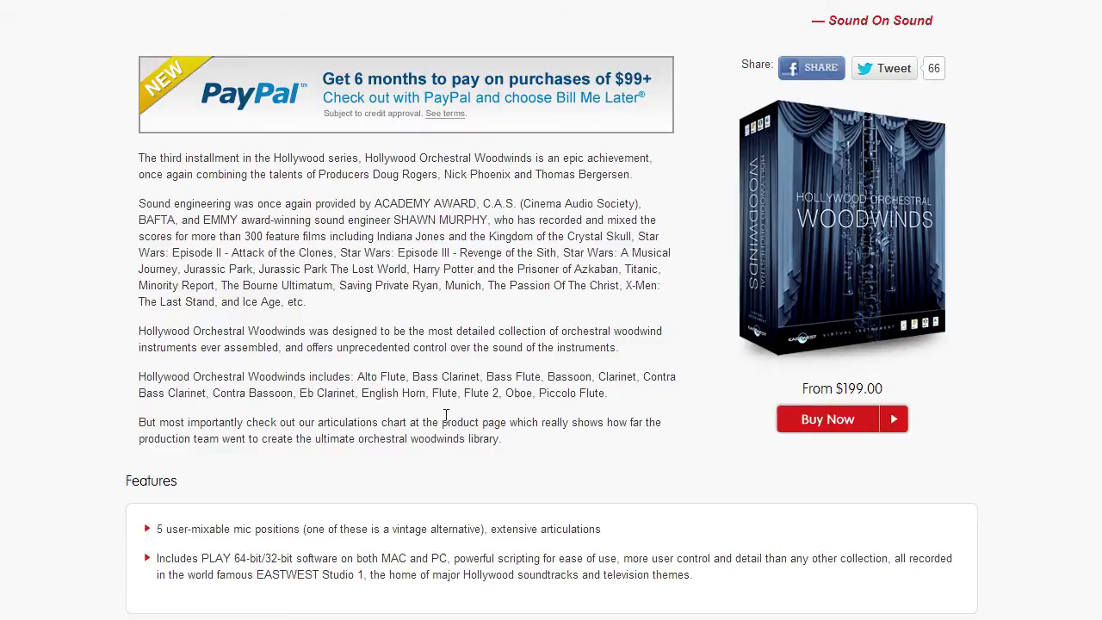
mouse_move(750, 433)
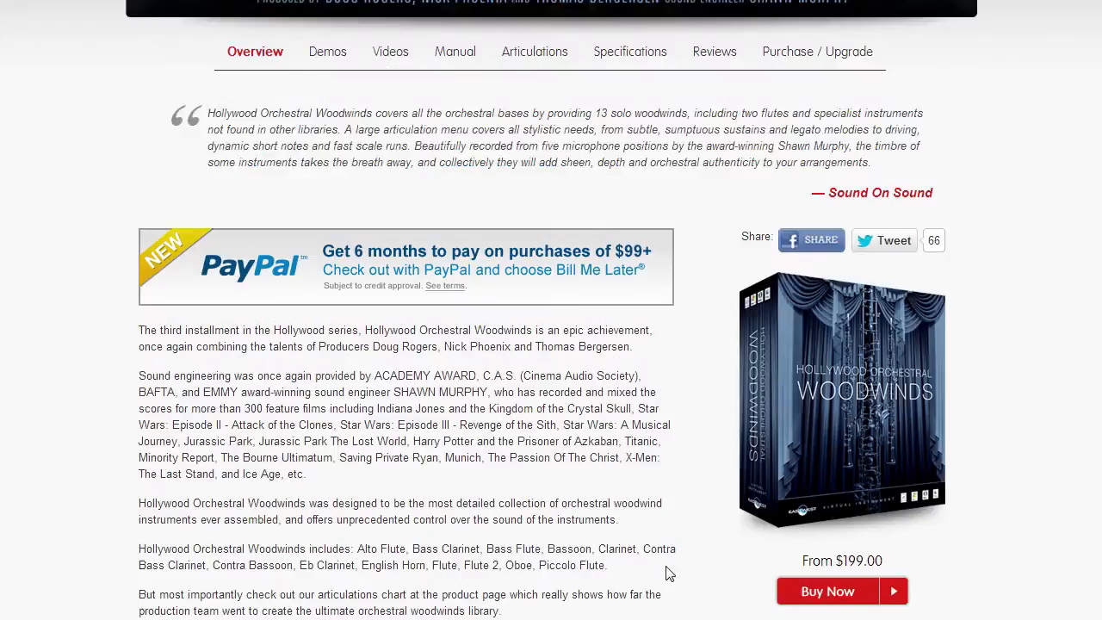
scroll("down", 3)
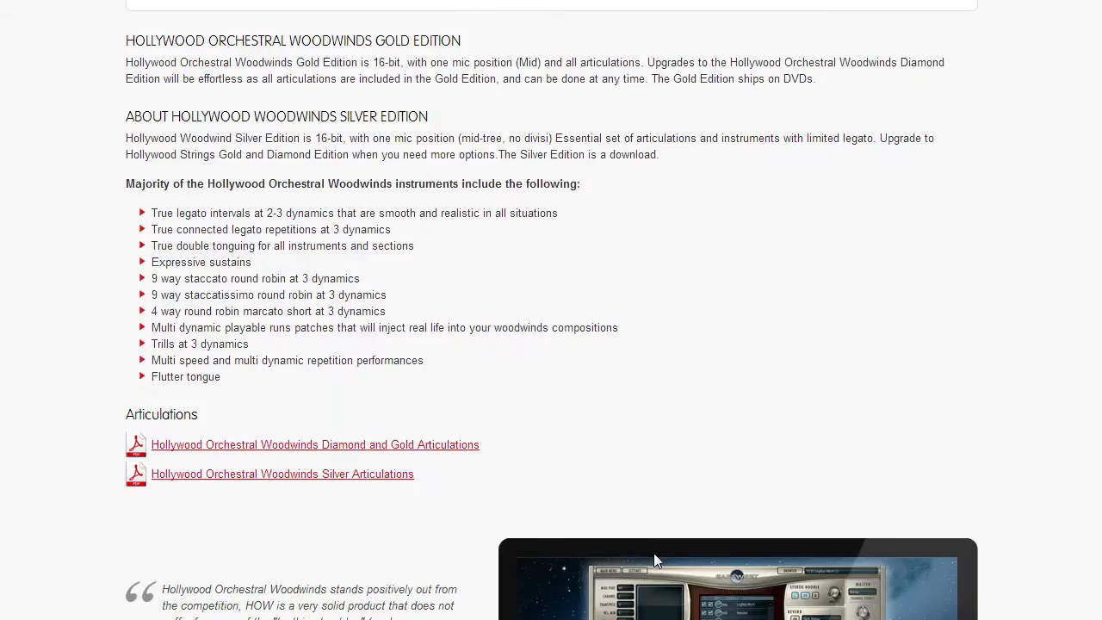
scroll("down", 3)
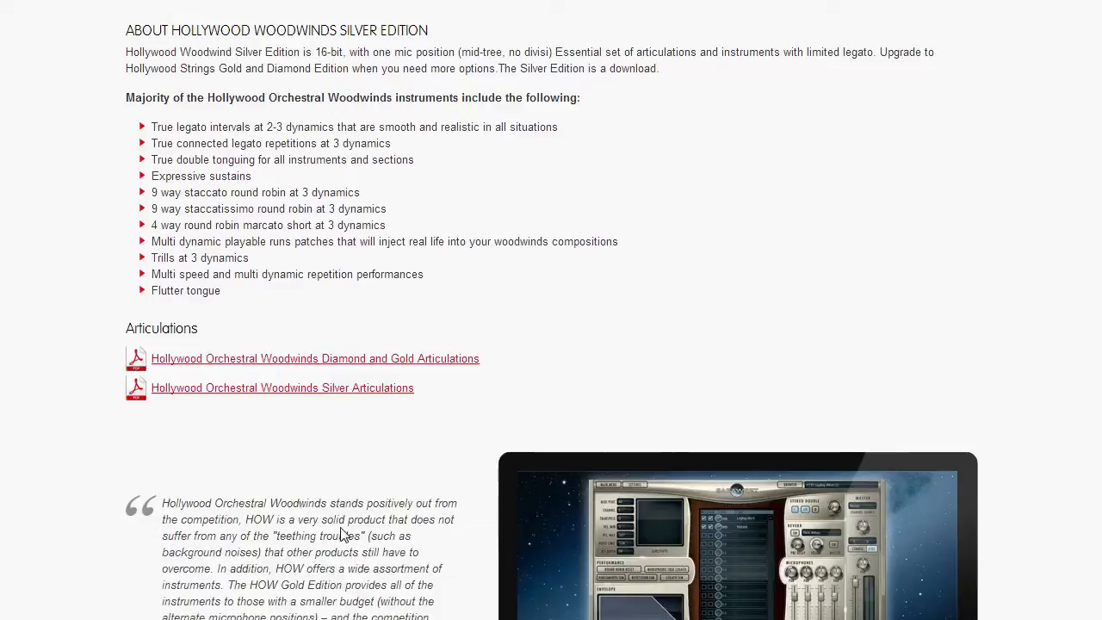
scroll("up", 3)
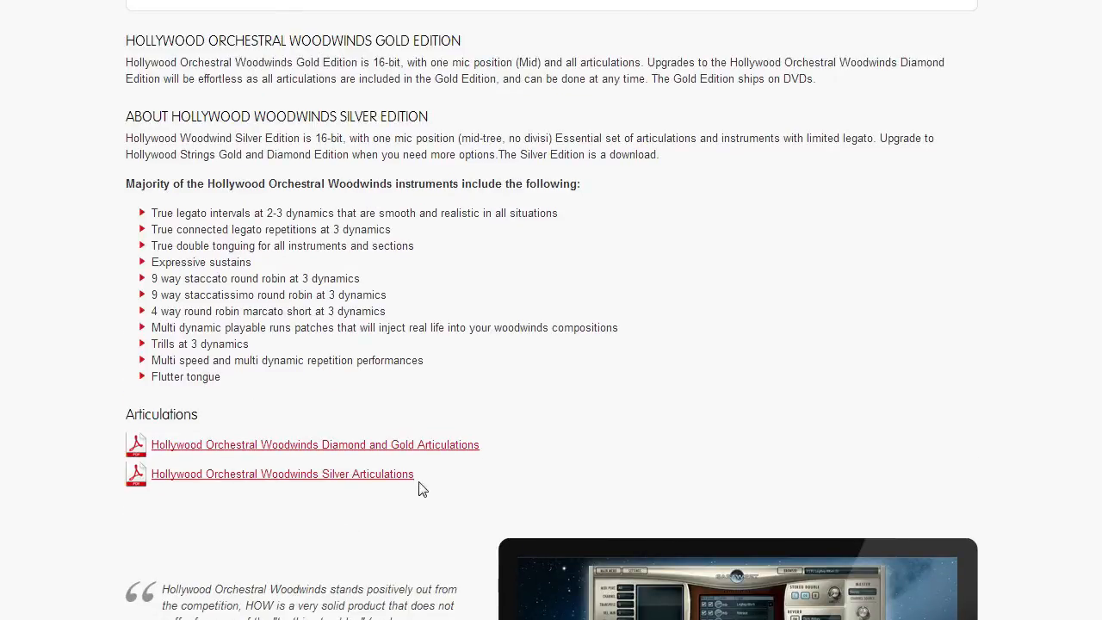
scroll("down", 3)
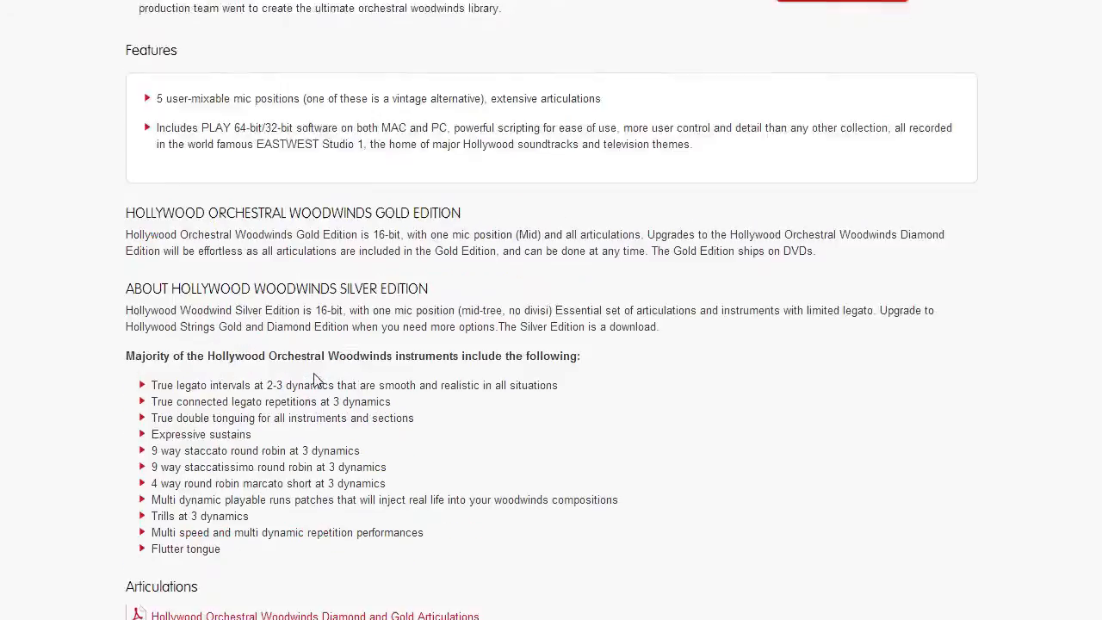
scroll("up", 3)
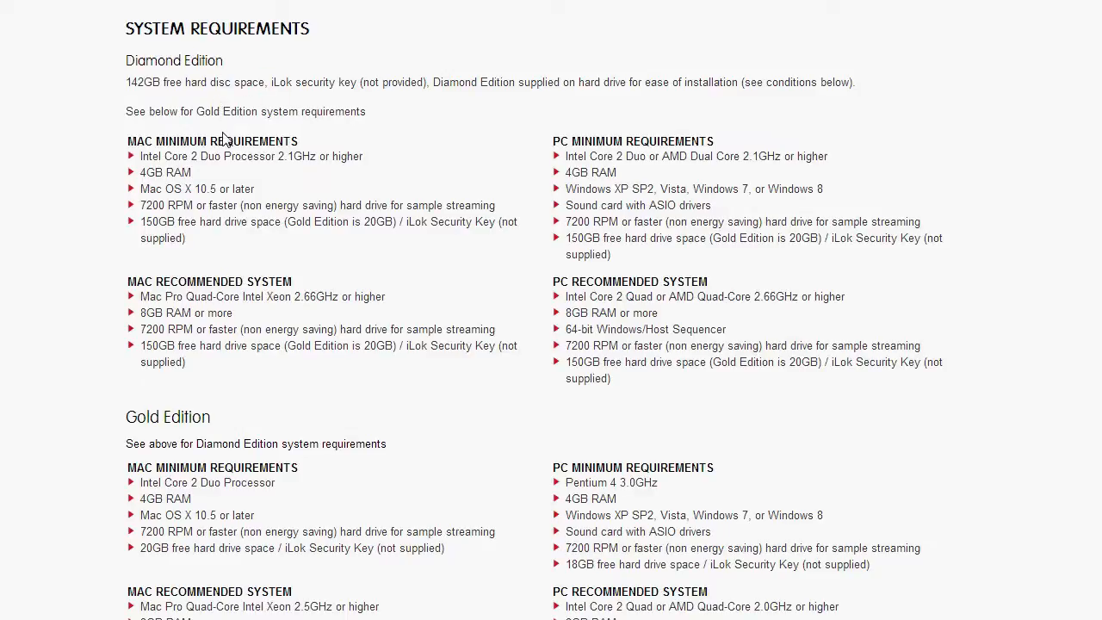
Step: Highlight the 'not provided' iLok key note and scroll through Specifications
left_click_drag(266, 82, 376, 81)
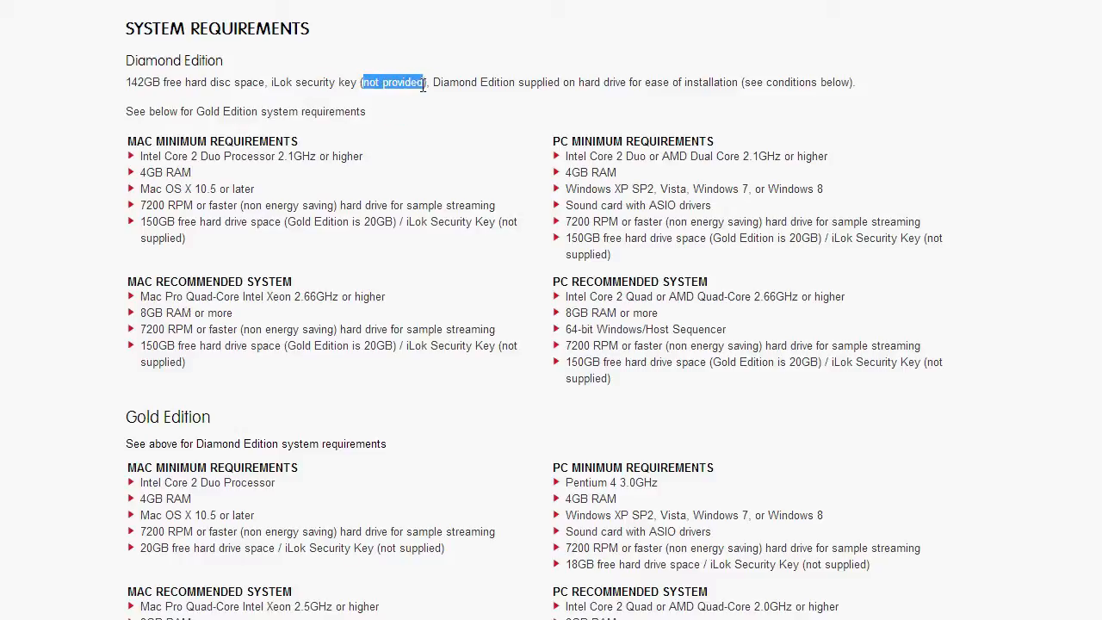
mouse_move(401, 176)
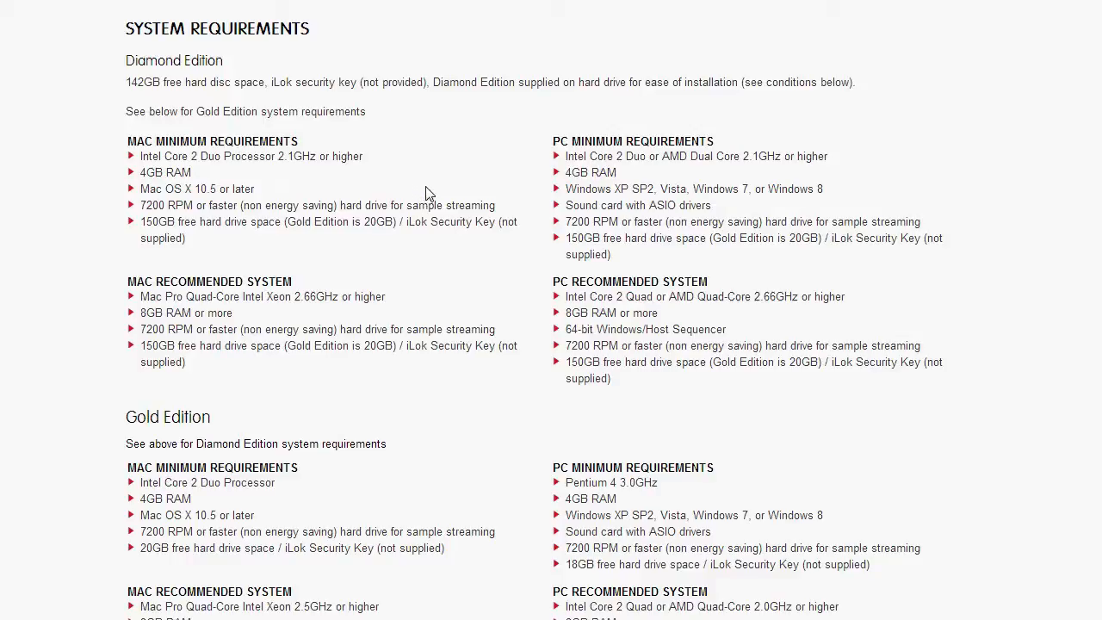
mouse_move(414, 287)
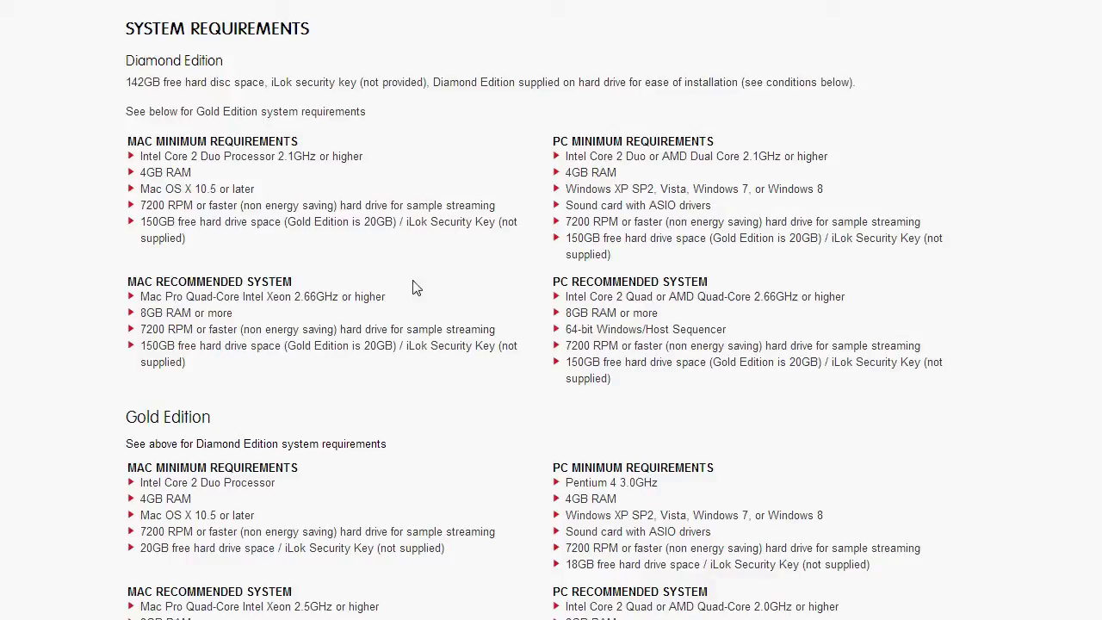
scroll("down", 3)
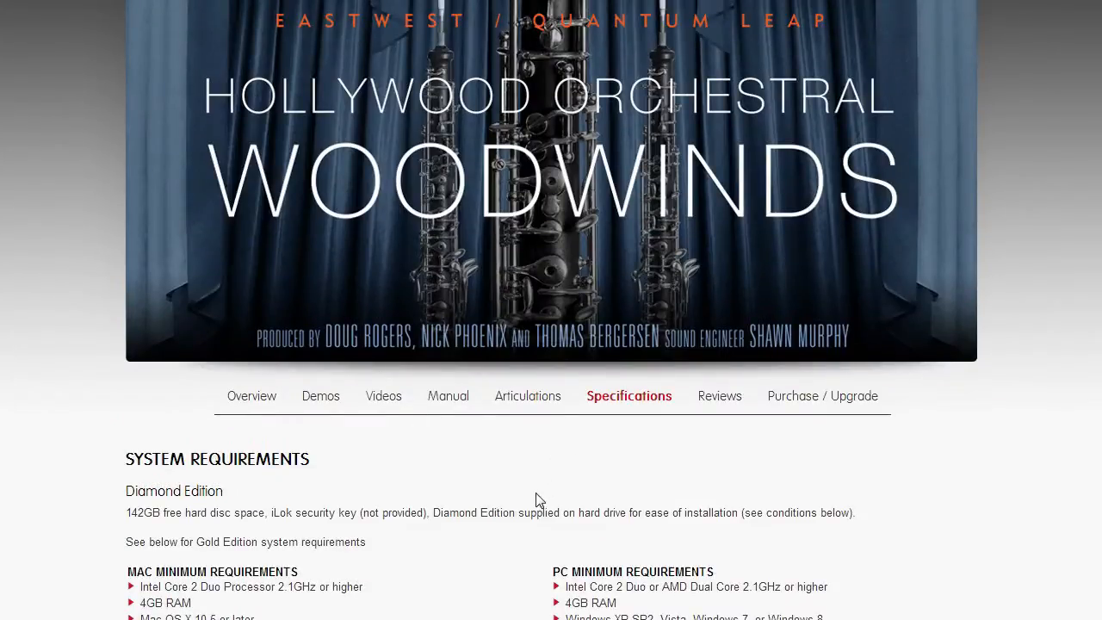
scroll("down", 3)
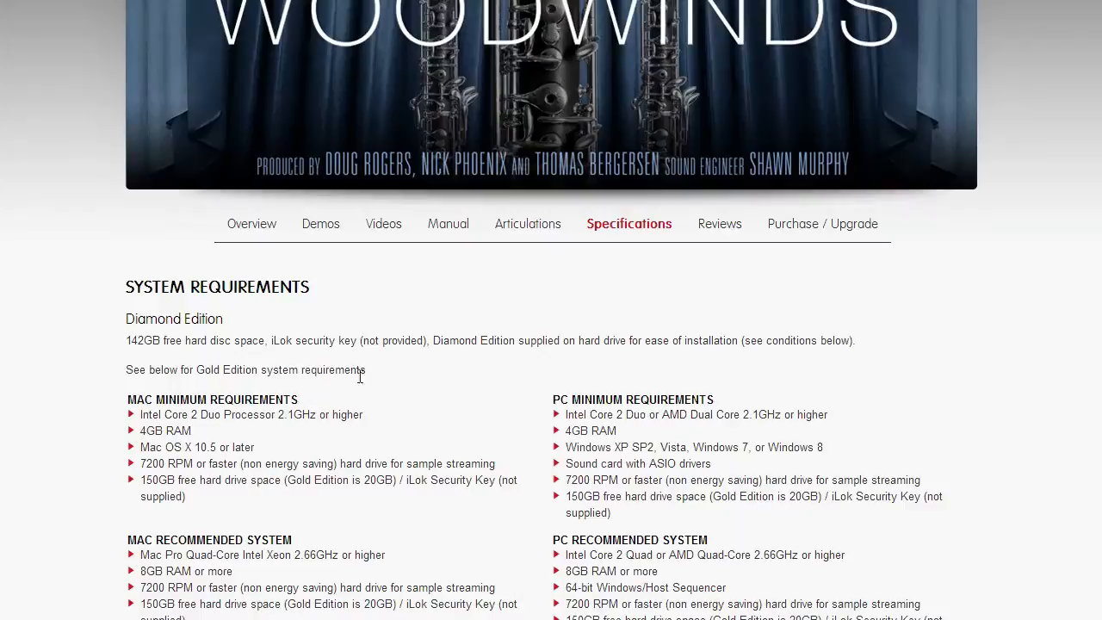
scroll("up", 3)
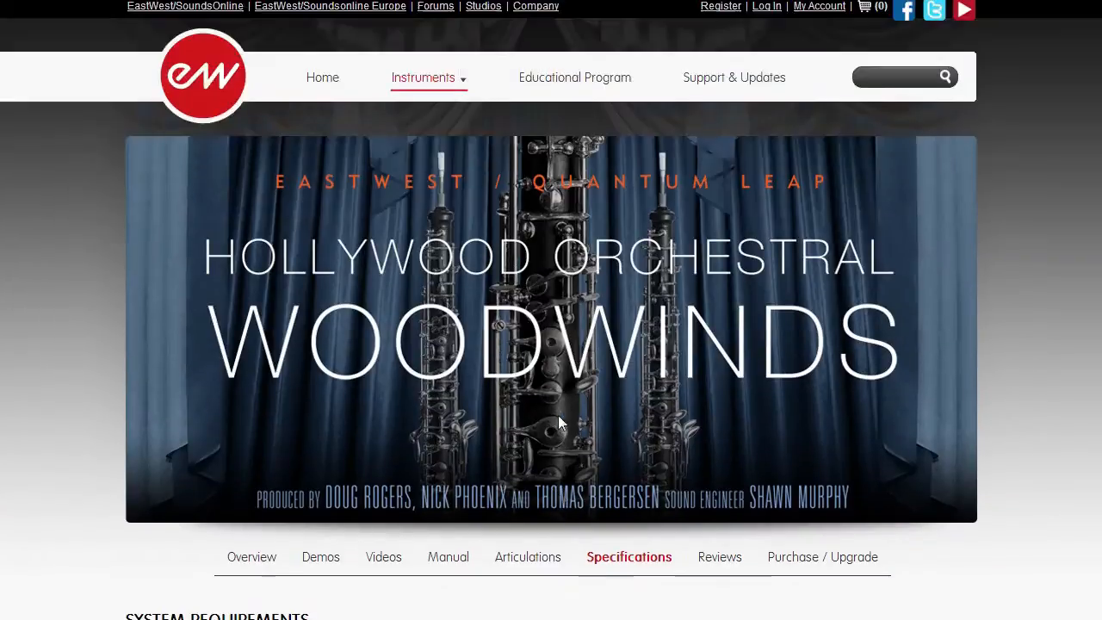
Step: Scroll through the Hollywood Orchestral Woodwinds articulations listing
scroll("down", 3)
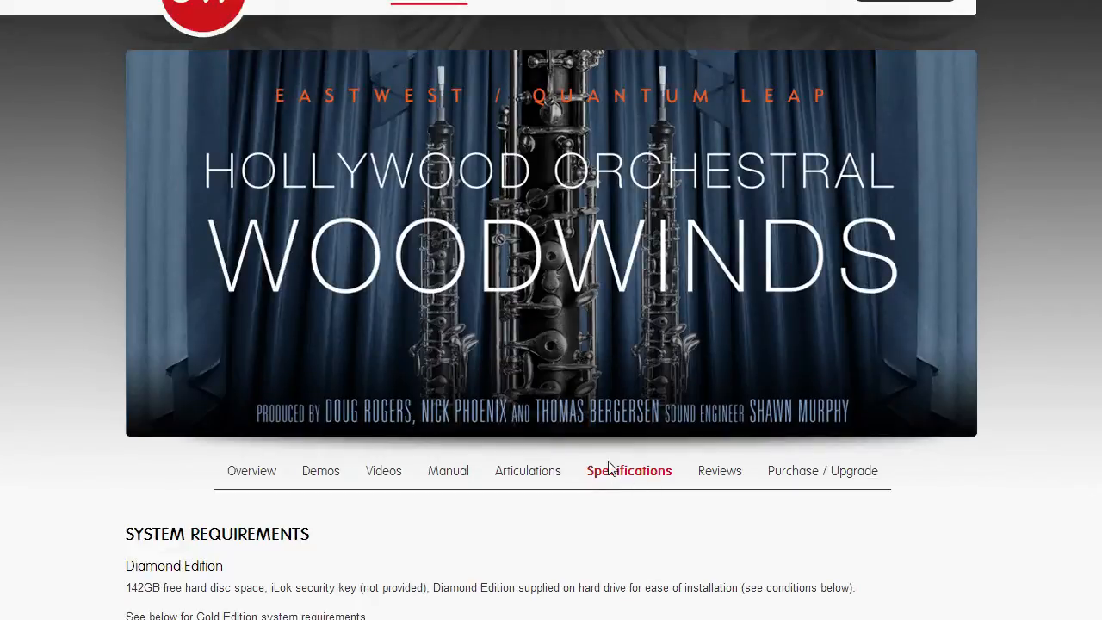
scroll("down", 3)
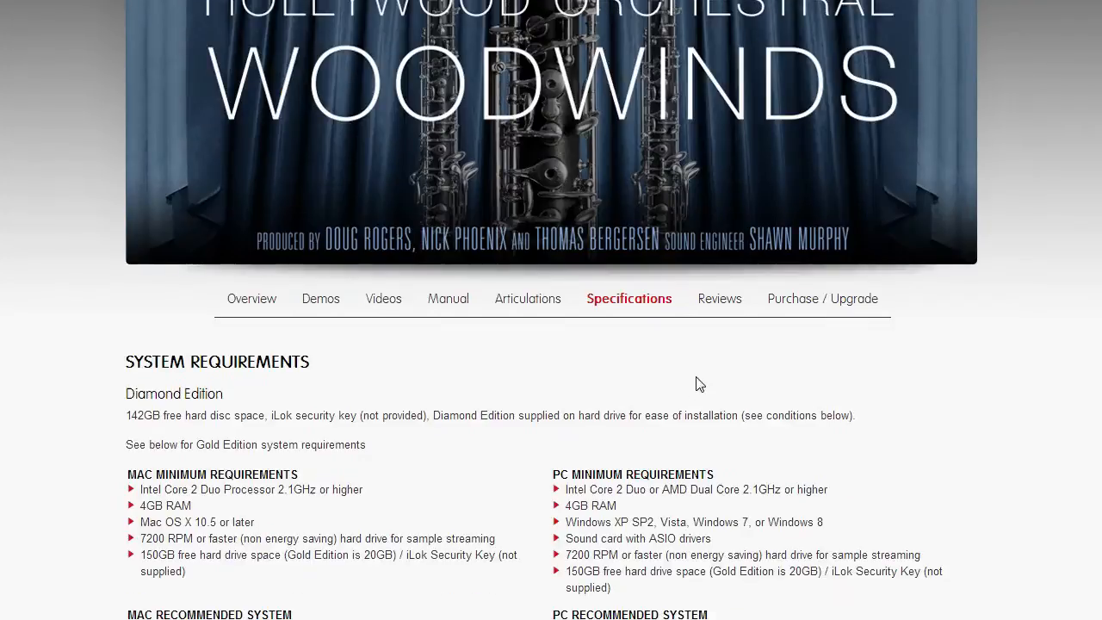
mouse_move(102, 190)
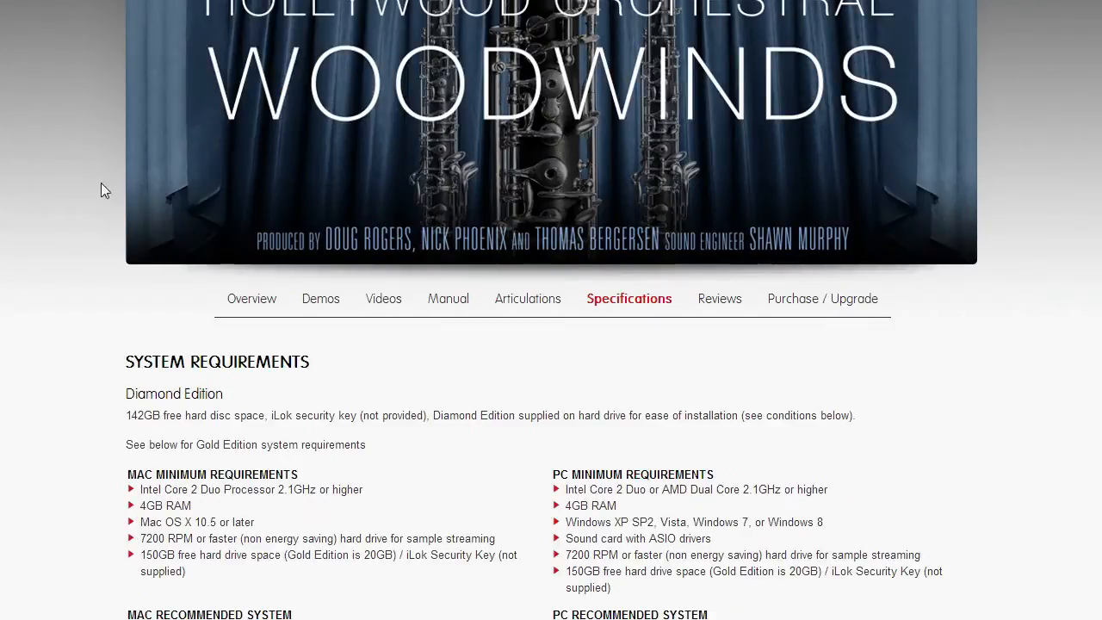
scroll("down", 3)
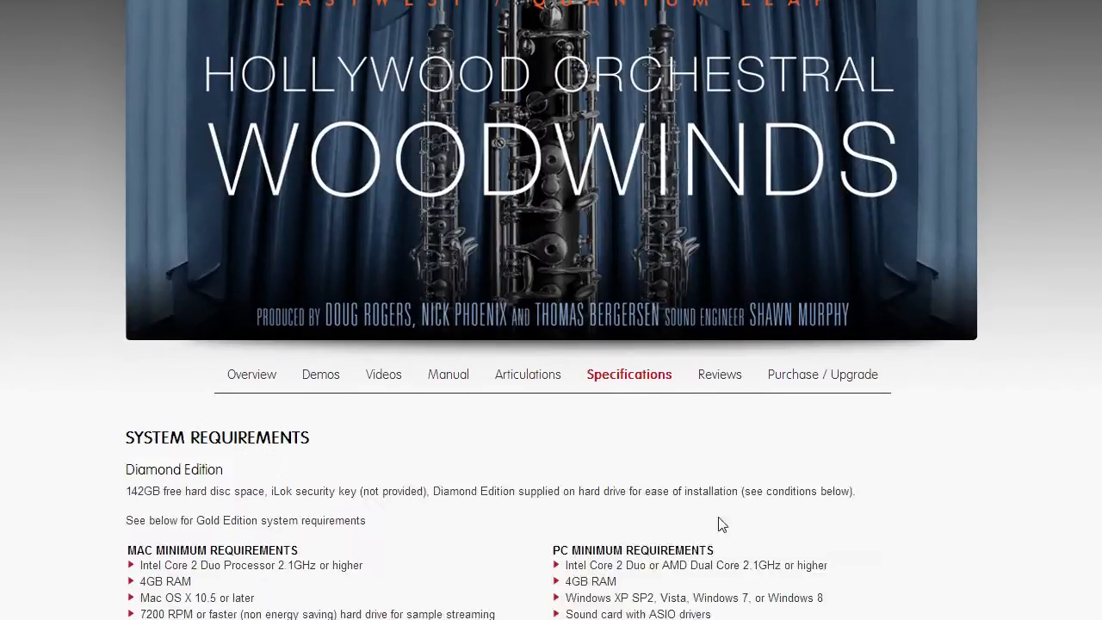
scroll("down", 3)
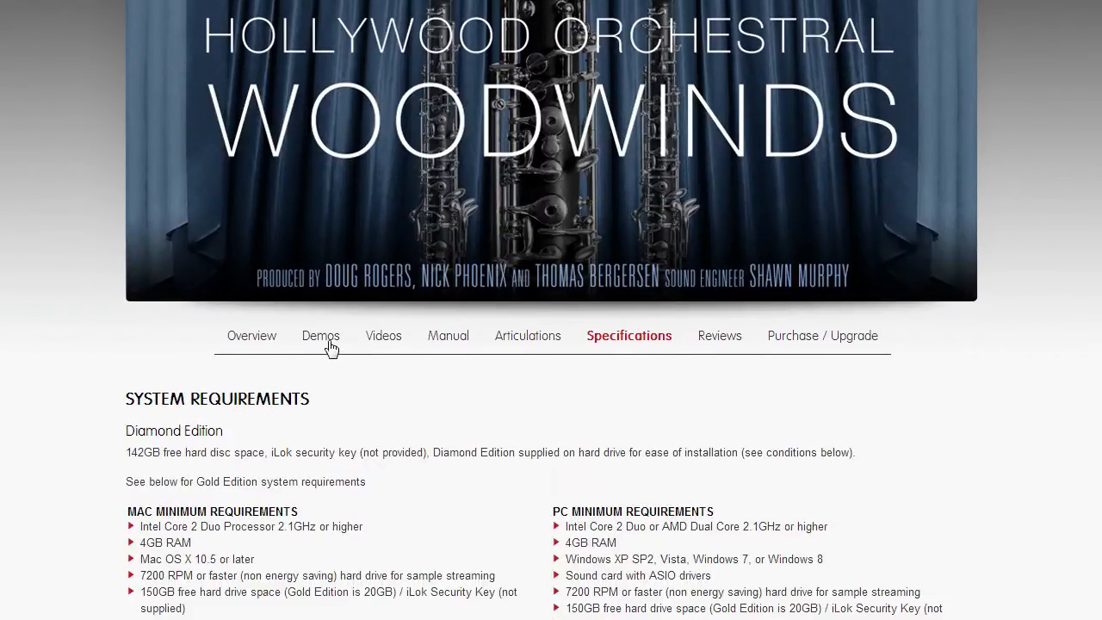
scroll("down", 3)
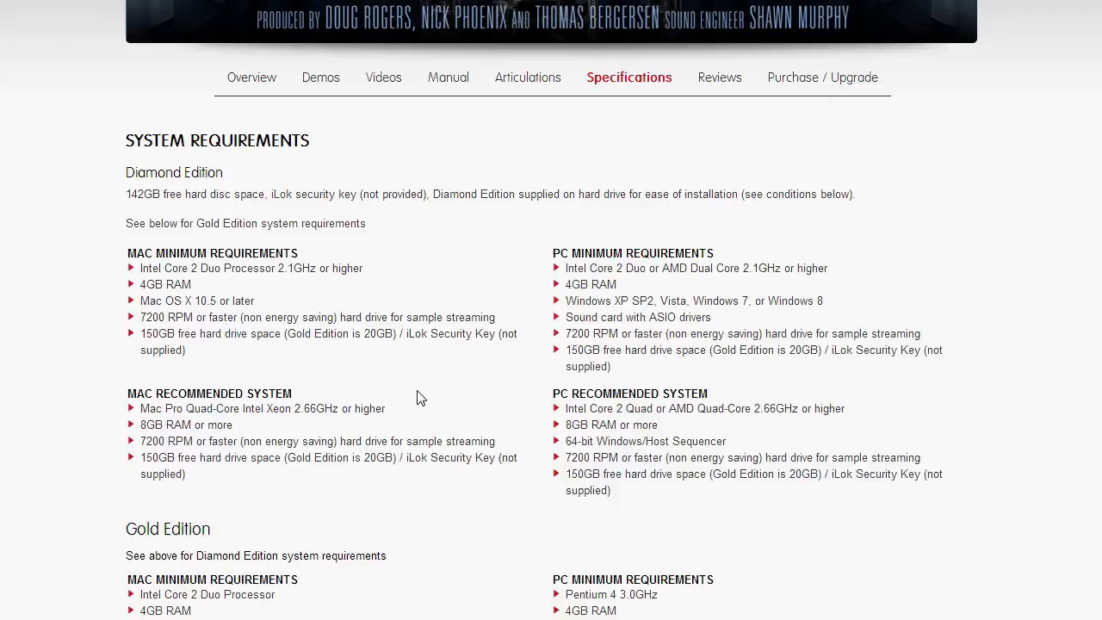
mouse_move(388, 381)
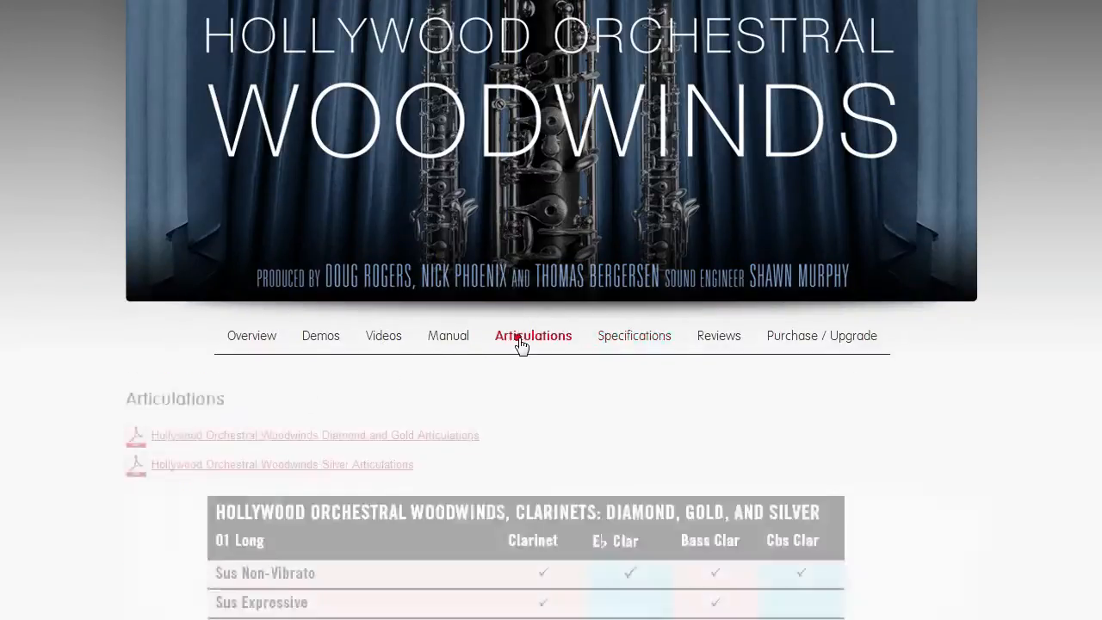
scroll("down", 3)
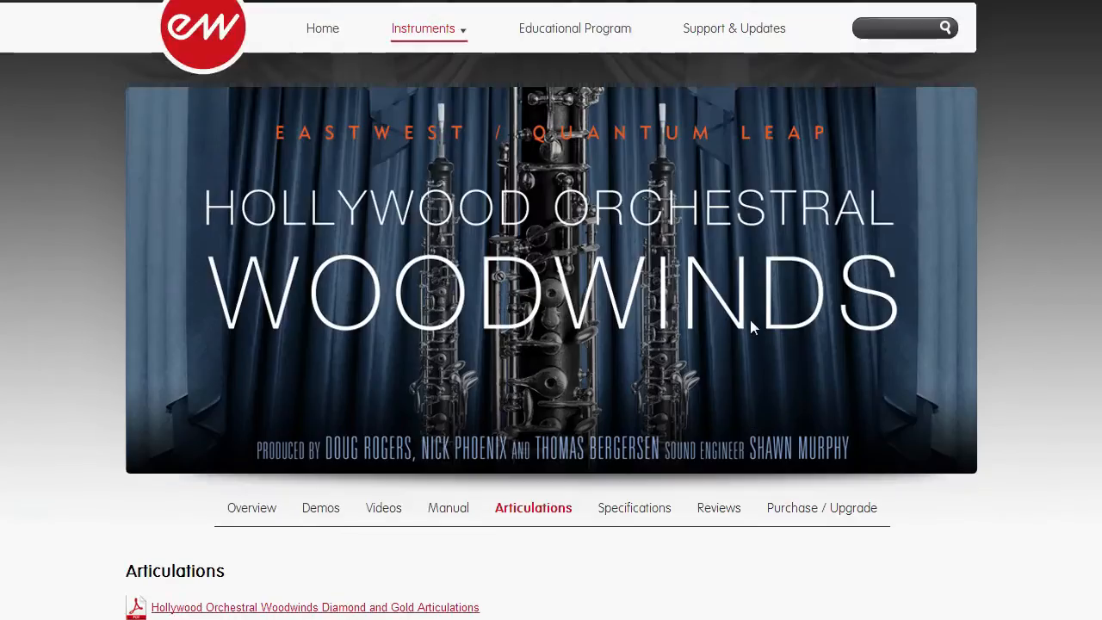
scroll("up", 3)
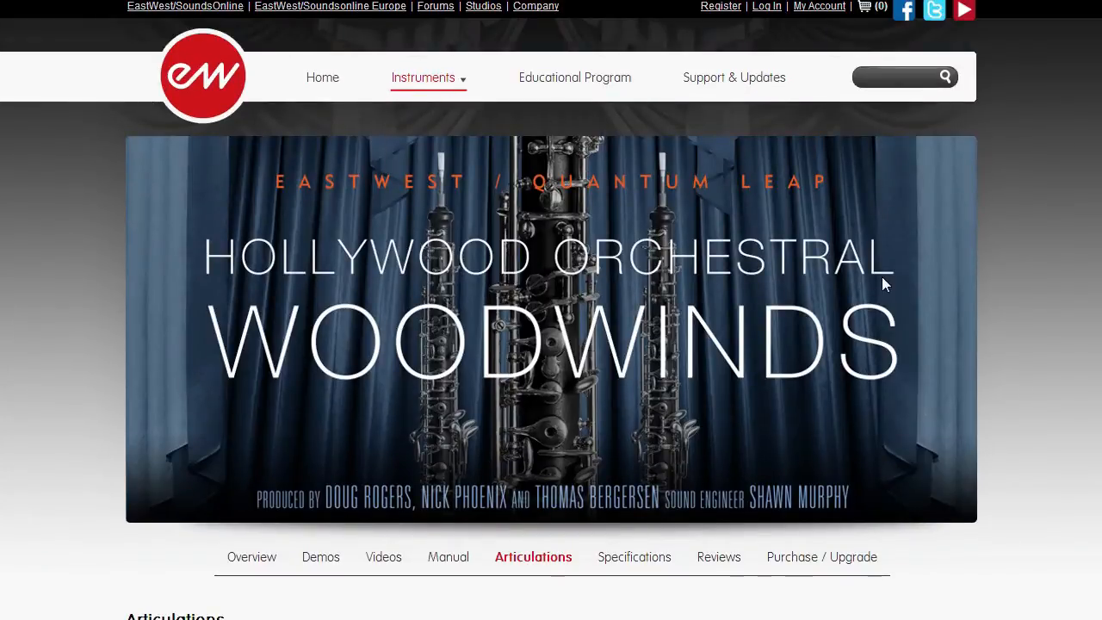
scroll("down", 3)
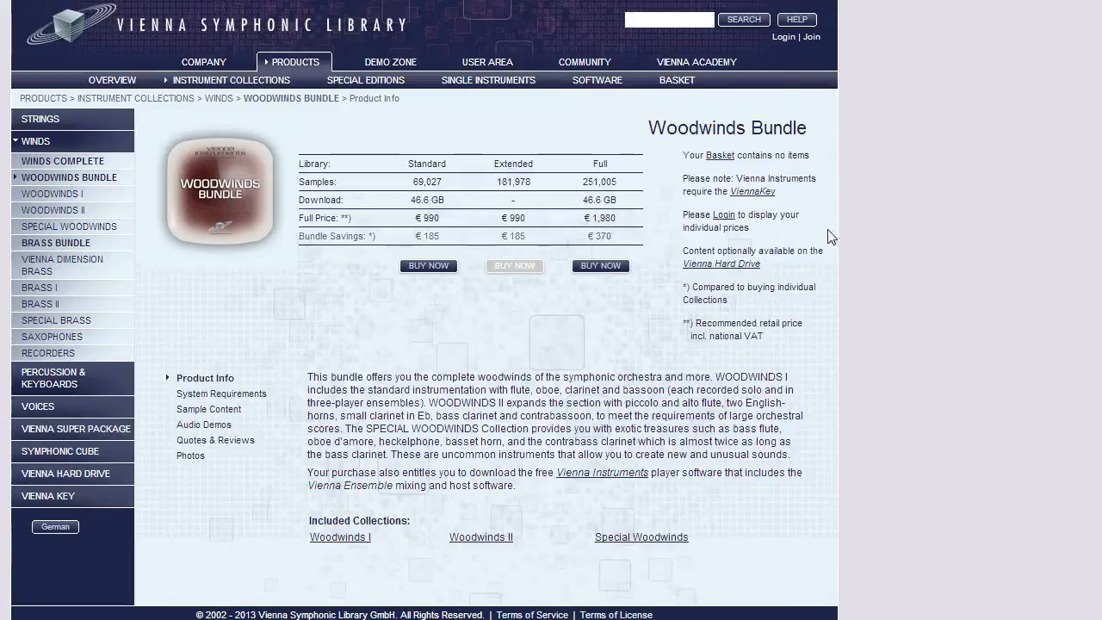
mouse_move(153, 146)
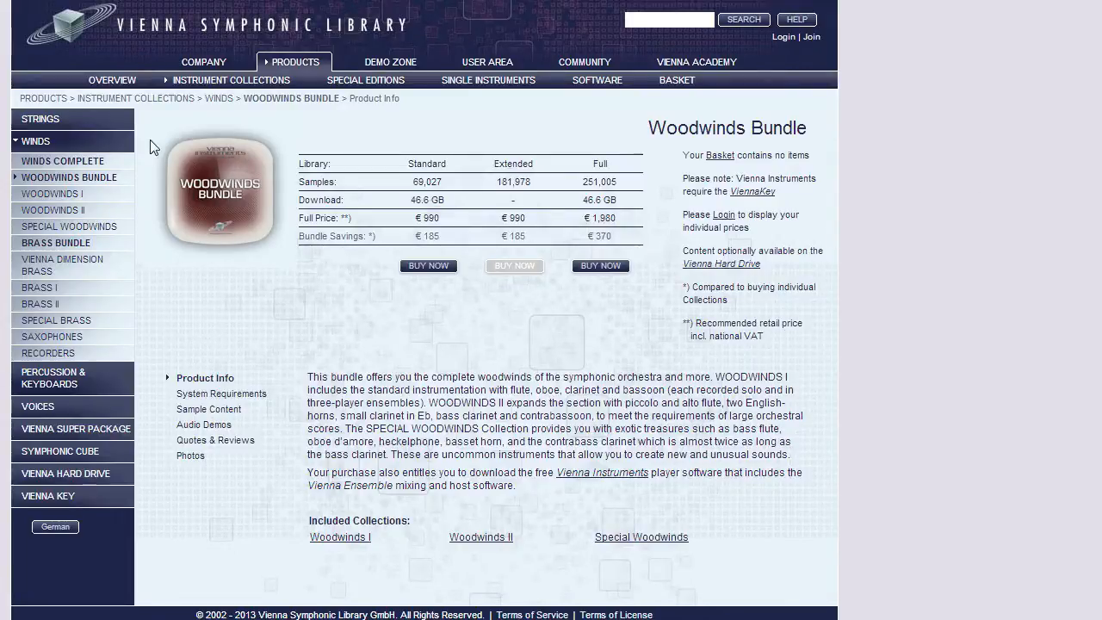
mouse_move(205, 225)
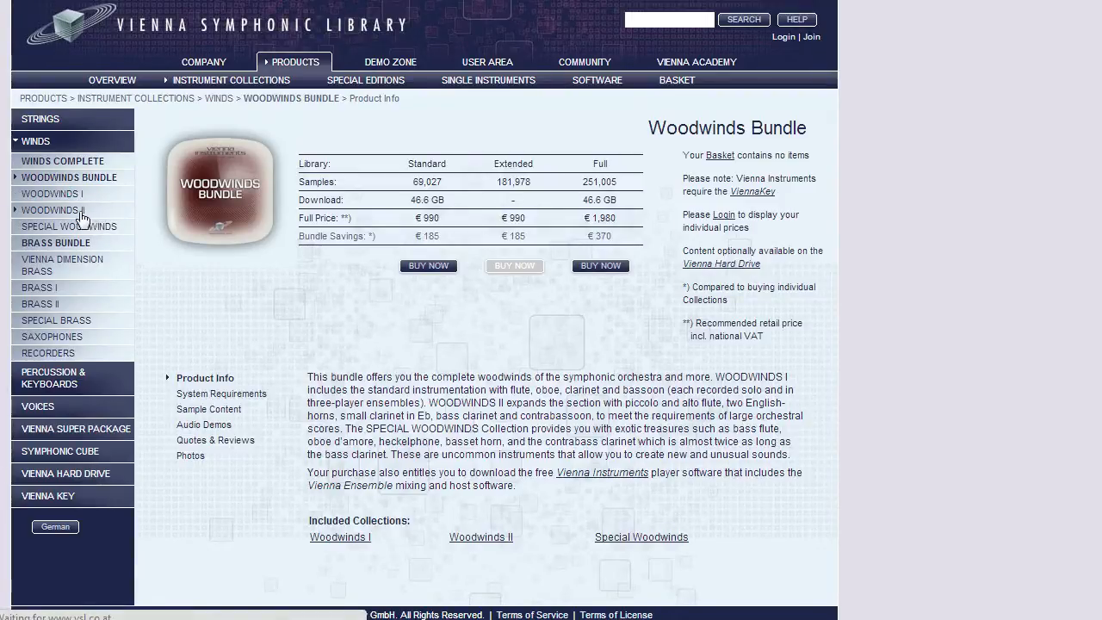
Step: Open Woodwinds I from the Winds sidebar and drag across its instrument list
left_click(52, 193)
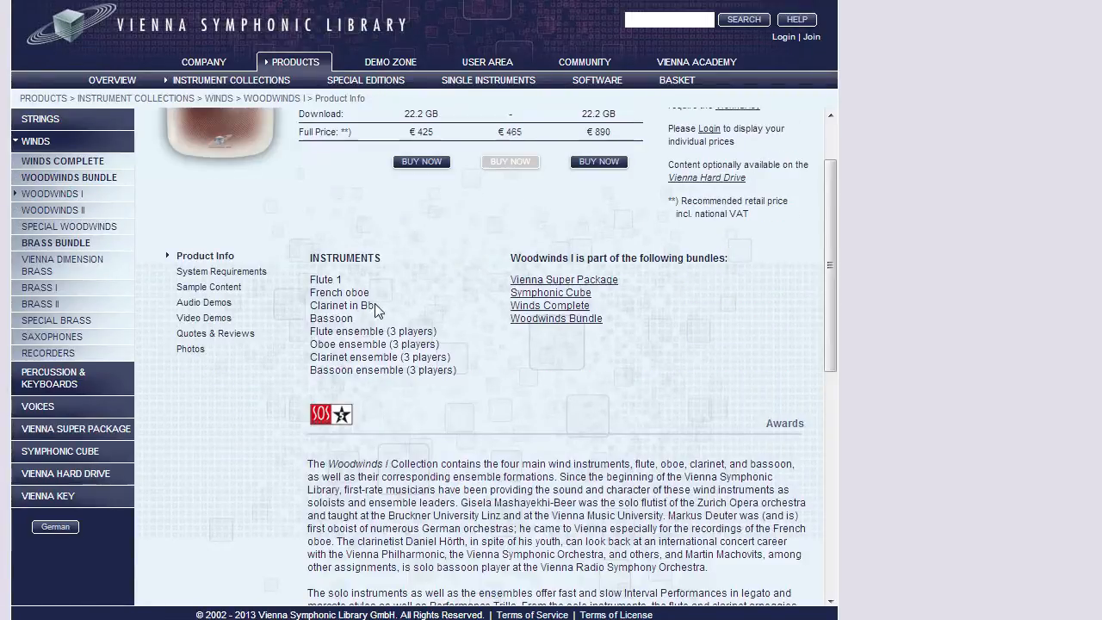
mouse_move(382, 316)
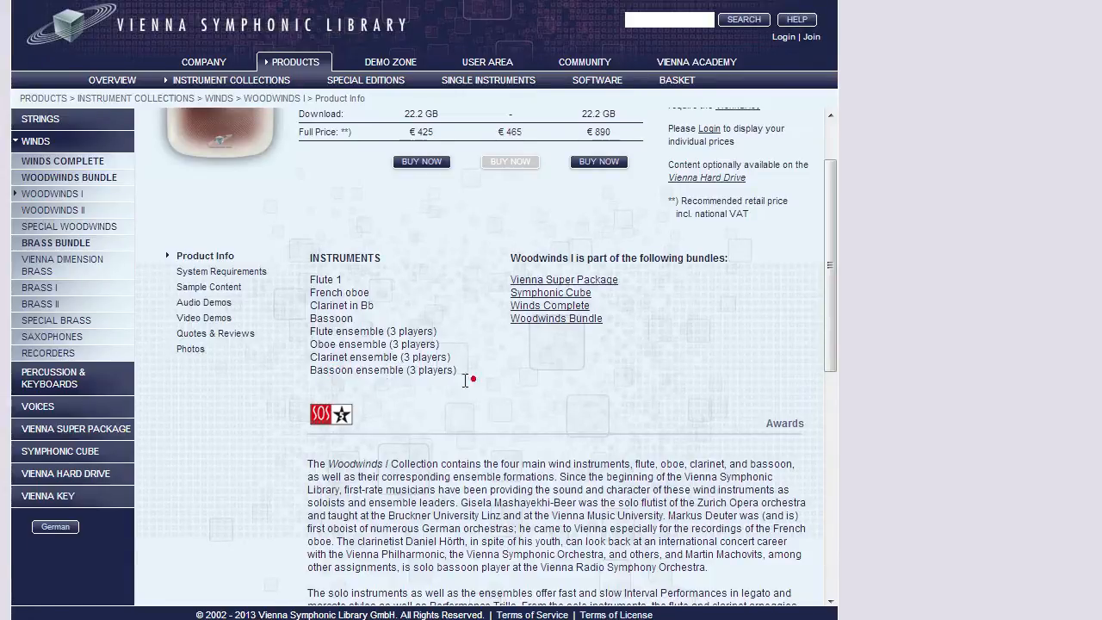
left_click_drag(310, 331, 461, 370)
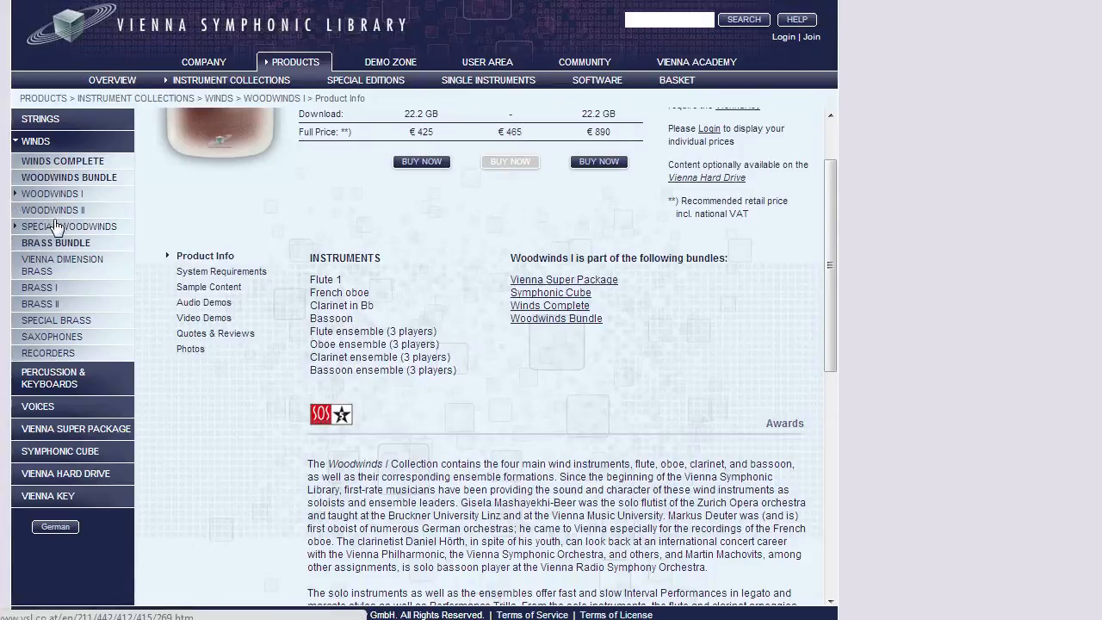
Step: View the Woodwinds II instruments, then open the Special Woodwinds page and its instrument list
left_click(53, 210)
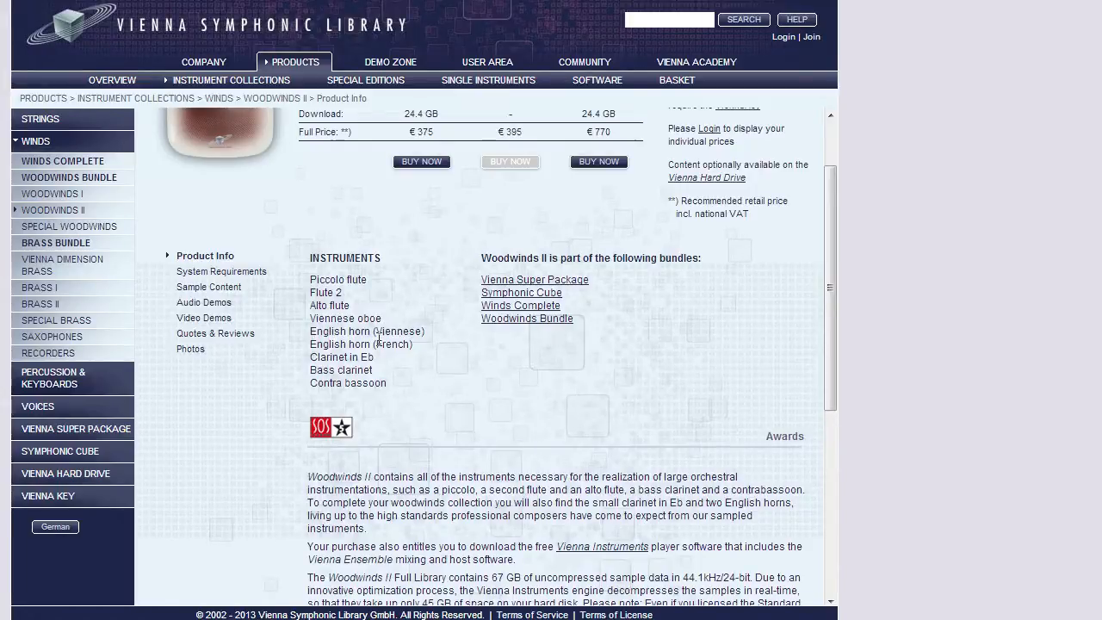
mouse_move(409, 371)
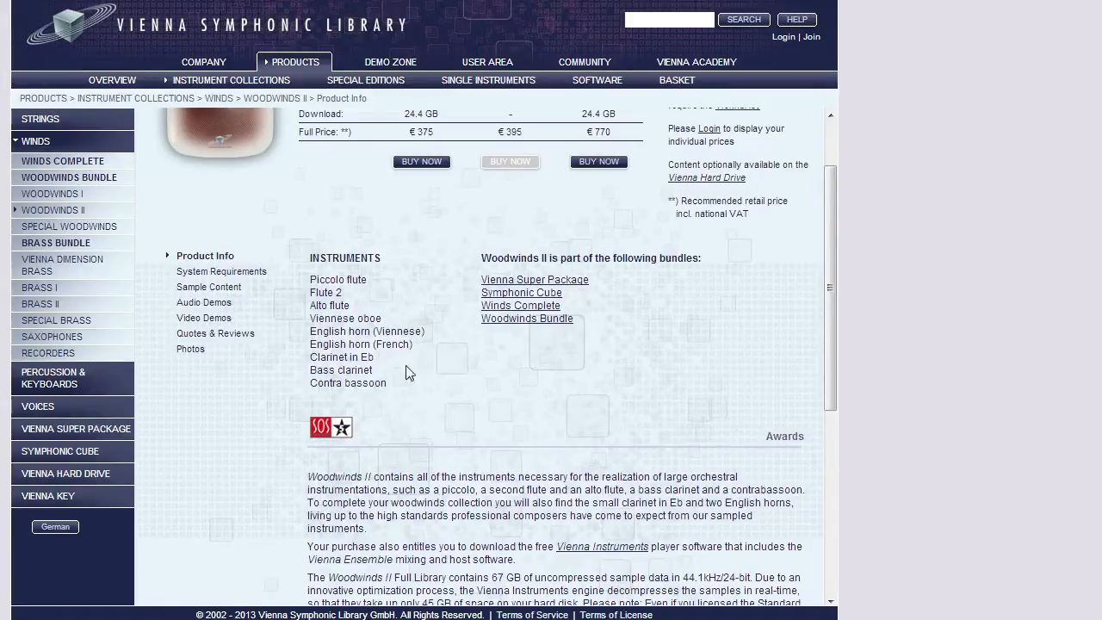
mouse_move(312, 372)
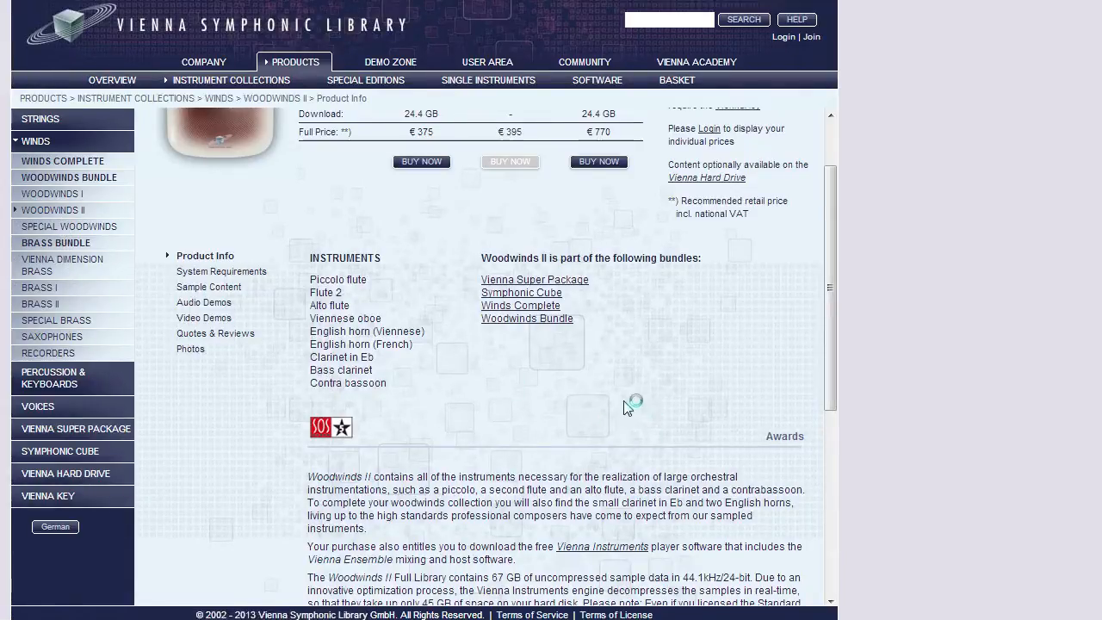
left_click(69, 226)
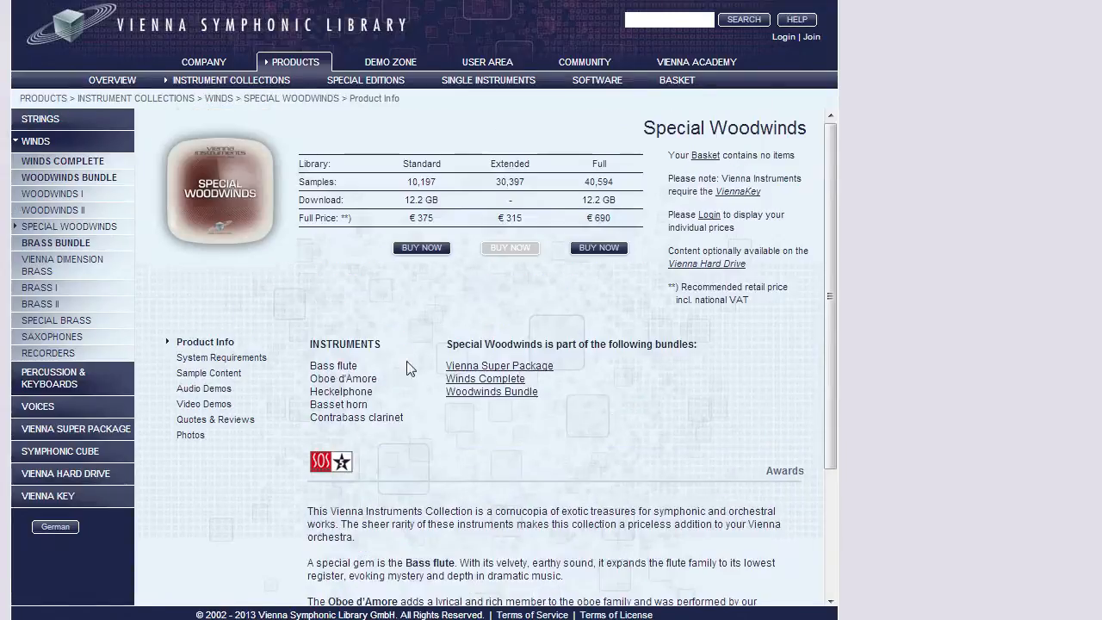
mouse_move(370, 413)
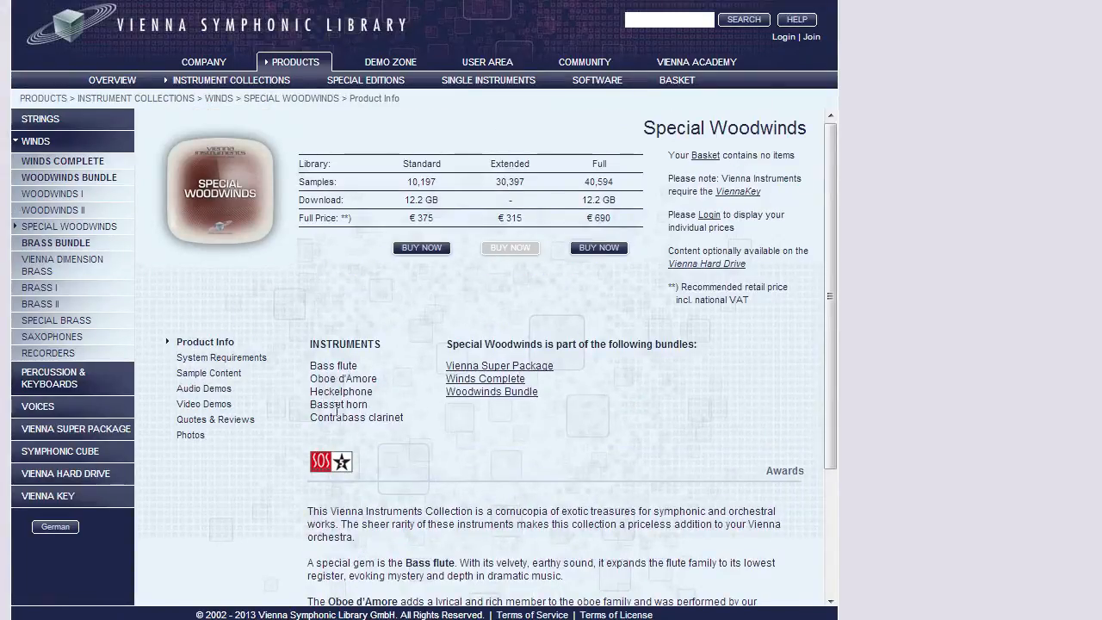
mouse_move(433, 425)
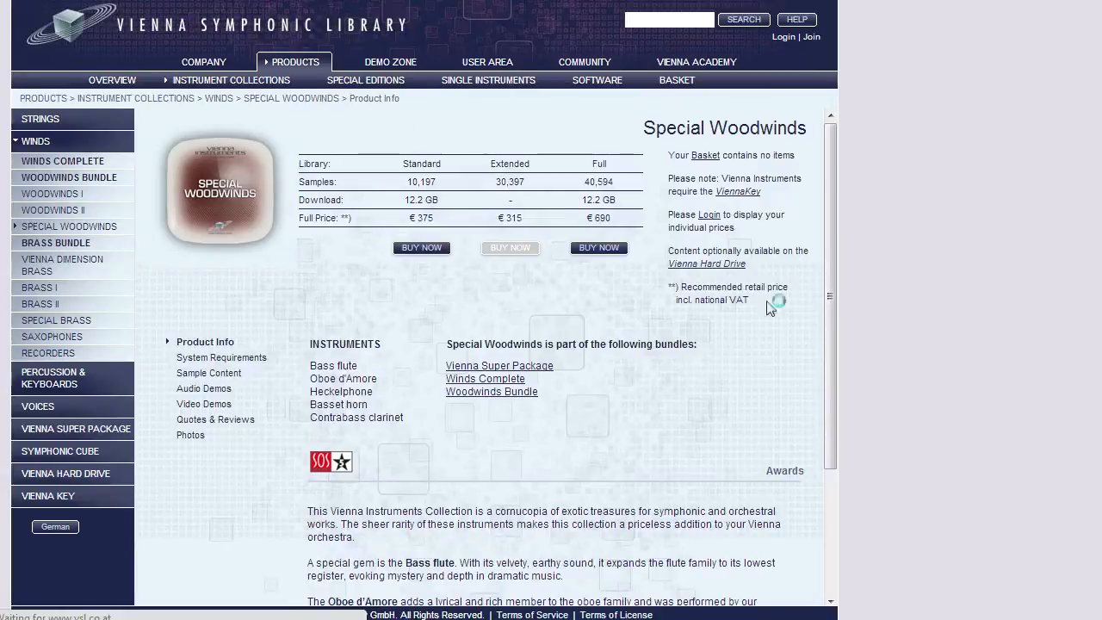
mouse_move(555, 366)
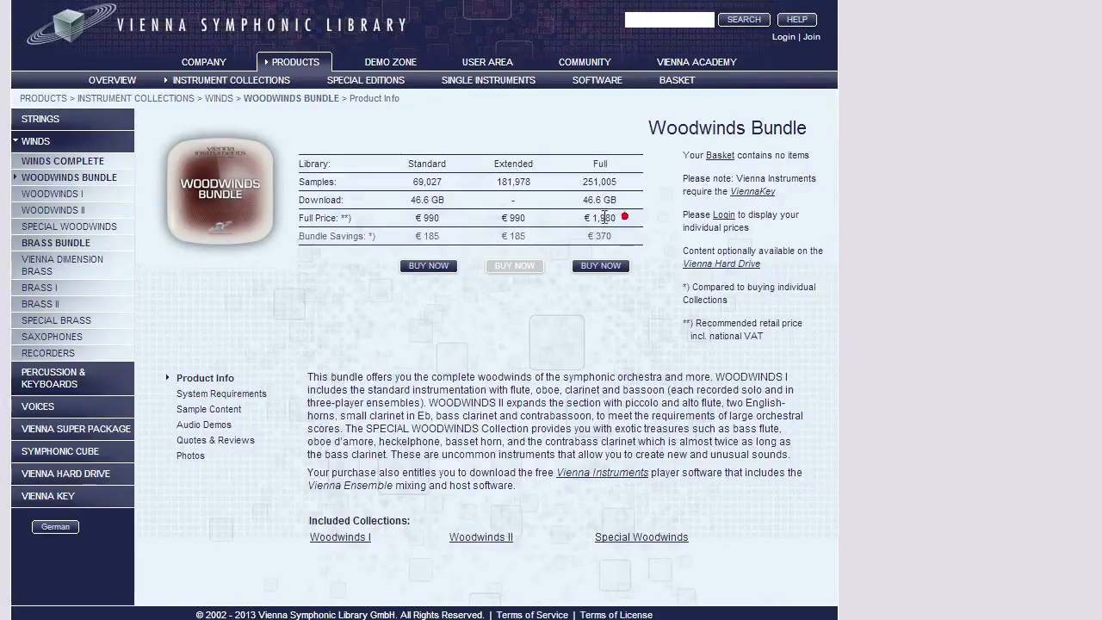
mouse_move(654, 231)
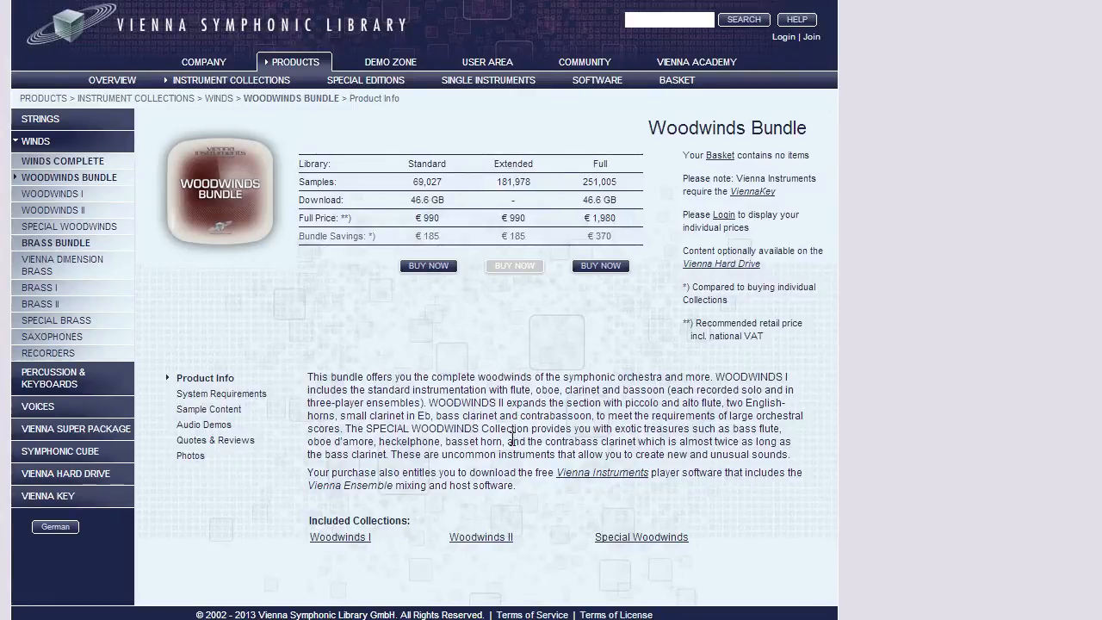
mouse_move(515, 356)
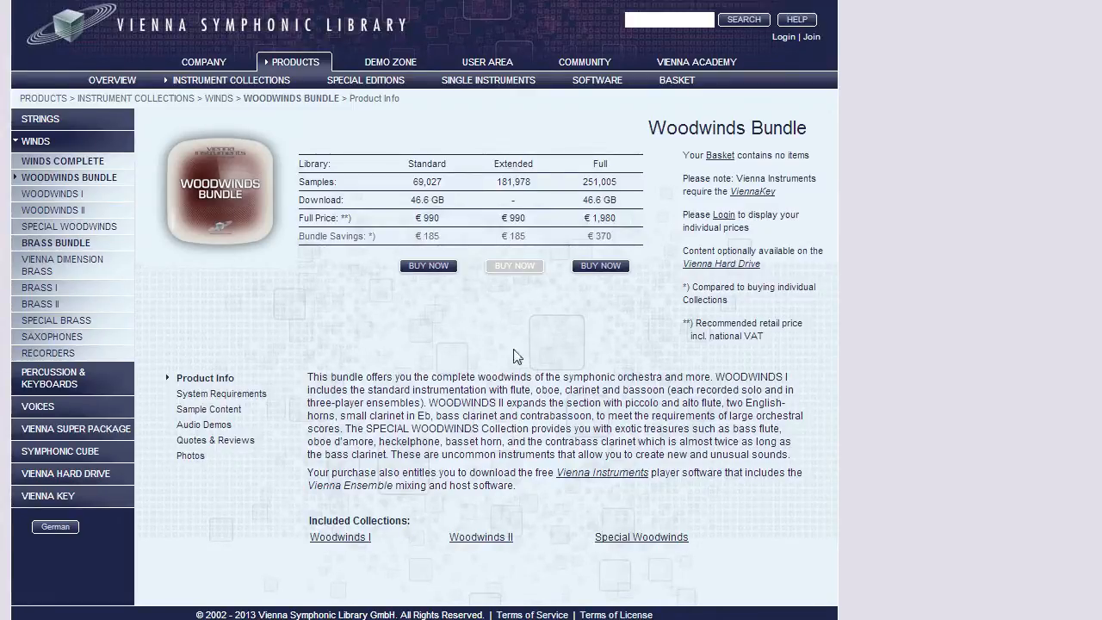
Step: Reopen the Woodwinds Bundle page with its prices, savings and included collections
double_click(599, 200)
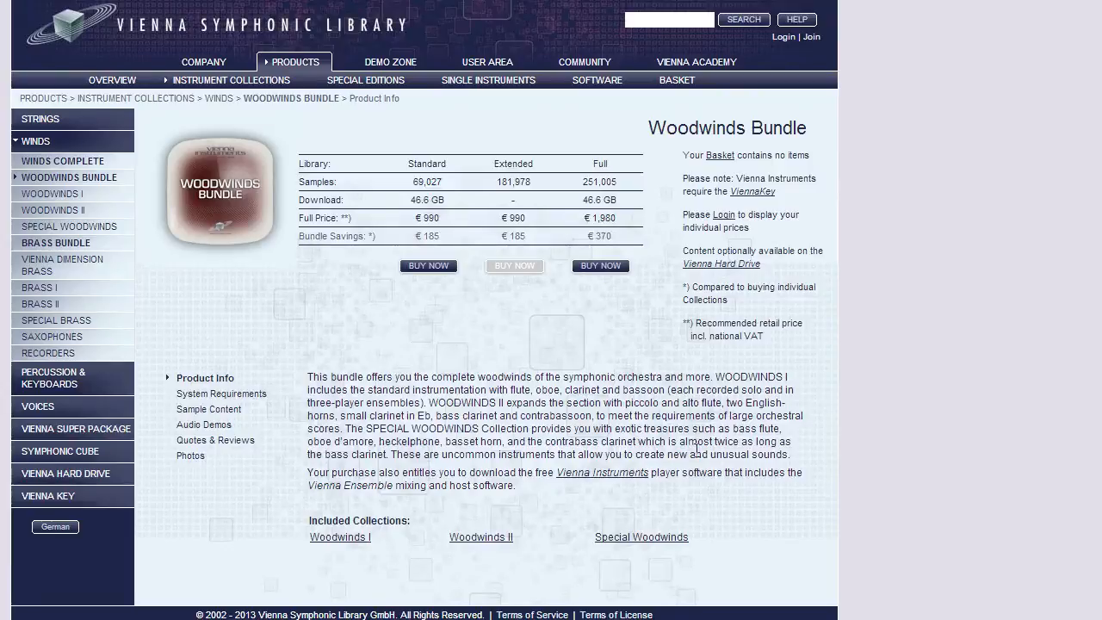
mouse_move(545, 437)
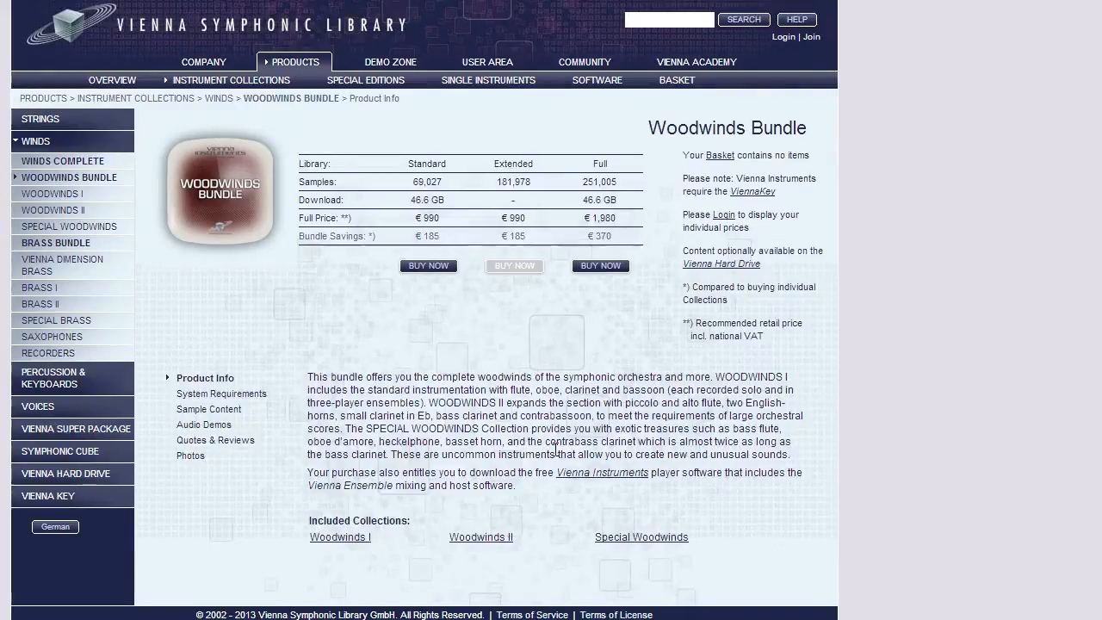
mouse_move(586, 350)
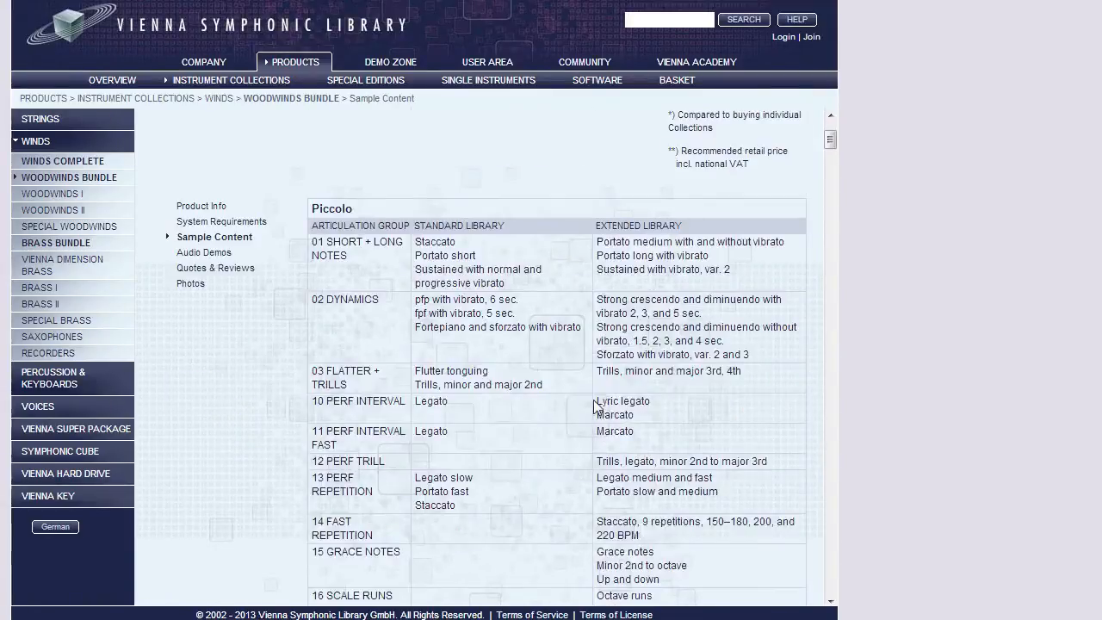
Step: Scroll through the Woodwinds Bundle articulation tables for piccolo, flutes and alto flute
scroll("down", 3)
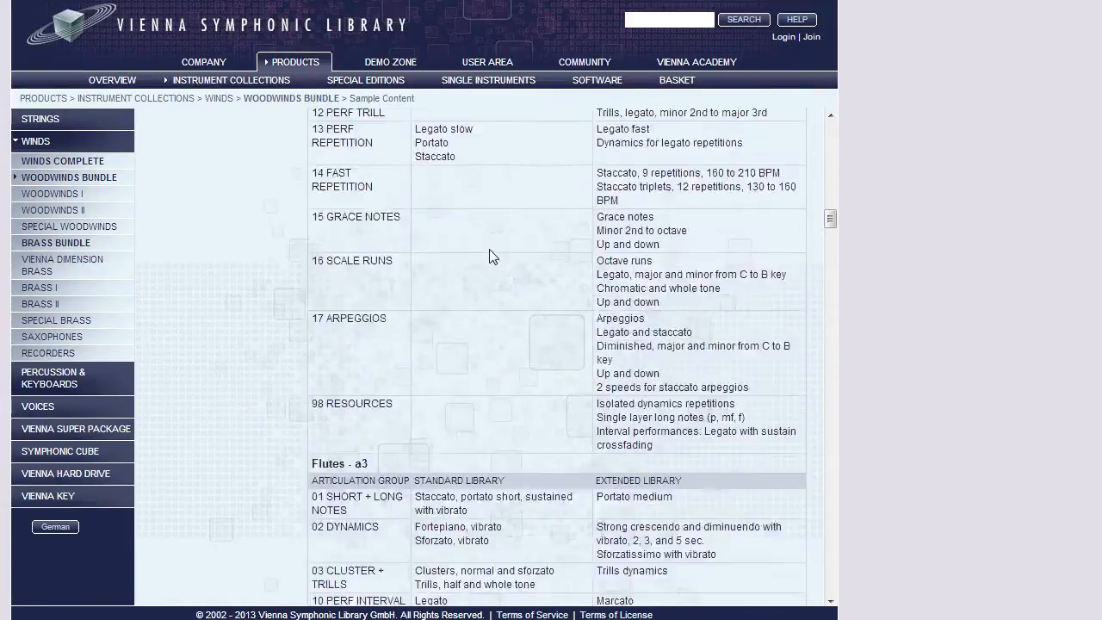
scroll("down", 3)
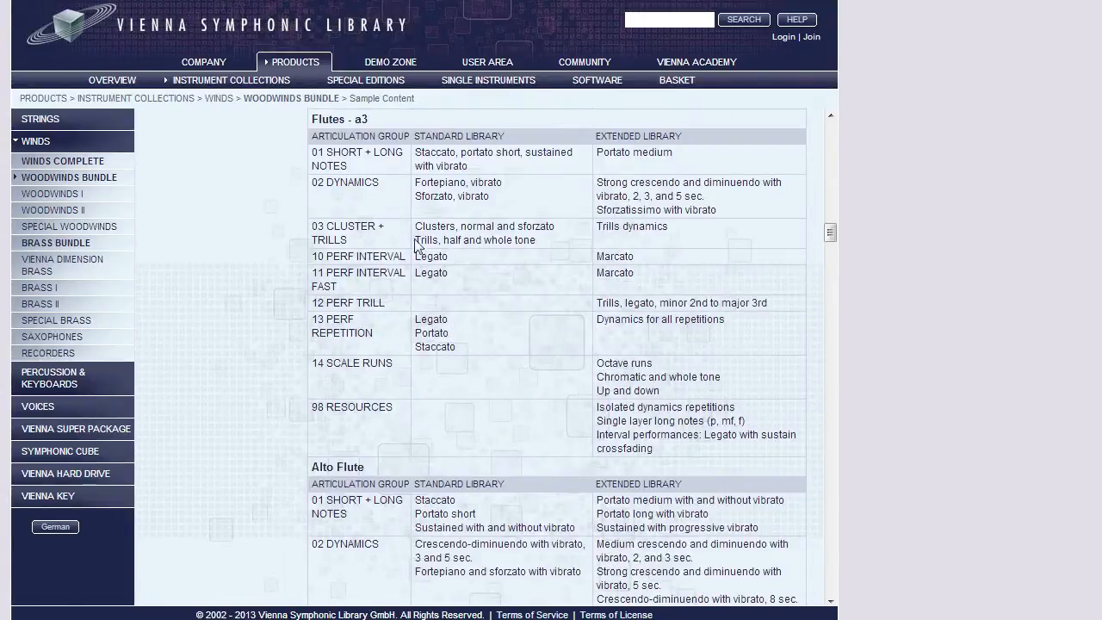
mouse_move(396, 403)
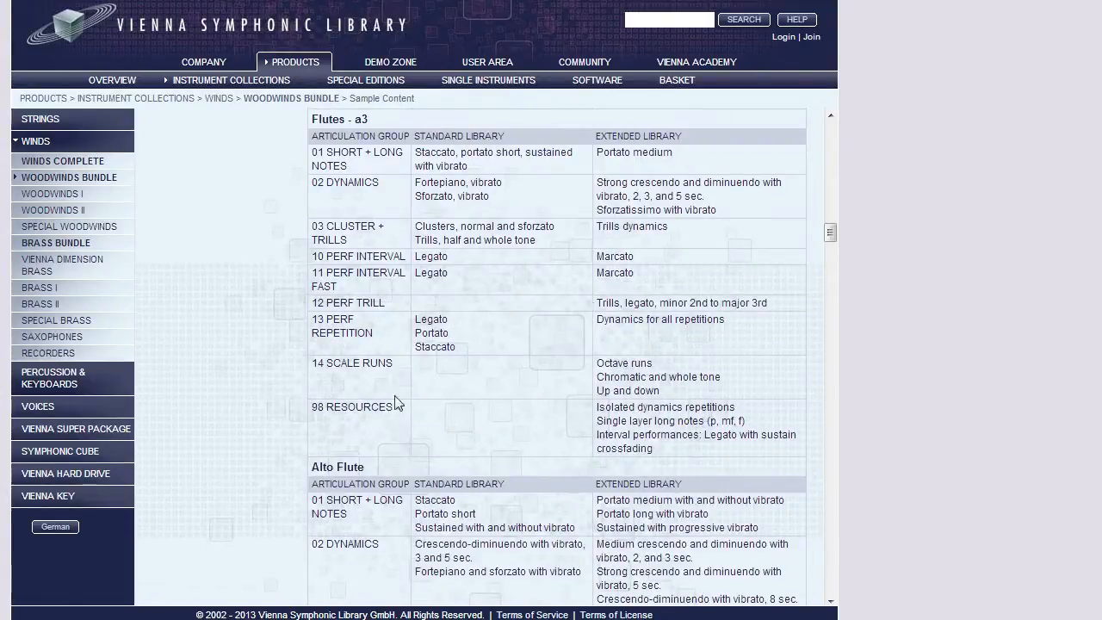
scroll("down", 3)
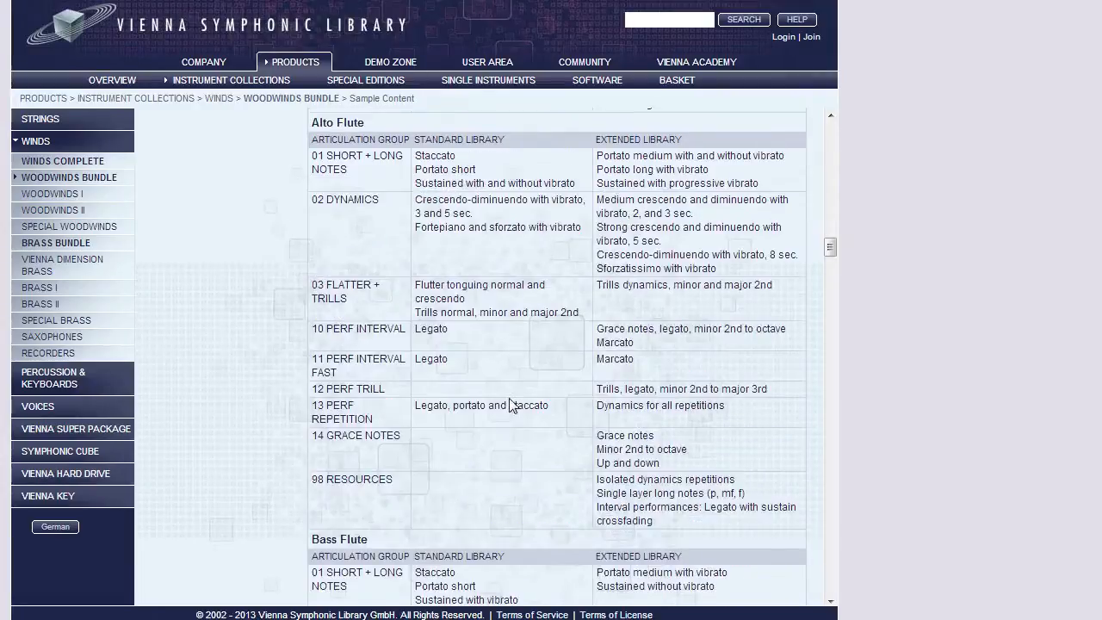
scroll("down", 3)
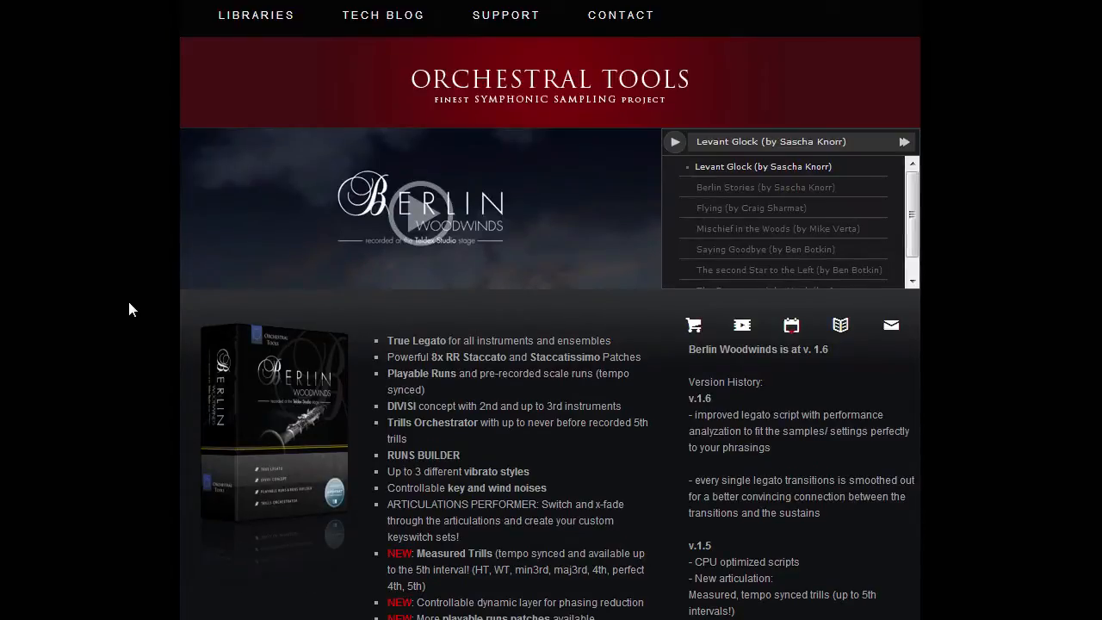
Step: Bring up the Berlin Woodwinds instrument list and select flute entries such as Piccolo
scroll("down", 3)
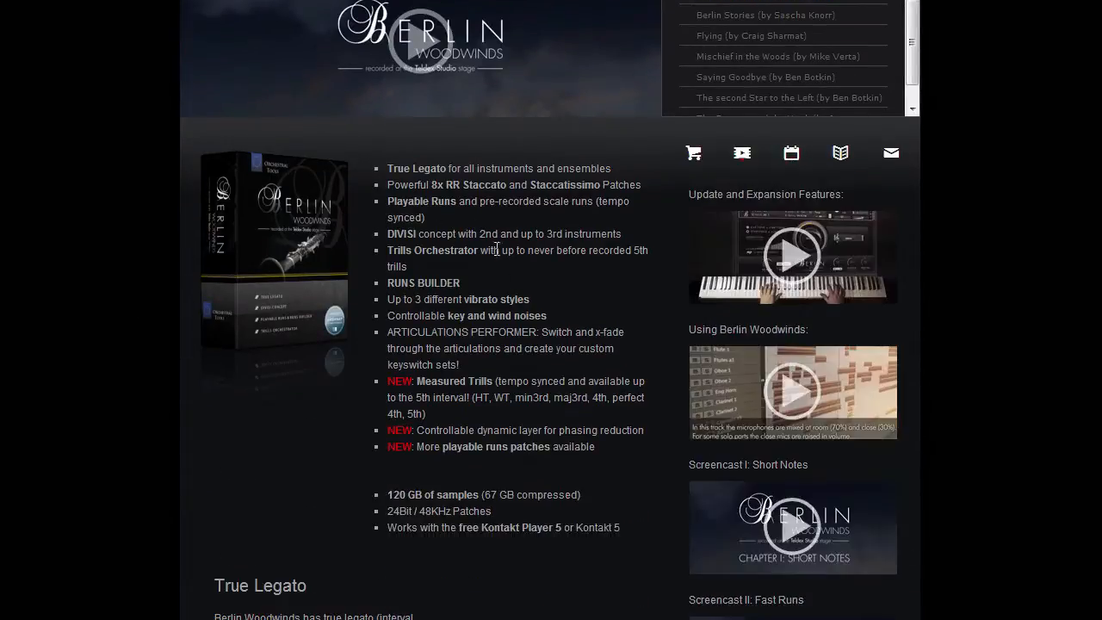
scroll("down", 3)
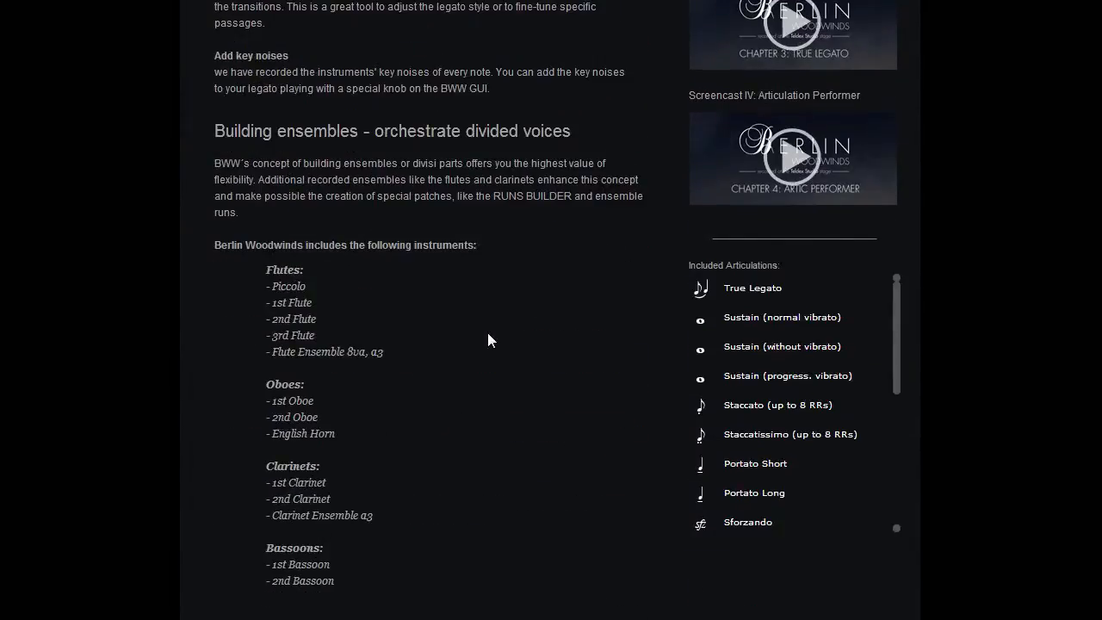
scroll("down", 3)
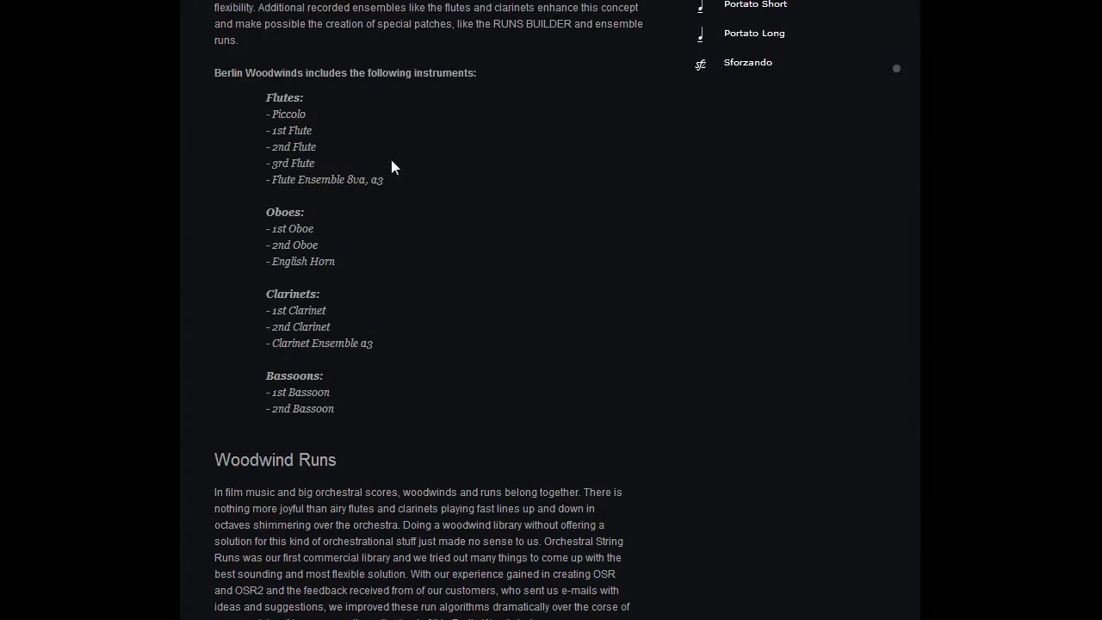
double_click(288, 112)
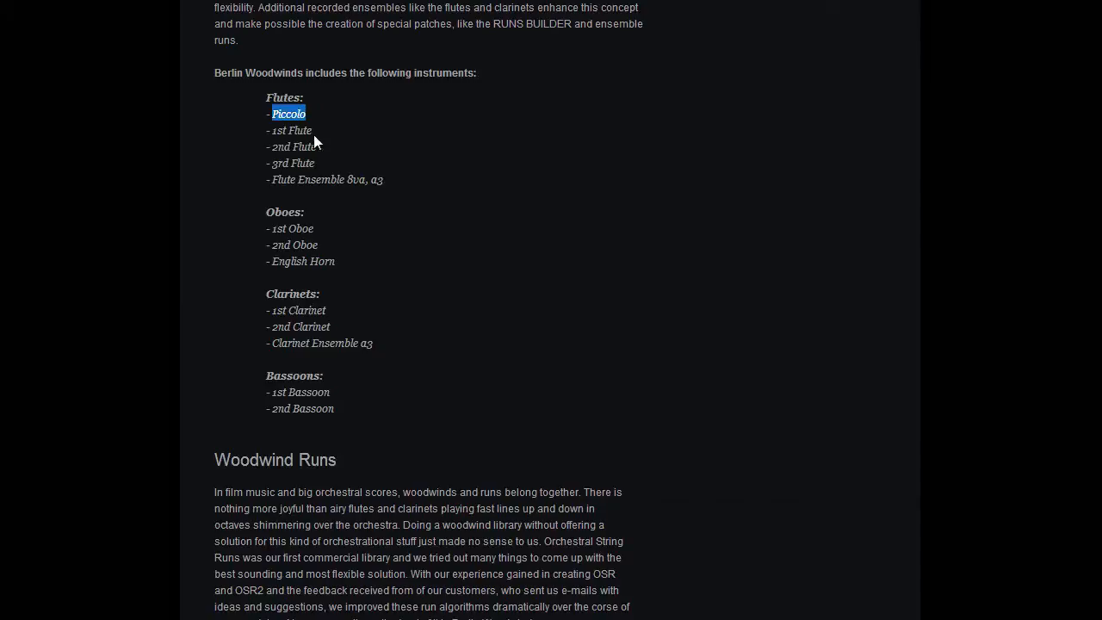
mouse_move(280, 179)
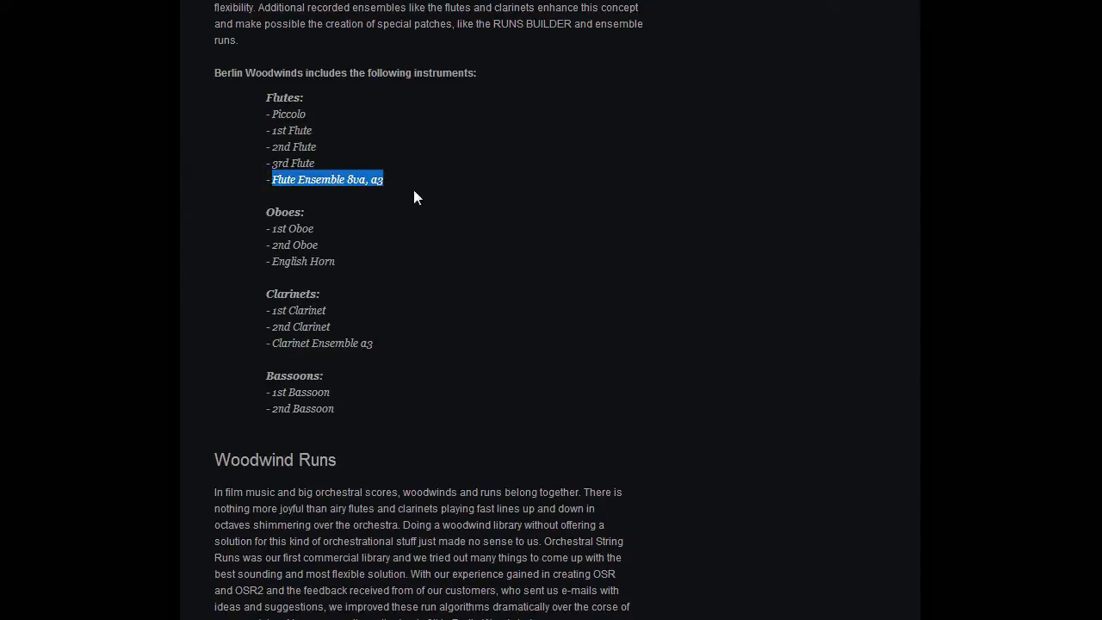
left_click(429, 196)
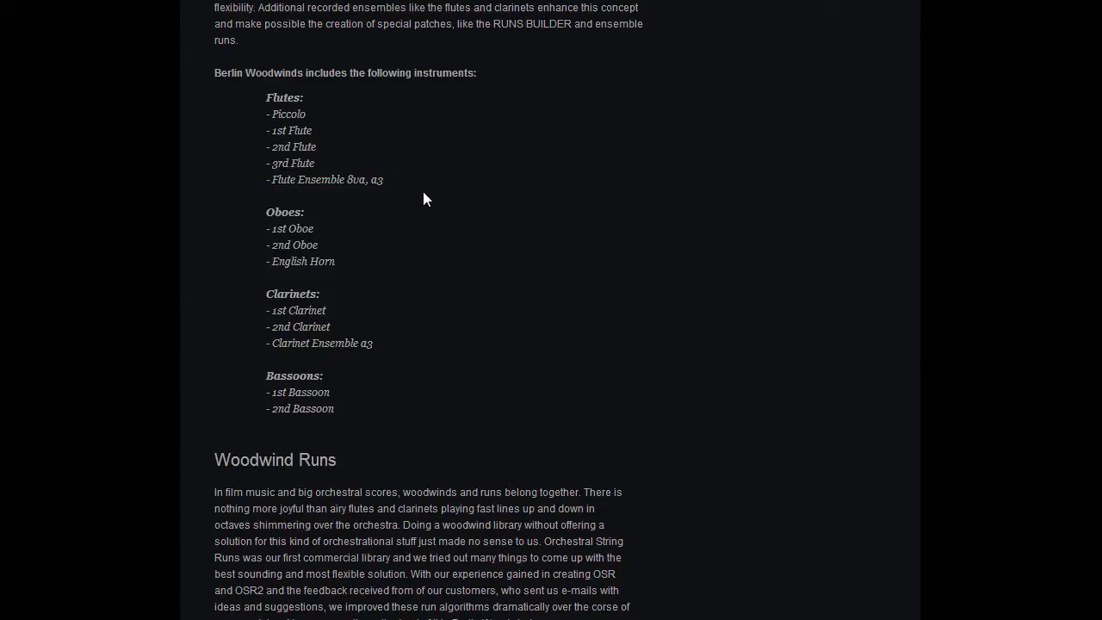
mouse_move(400, 235)
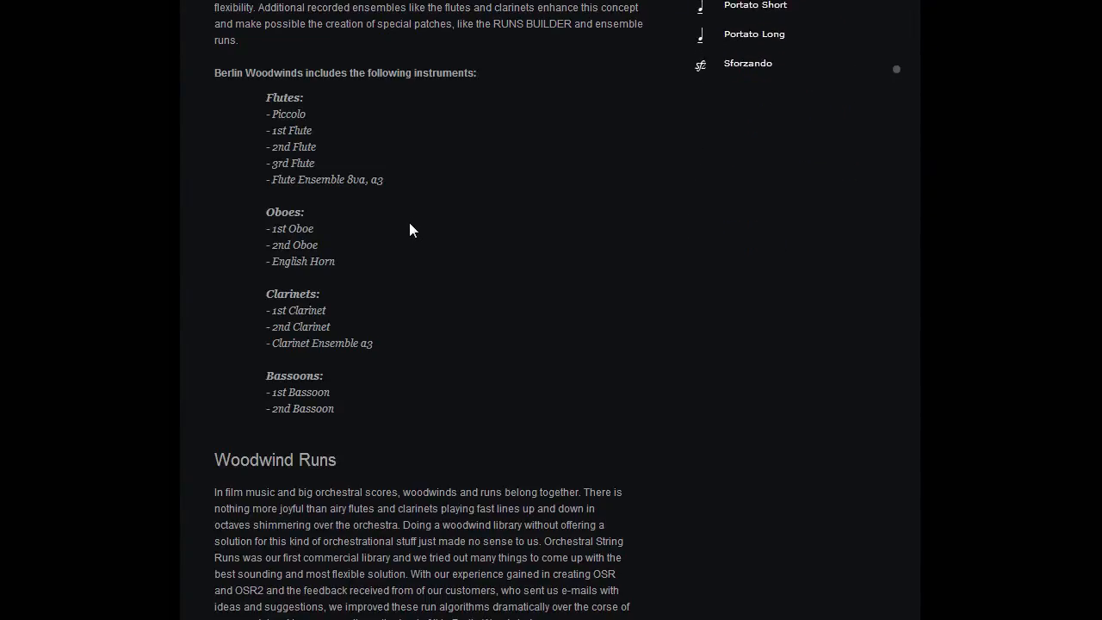
double_click(292, 228)
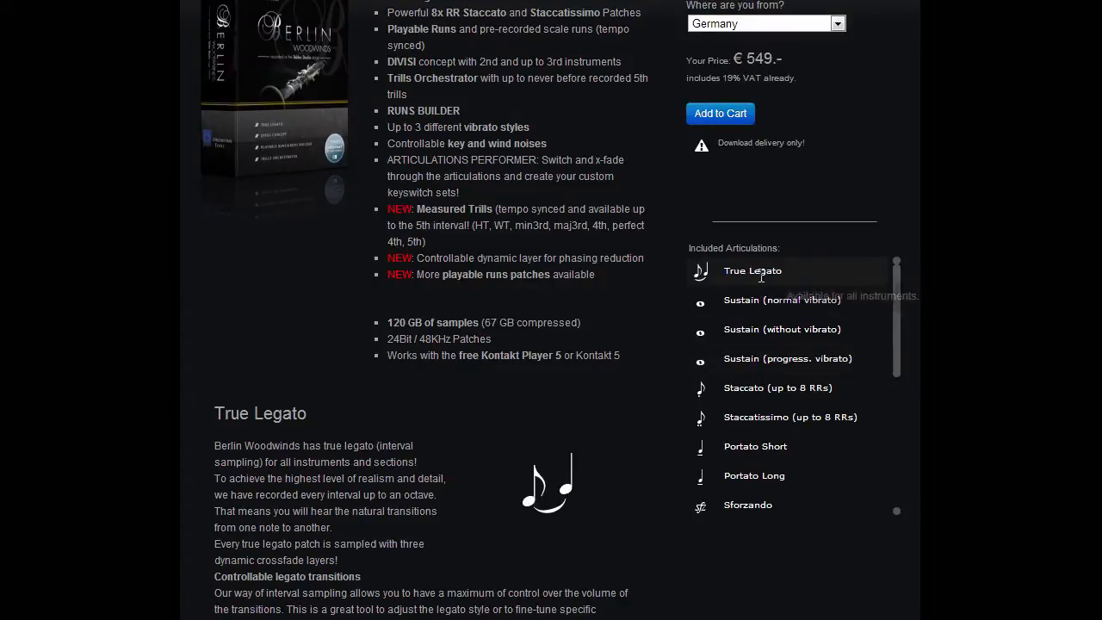
Step: Read each Included Articulations tooltip, scroll that list, then return to the page top
scroll("down", 3)
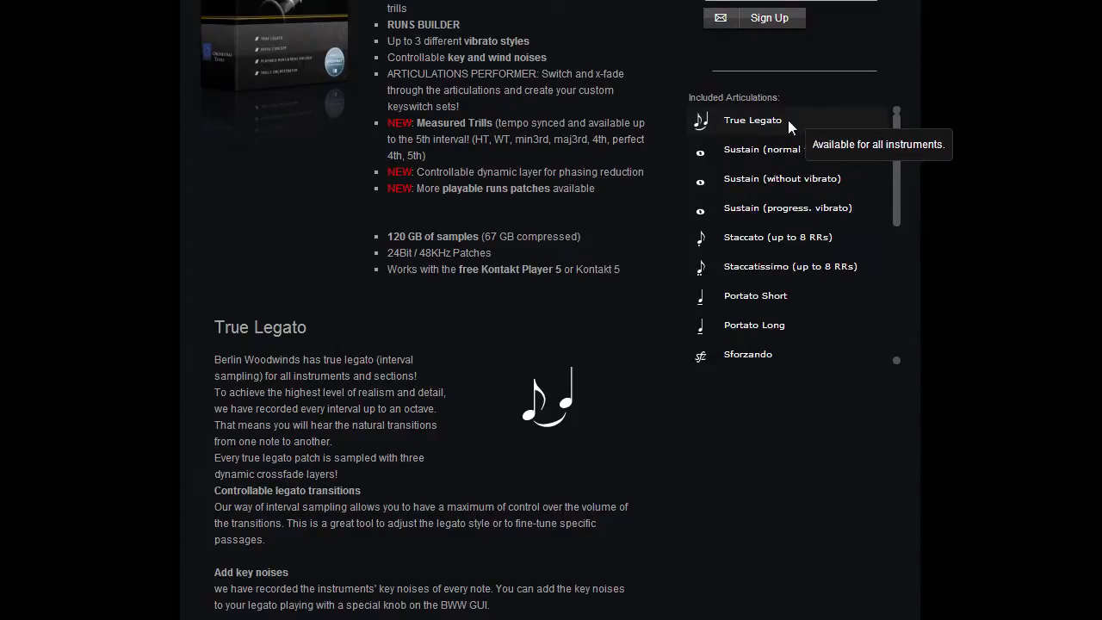
mouse_move(782, 149)
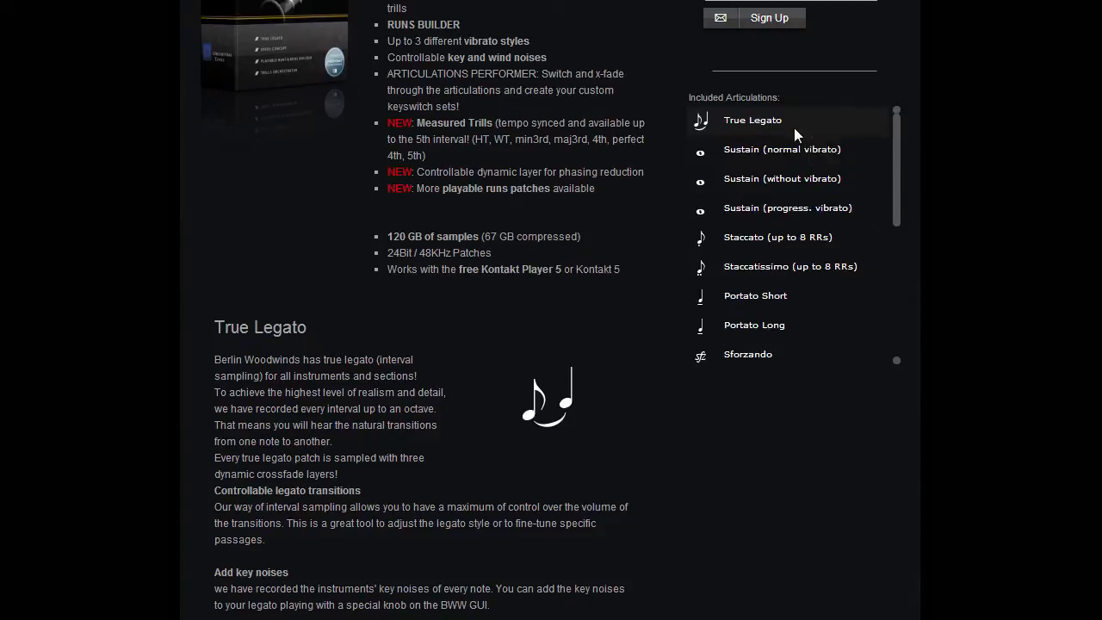
mouse_move(781, 148)
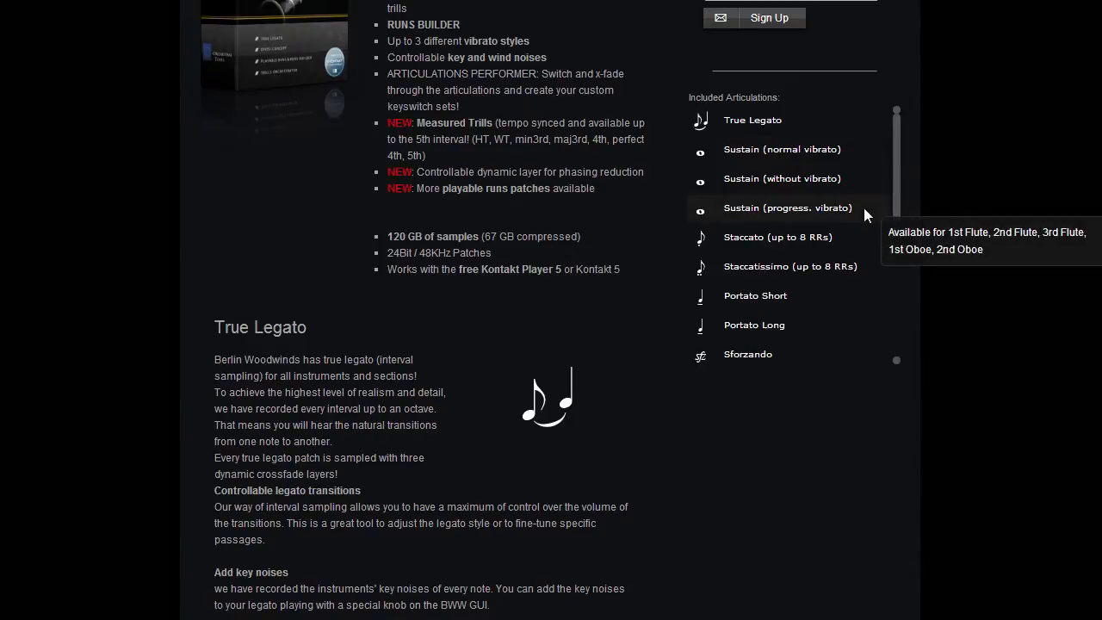
mouse_move(736, 208)
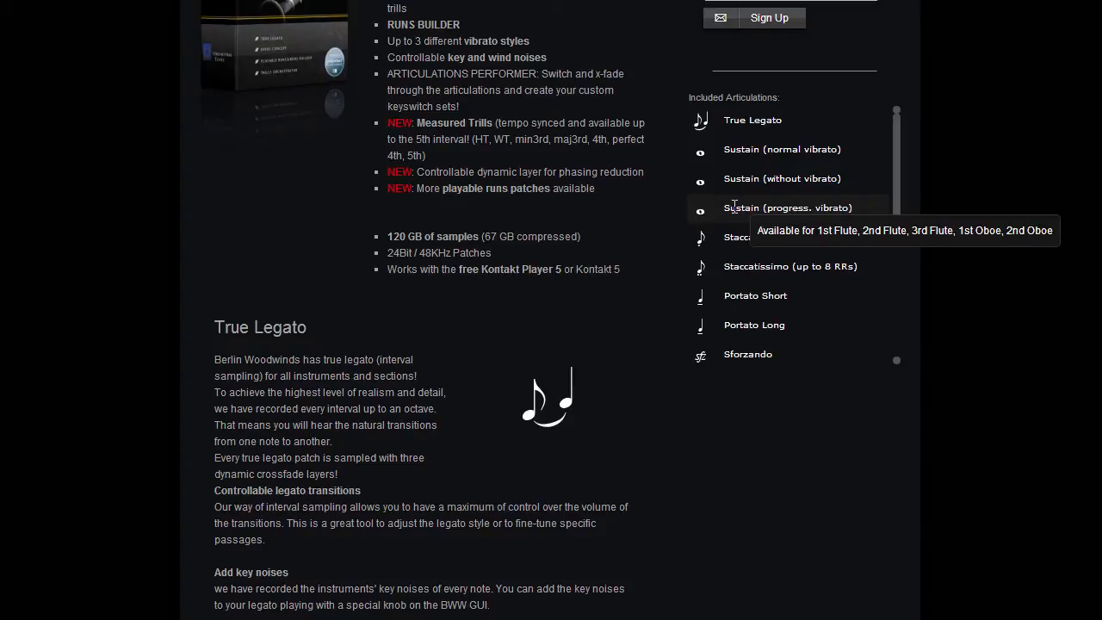
mouse_move(756, 148)
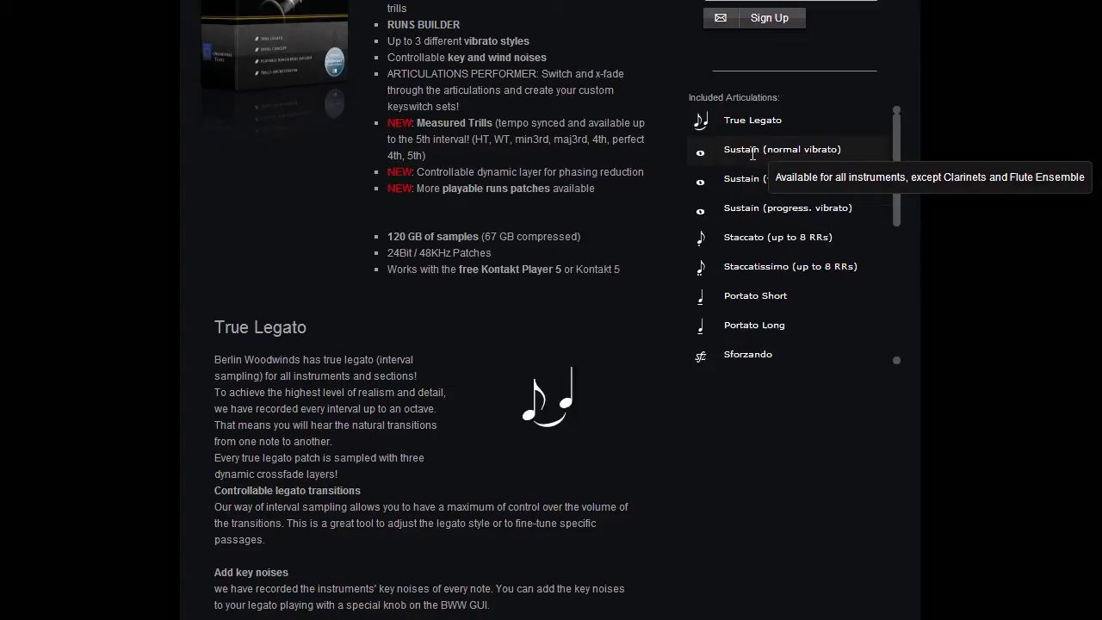
mouse_move(770, 285)
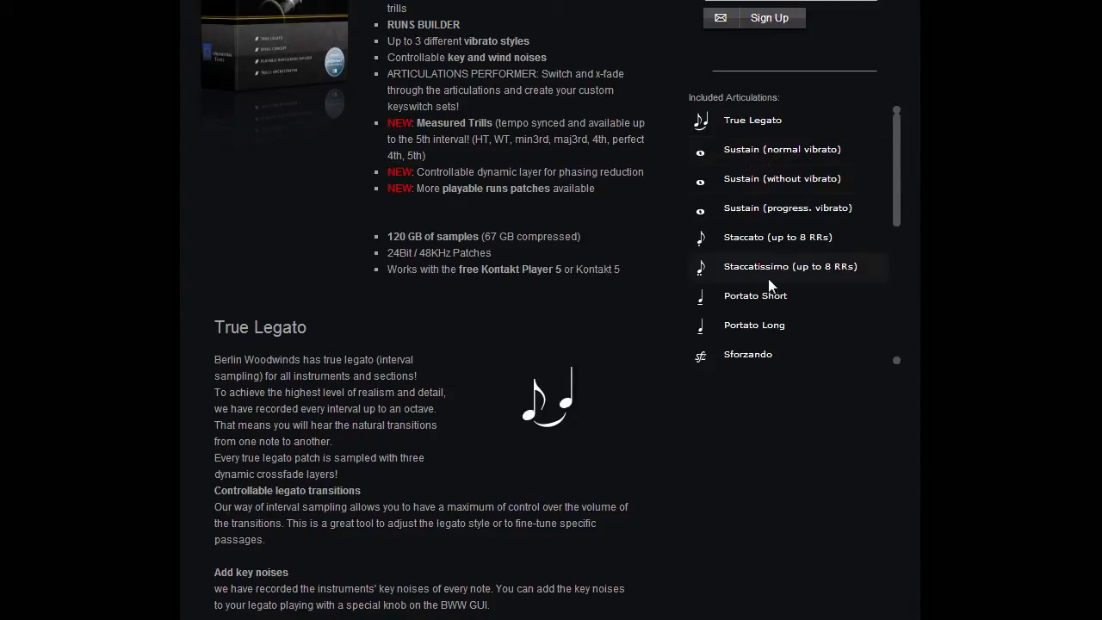
mouse_move(766, 240)
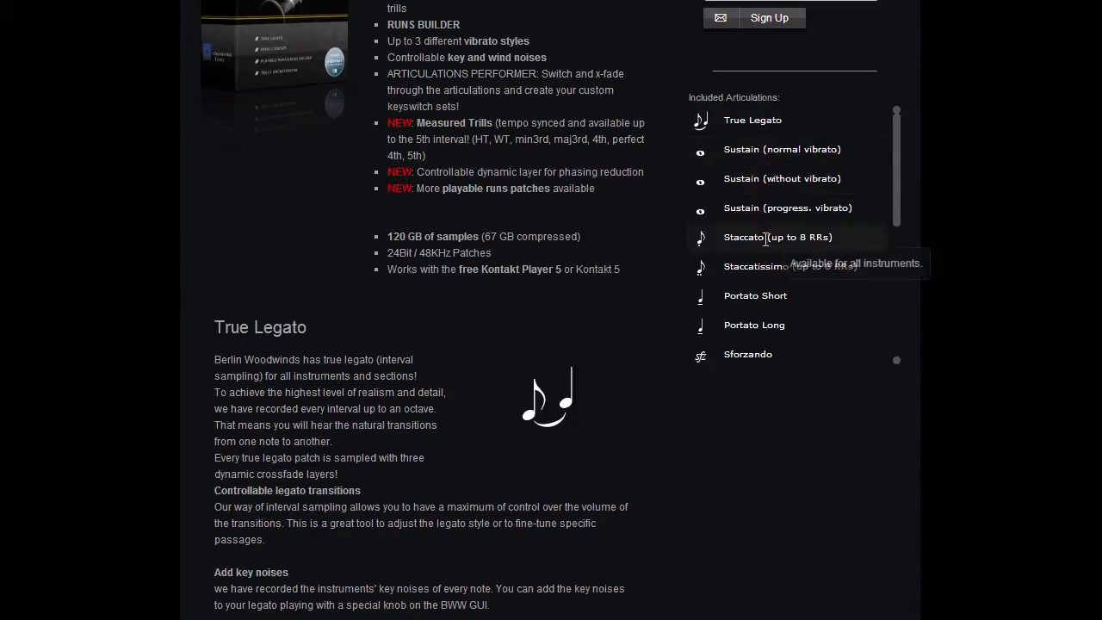
mouse_move(755, 265)
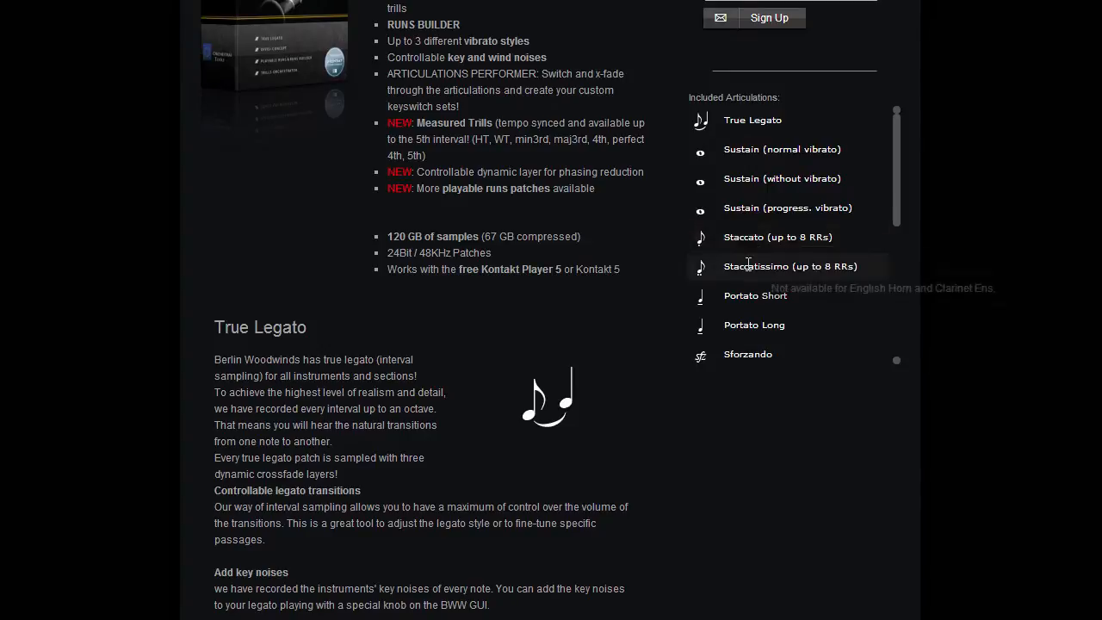
mouse_move(789, 266)
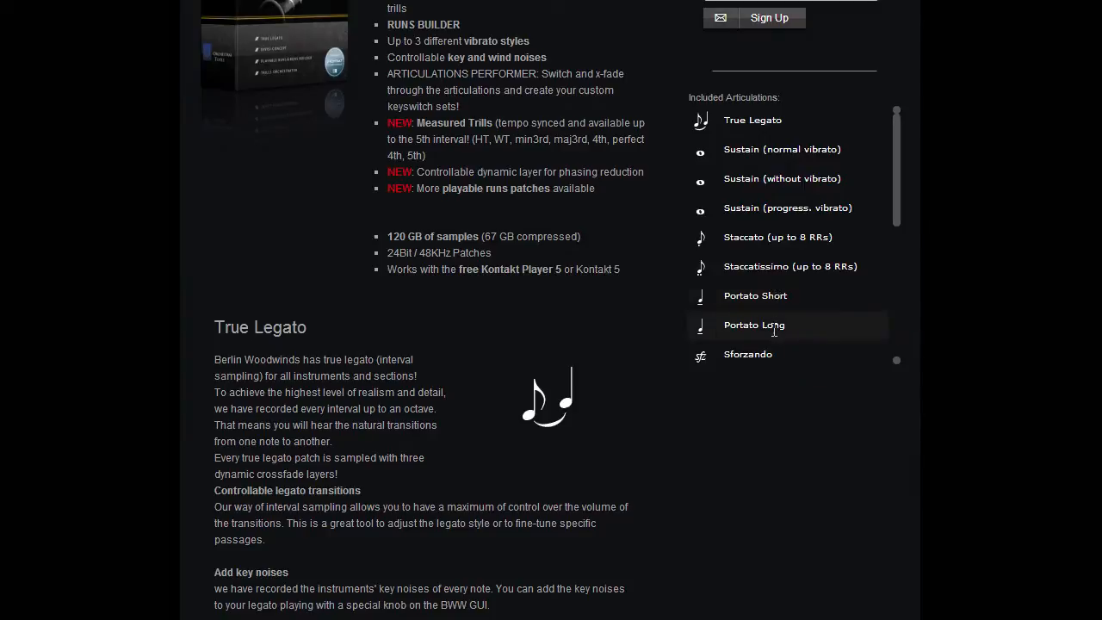
mouse_move(783, 359)
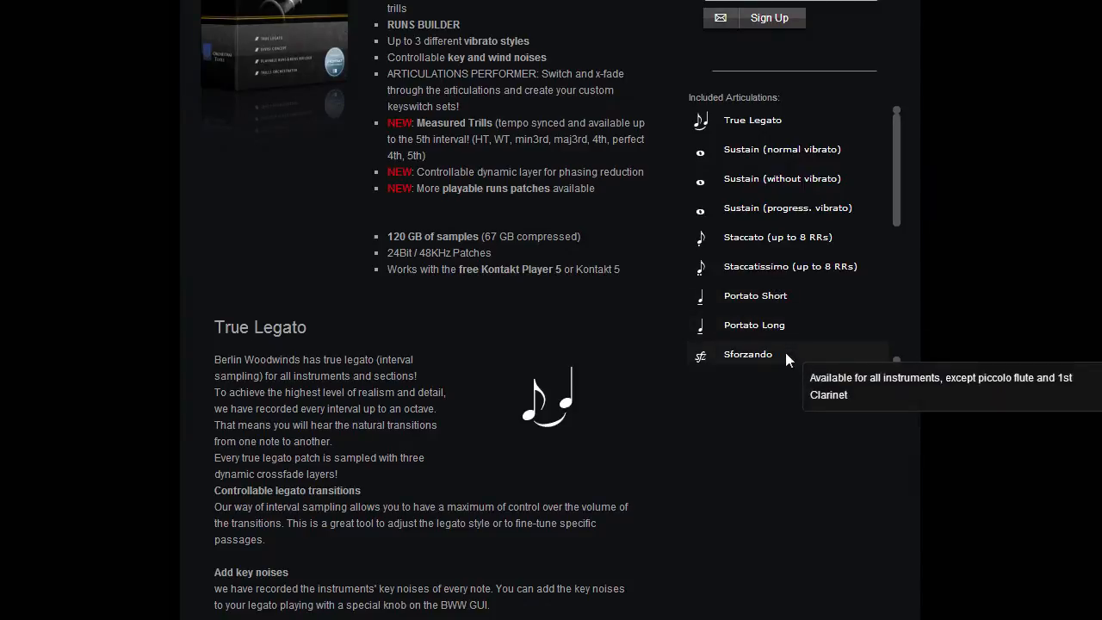
scroll("down", 3)
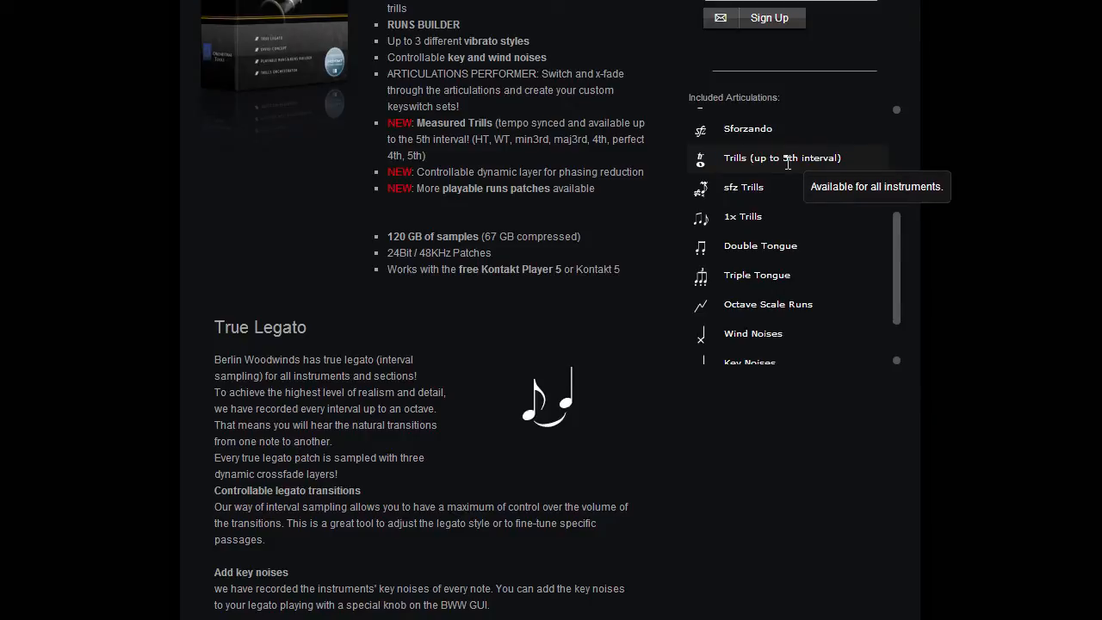
mouse_move(726, 222)
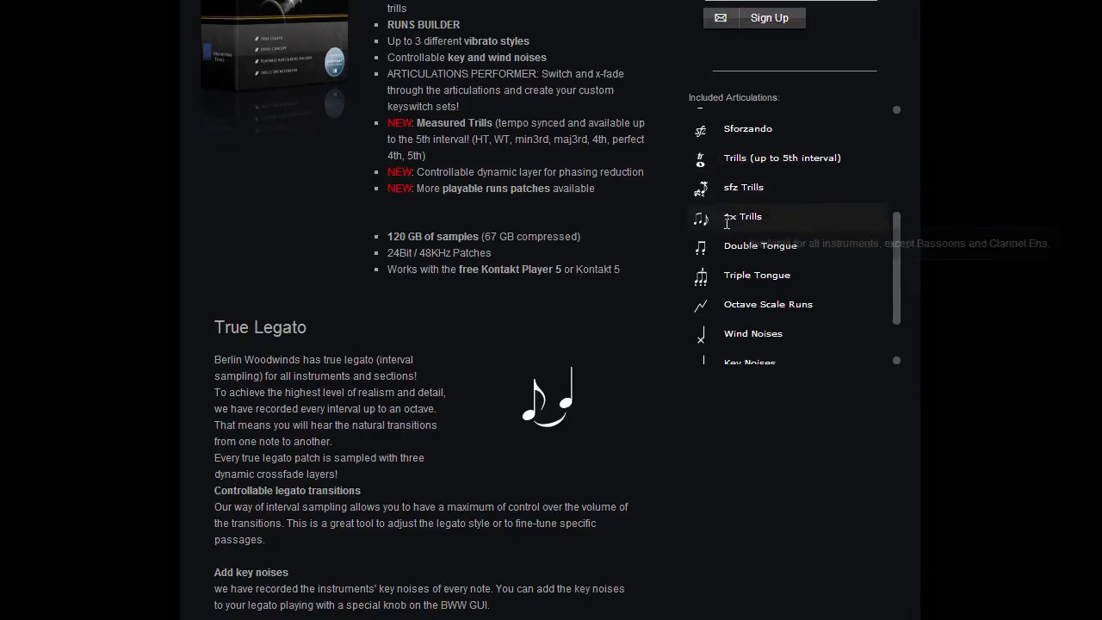
mouse_move(760, 245)
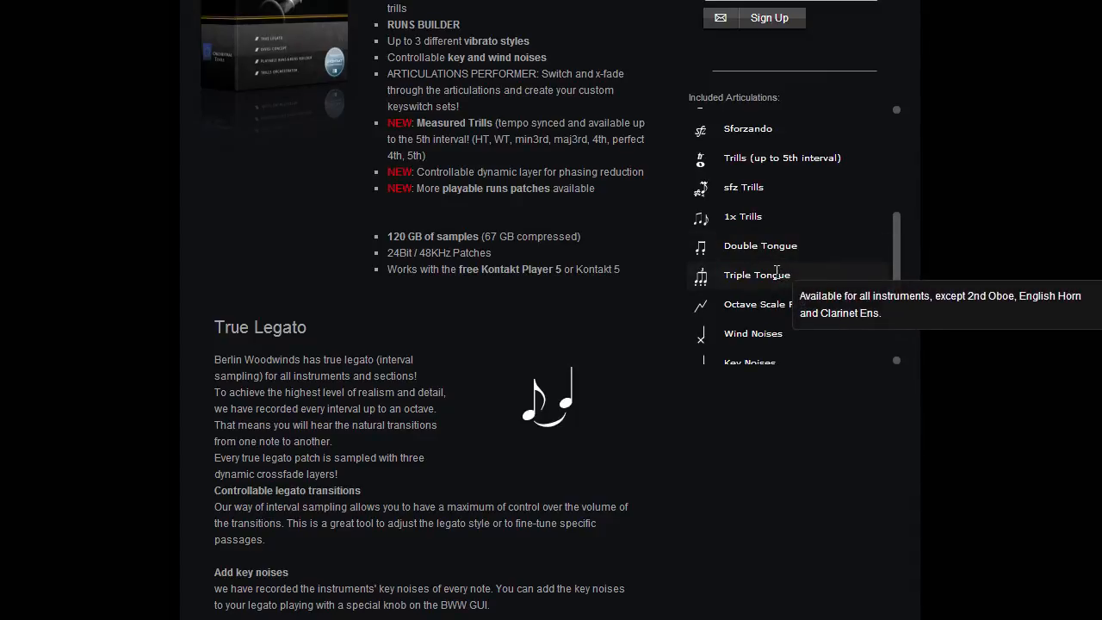
mouse_move(757, 275)
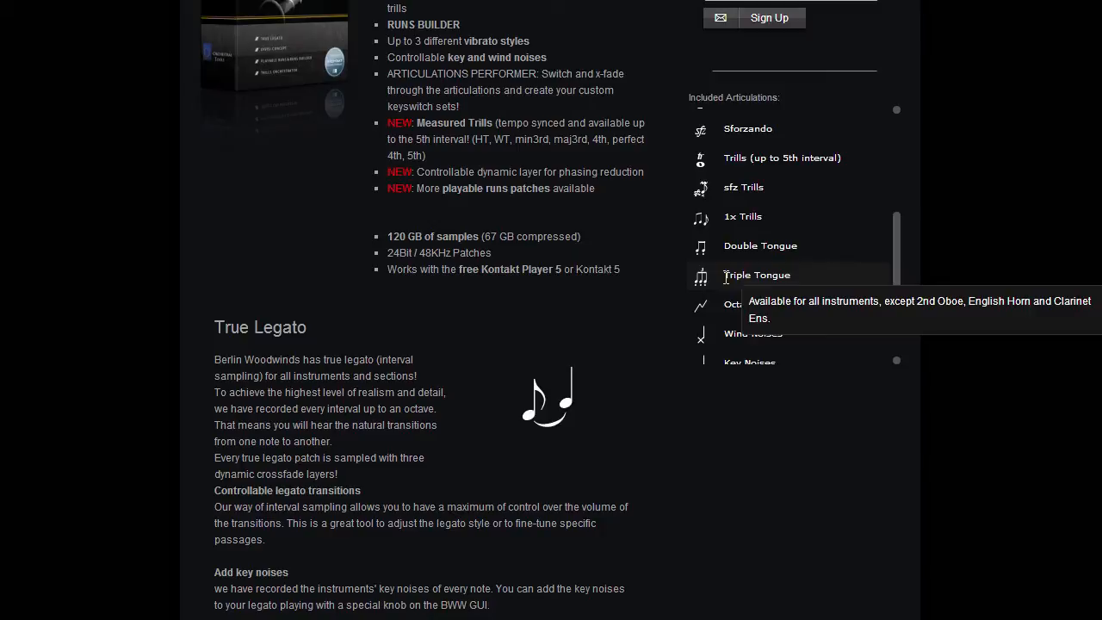
mouse_move(721, 282)
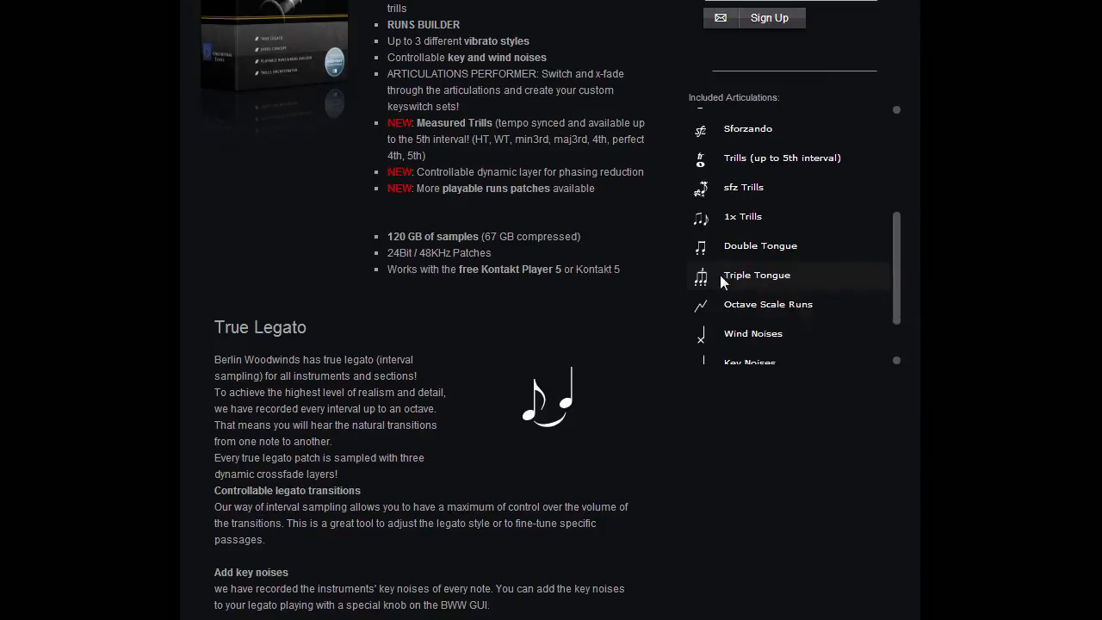
mouse_move(757, 275)
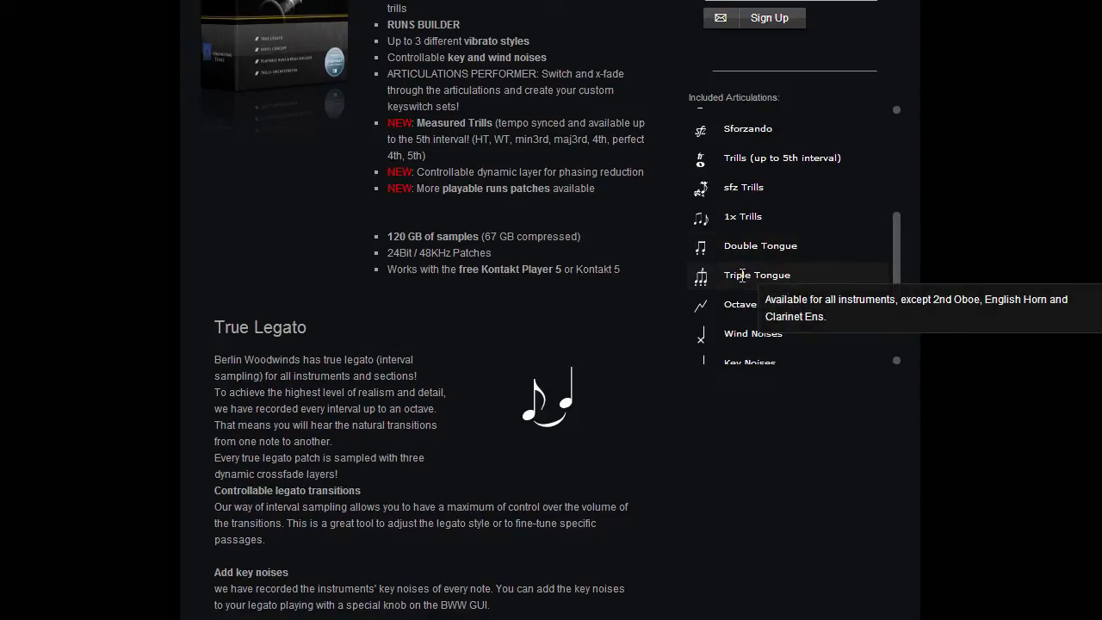
mouse_move(768, 303)
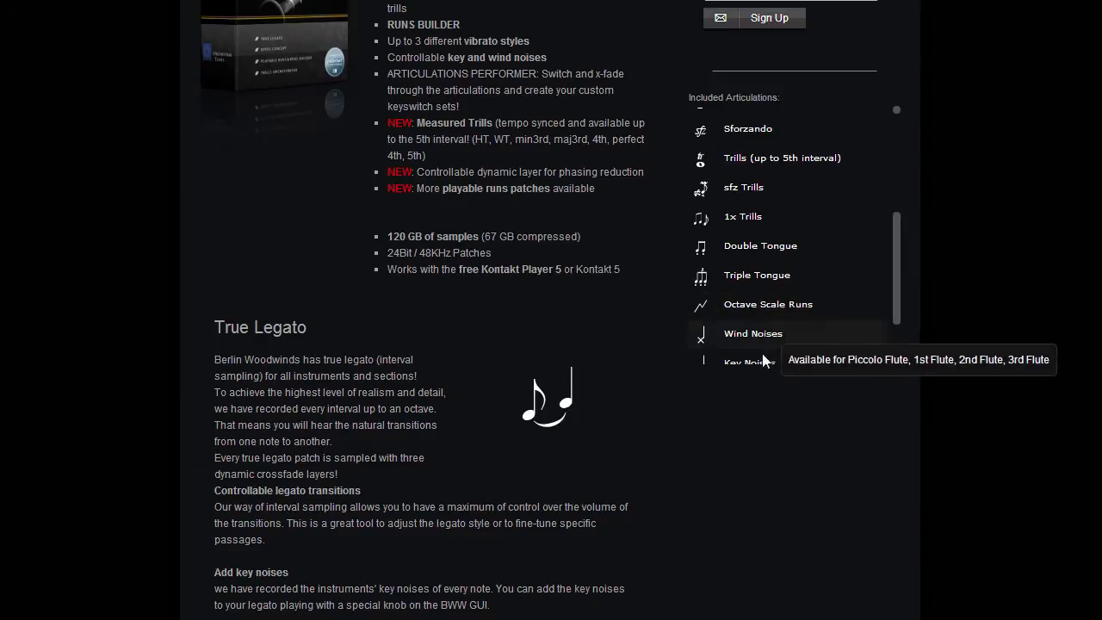
scroll("down", 3)
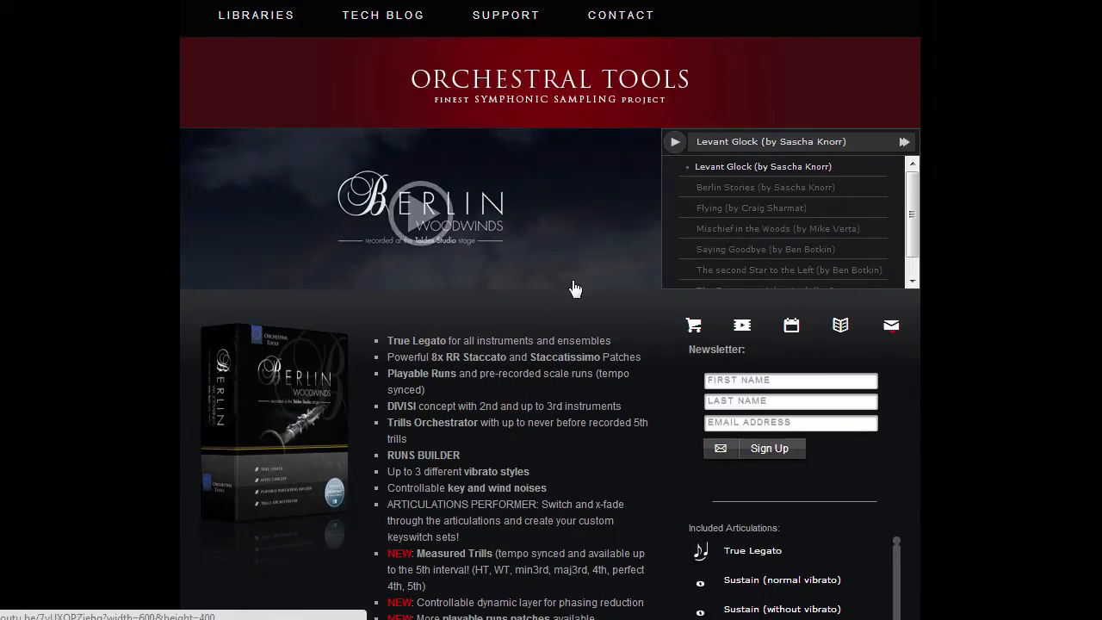
Step: Review the Berlin Woodwinds features, highlight '67 GB compressed', and scroll articulations toward wind and key noises
scroll("down", 3)
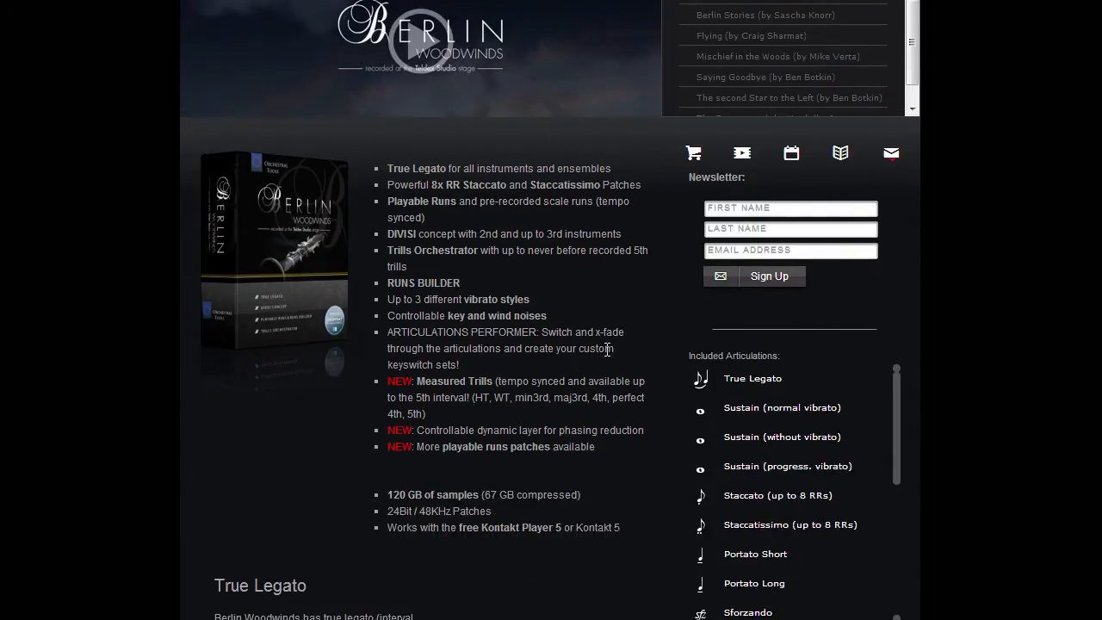
mouse_move(549, 303)
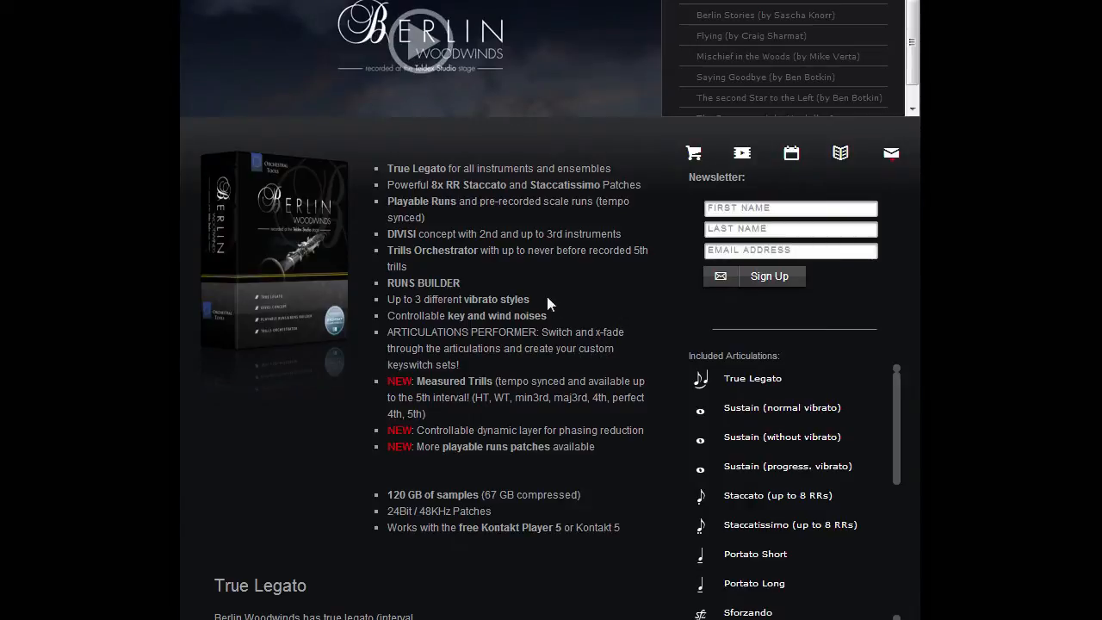
mouse_move(519, 293)
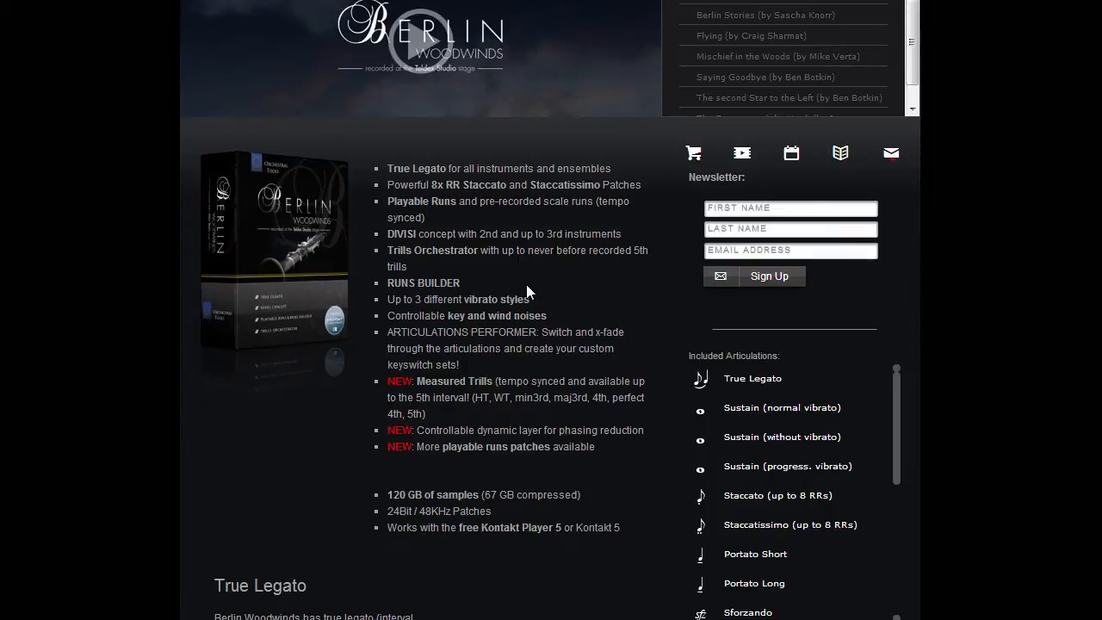
mouse_move(538, 290)
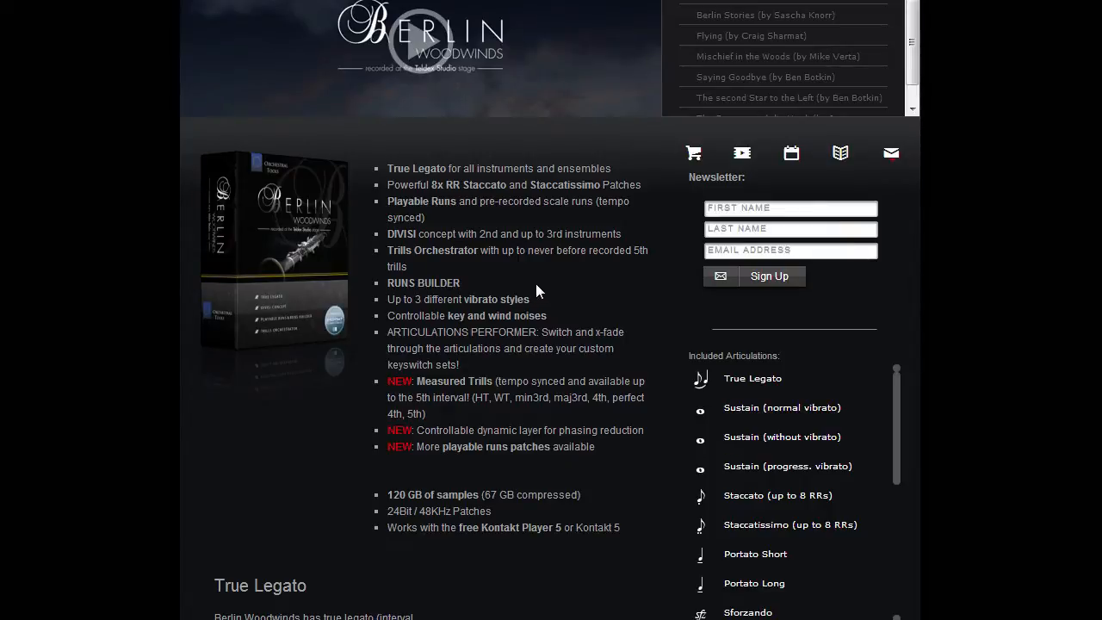
mouse_move(417, 233)
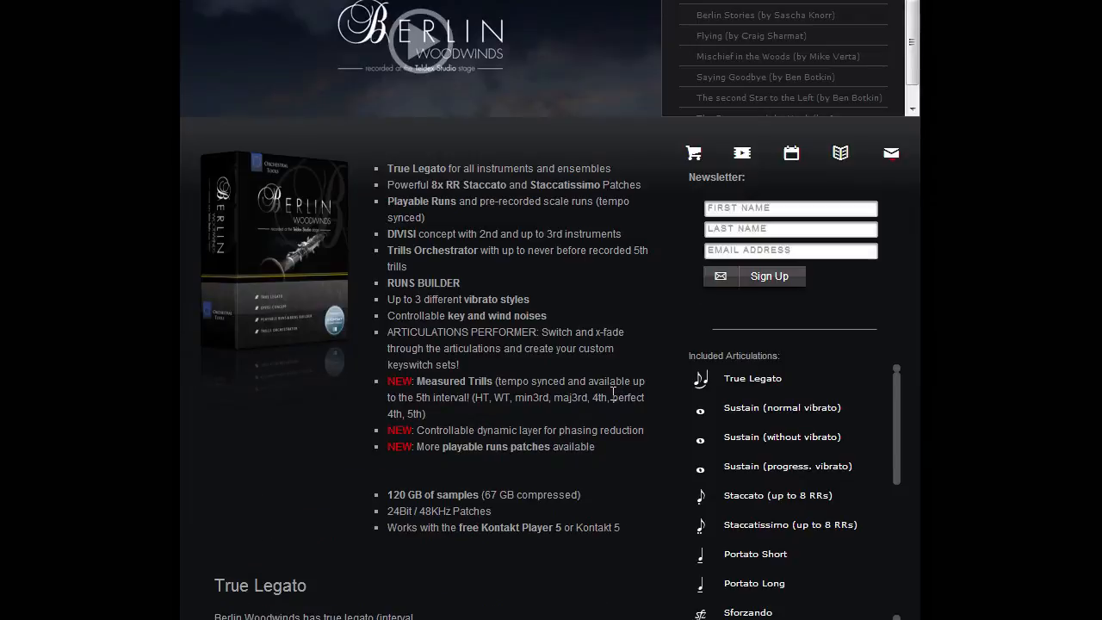
mouse_move(1032, 170)
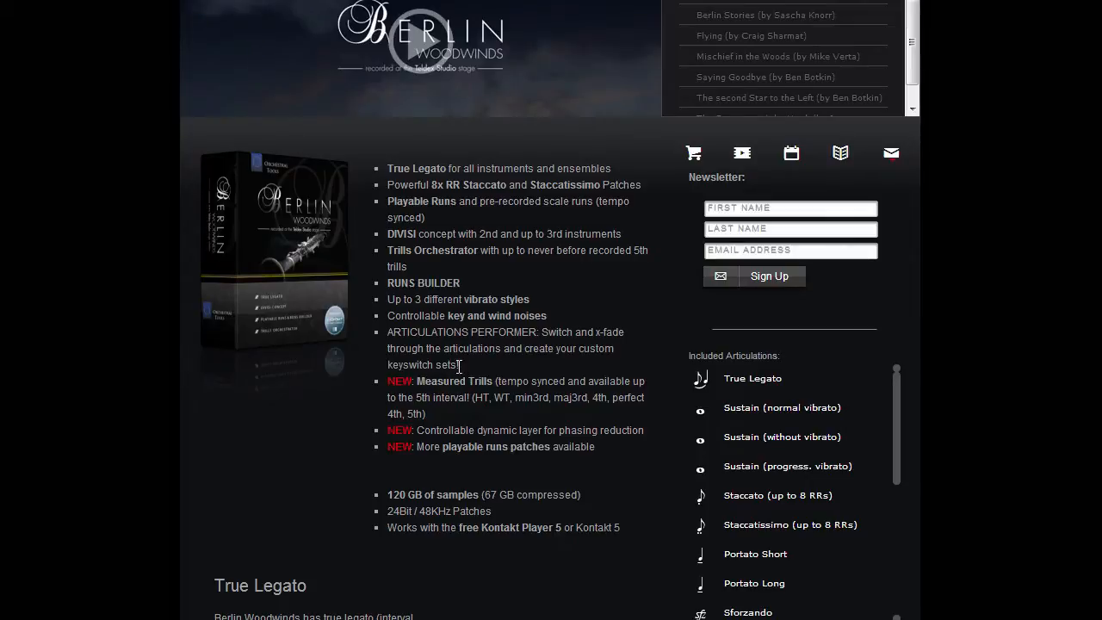
scroll("down", 3)
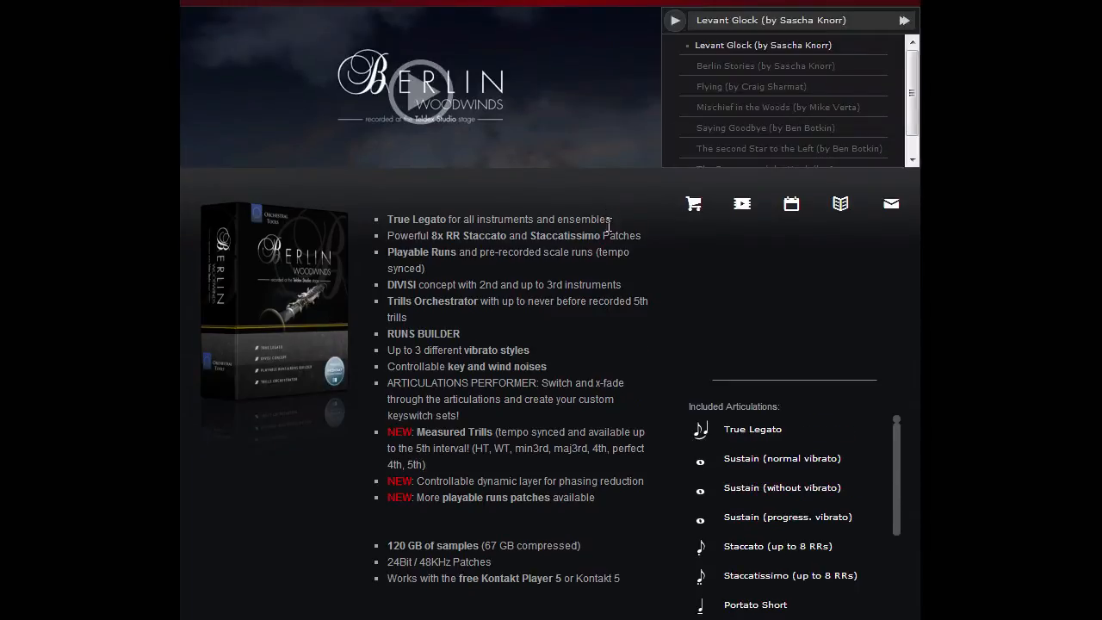
mouse_move(488, 304)
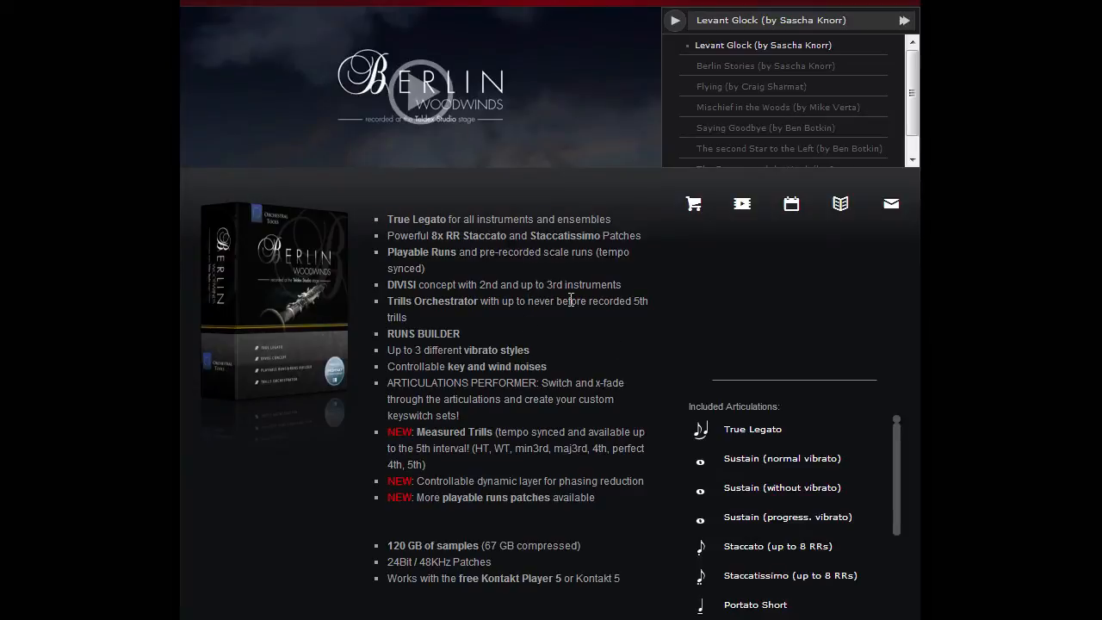
scroll("down", 3)
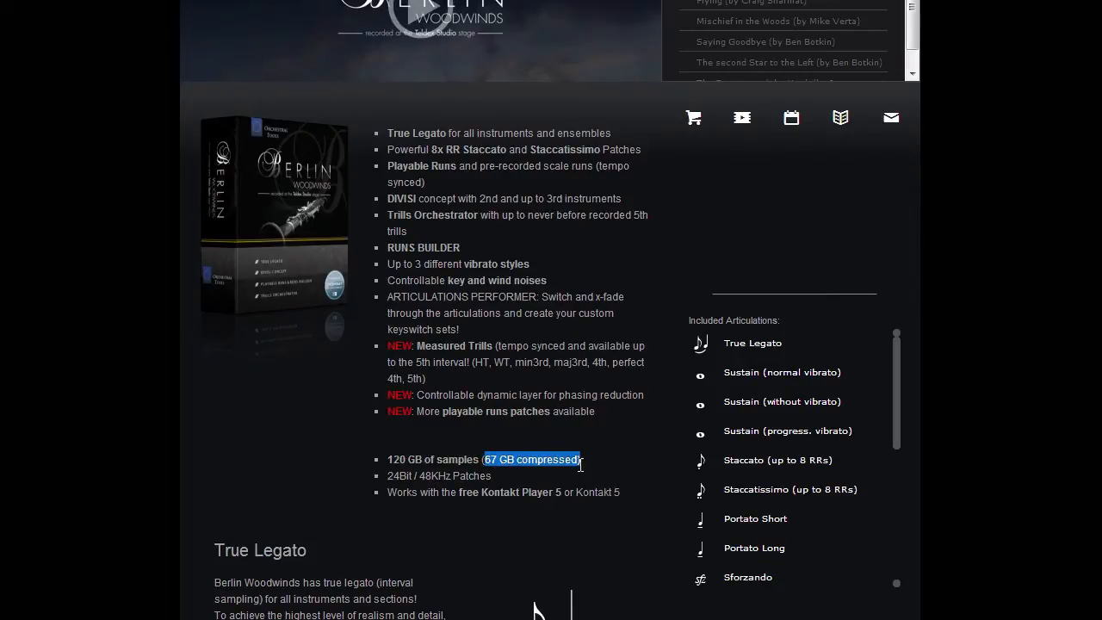
left_click(560, 471)
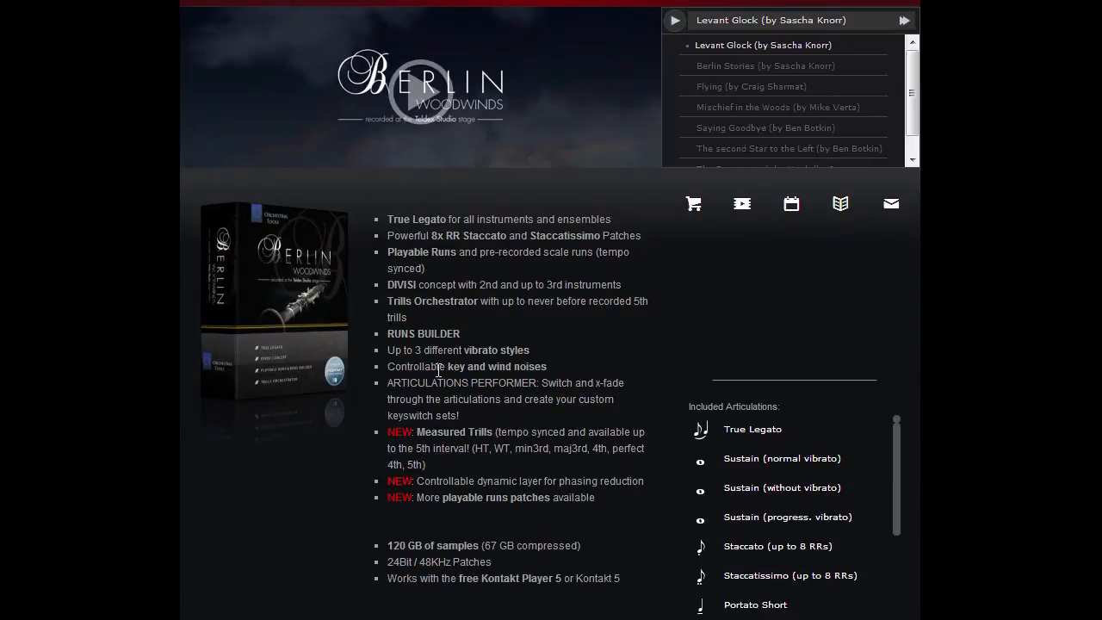
scroll("down", 3)
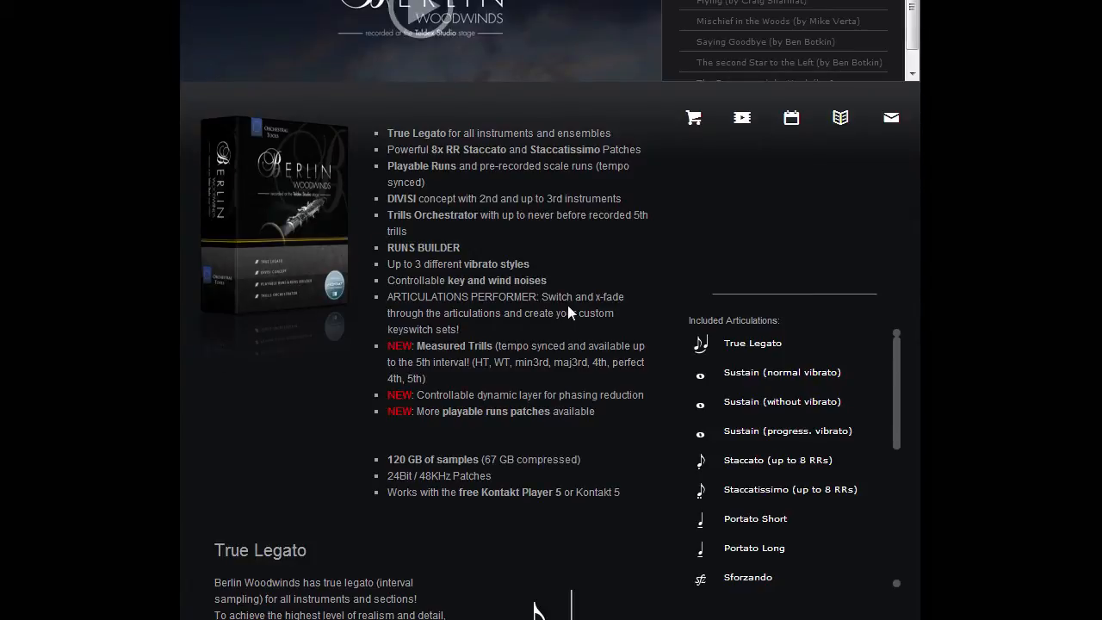
mouse_move(570, 312)
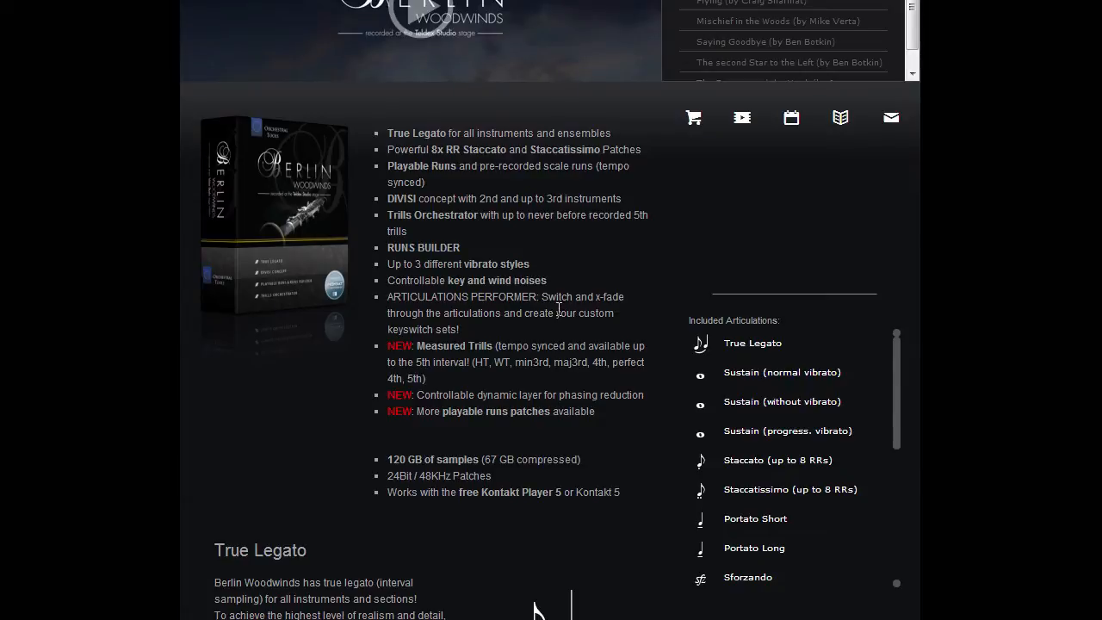
mouse_move(501, 330)
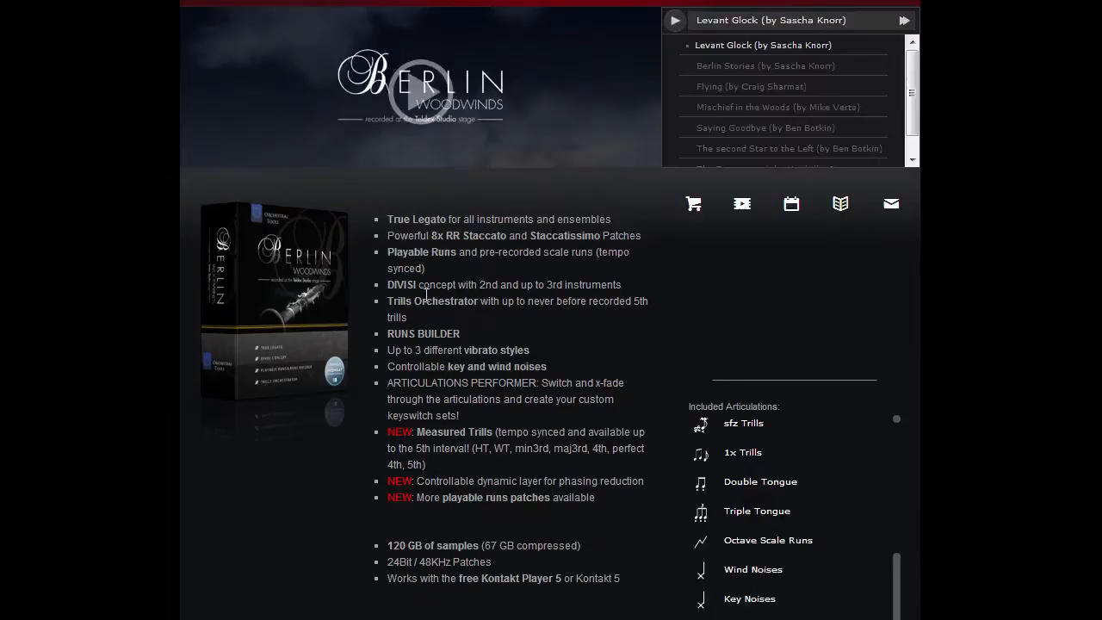
scroll("down", 3)
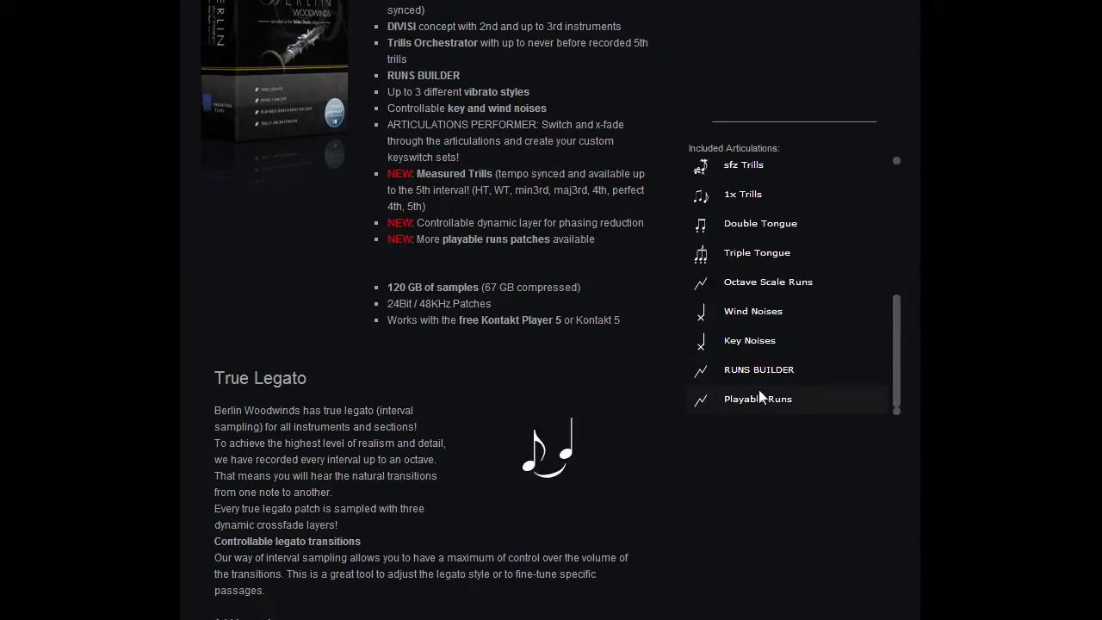
mouse_move(757, 399)
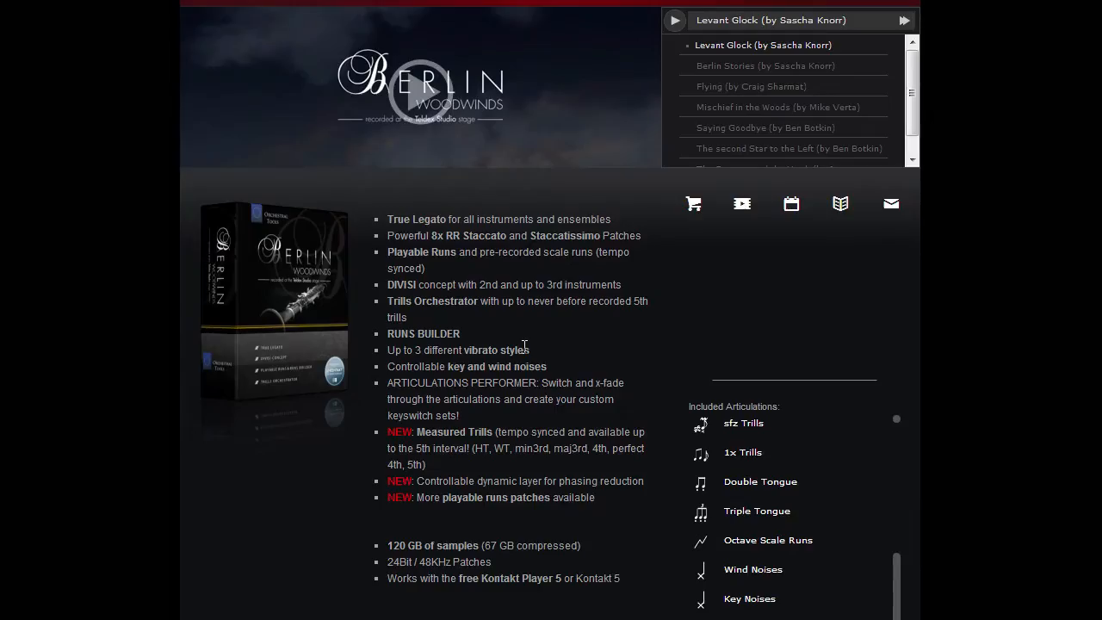
mouse_move(500, 335)
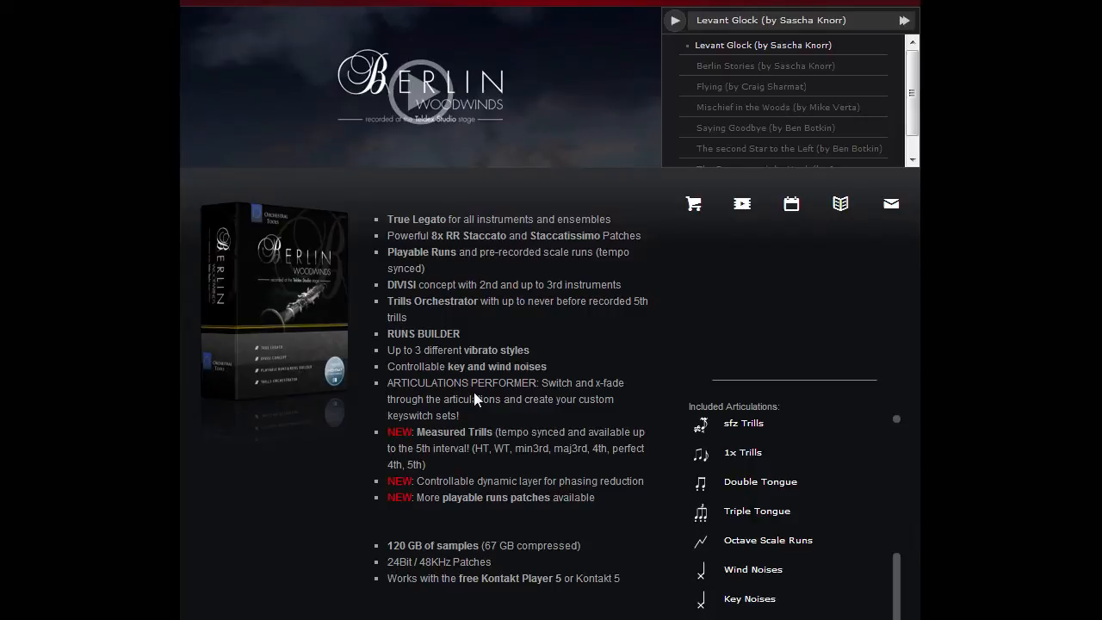
scroll("down", 3)
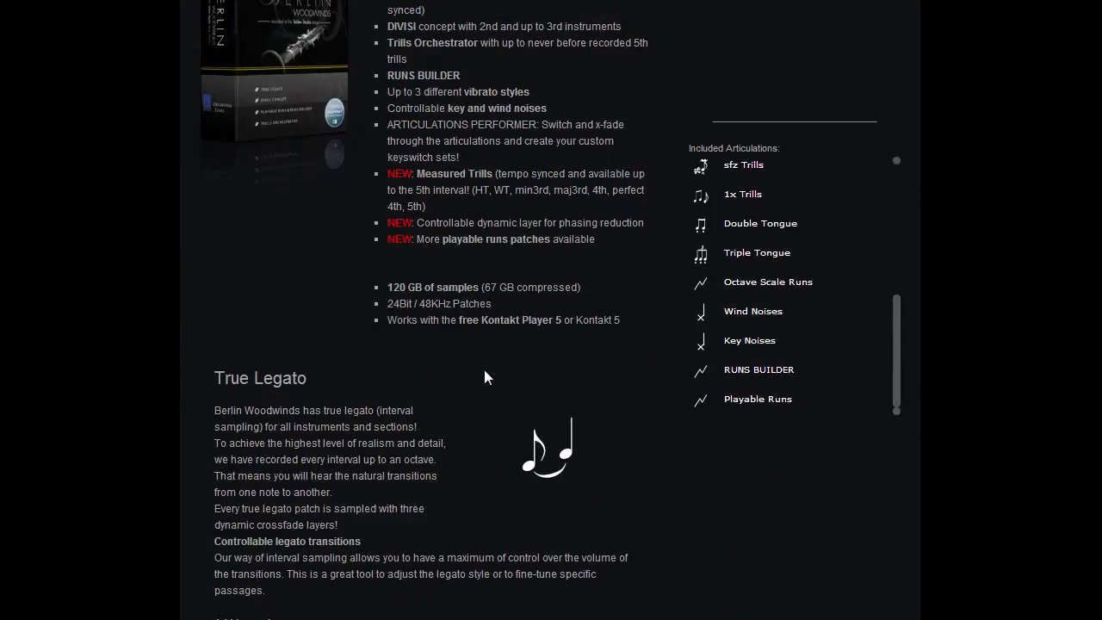
scroll("up", 3)
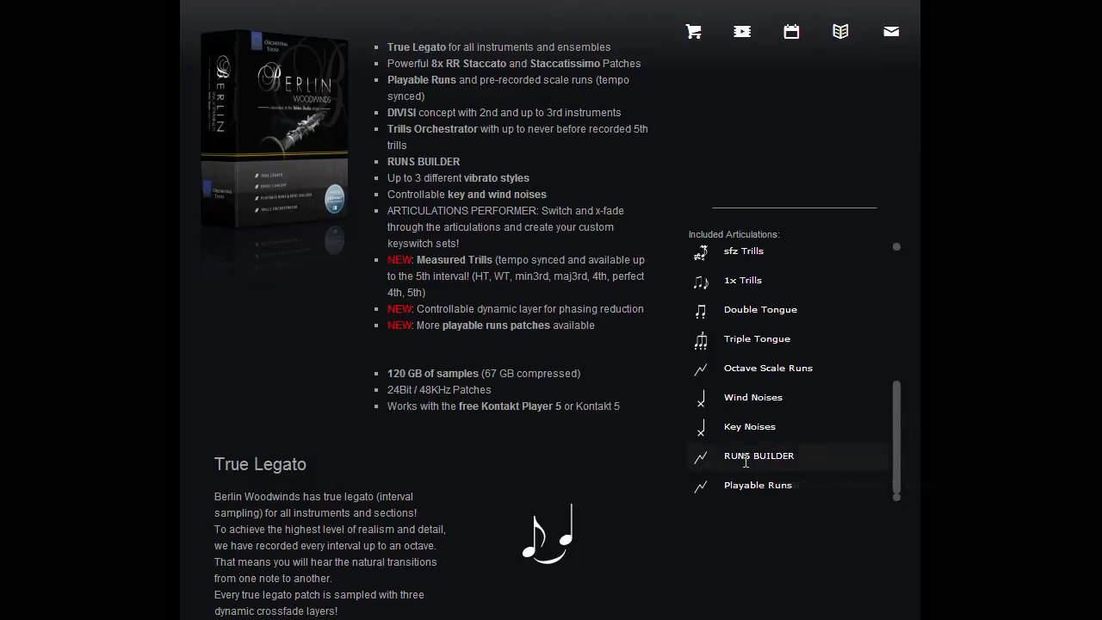
mouse_move(758, 455)
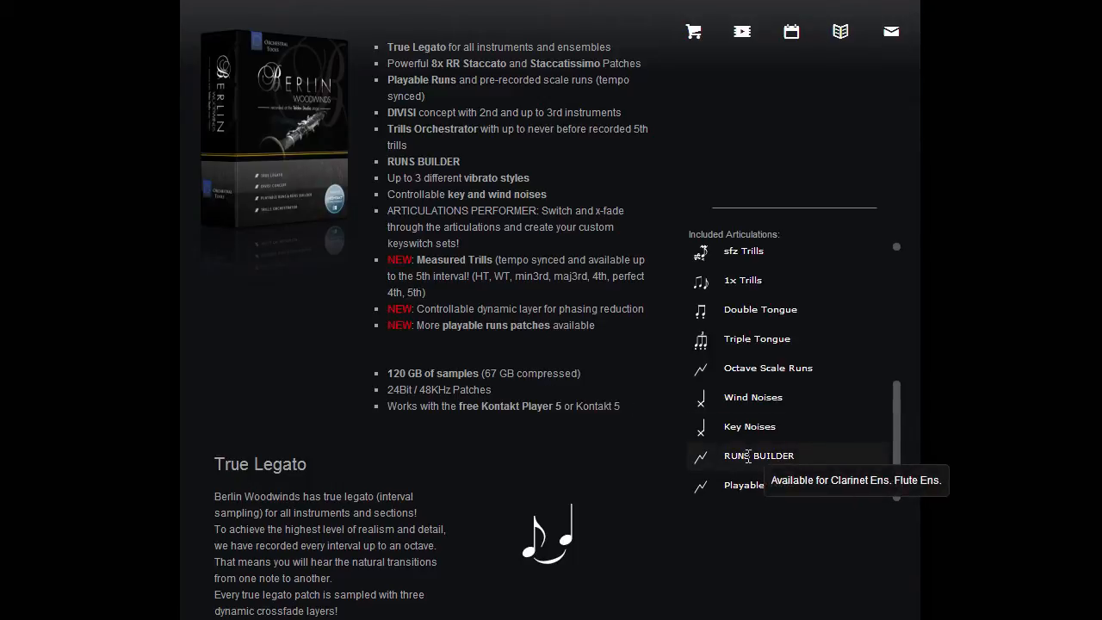
scroll("up", 3)
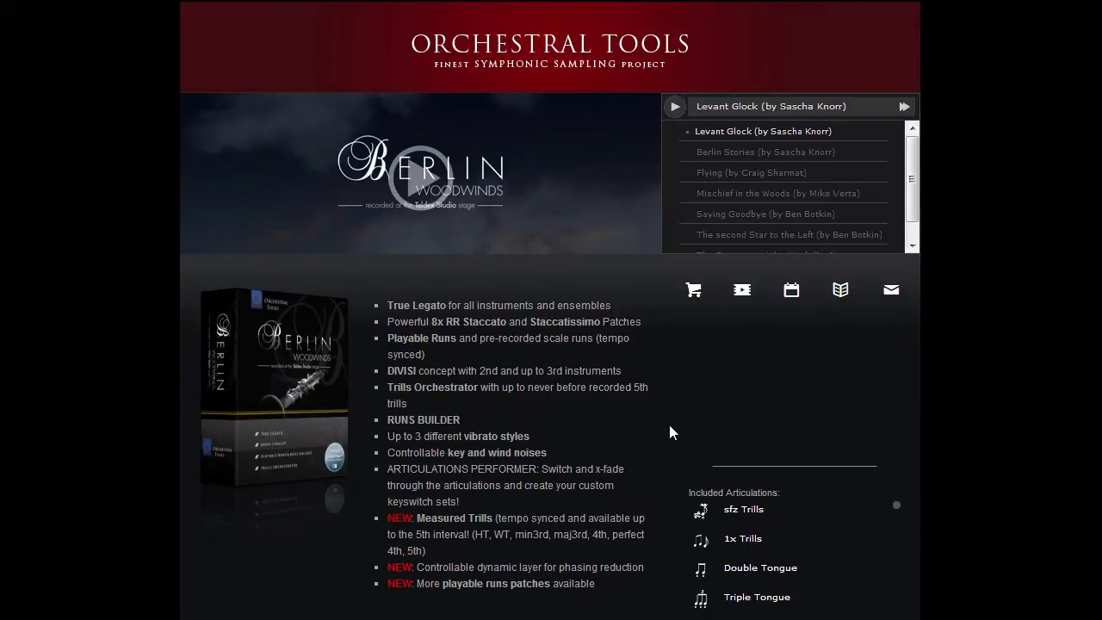
Step: Scroll down the Berlin Woodwinds page to the Runs Builder and Pre Recorded Scale Runs text
scroll("down", 3)
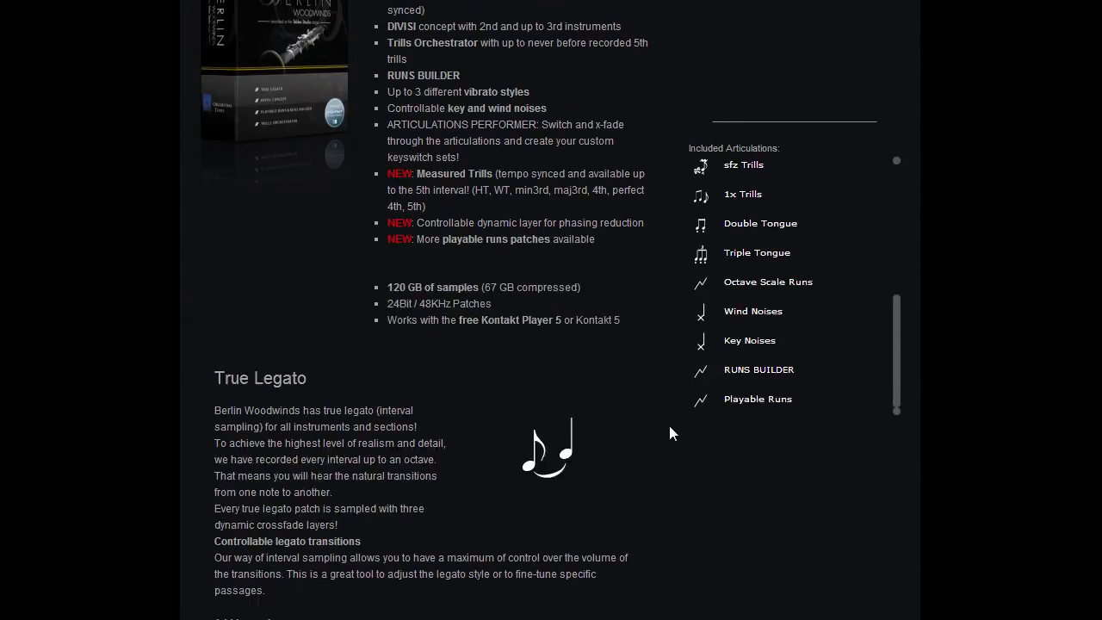
mouse_move(759, 369)
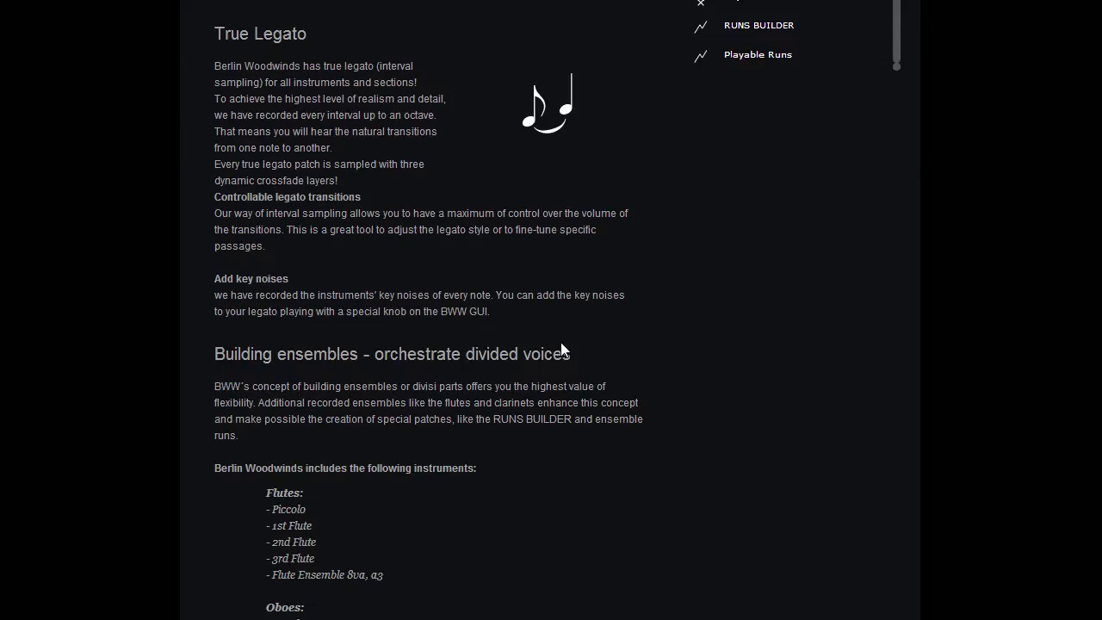
scroll("down", 3)
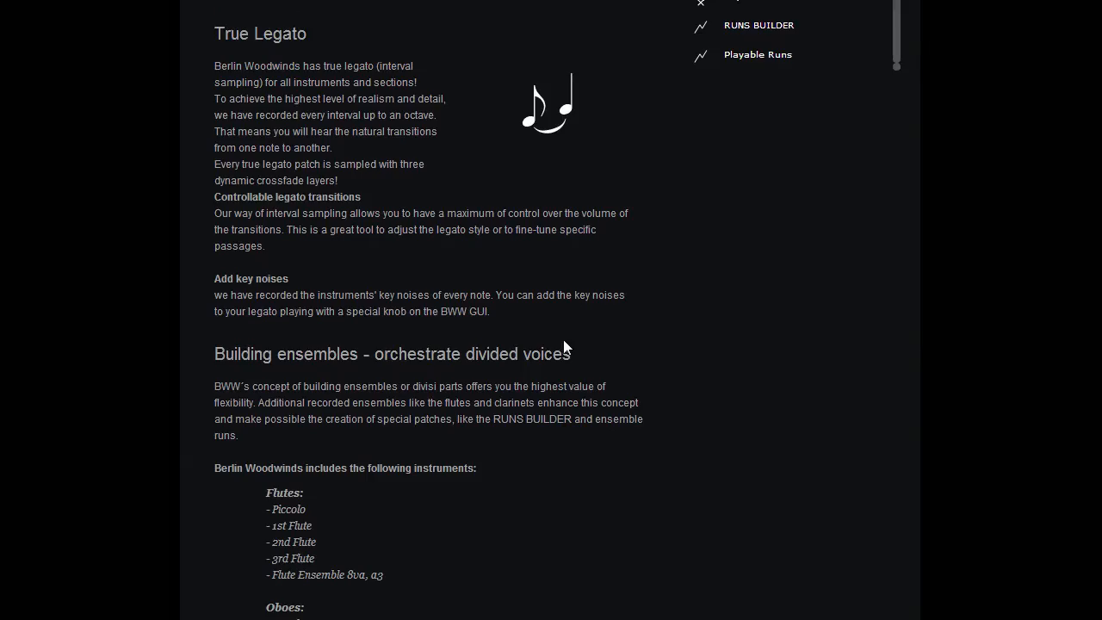
scroll("up", 3)
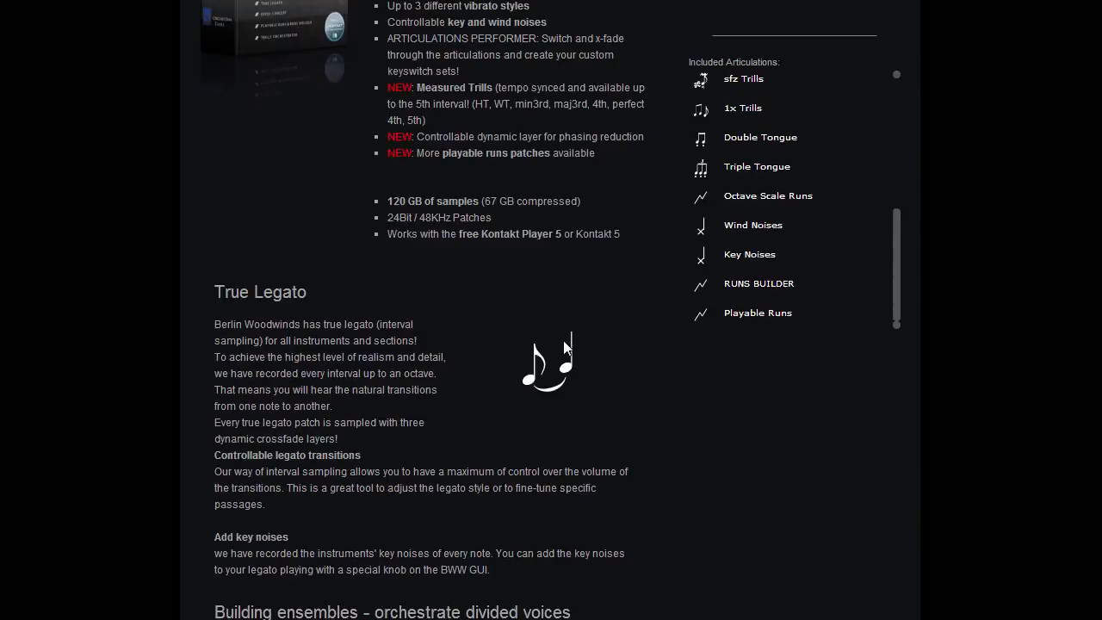
scroll("up", 3)
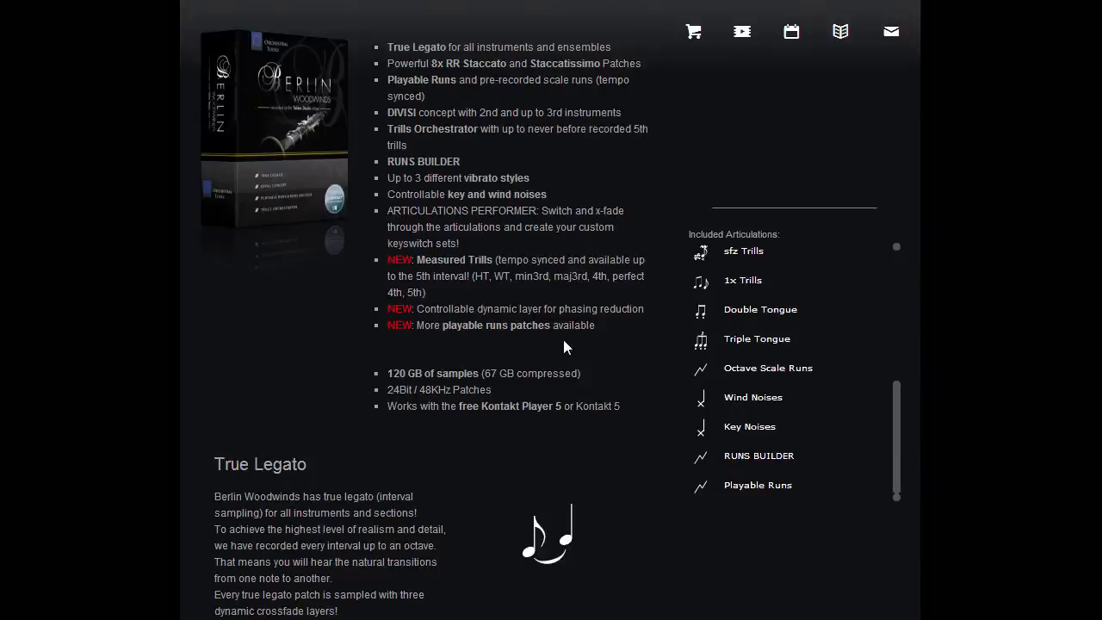
scroll("down", 3)
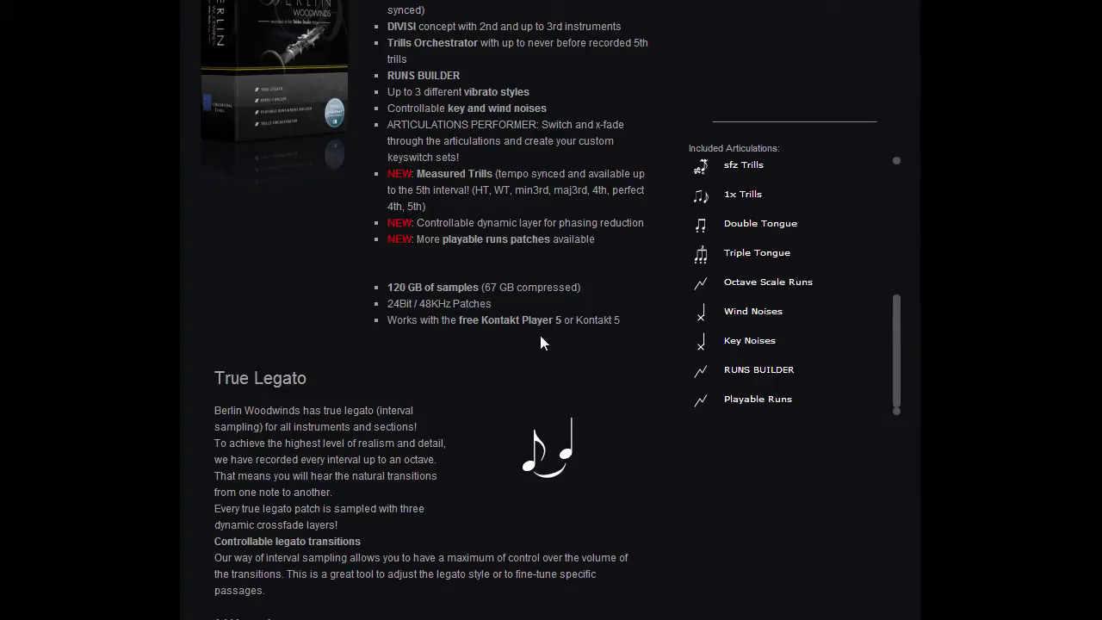
mouse_move(374, 342)
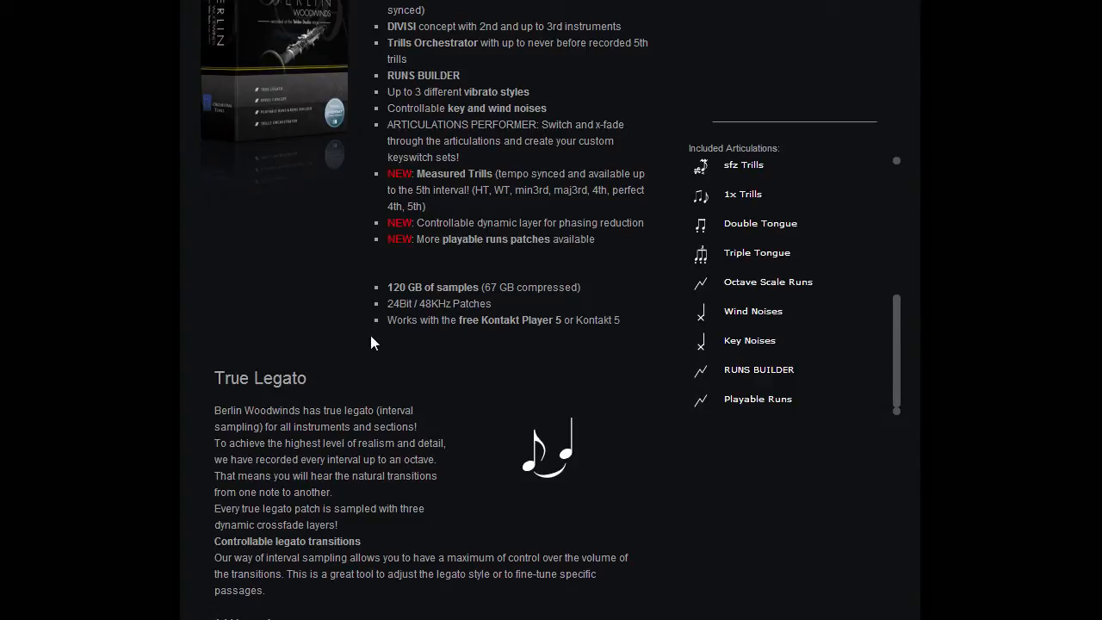
scroll("down", 3)
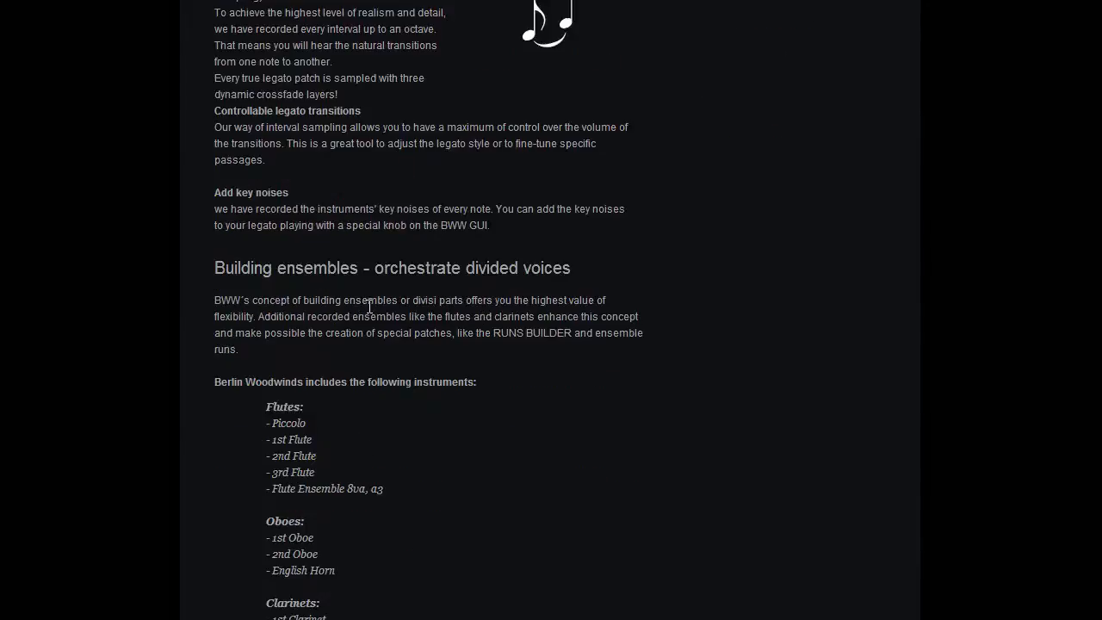
scroll("down", 3)
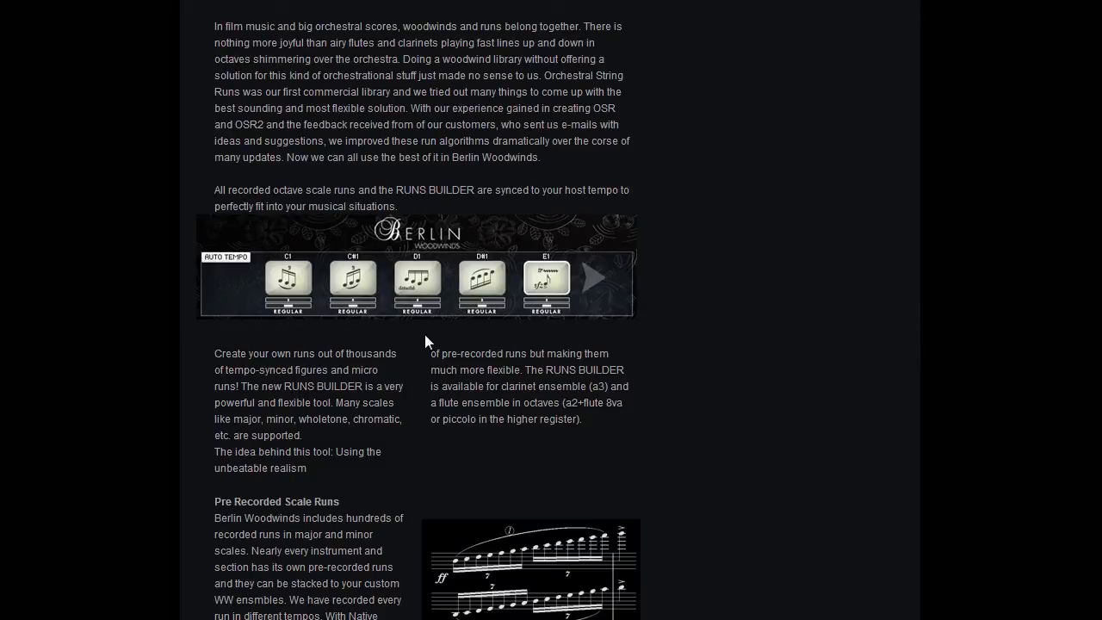
mouse_move(262, 297)
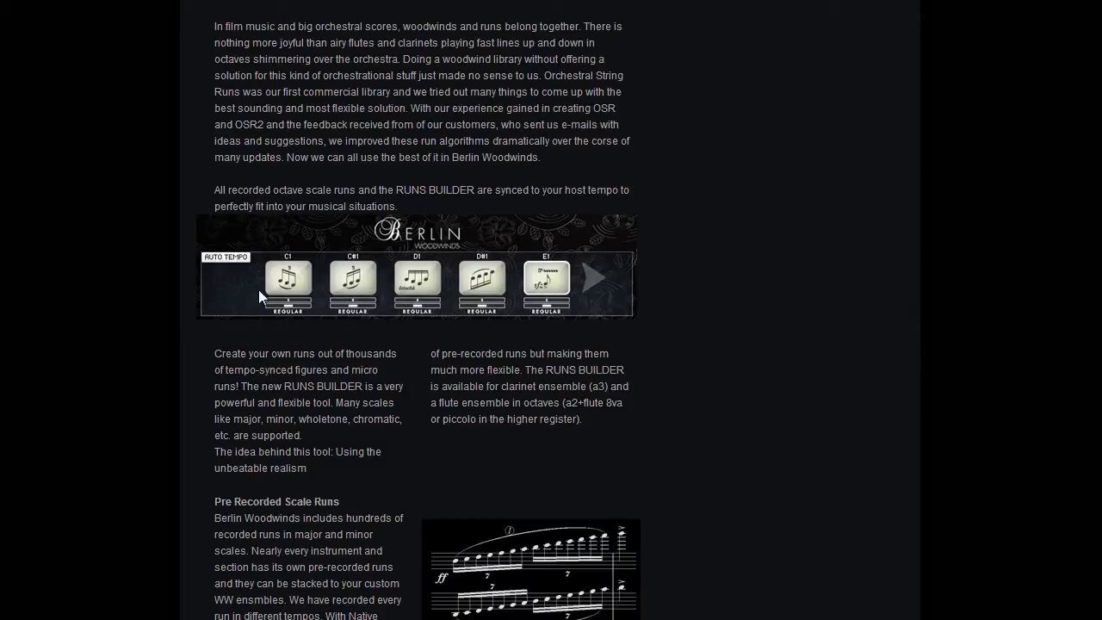
mouse_move(328, 320)
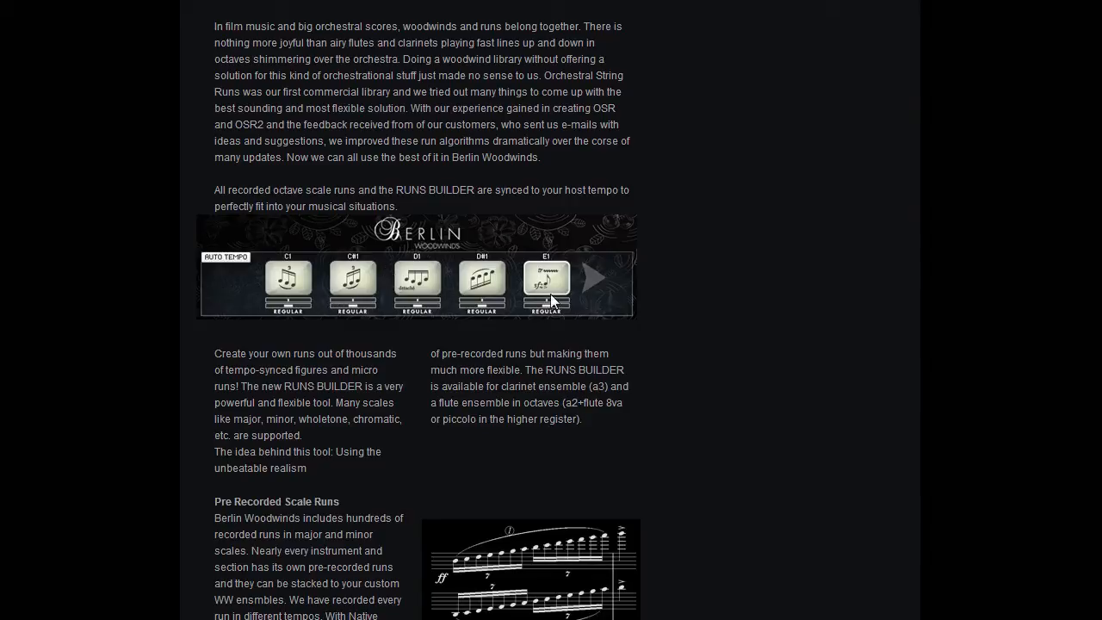
scroll("down", 3)
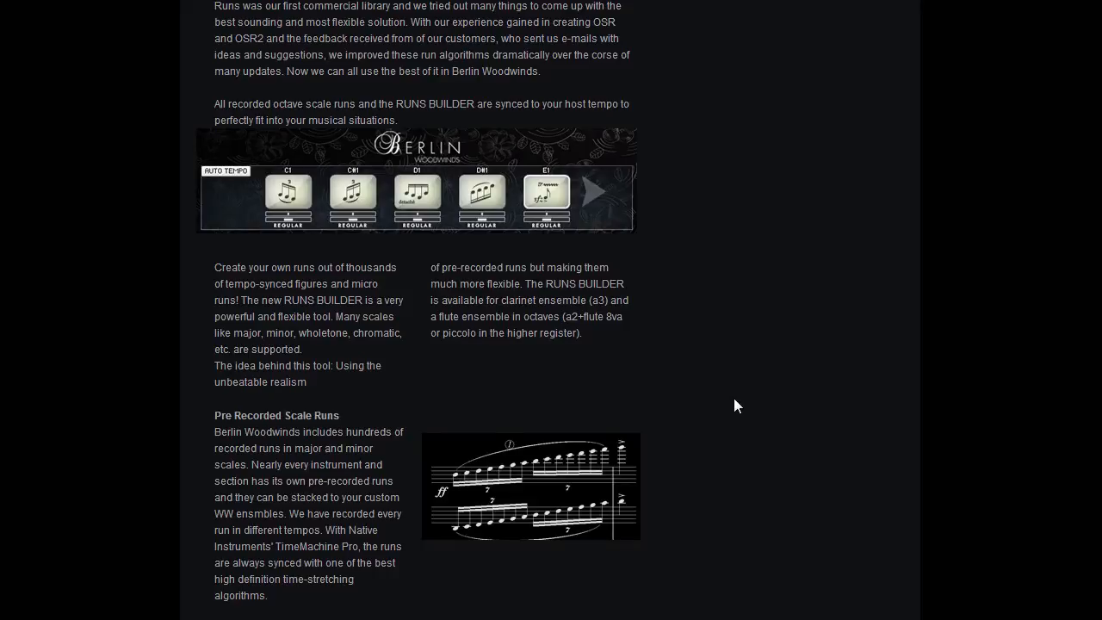
mouse_move(728, 401)
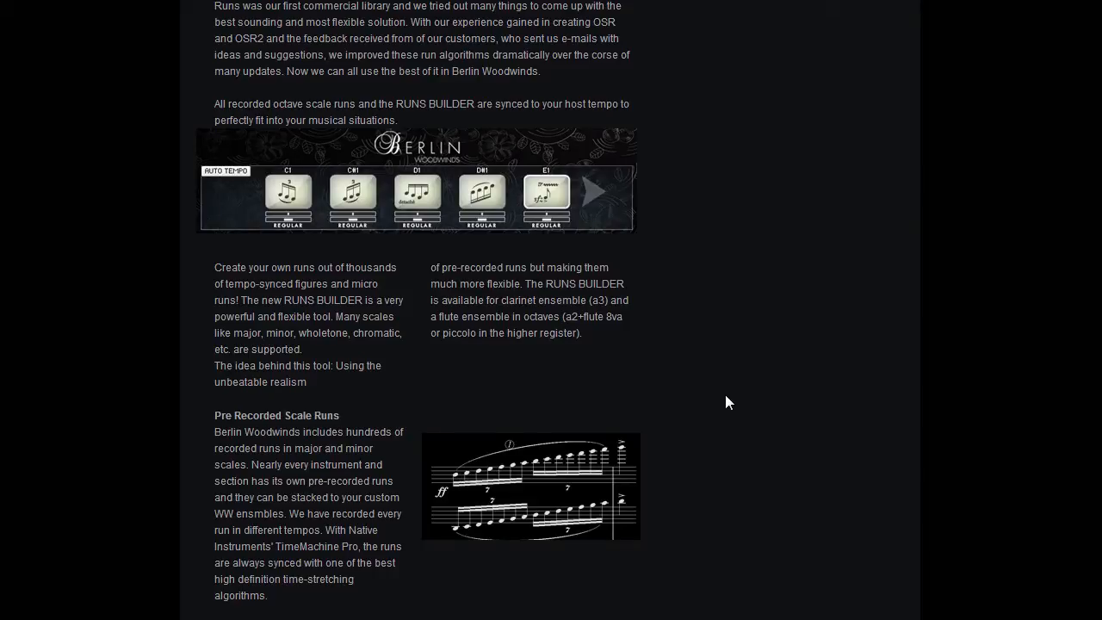
mouse_move(731, 401)
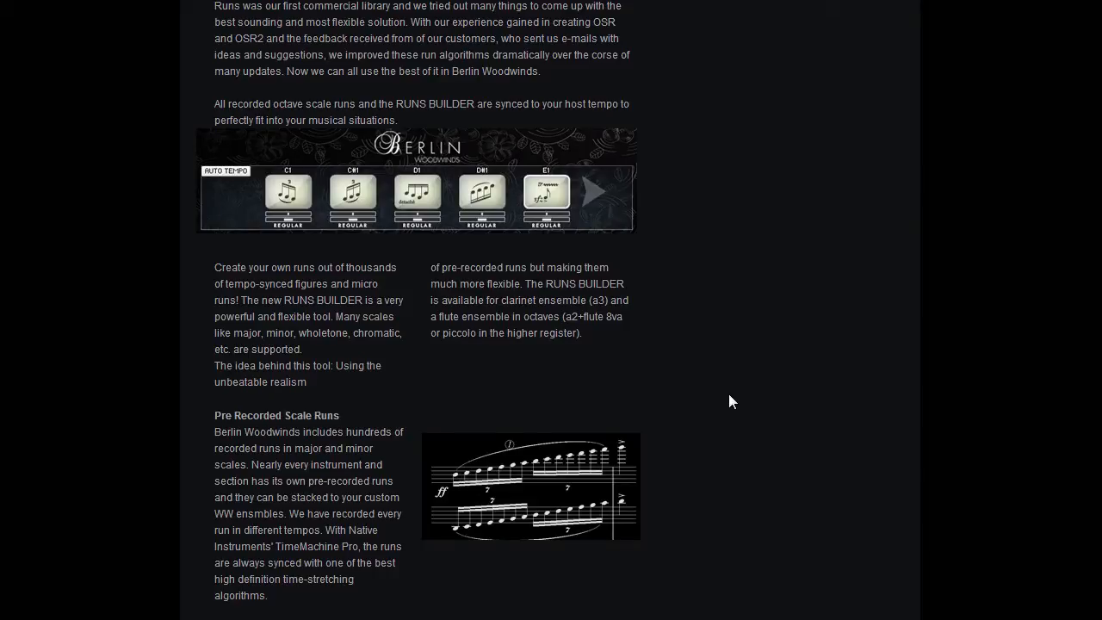
mouse_move(684, 388)
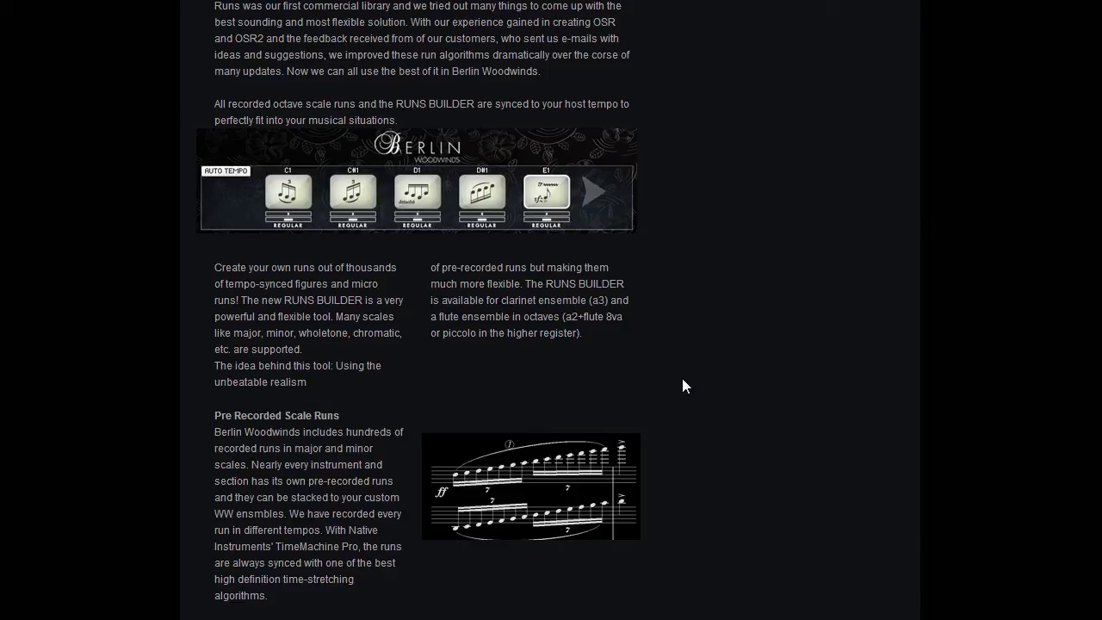
scroll("down", 3)
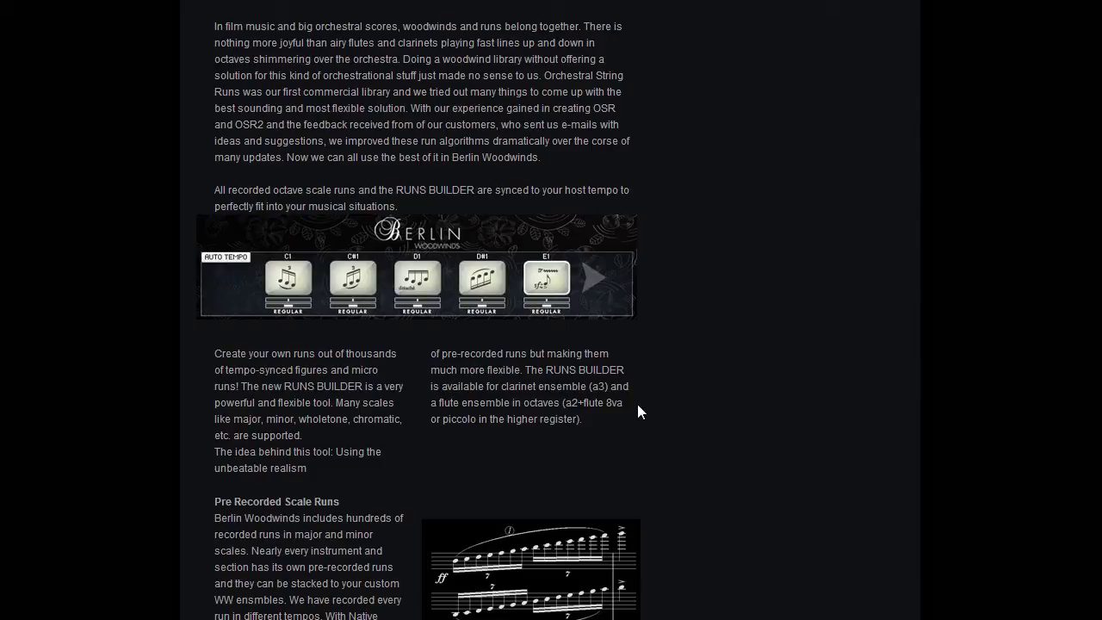
scroll("down", 3)
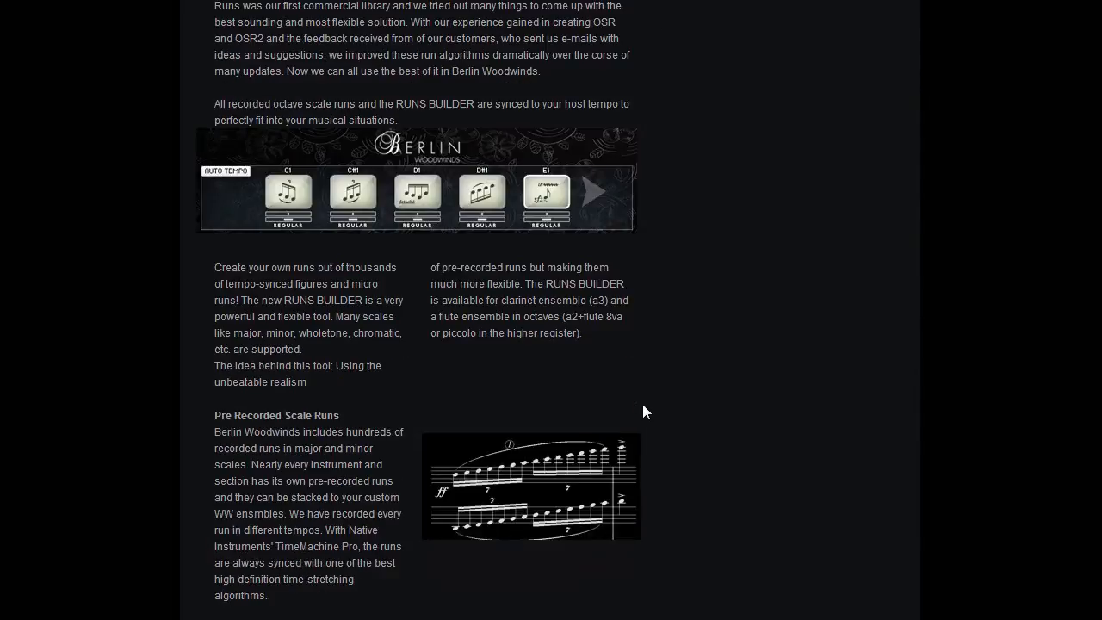
mouse_move(465, 414)
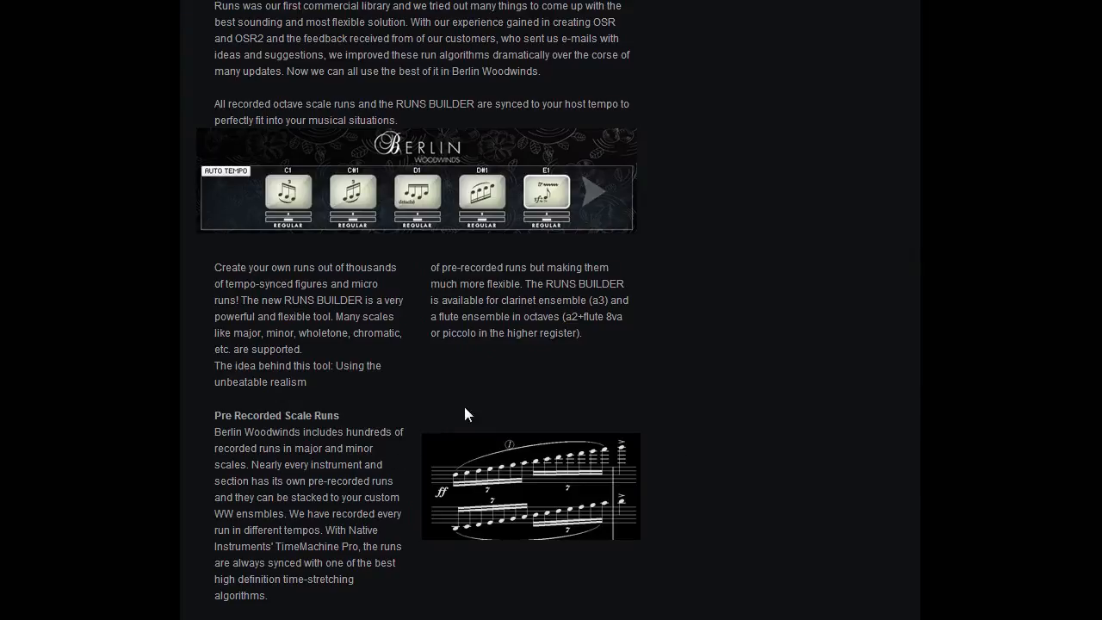
scroll("down", 3)
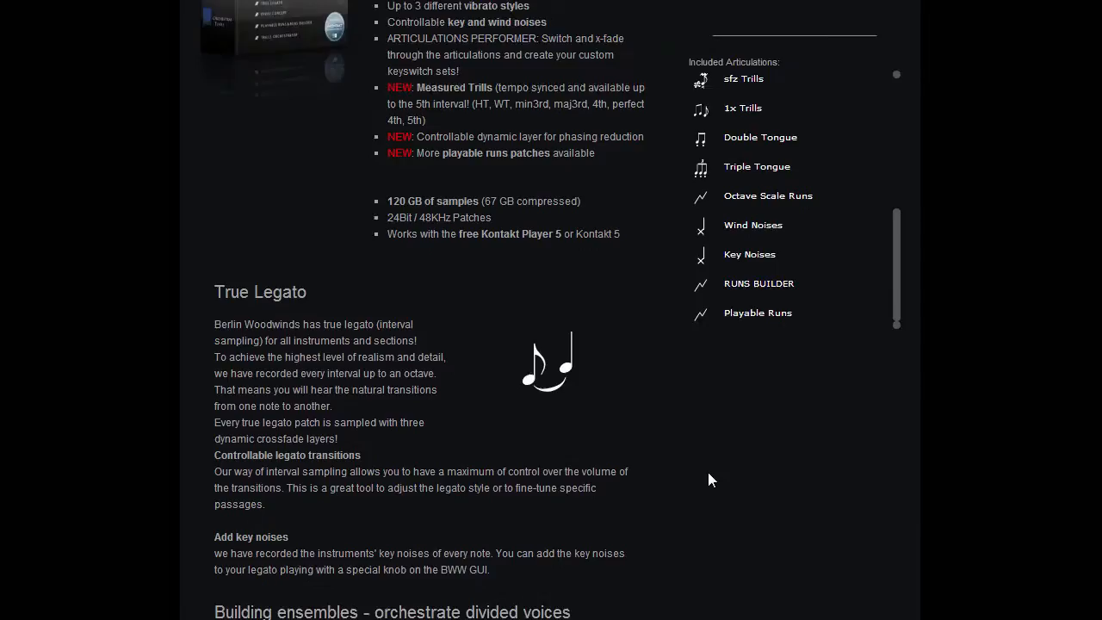
scroll("down", 3)
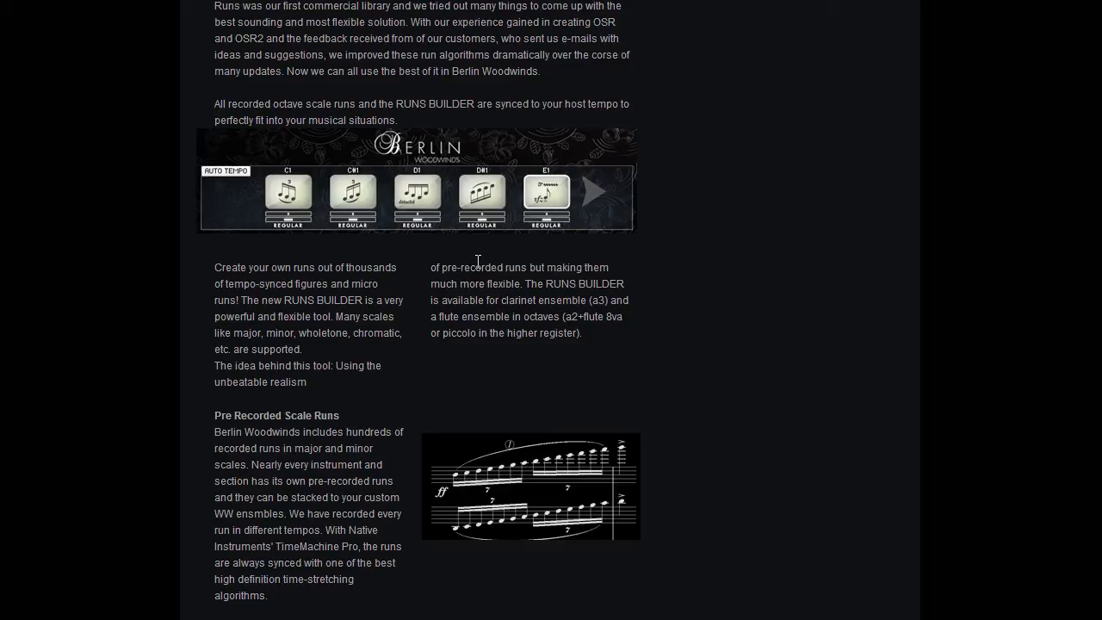
mouse_move(480, 255)
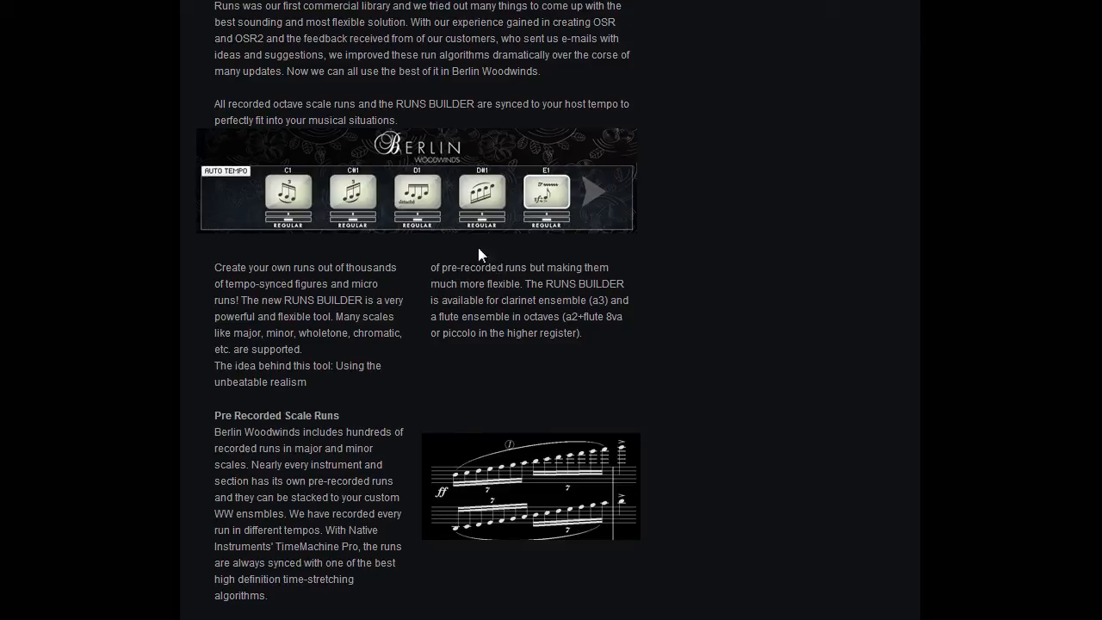
mouse_move(1030, 255)
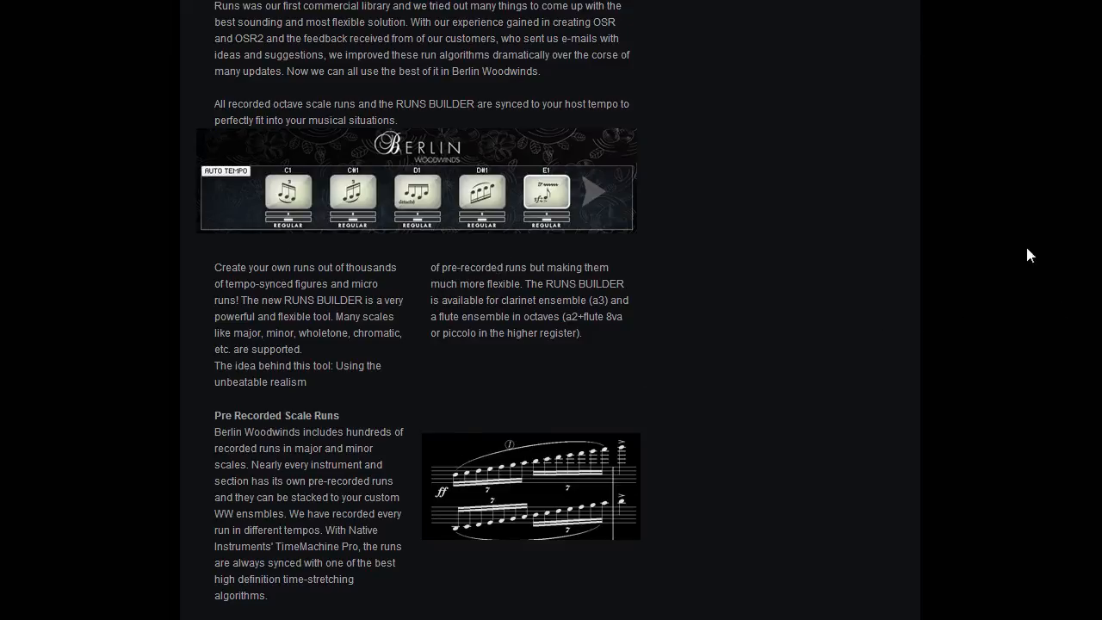
Step: Glimpse the Berlin Woodwinds version history, then move on to the Expansion A page
scroll("up", 3)
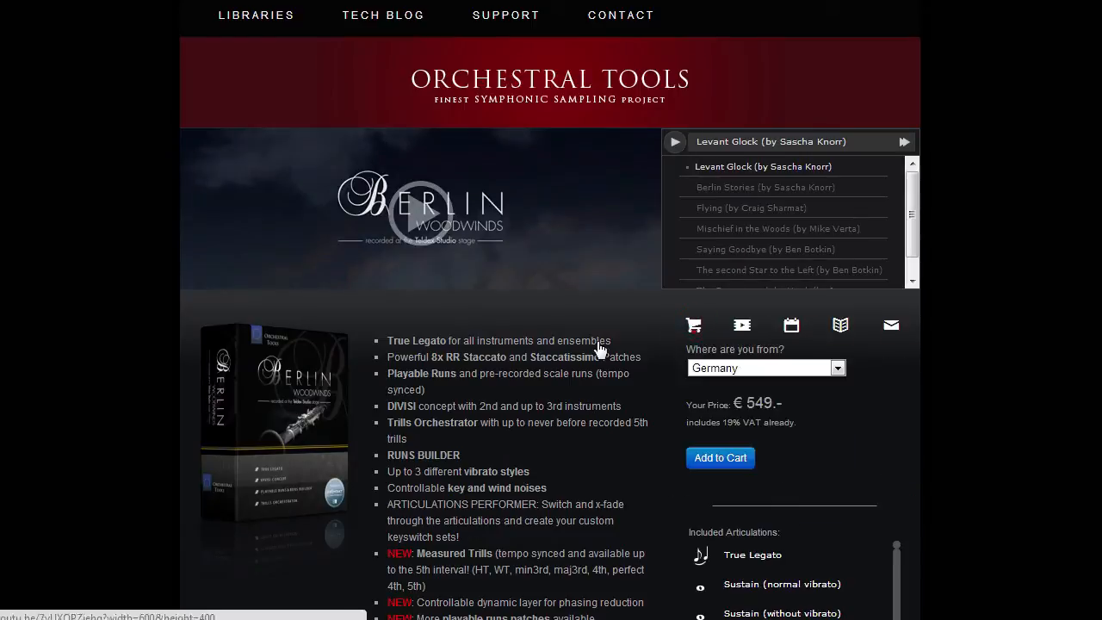
mouse_move(792, 413)
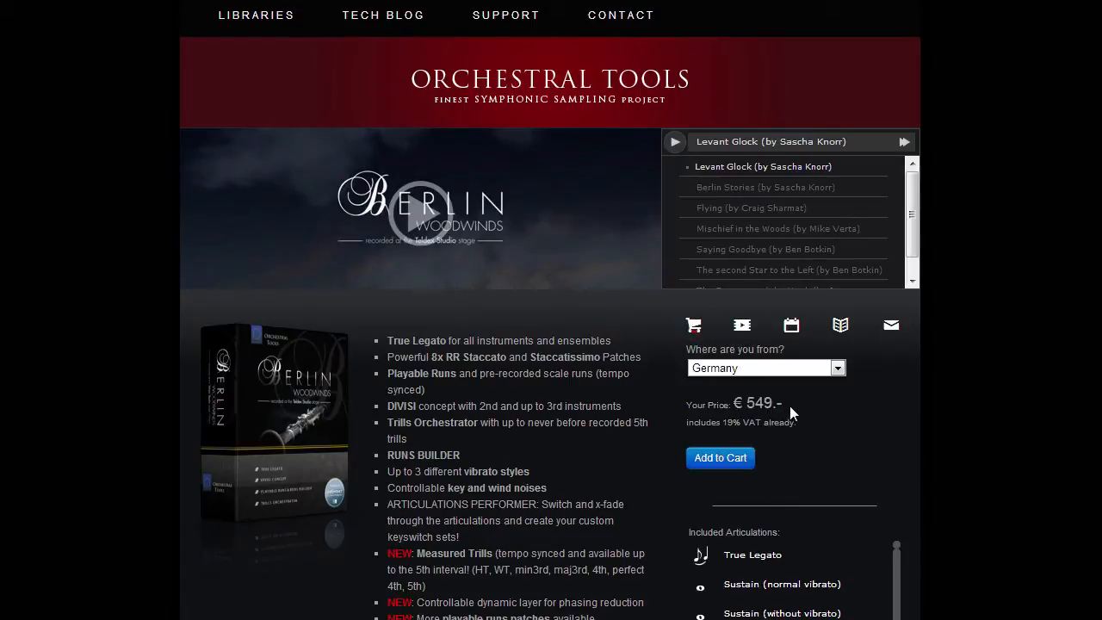
left_click(790, 324)
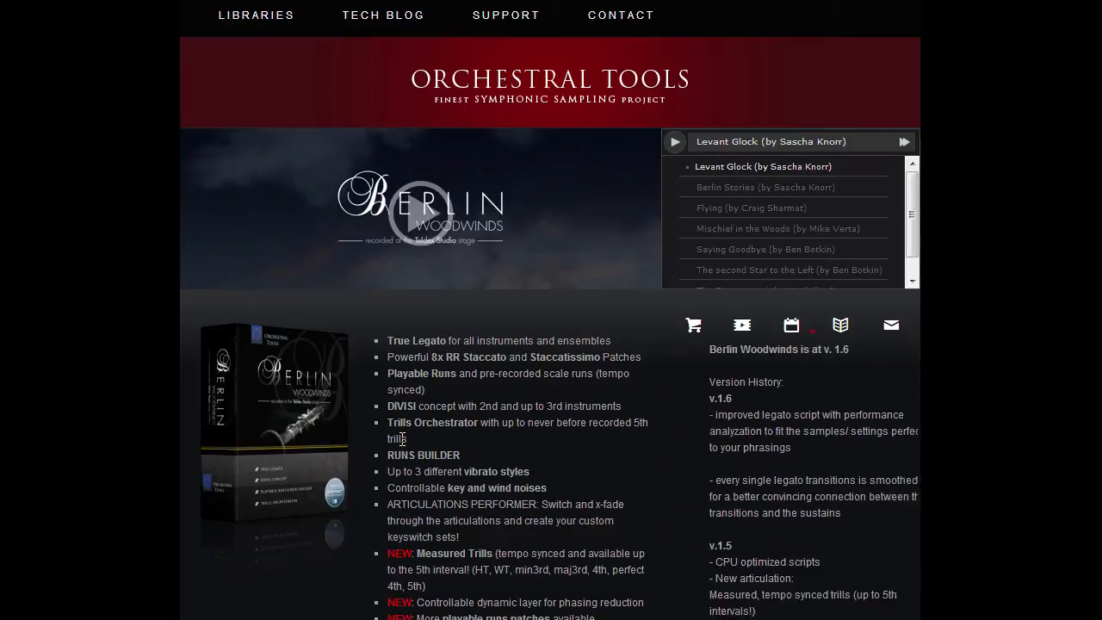
scroll("down", 3)
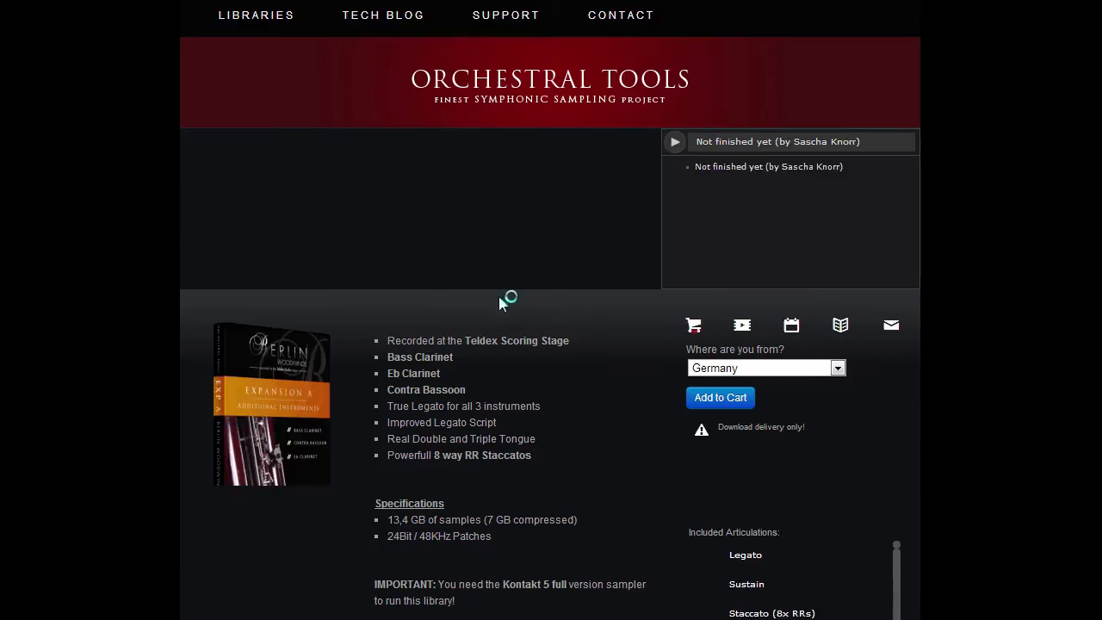
Step: Price Expansion A for an EU VAT buyer, then for outside the EU (€ 125.21)
scroll("down", 3)
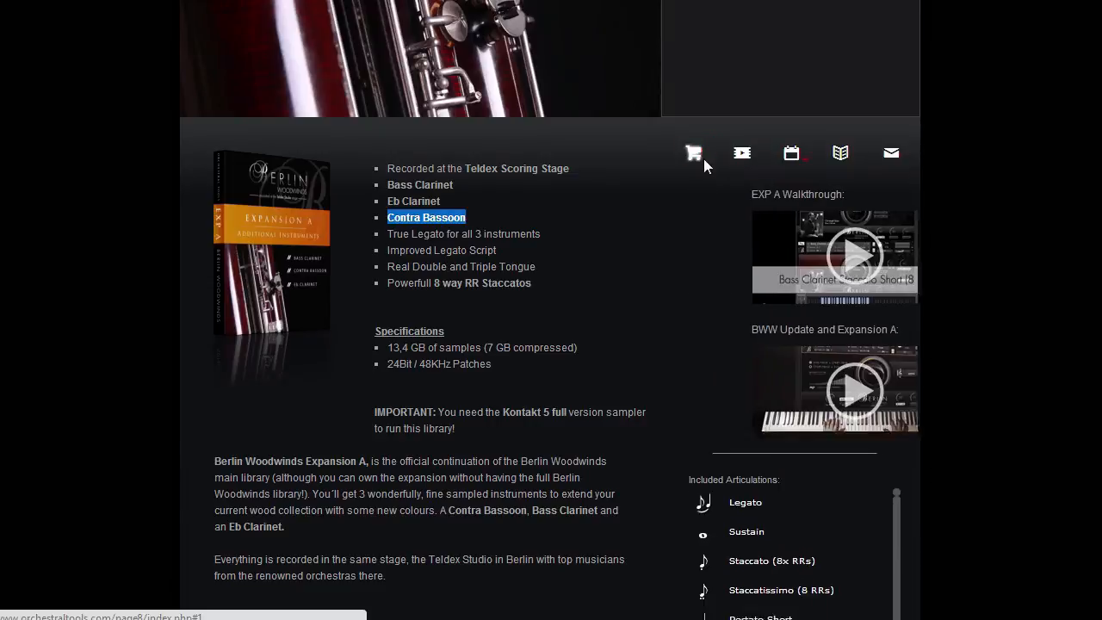
left_click(693, 154)
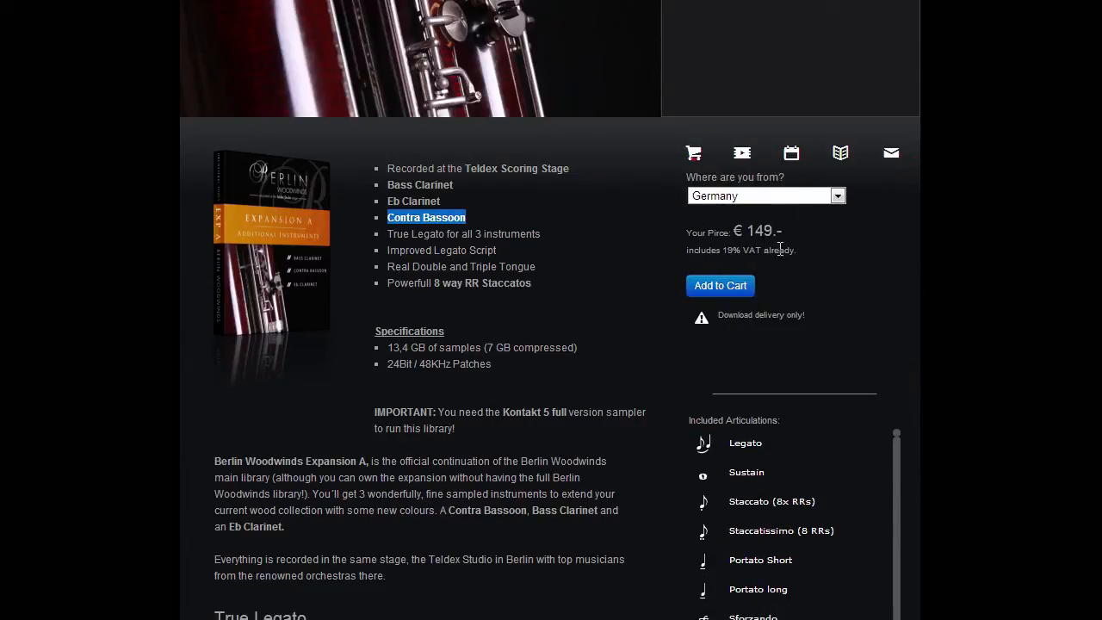
left_click(764, 196)
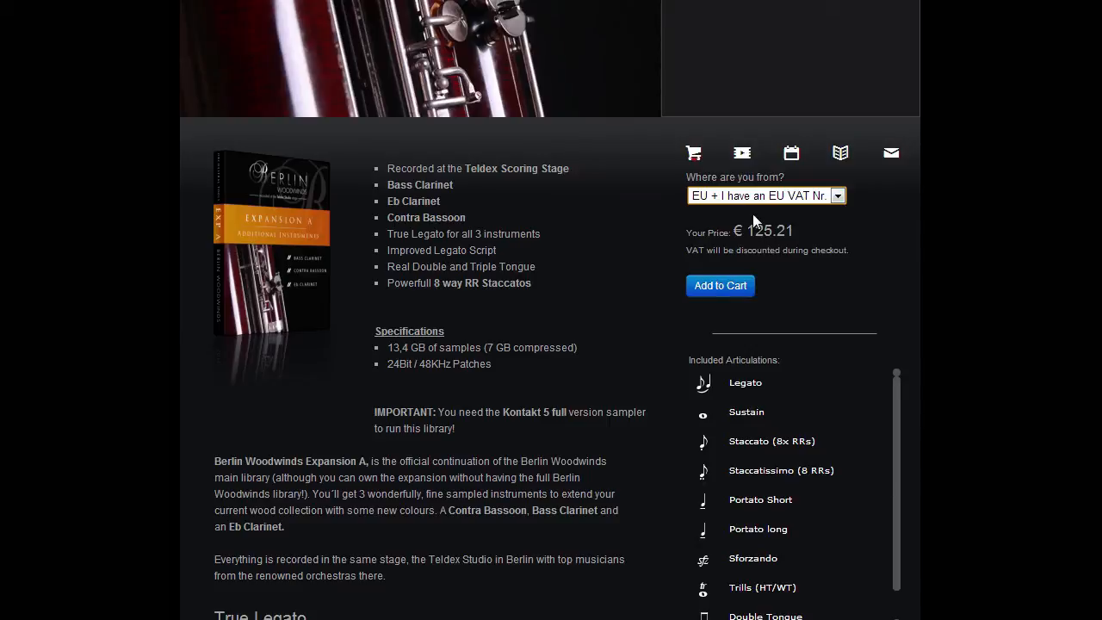
left_click(742, 153)
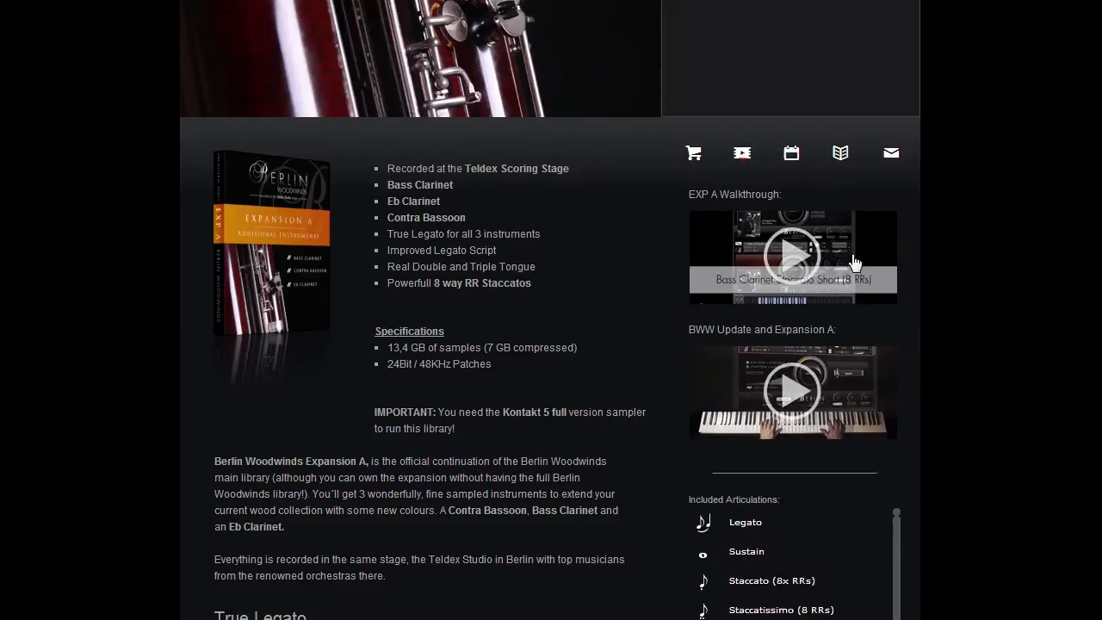
left_click(693, 153)
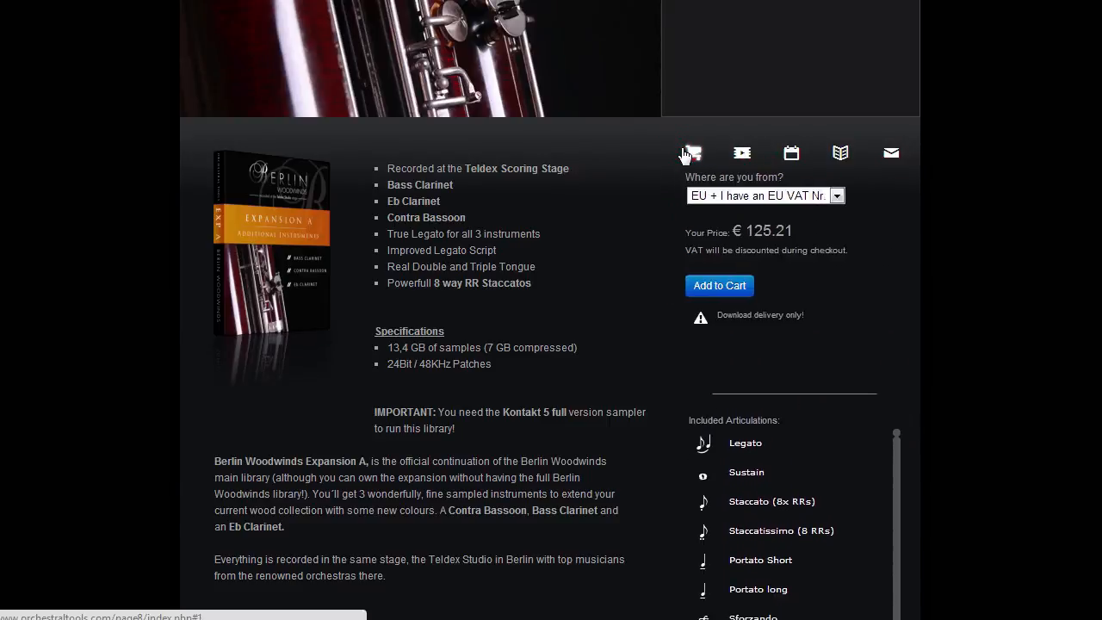
left_click(764, 195)
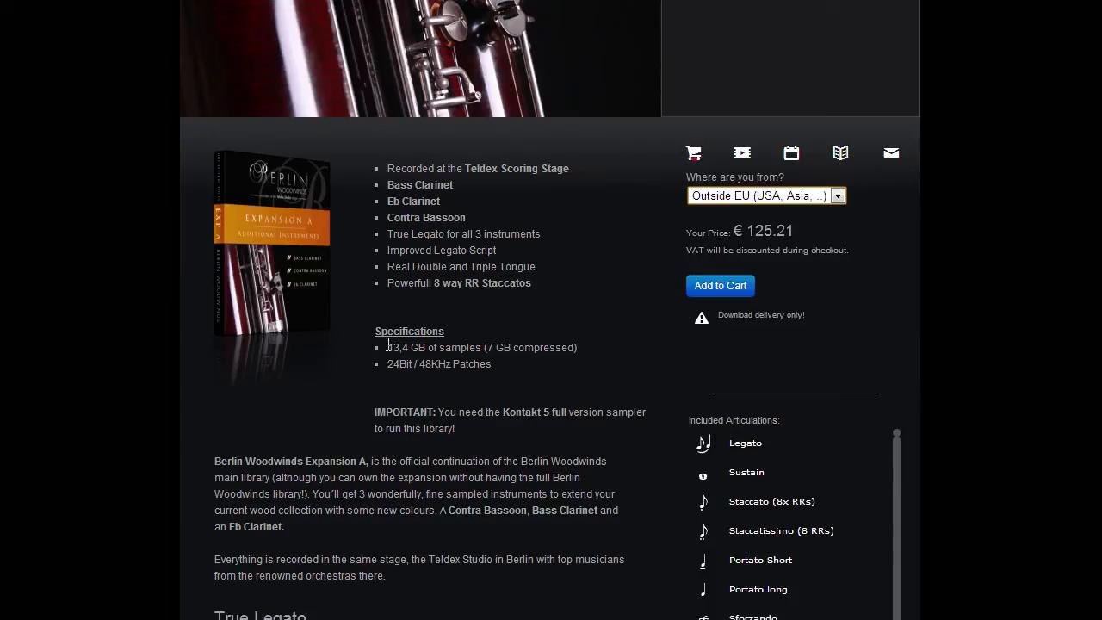
Step: Highlight the 13,4 GB sample size and scroll through Expansion A's included articulations
left_click_drag(486, 347, 567, 347)
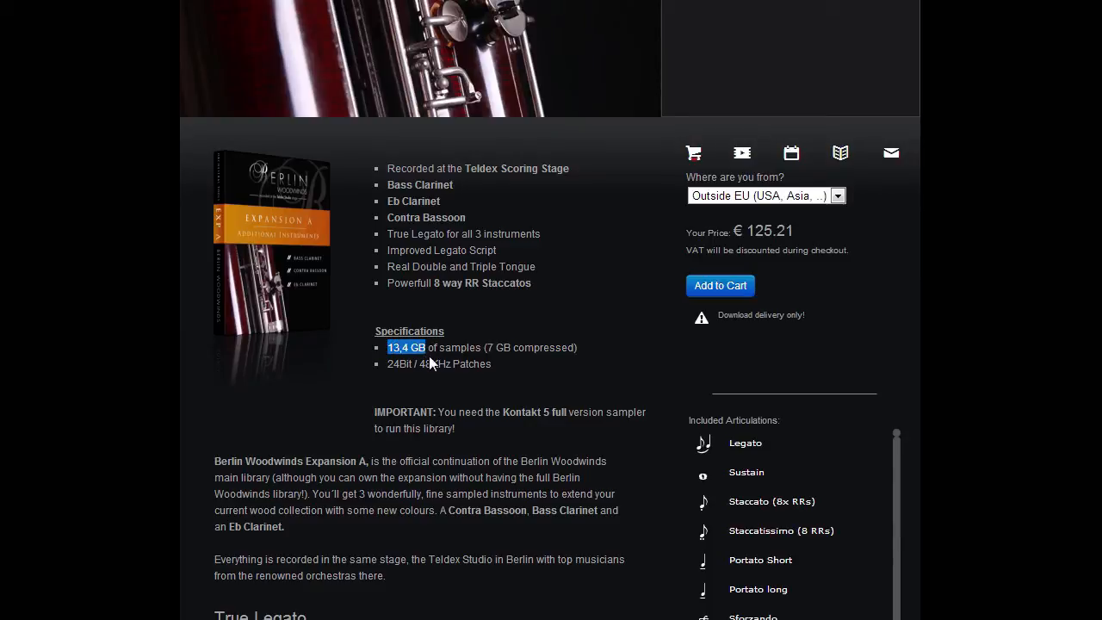
scroll("down", 3)
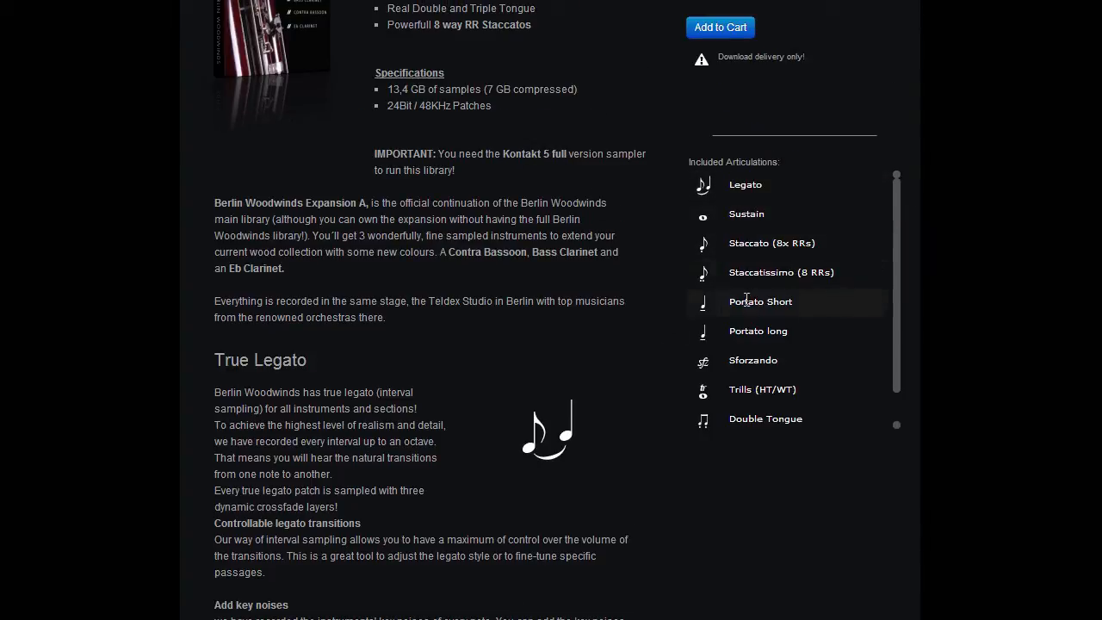
mouse_move(813, 353)
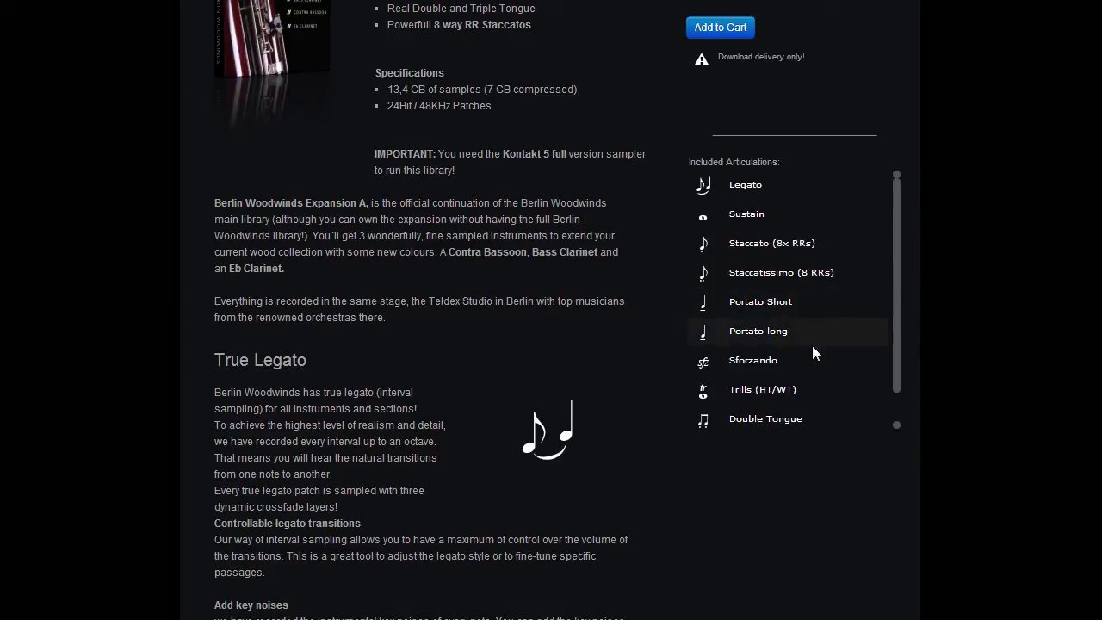
scroll("down", 3)
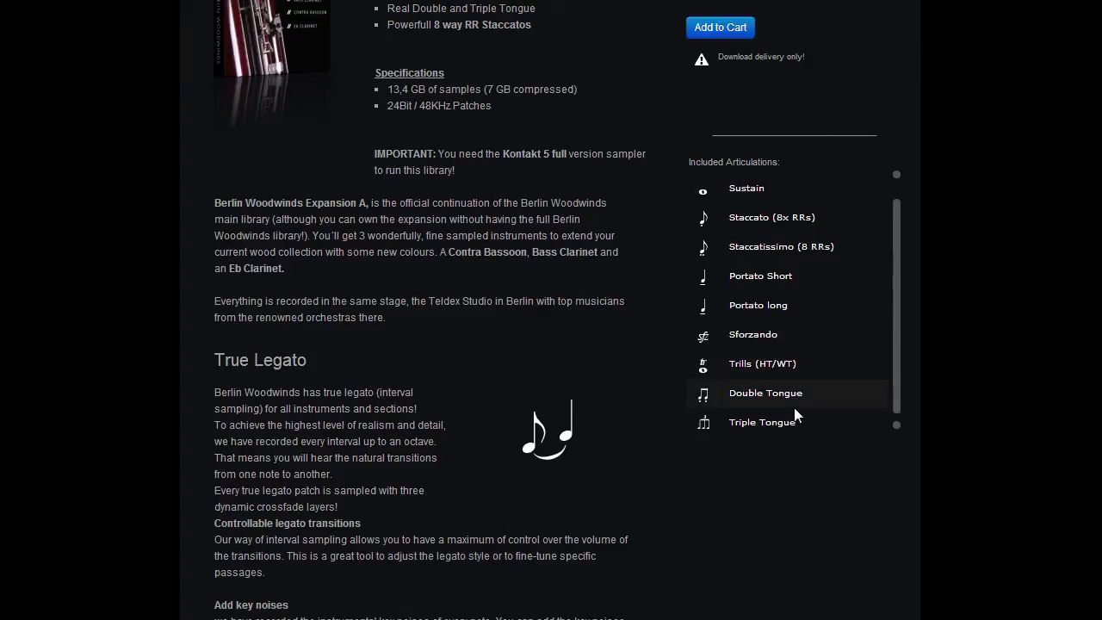
scroll("down", 3)
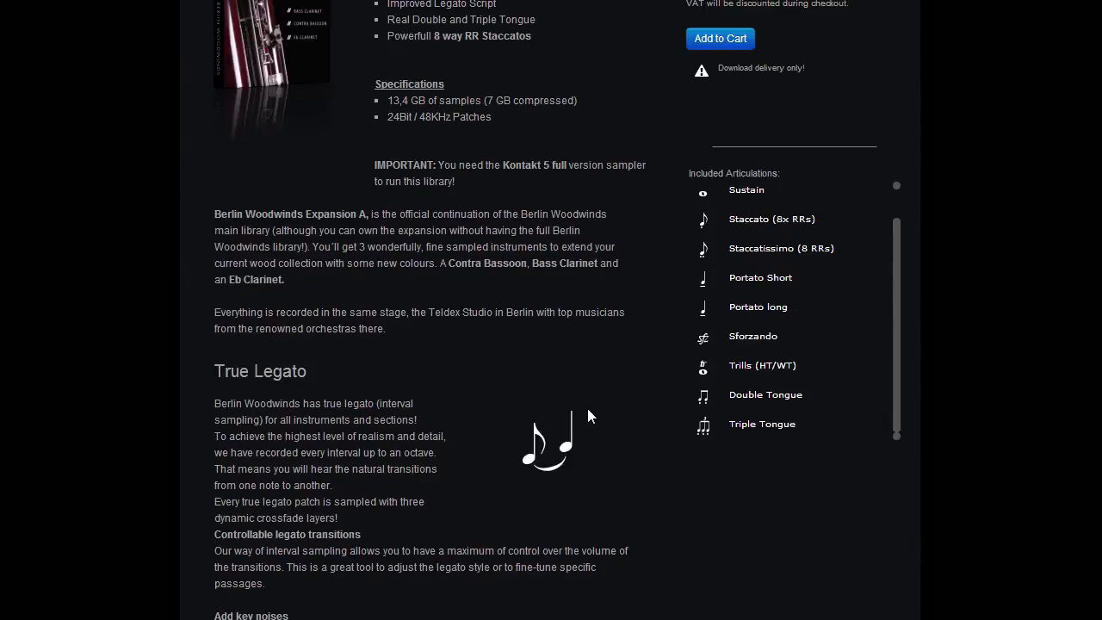
scroll("up", 3)
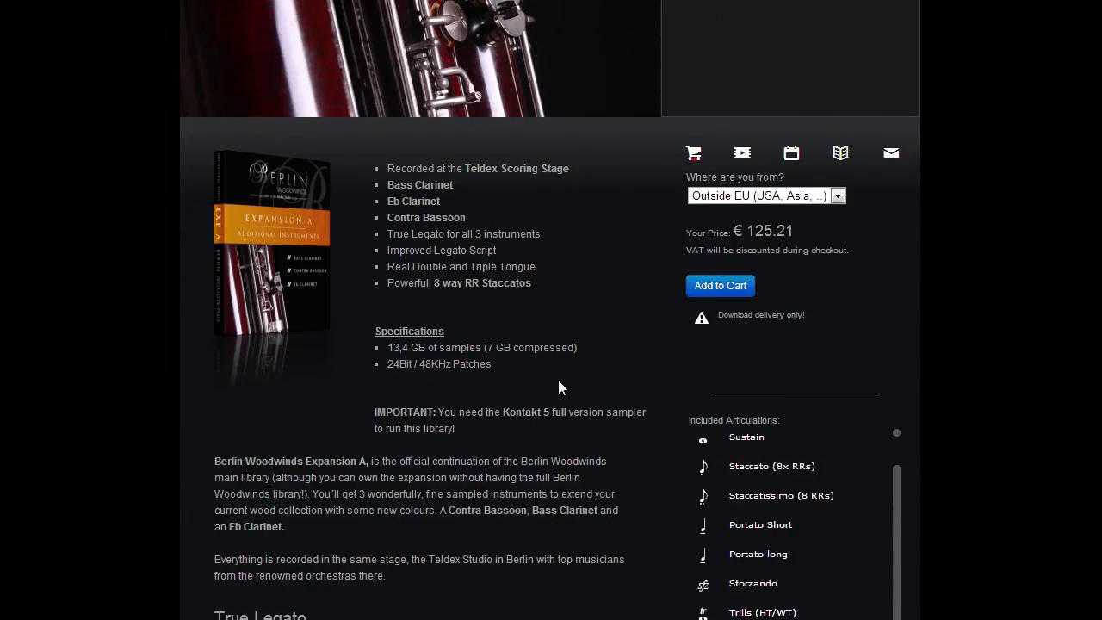
mouse_move(545, 382)
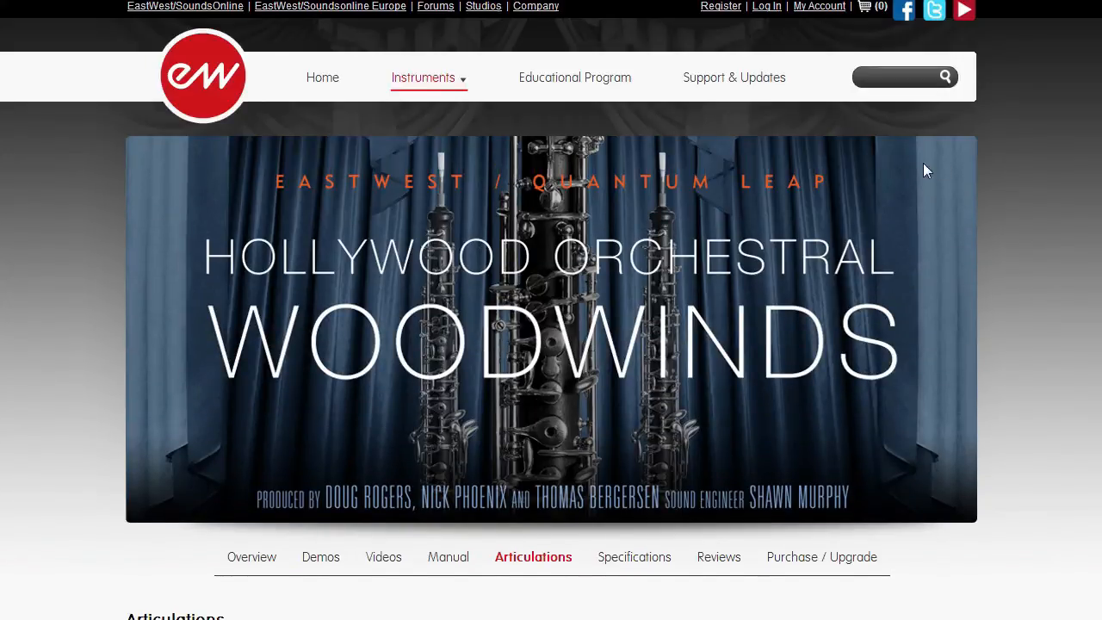
mouse_move(1016, 176)
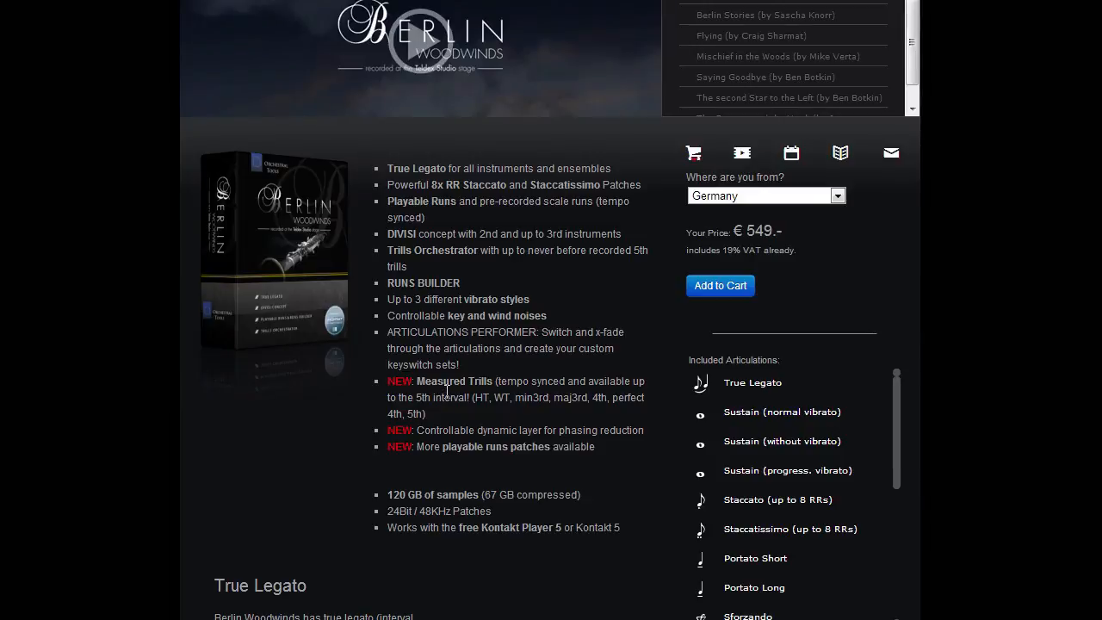
Step: Flip through the Berlin Woodwinds videos, then show the version history listing v1.6 and v1.5
scroll("down", 3)
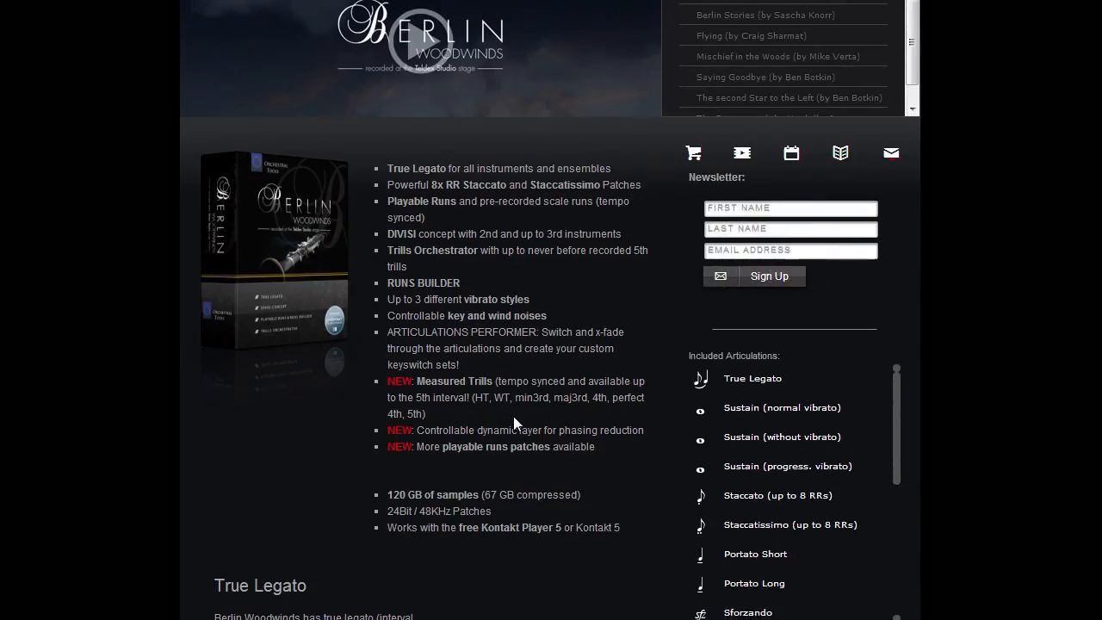
mouse_move(501, 266)
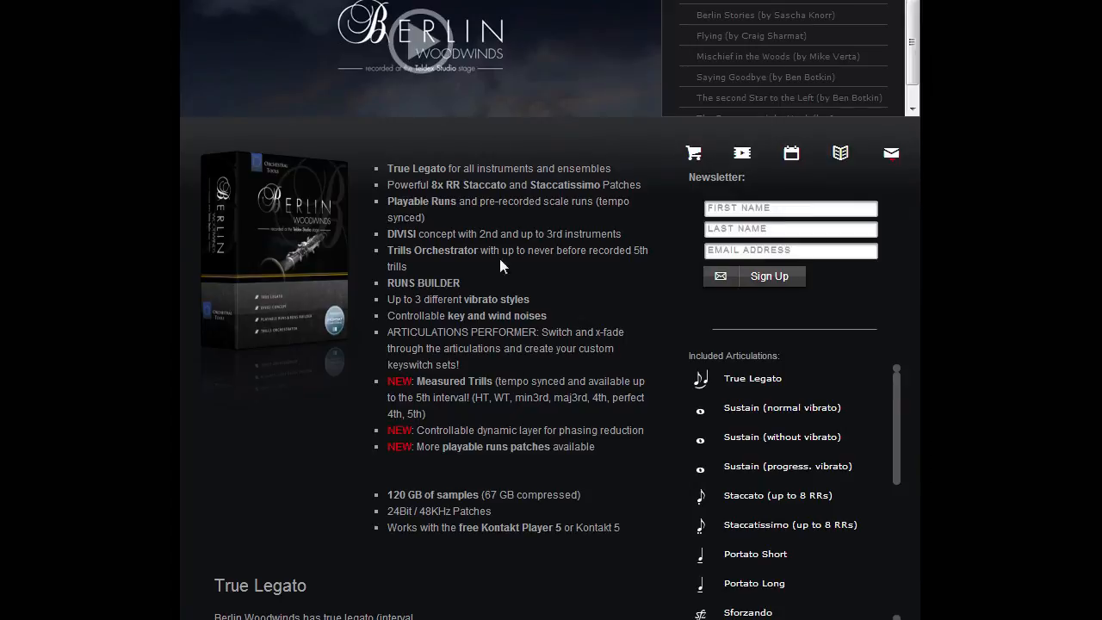
scroll("down", 3)
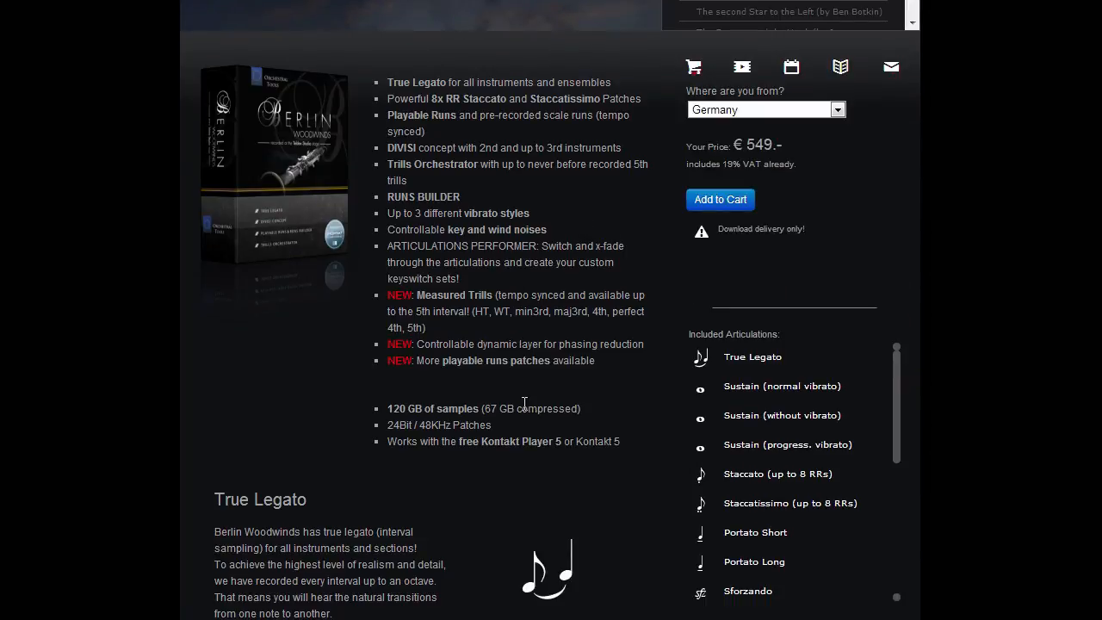
left_click(742, 67)
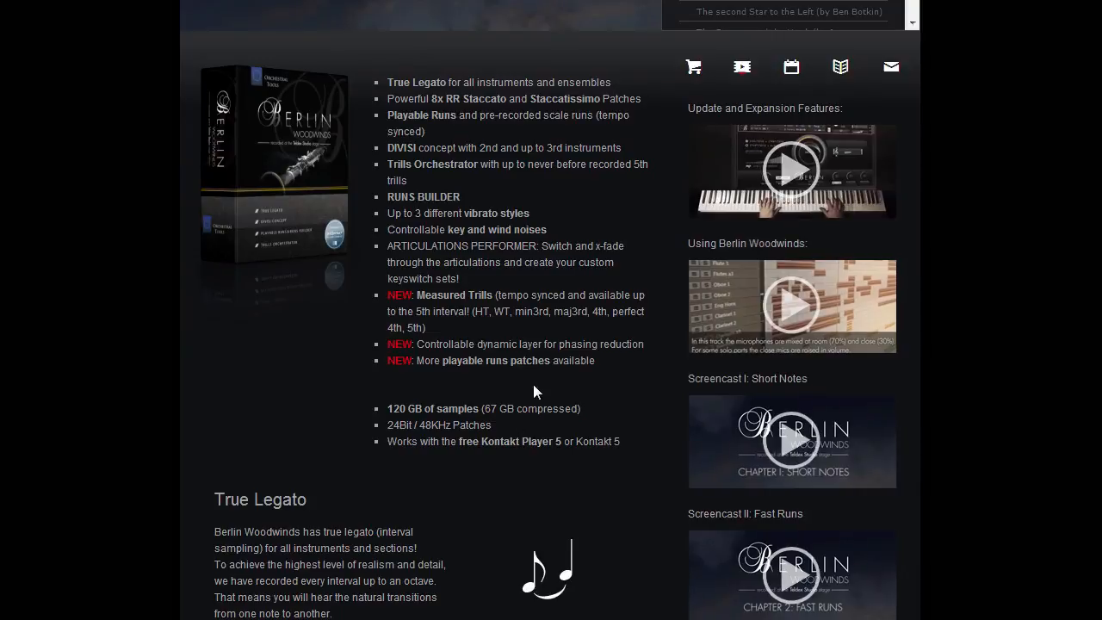
scroll("up", 3)
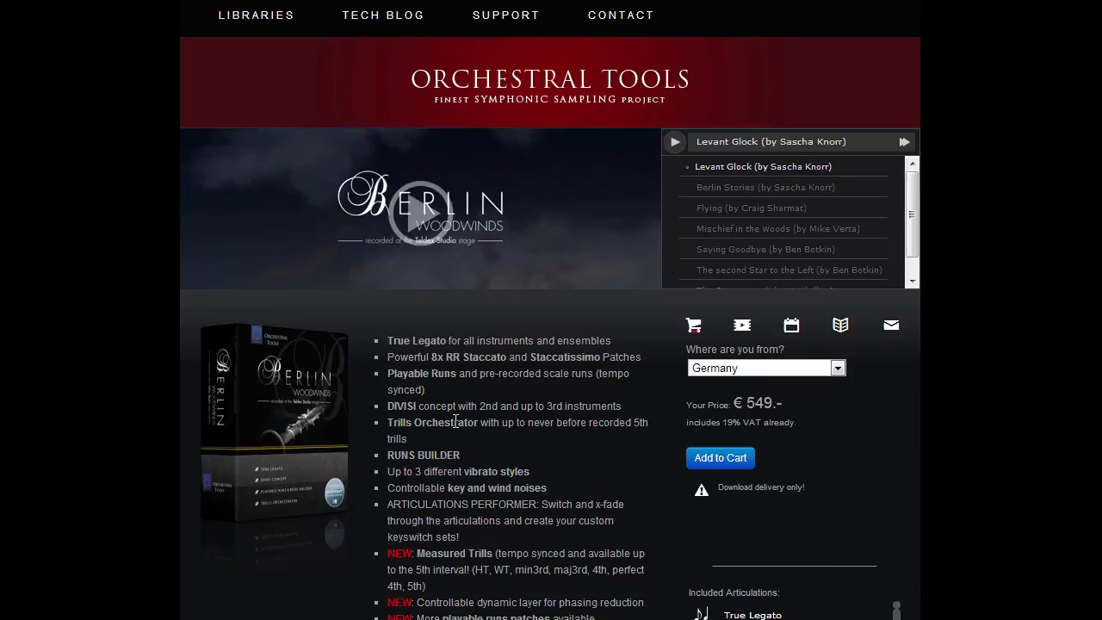
scroll("down", 3)
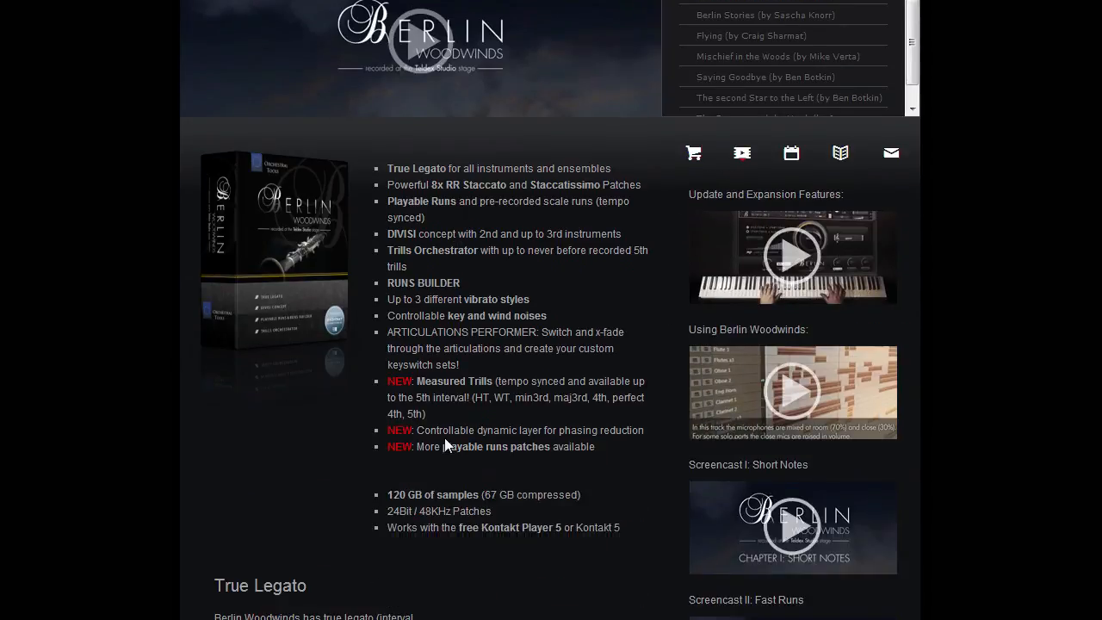
mouse_move(461, 429)
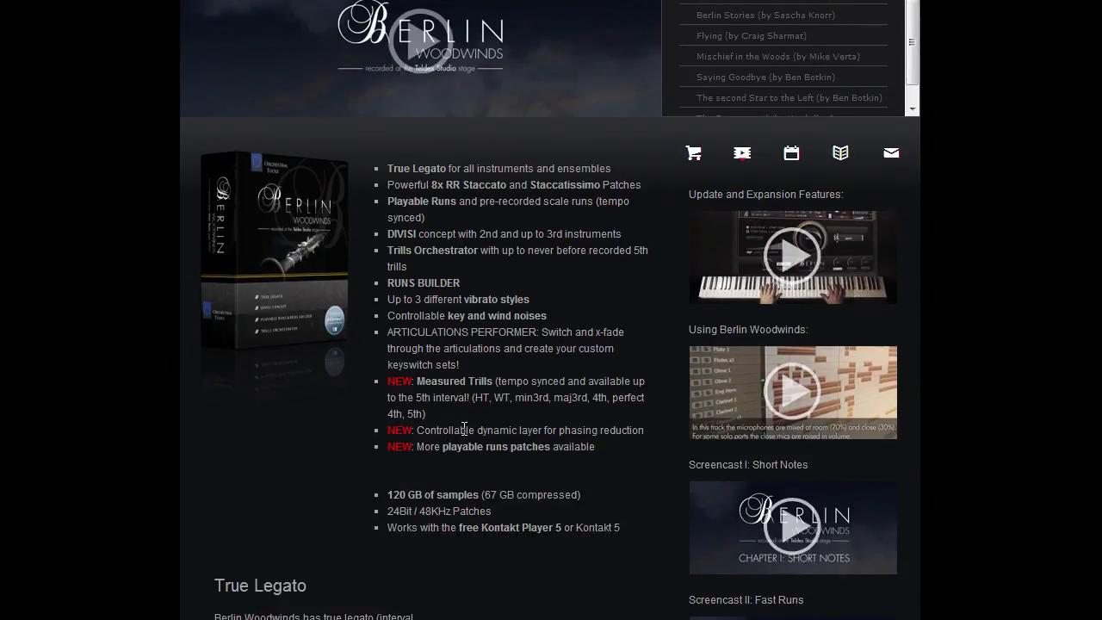
left_click(791, 153)
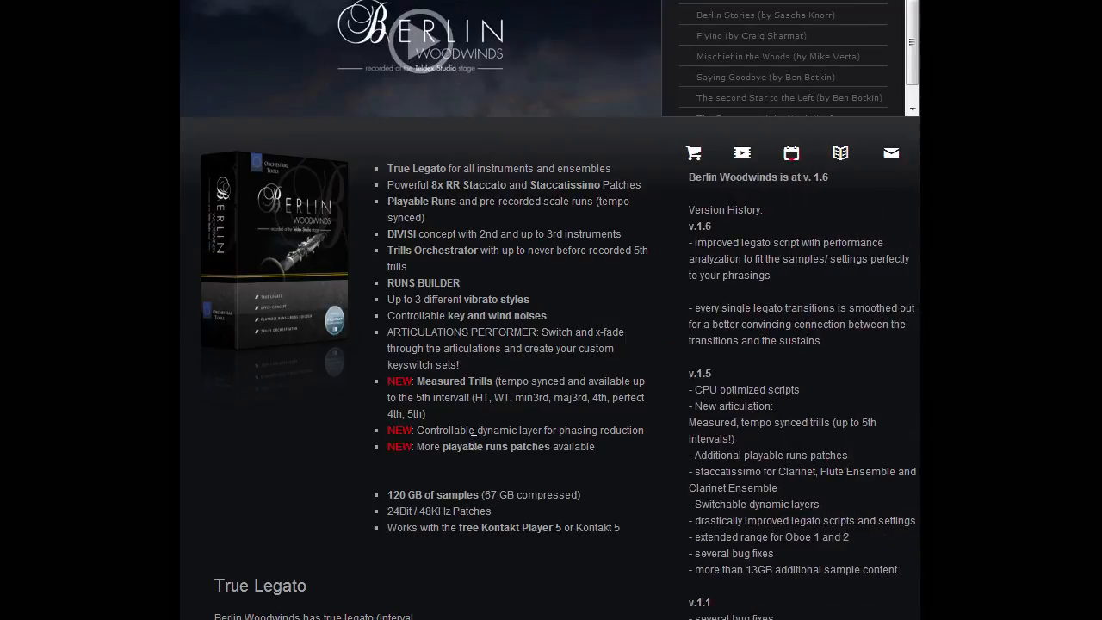